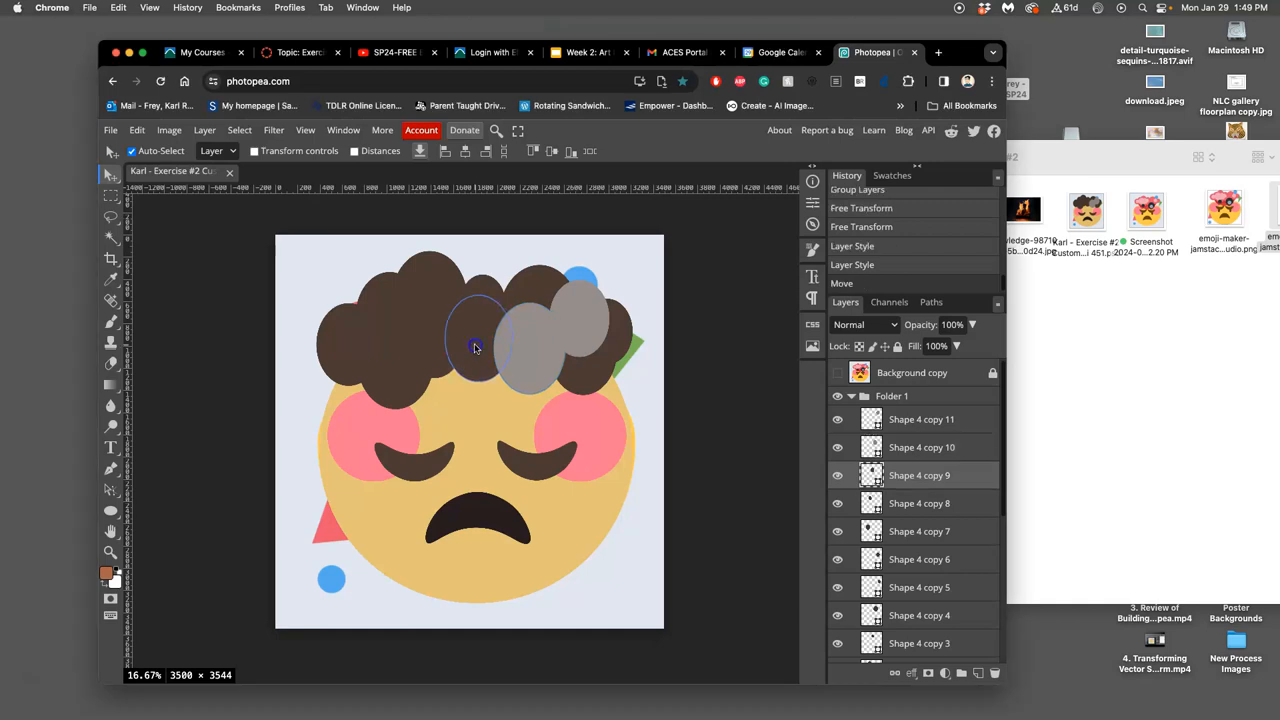
Recolour the front hair circles, including Shape 4 copy 7, to gray #898381.
{"action": "left_click", "coordinate": [838, 395]}
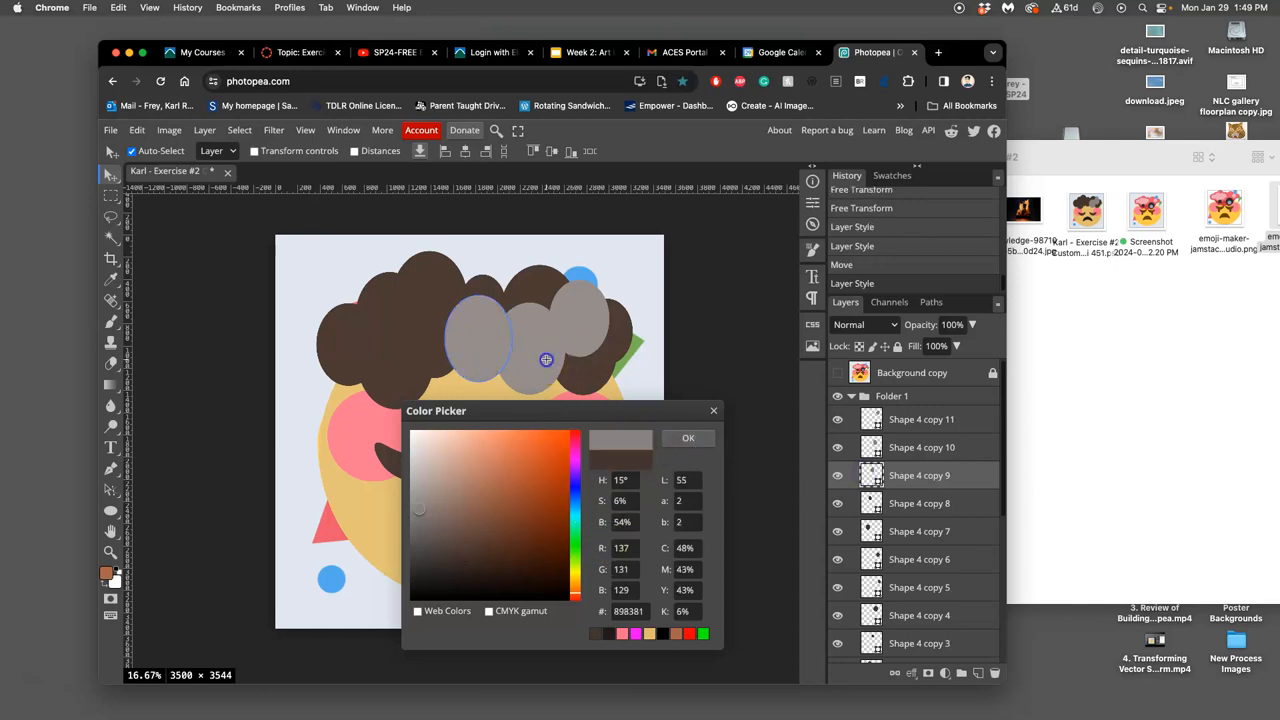
{"action": "left_click", "coordinate": [688, 438]}
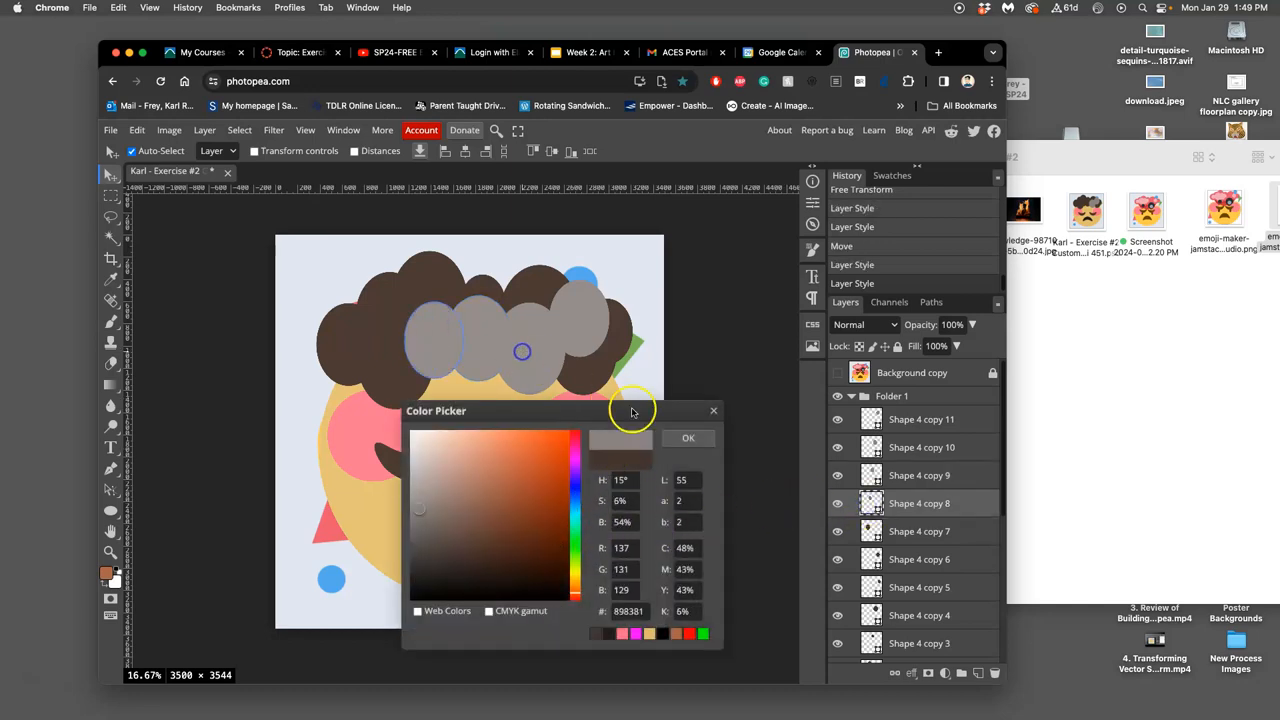
{"action": "left_click", "coordinate": [688, 438]}
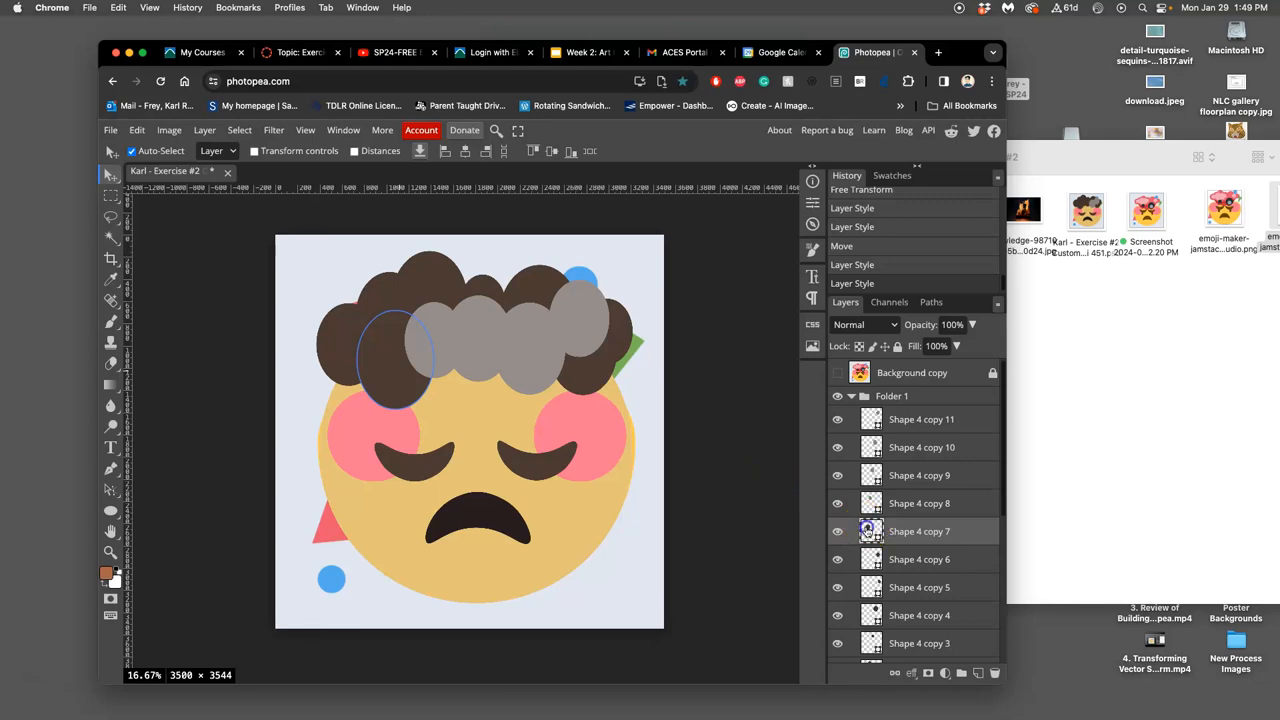
{"action": "left_click", "coordinate": [106, 573]}
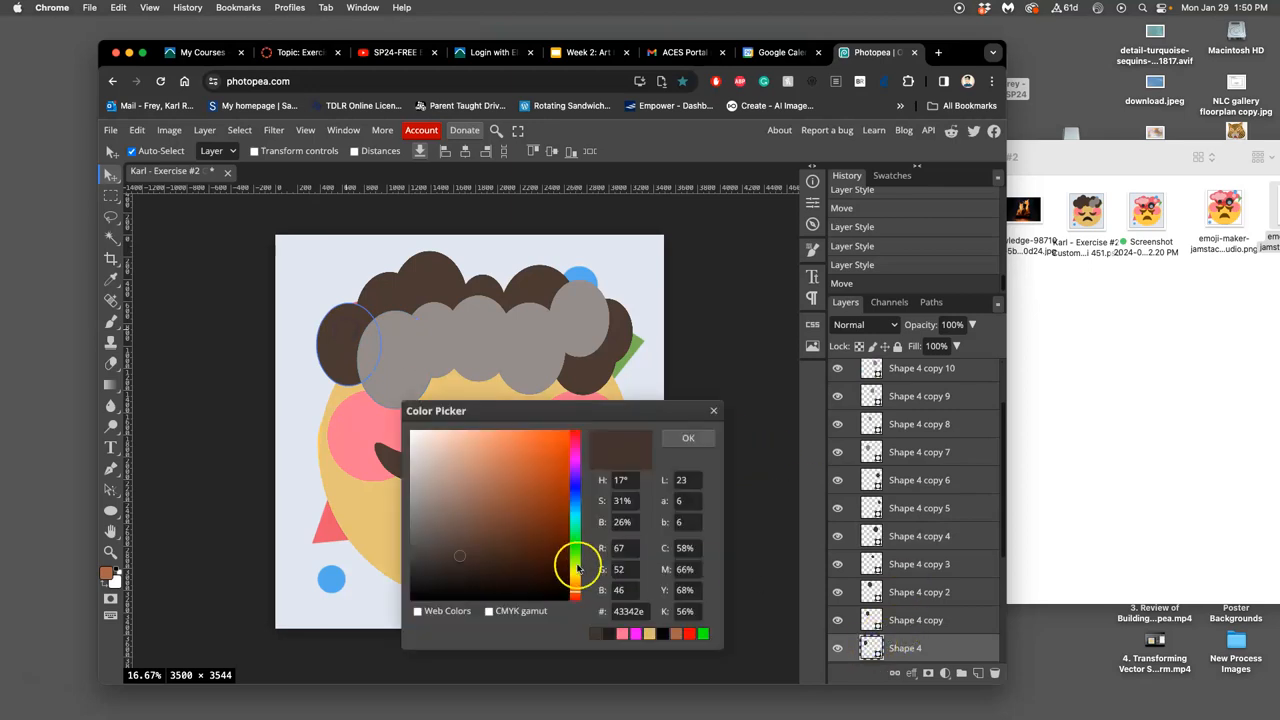
{"action": "mouse_move", "coordinate": [517, 353]}
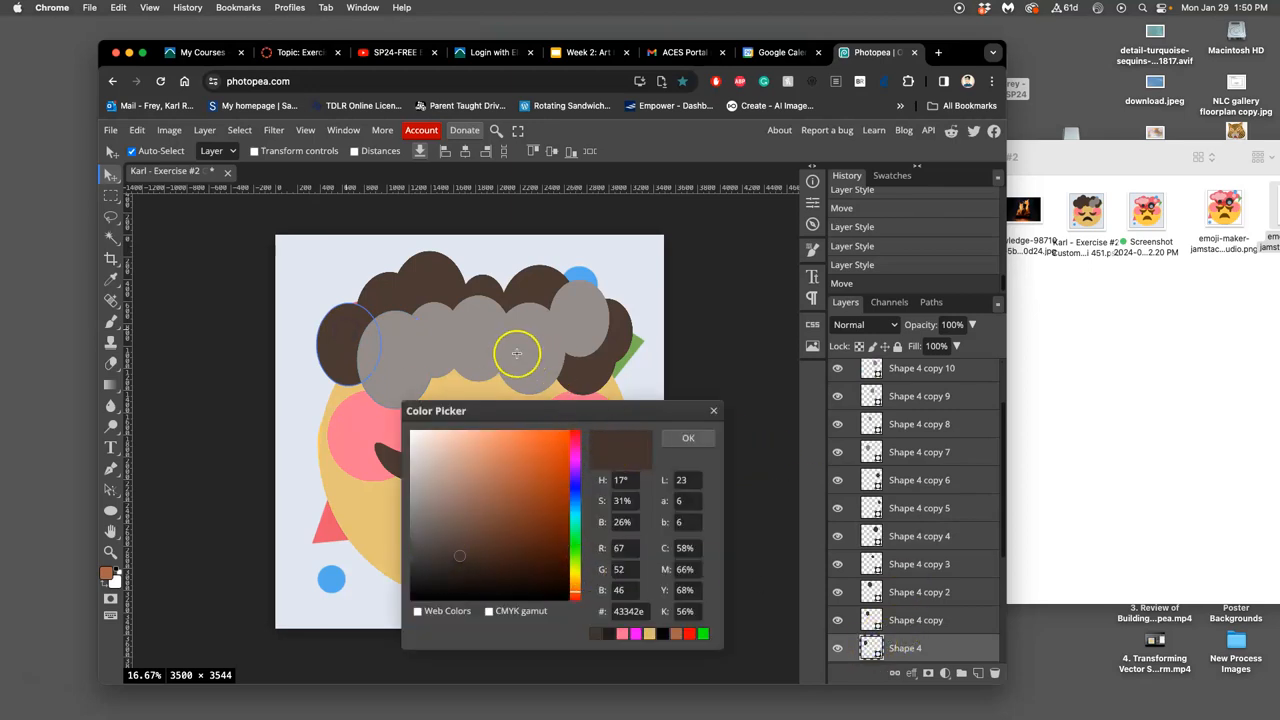
{"action": "left_click", "coordinate": [688, 438]}
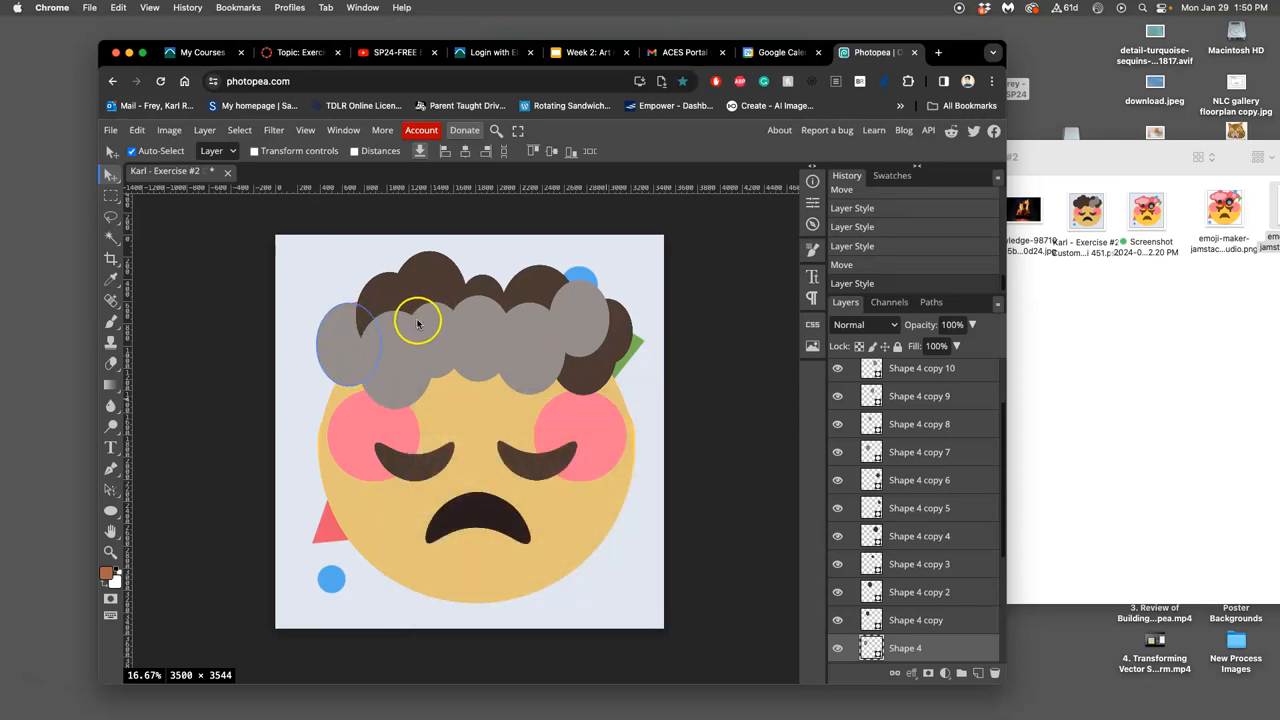
{"action": "mouse_move", "coordinate": [358, 316]}
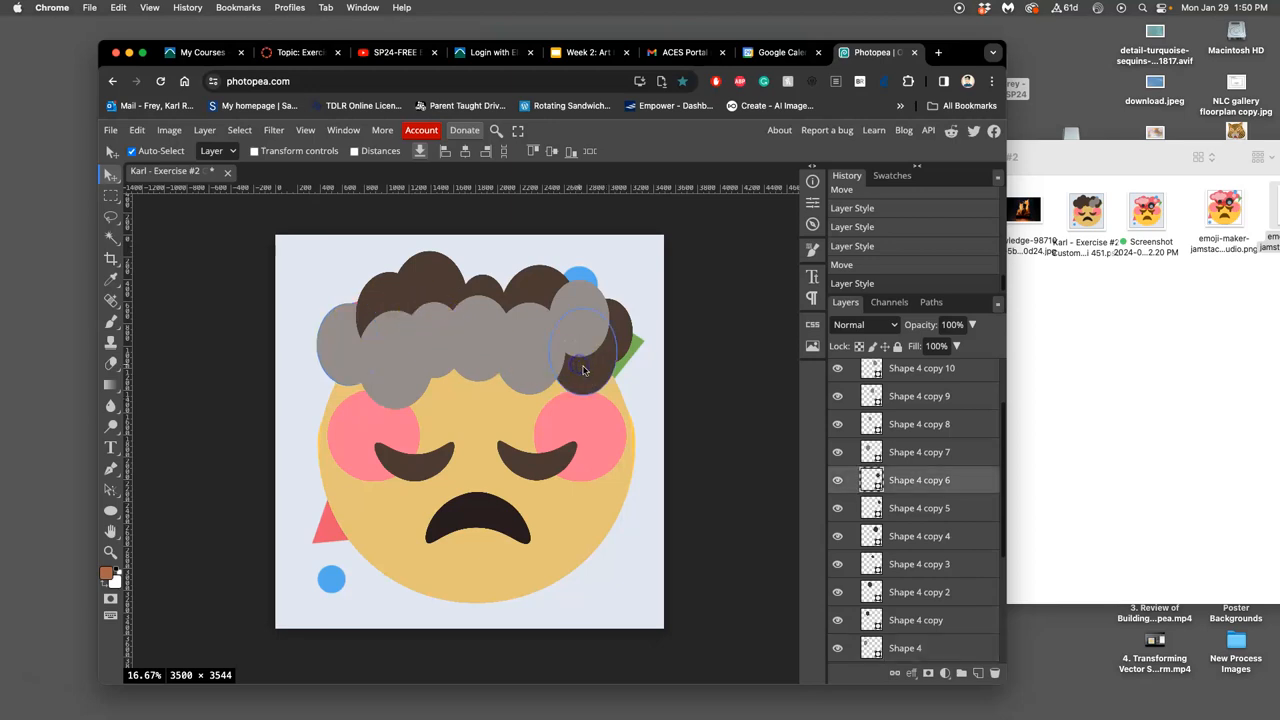
Restack the Shape 4 copy layers and fill Shape 4 copy 5 and the rightmost circle gray #898381.
{"action": "left_click", "coordinate": [917, 620]}
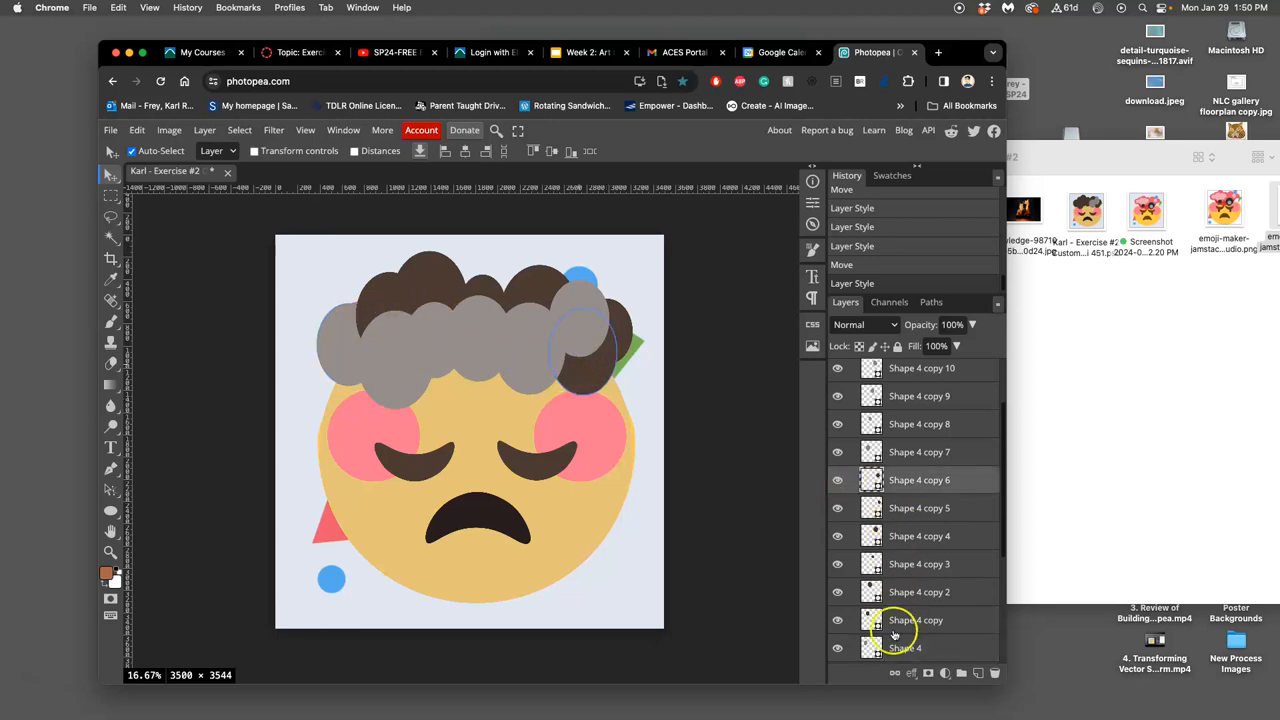
{"action": "left_click", "coordinate": [905, 647]}
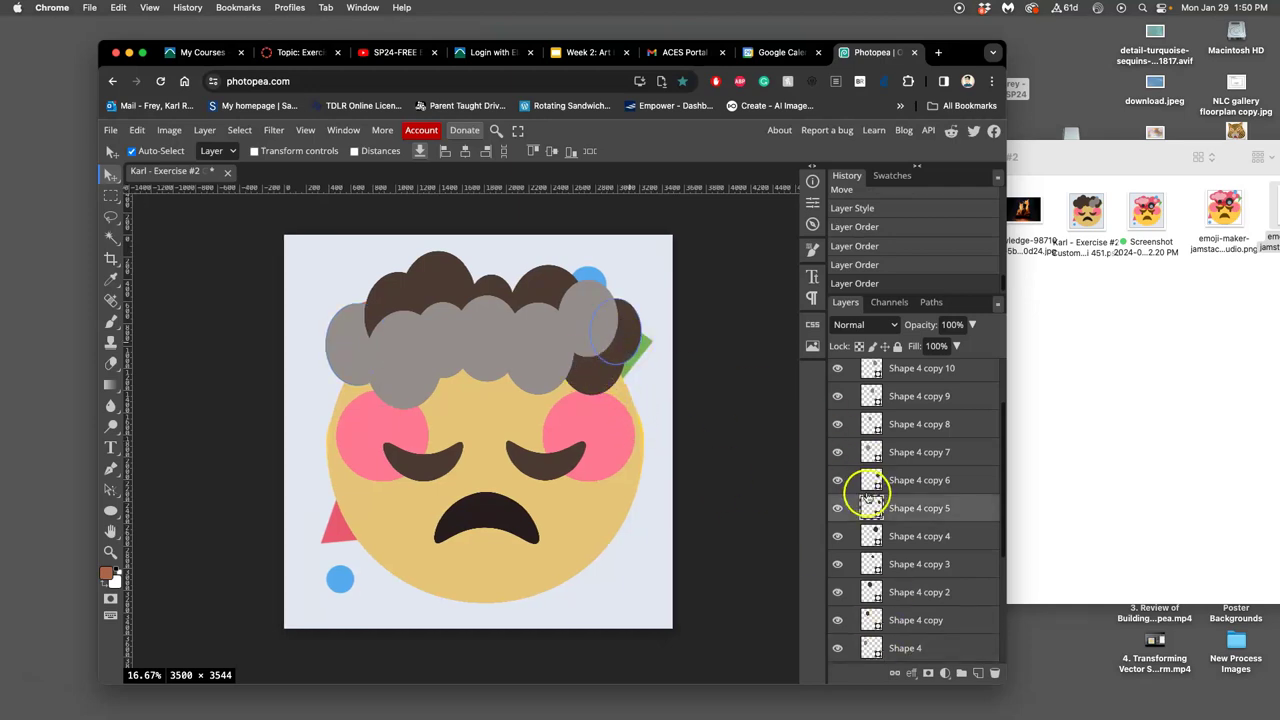
{"action": "double_click", "coordinate": [870, 507]}
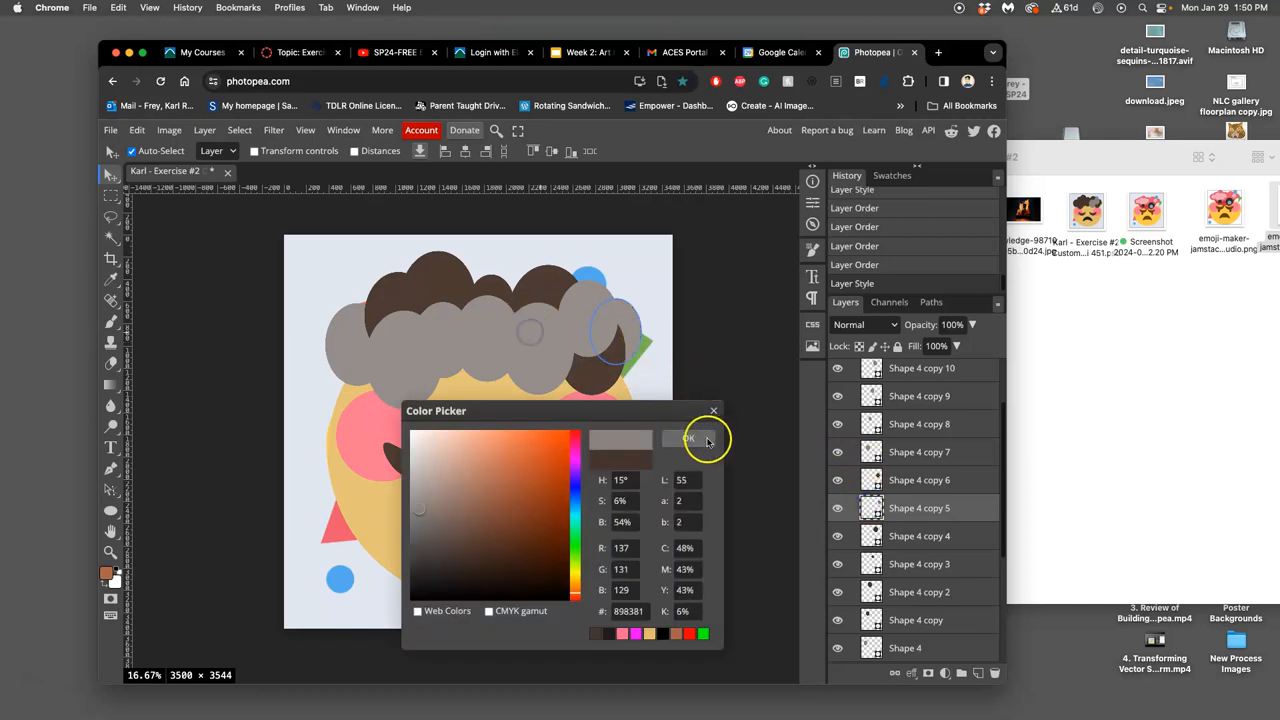
{"action": "left_click", "coordinate": [689, 438]}
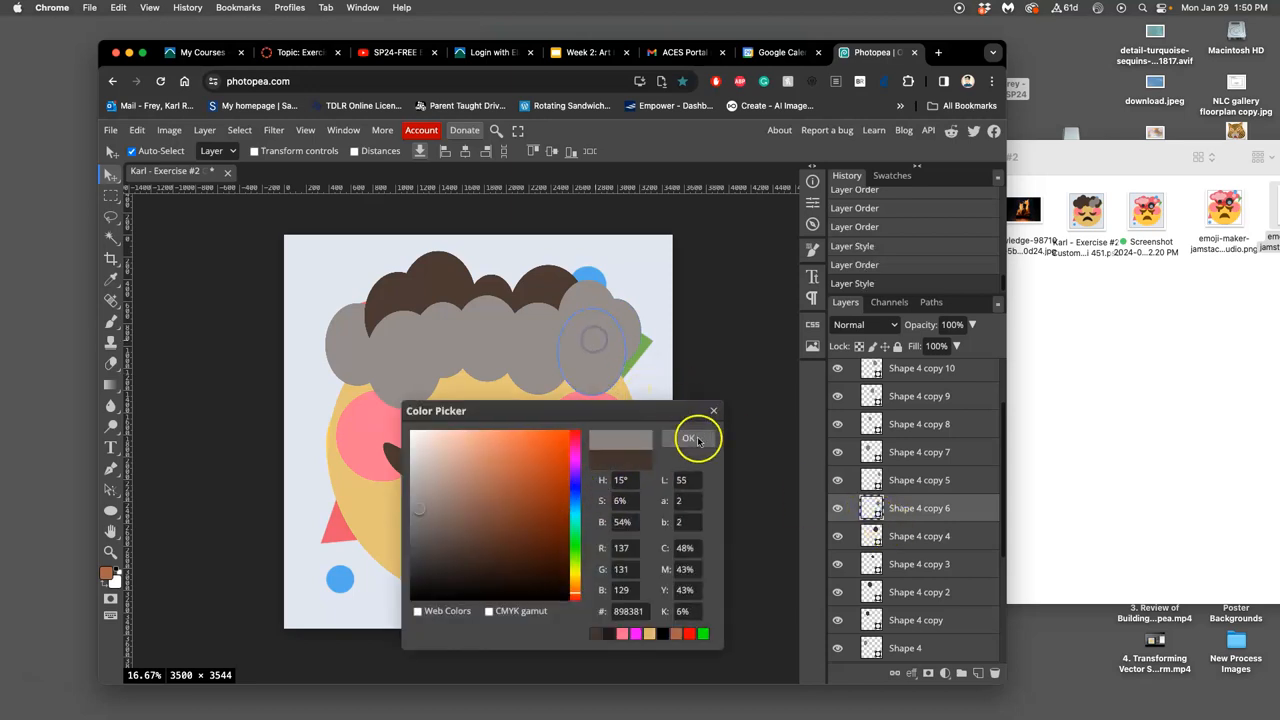
{"action": "left_click", "coordinate": [689, 439]}
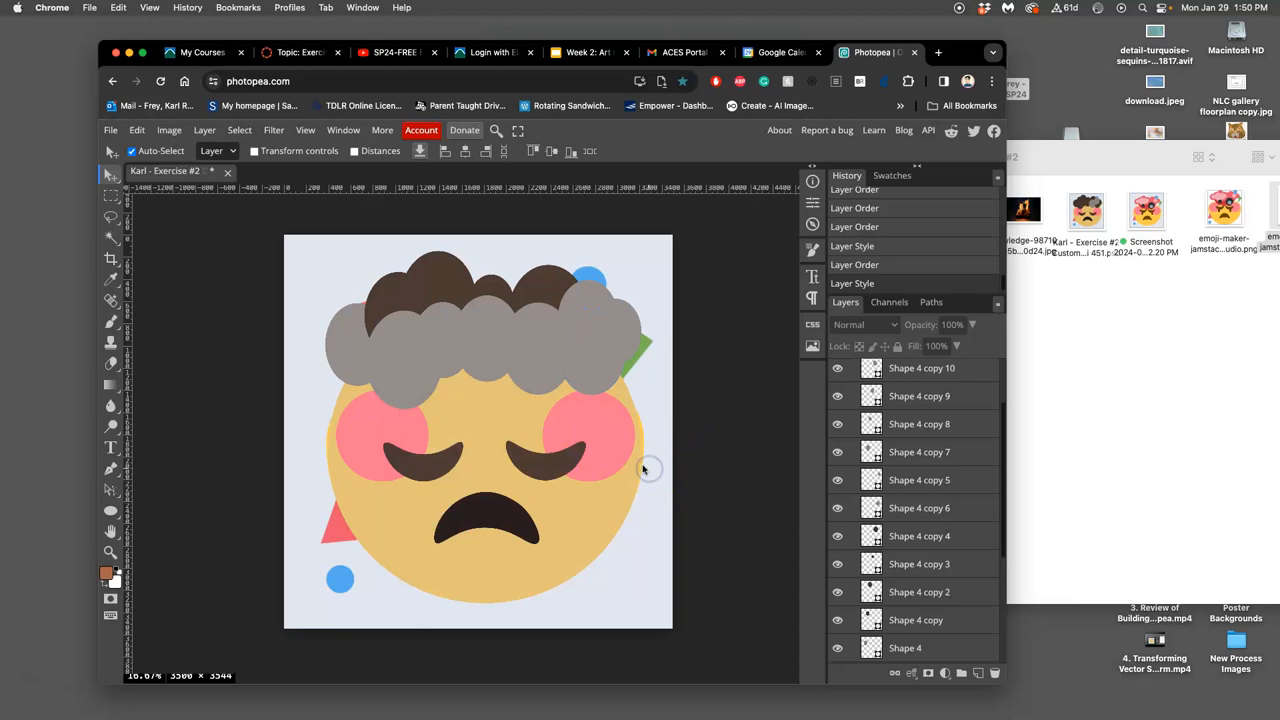
{"action": "left_click", "coordinate": [390, 310]}
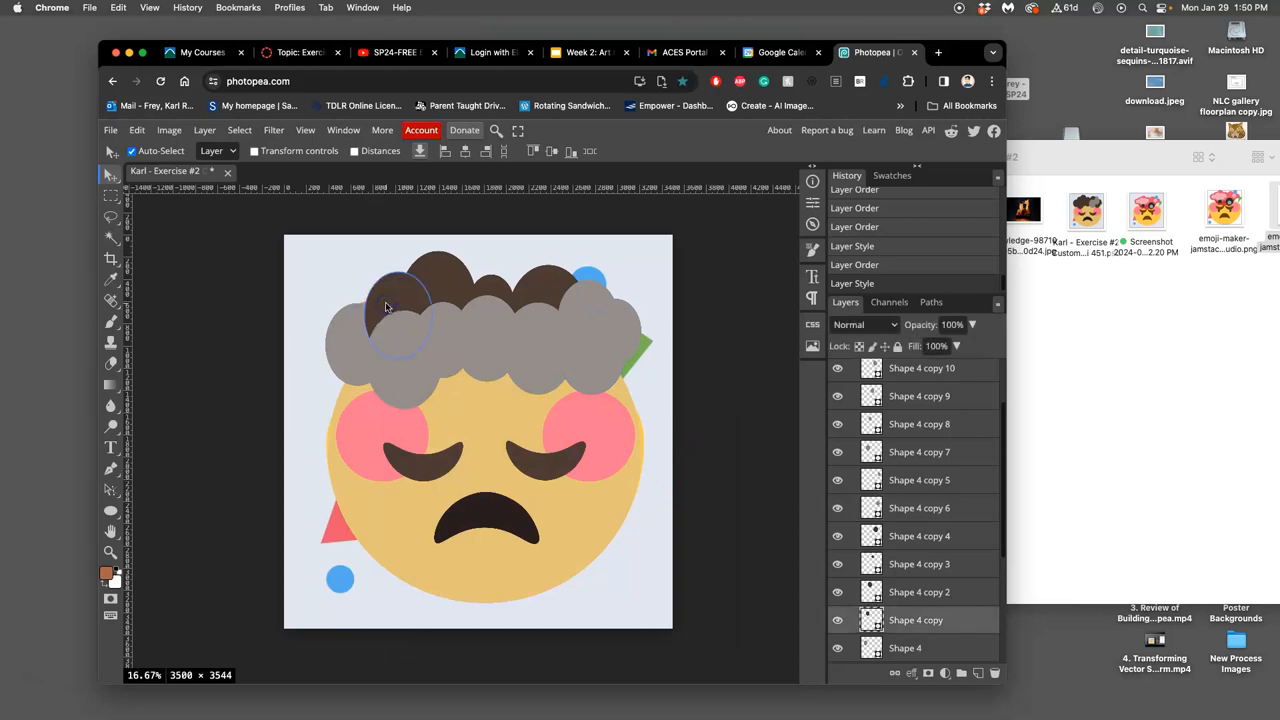
{"action": "mouse_move", "coordinate": [435, 338]}
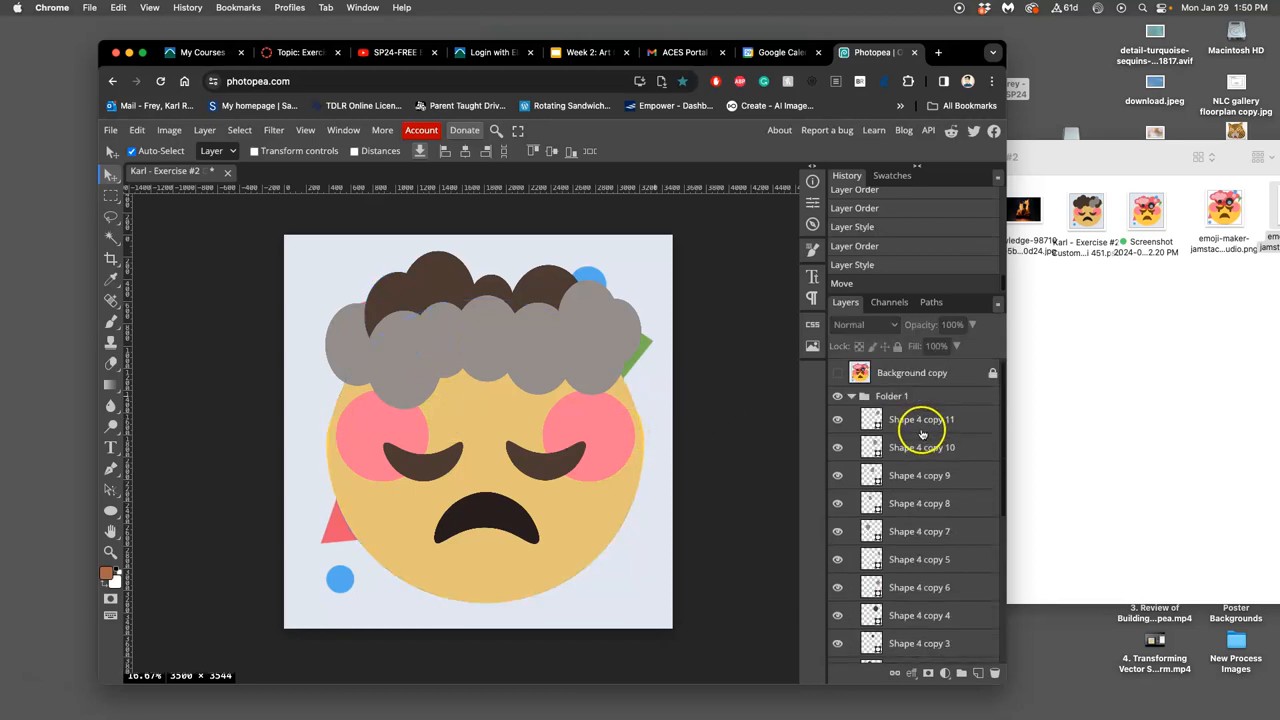
Add Layer 1 above Background and fill it with White via Edit > Fill.
{"action": "left_click", "coordinate": [838, 372]}
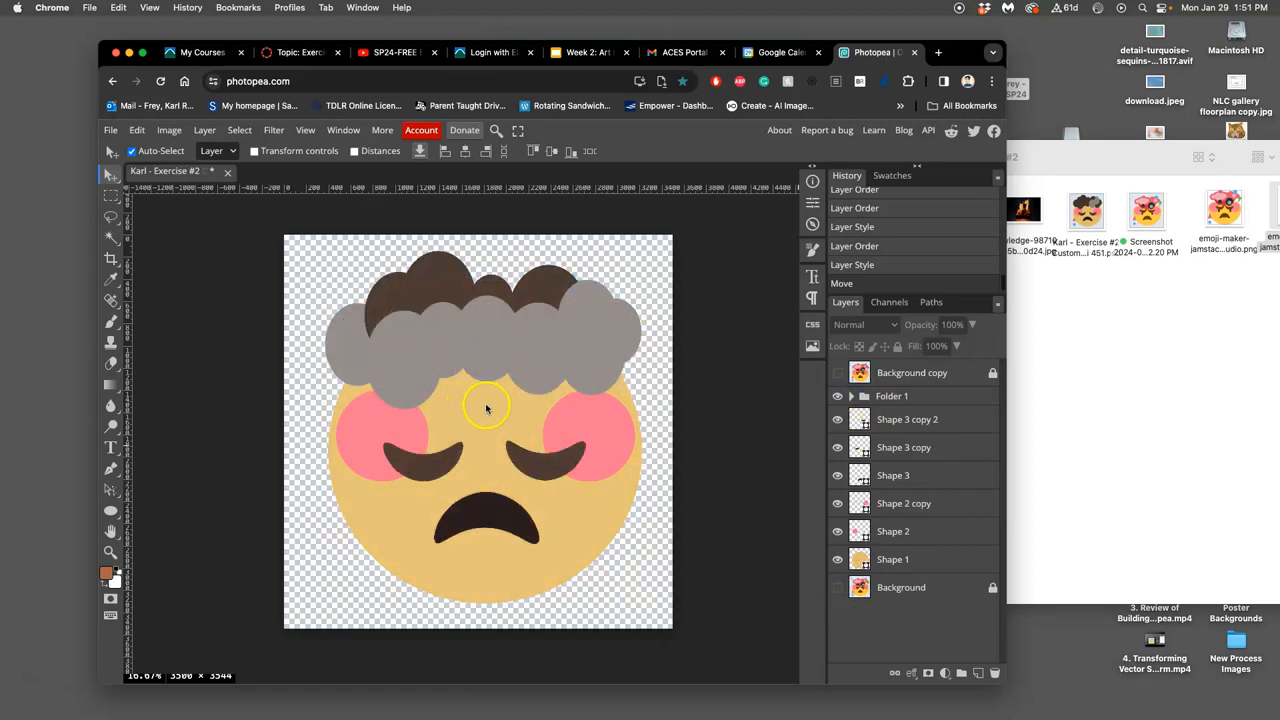
{"action": "mouse_move", "coordinate": [398, 272]}
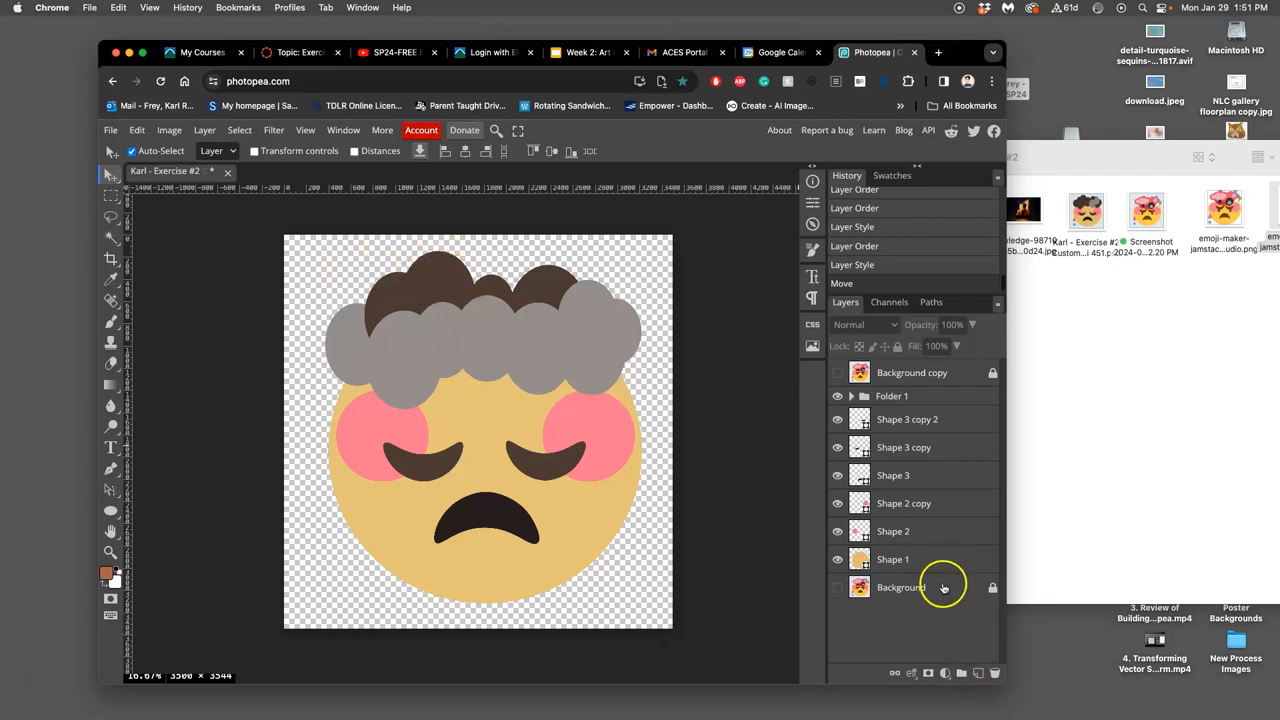
{"action": "left_click", "coordinate": [961, 672]}
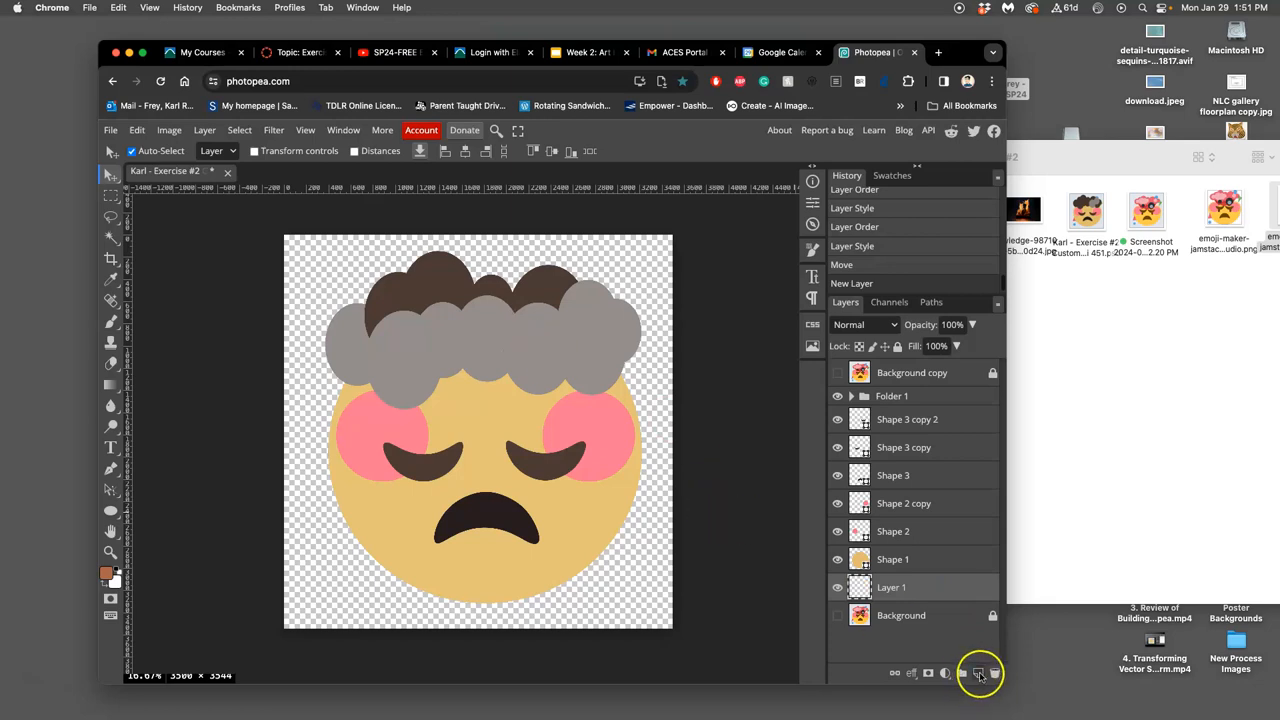
{"action": "mouse_move", "coordinate": [980, 673]}
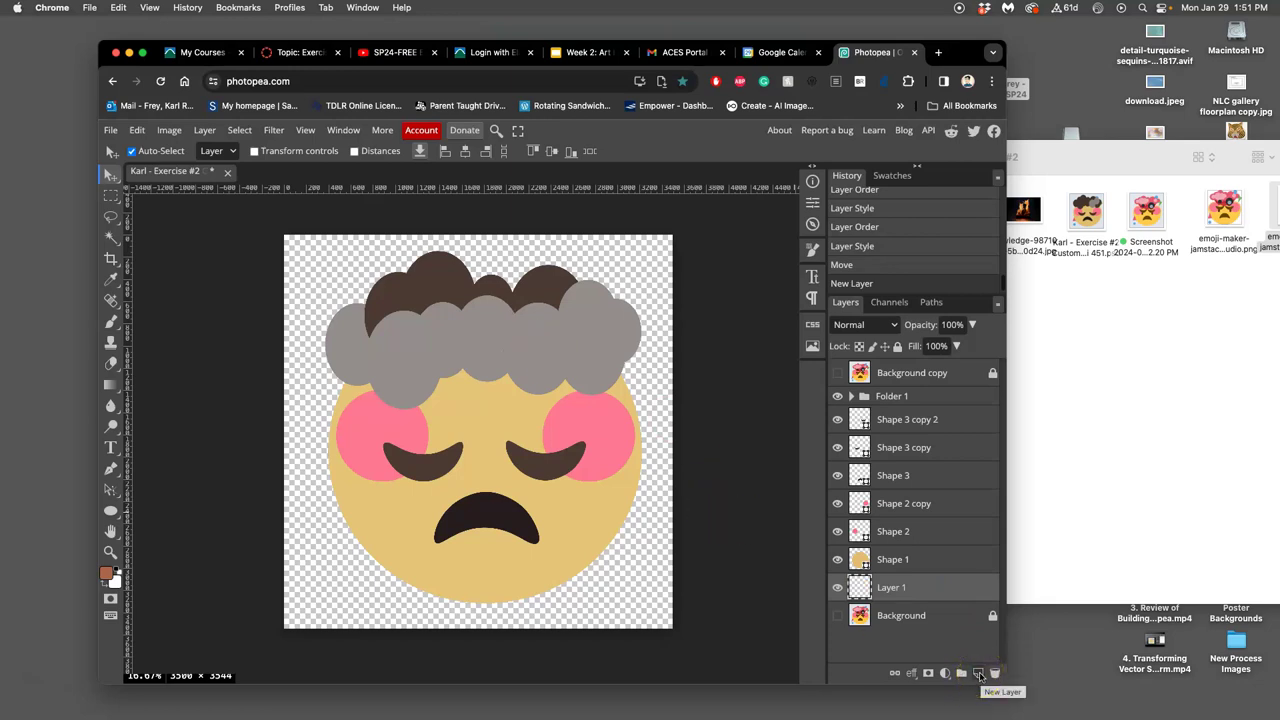
{"action": "left_click", "coordinate": [205, 130]}
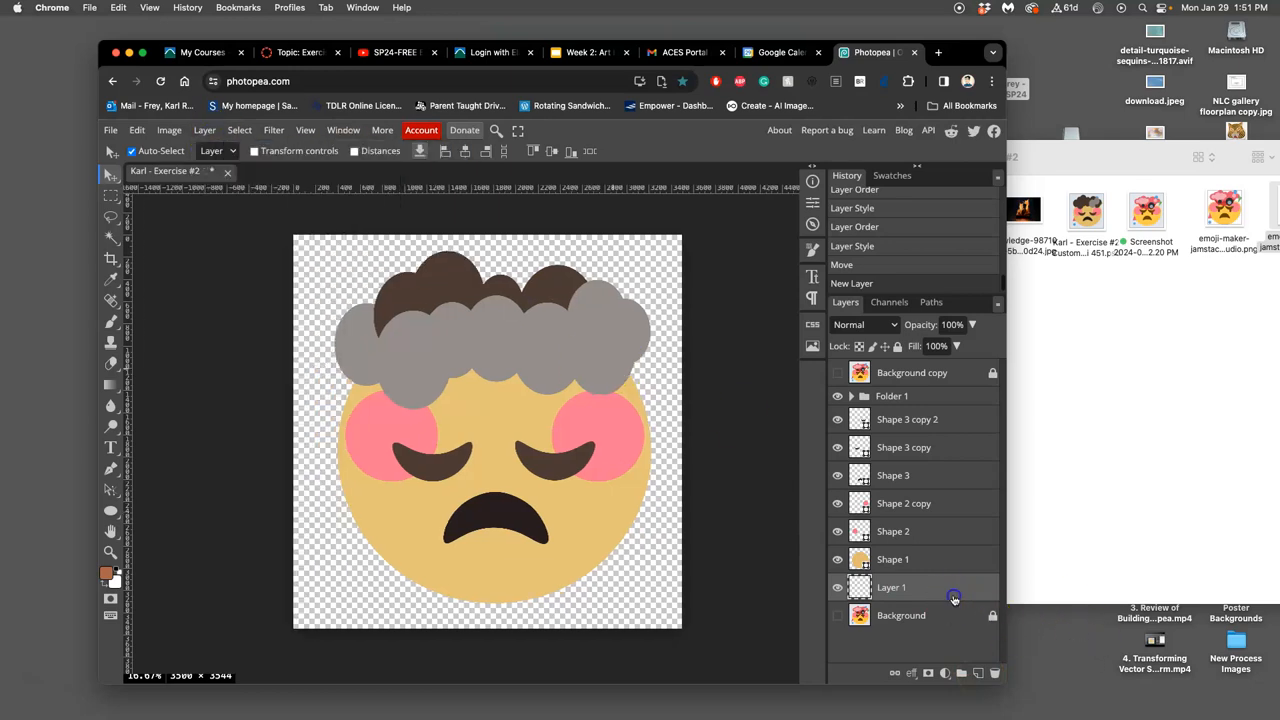
{"action": "left_click", "coordinate": [137, 130]}
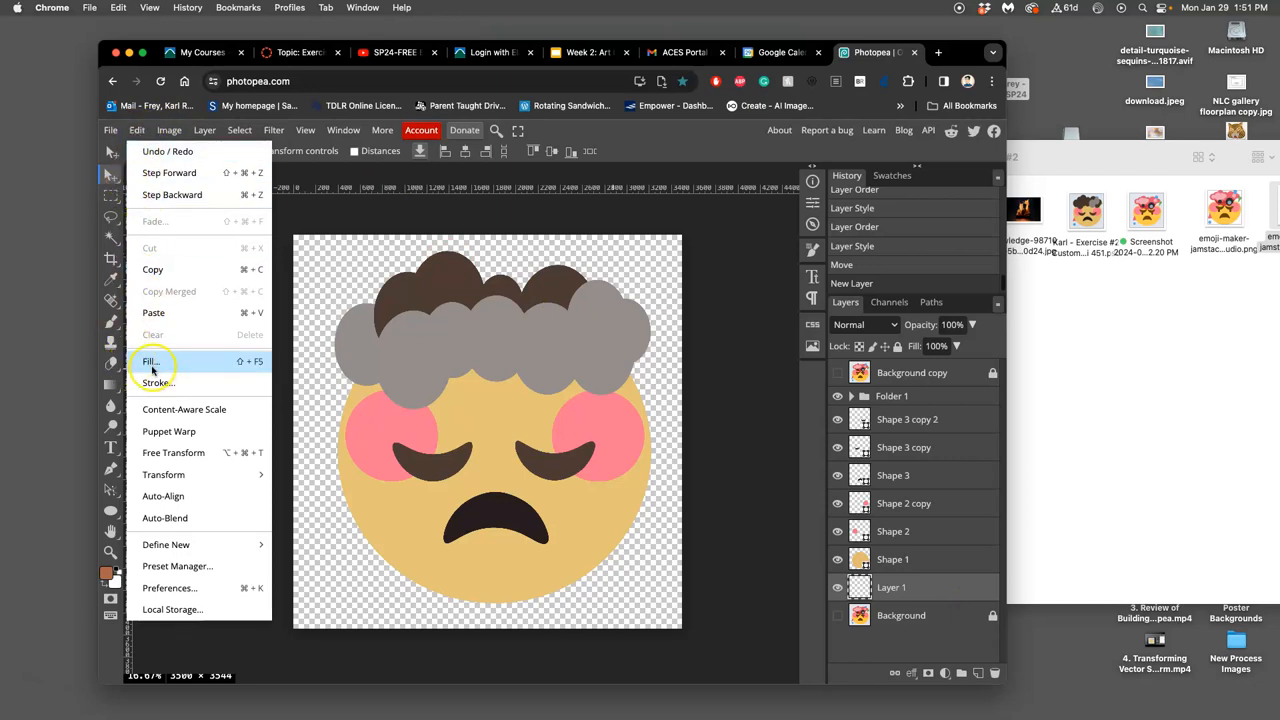
{"action": "mouse_move", "coordinate": [151, 365]}
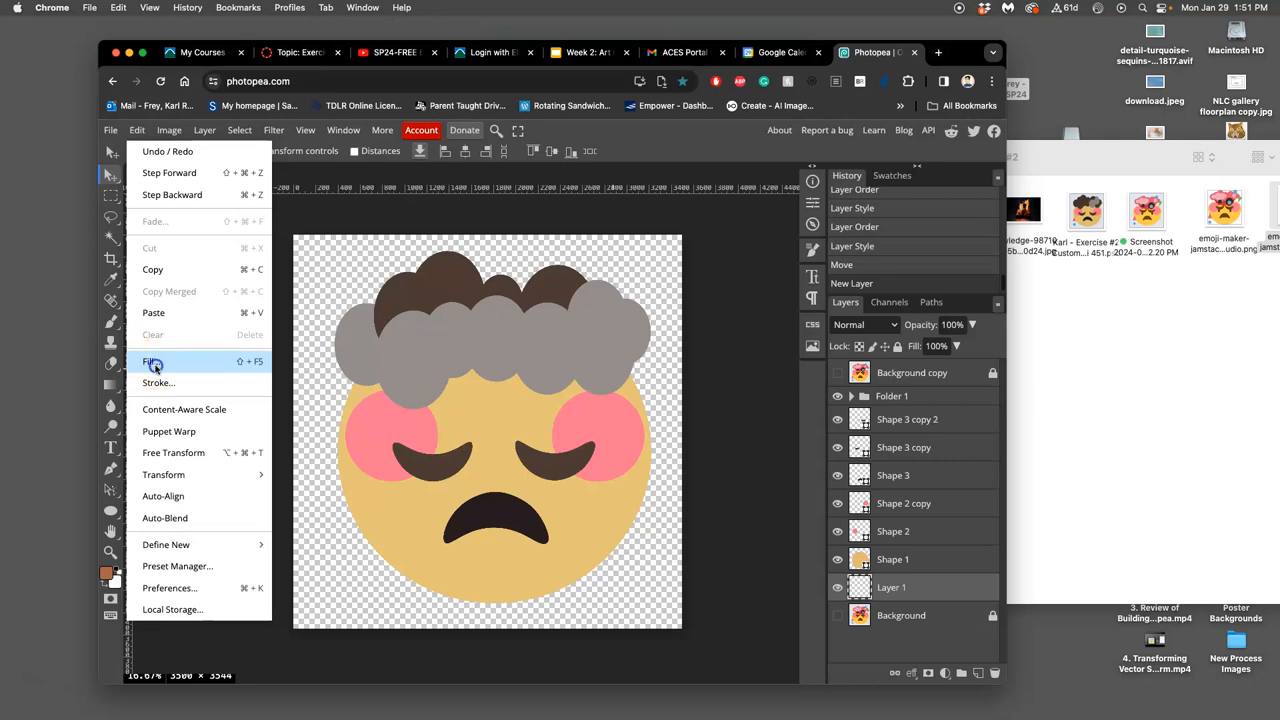
{"action": "left_click", "coordinate": [153, 361]}
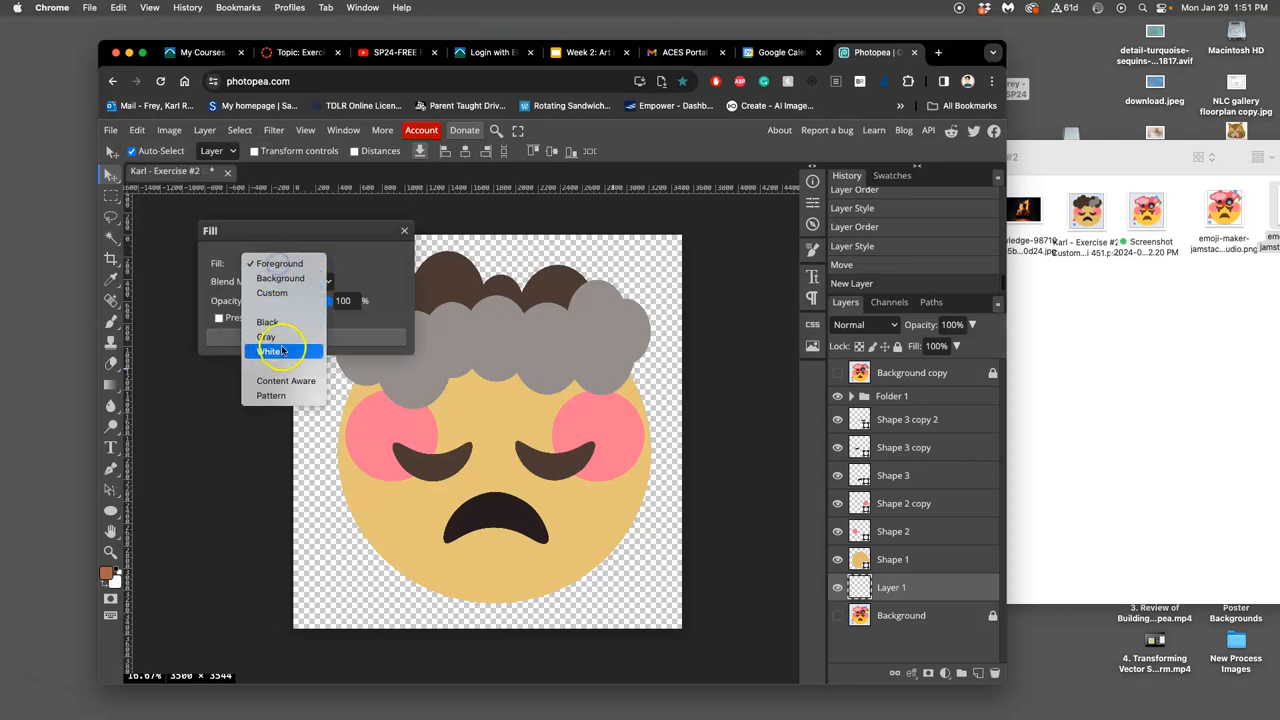
{"action": "left_click", "coordinate": [269, 351]}
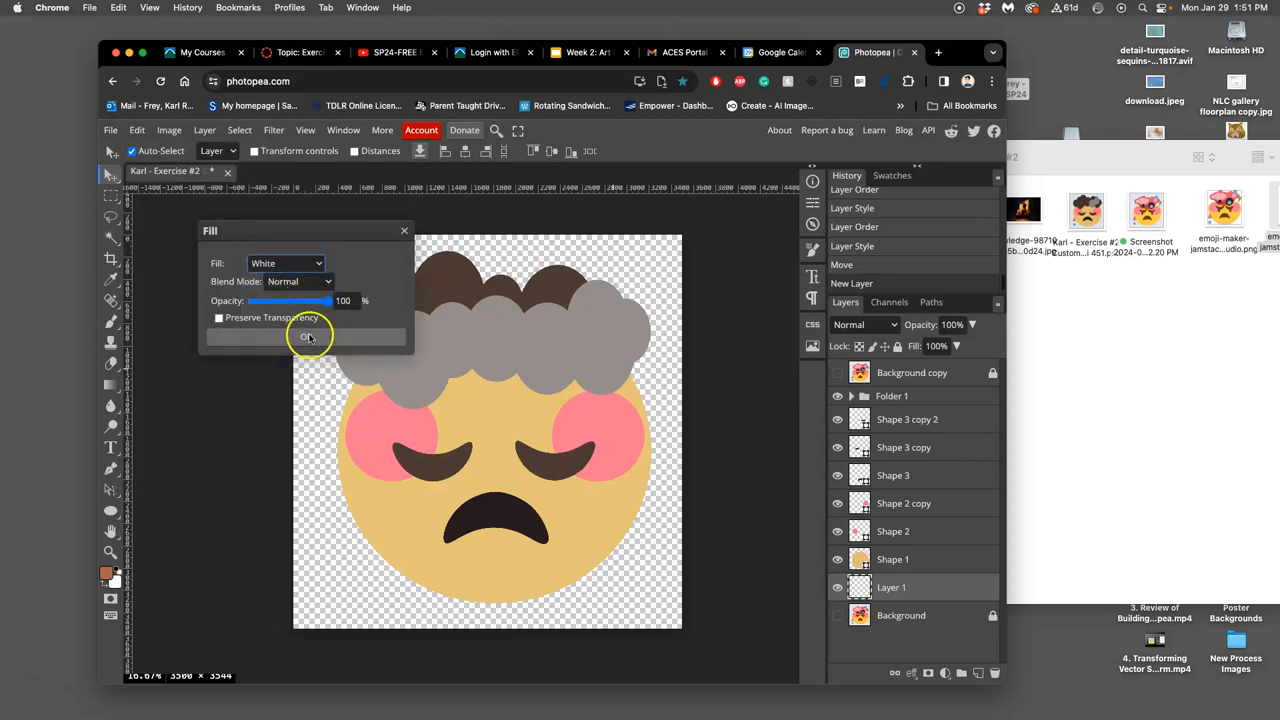
{"action": "left_click", "coordinate": [307, 337]}
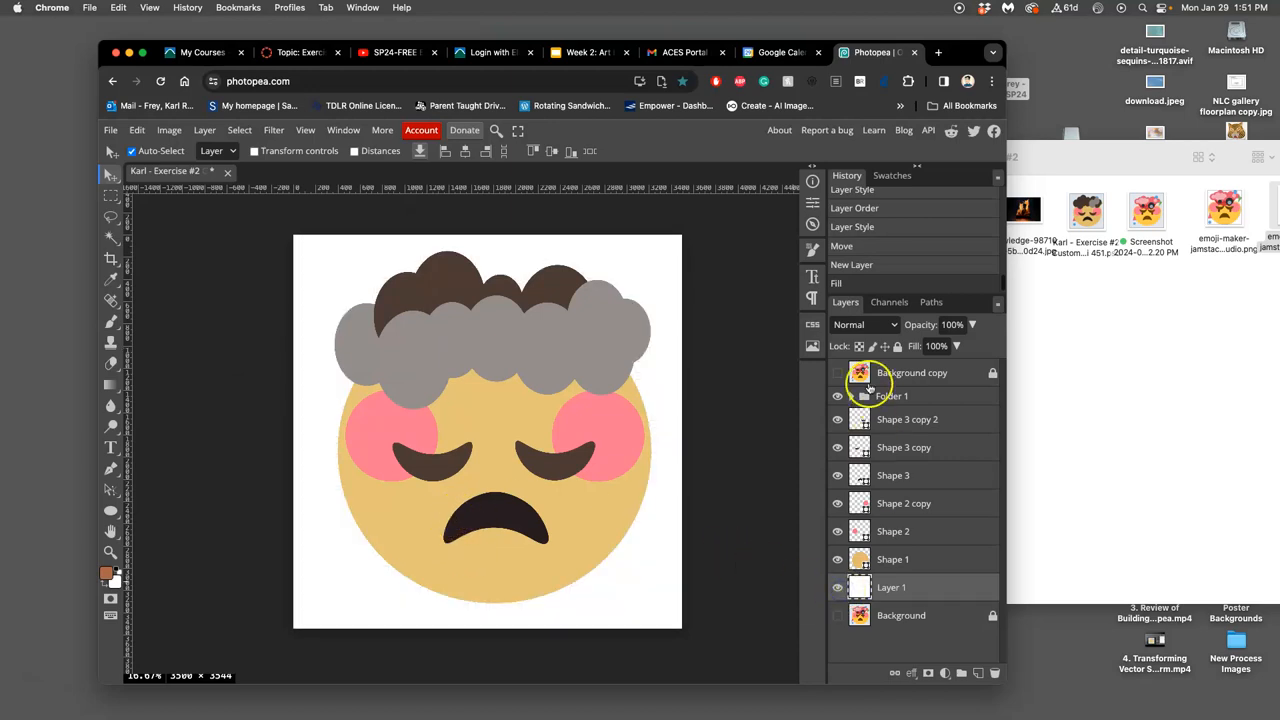
Draw an ellipse on the forehead above the hair folder, filled near-black #080707.
{"action": "left_click", "coordinate": [838, 372]}
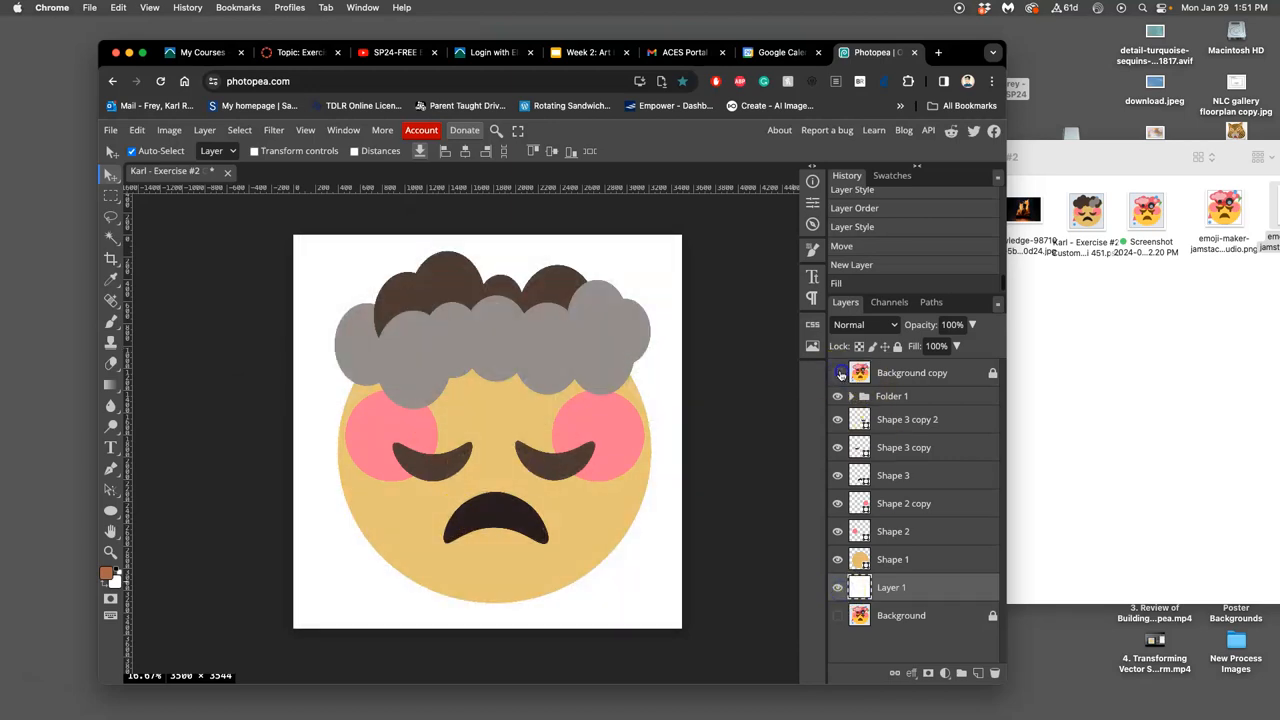
{"action": "left_click", "coordinate": [838, 372]}
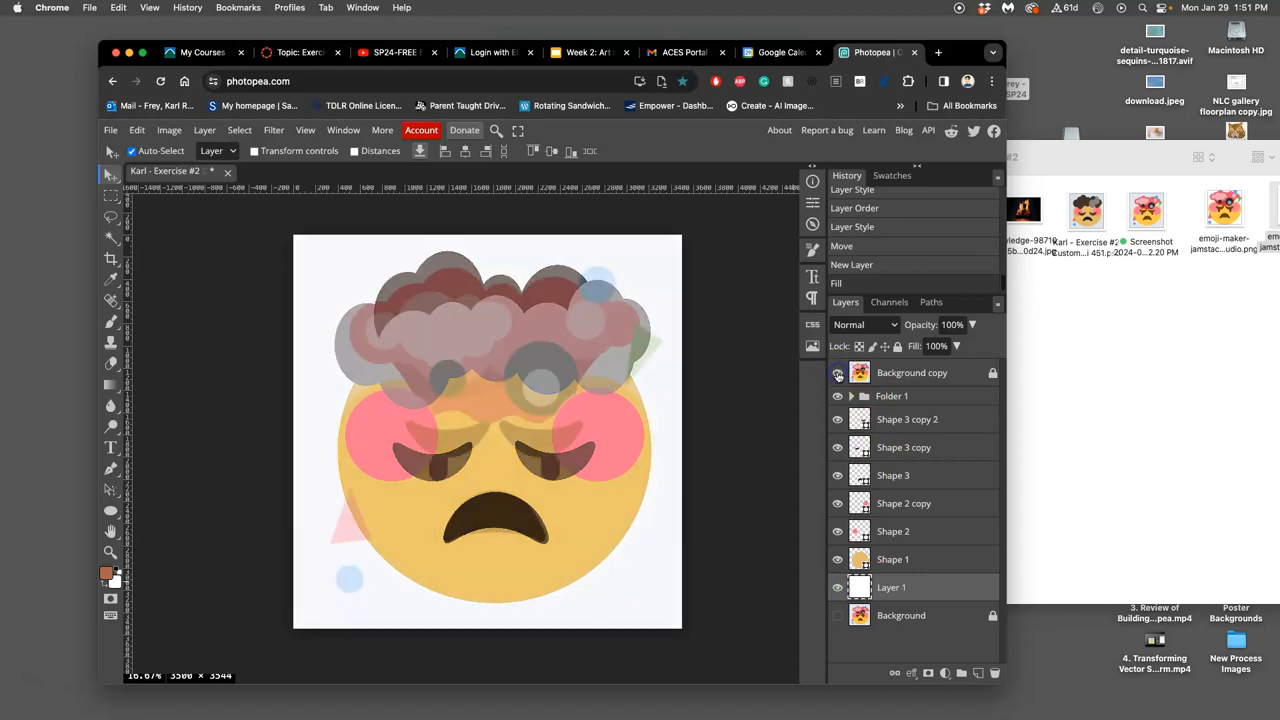
{"action": "left_click", "coordinate": [838, 372]}
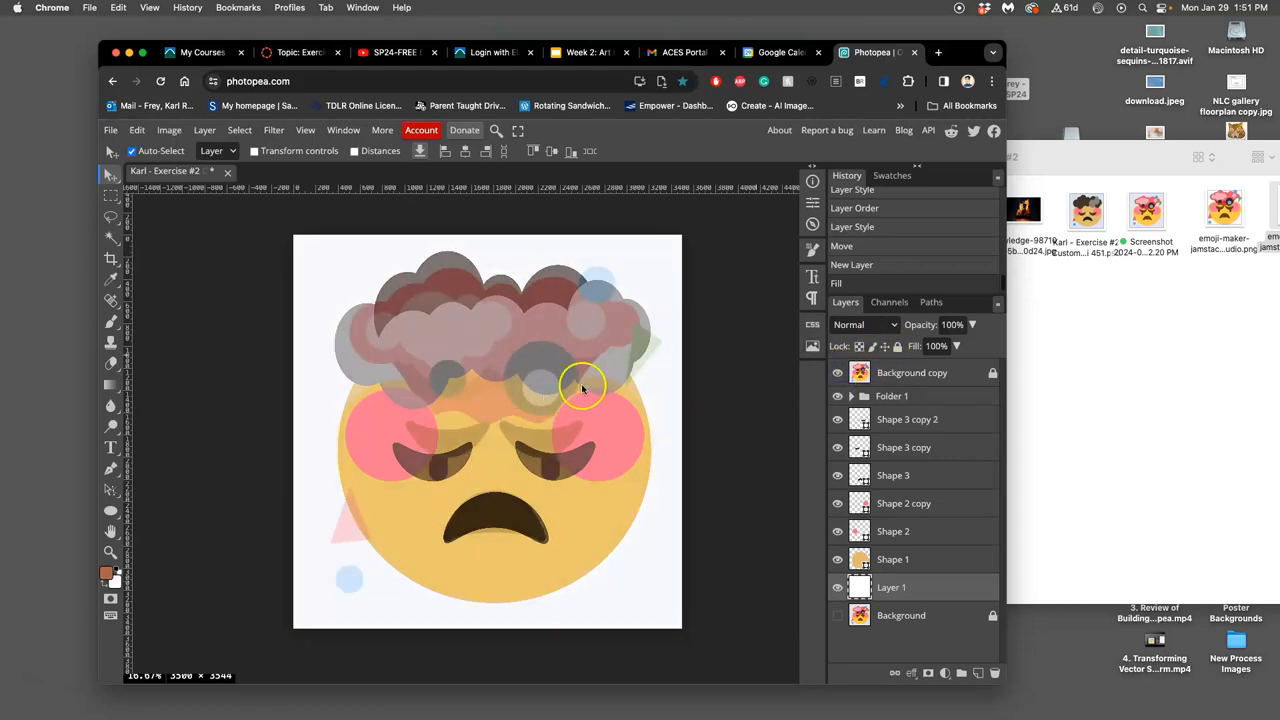
{"action": "mouse_move", "coordinate": [550, 373]}
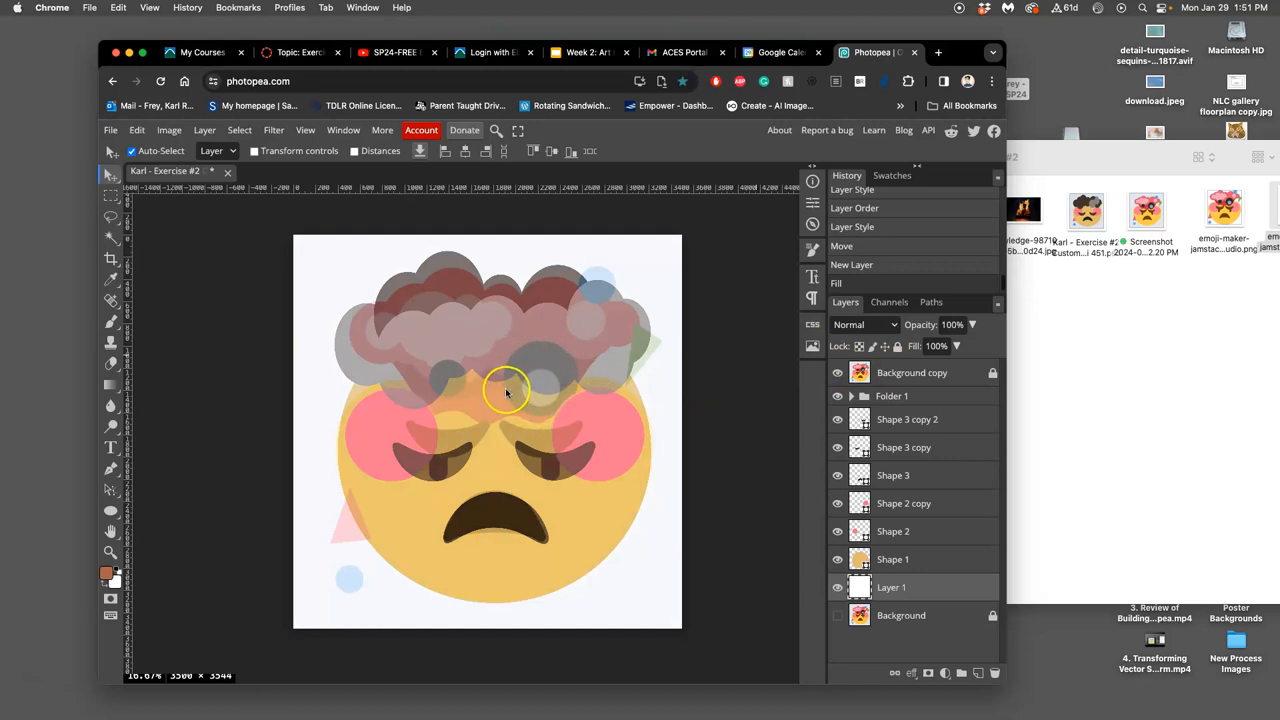
{"action": "left_click", "coordinate": [907, 419]}
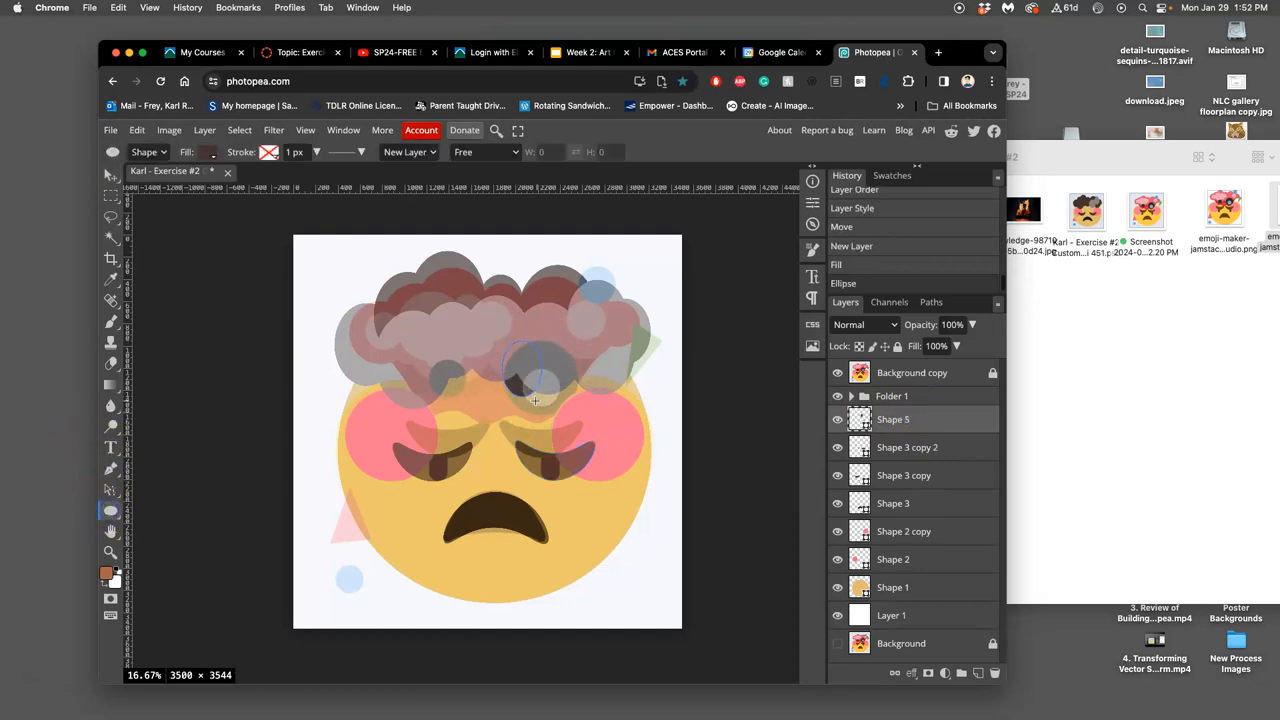
{"action": "left_click", "coordinate": [893, 396]}
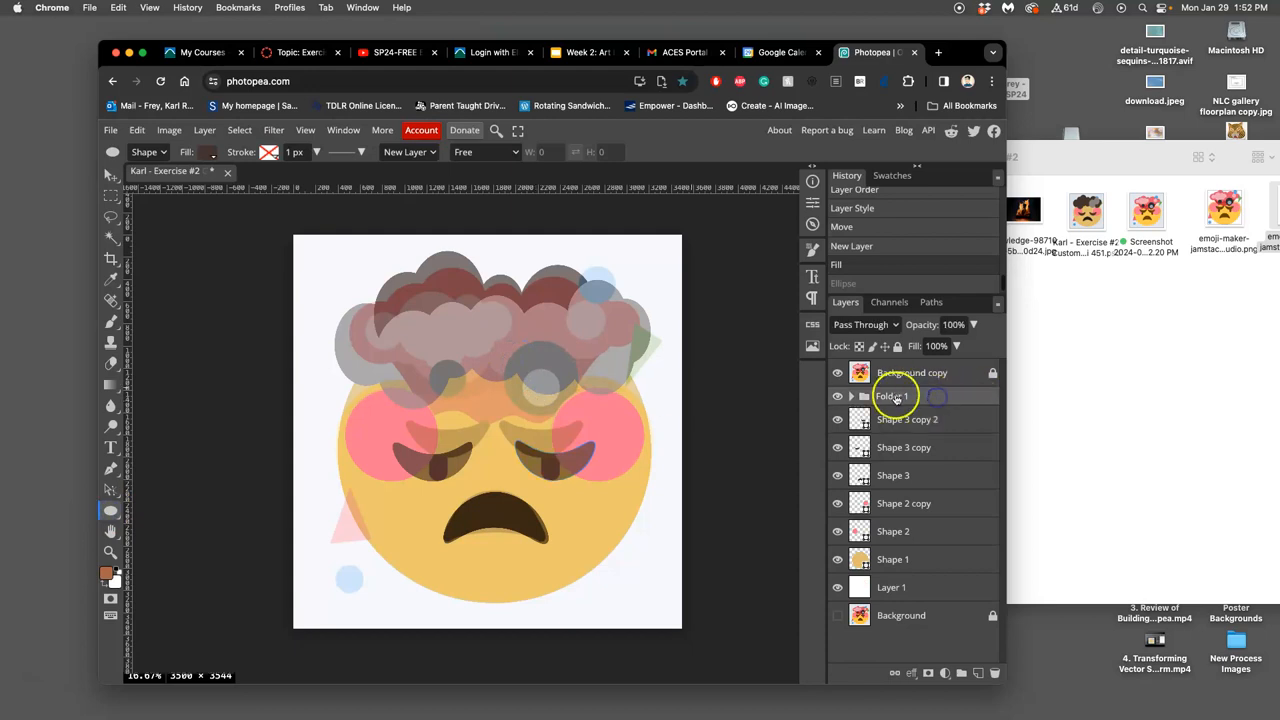
{"action": "left_click", "coordinate": [910, 372]}
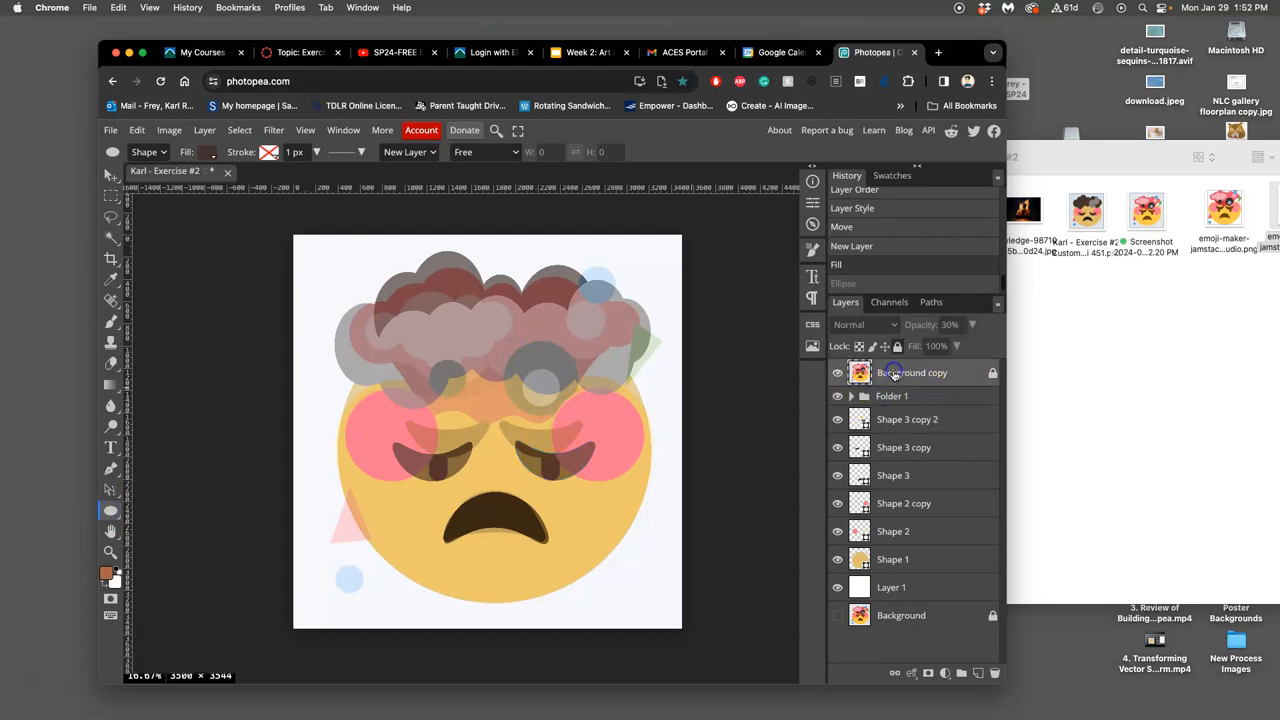
{"action": "left_click", "coordinate": [912, 372]}
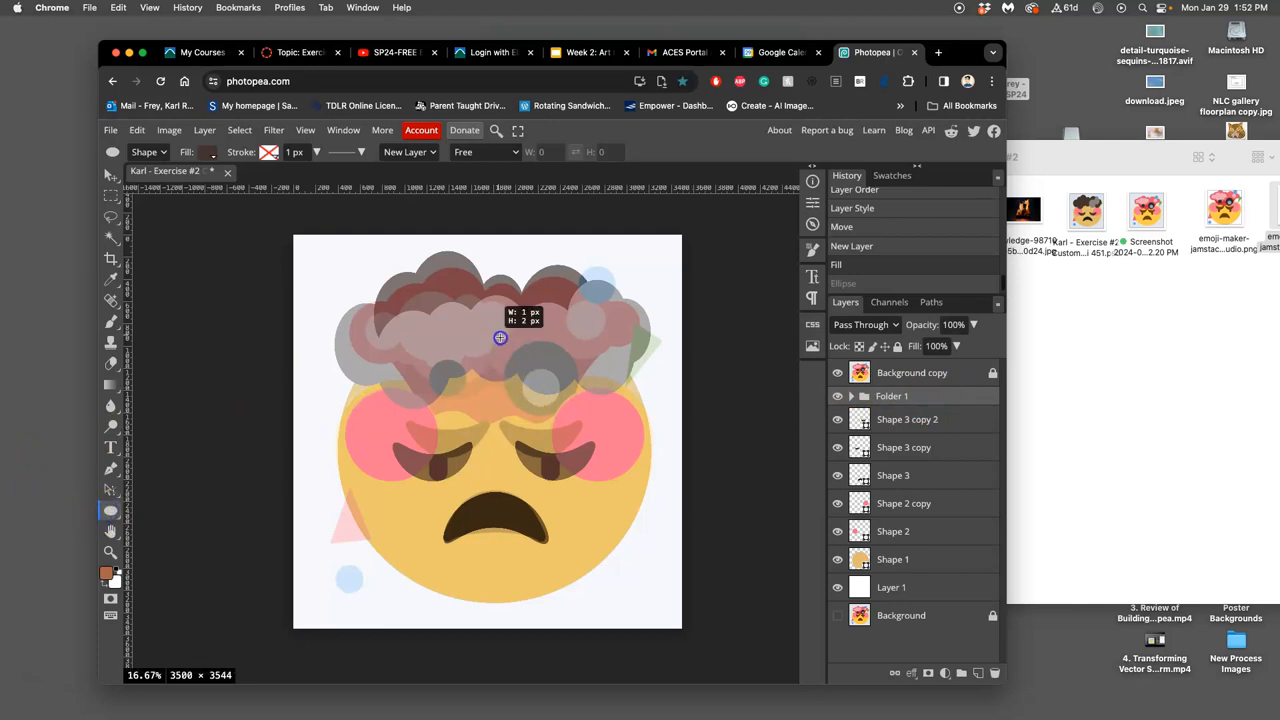
{"action": "left_click_drag", "start_coordinate": [500, 337], "coordinate": [557, 423]}
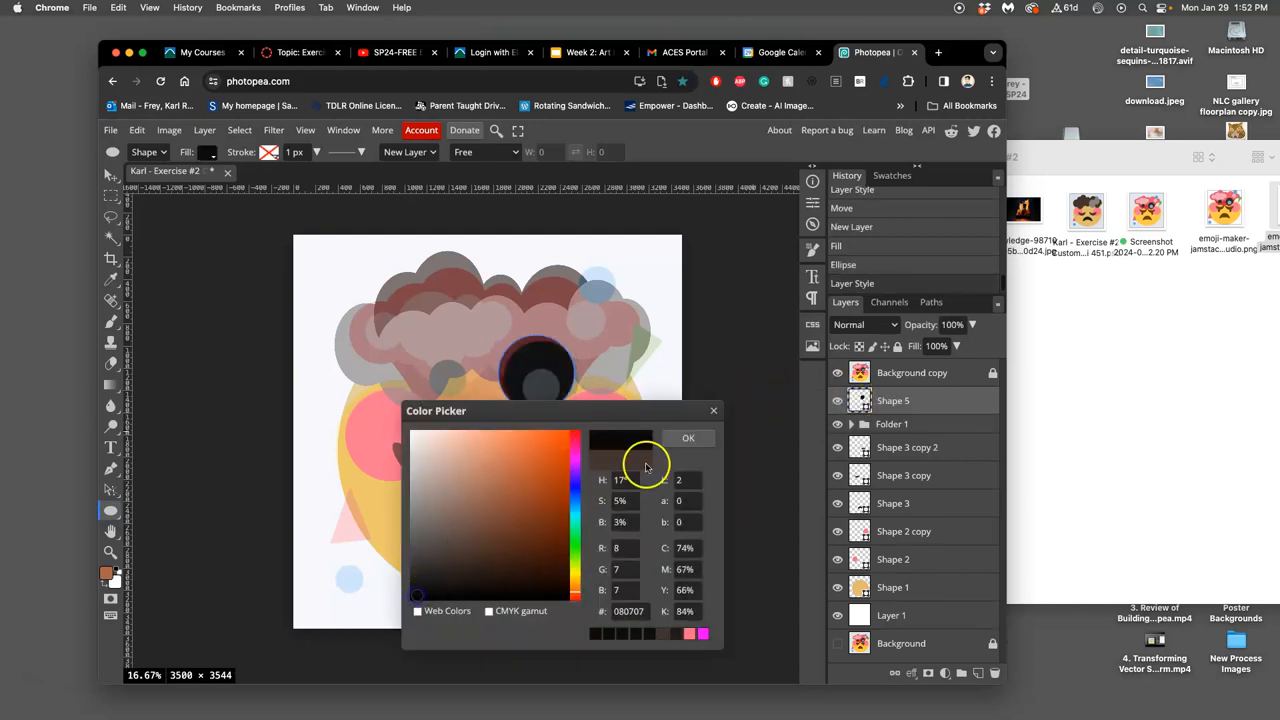
{"action": "left_click", "coordinate": [688, 437]}
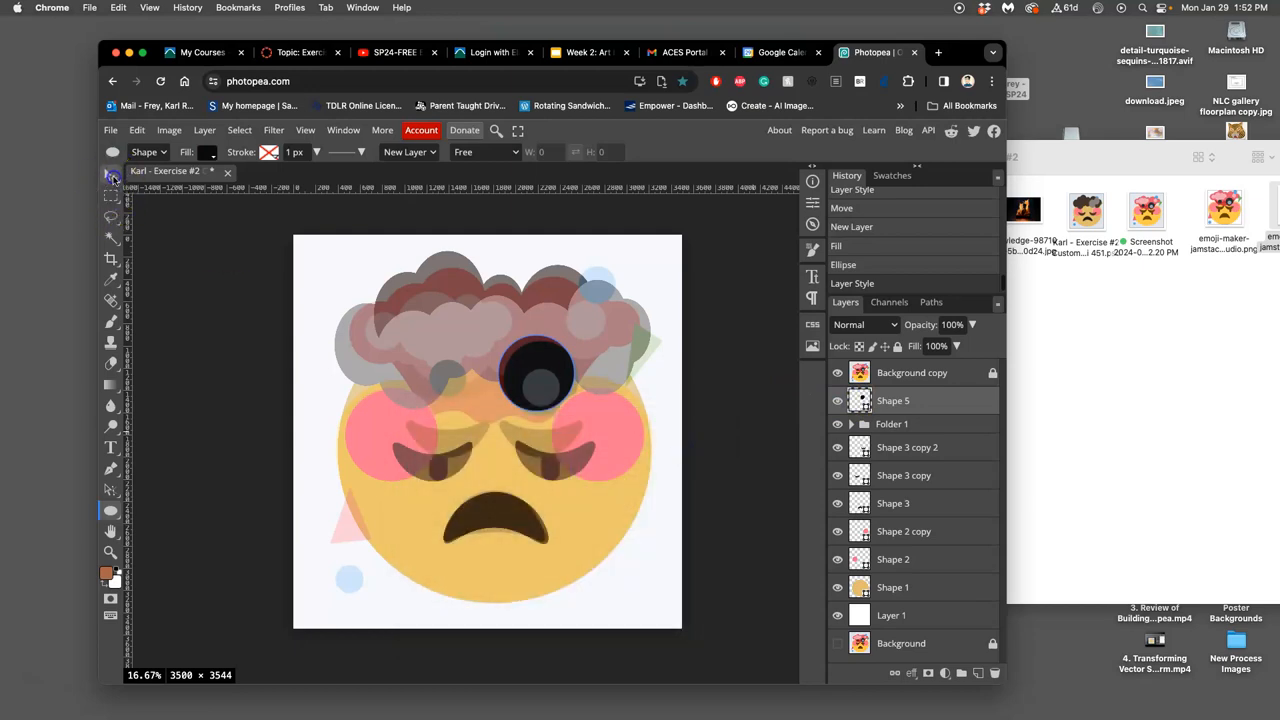
{"action": "left_click", "coordinate": [111, 152]}
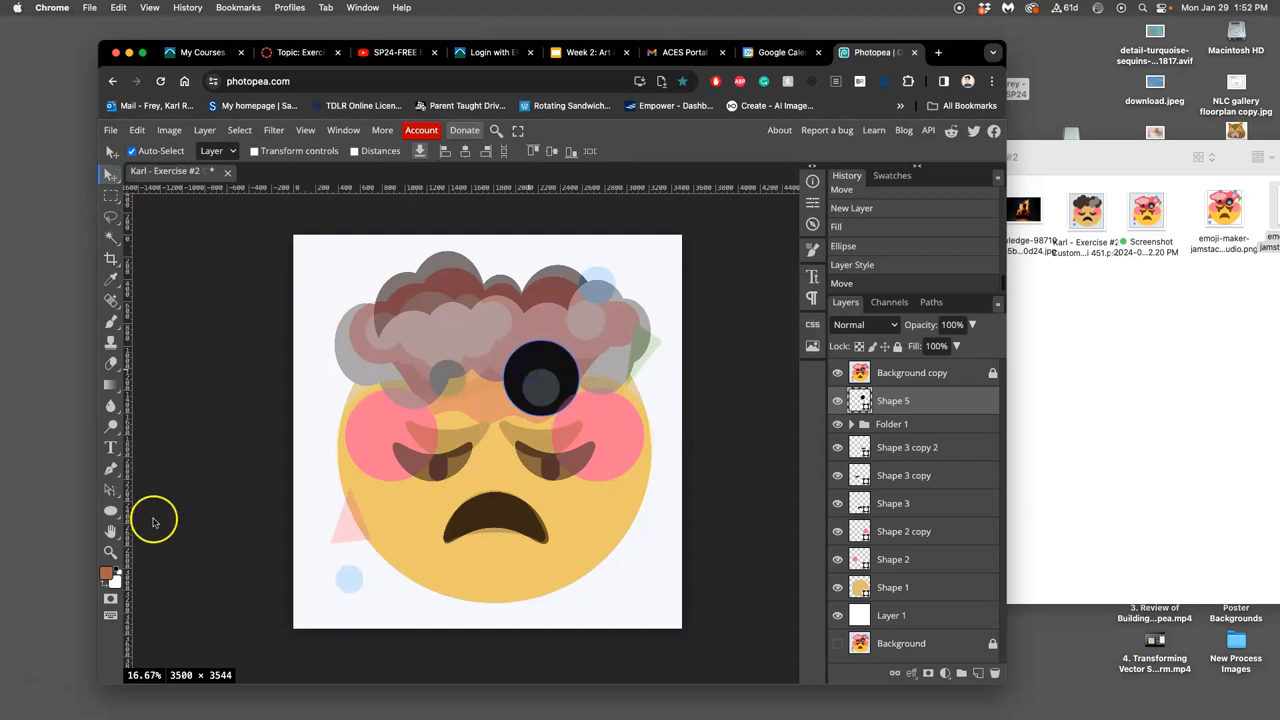
{"action": "mouse_move", "coordinate": [135, 295]}
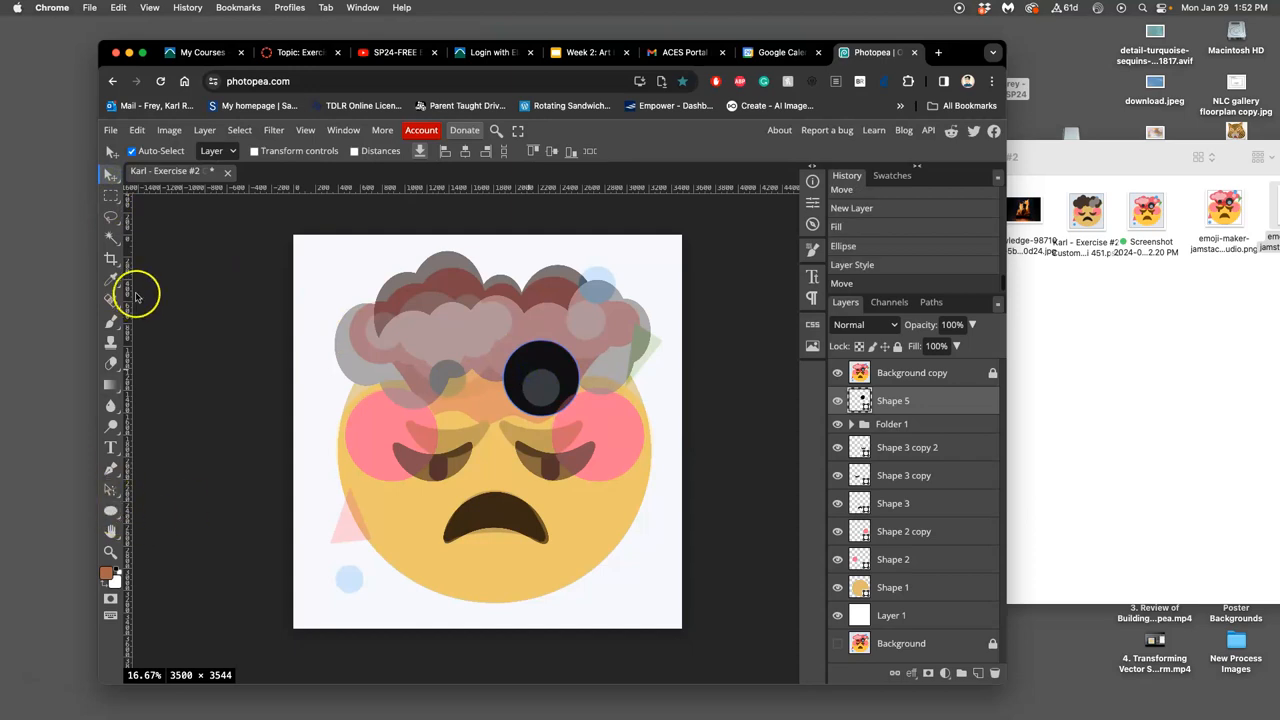
{"action": "mouse_move", "coordinate": [650, 428]}
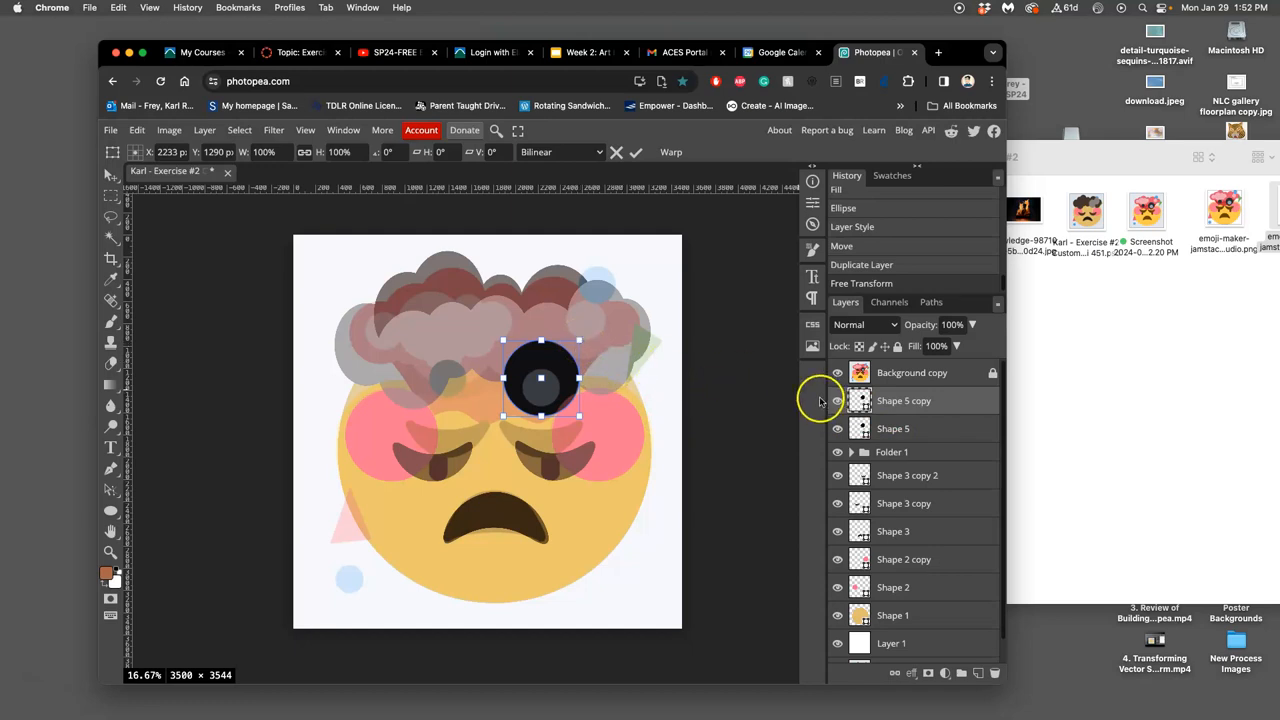
Fill a copy of the black circle light grey and shrink it to half inside.
{"action": "left_click", "coordinate": [105, 573]}
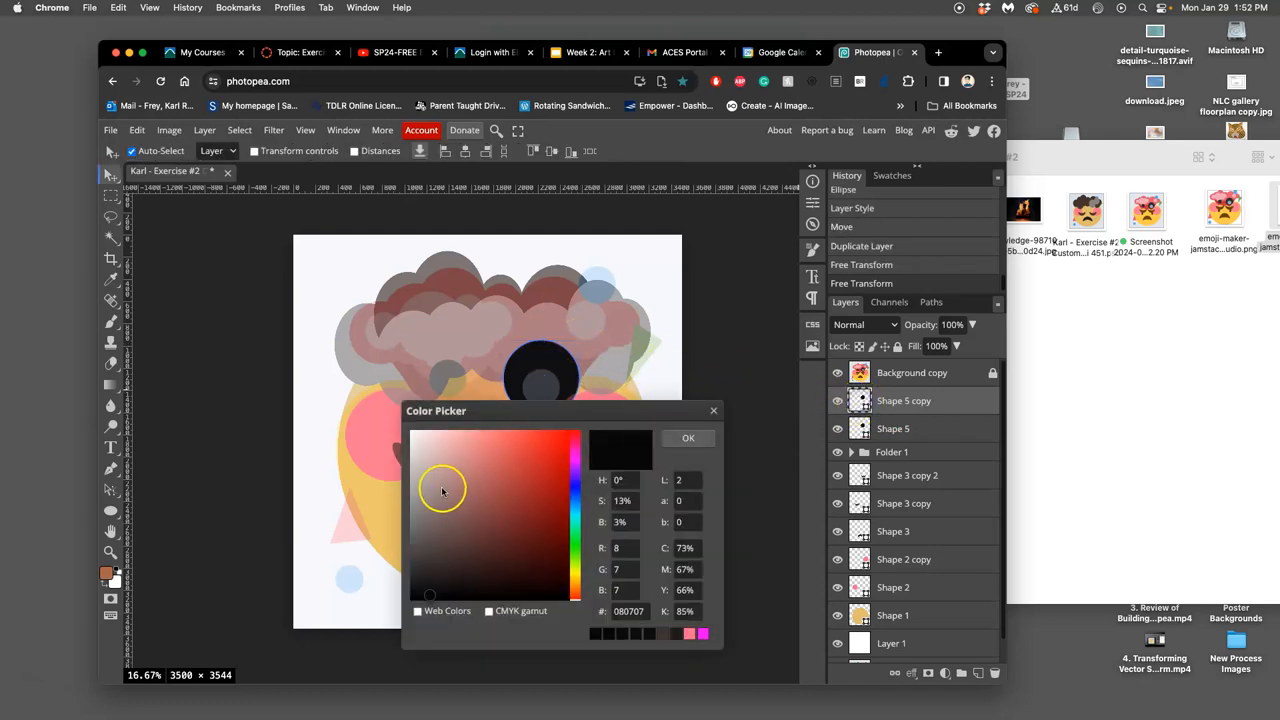
{"action": "left_click", "coordinate": [688, 437]}
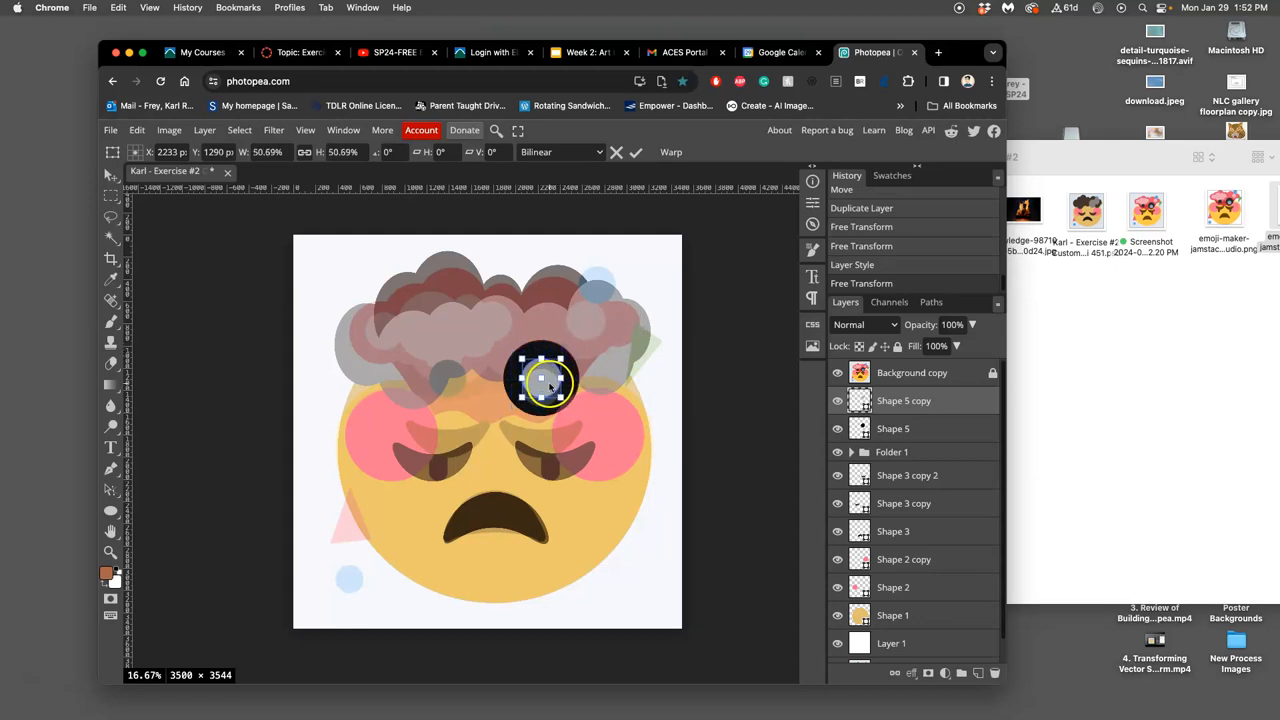
{"action": "left_click_drag", "start_coordinate": [545, 383], "coordinate": [548, 397]}
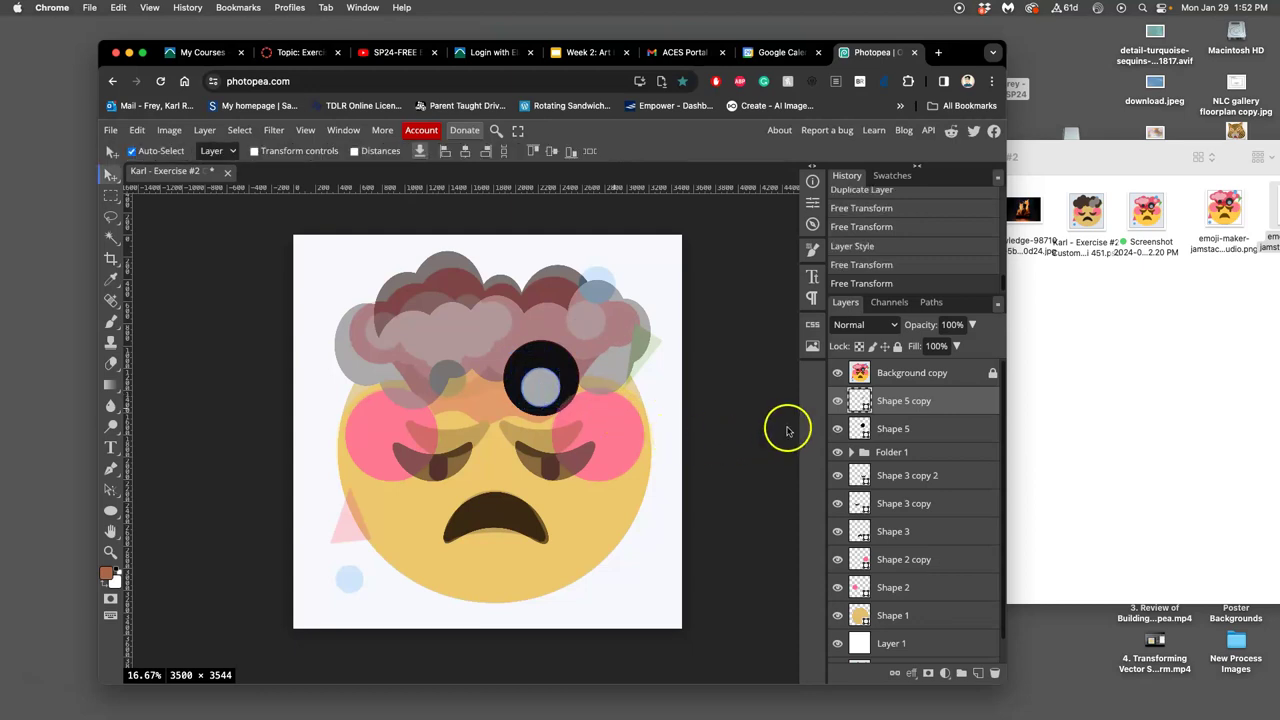
{"action": "left_click", "coordinate": [837, 372]}
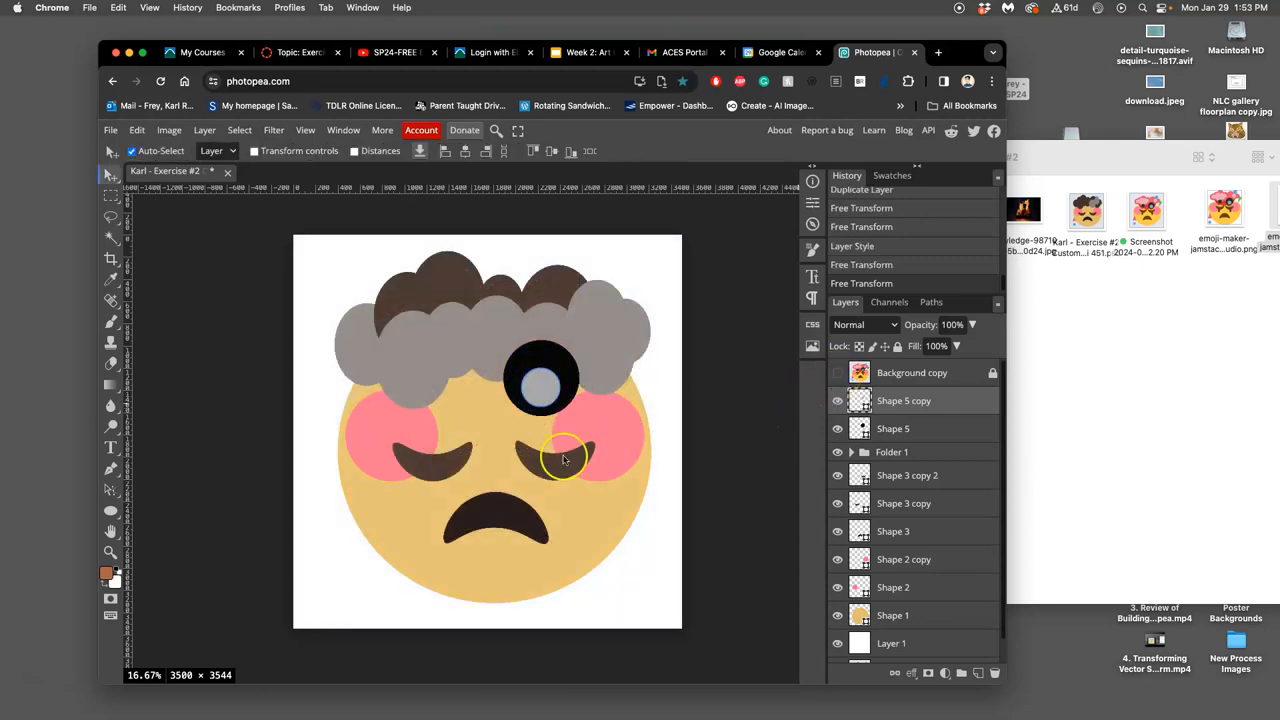
{"action": "left_click", "coordinate": [838, 372]}
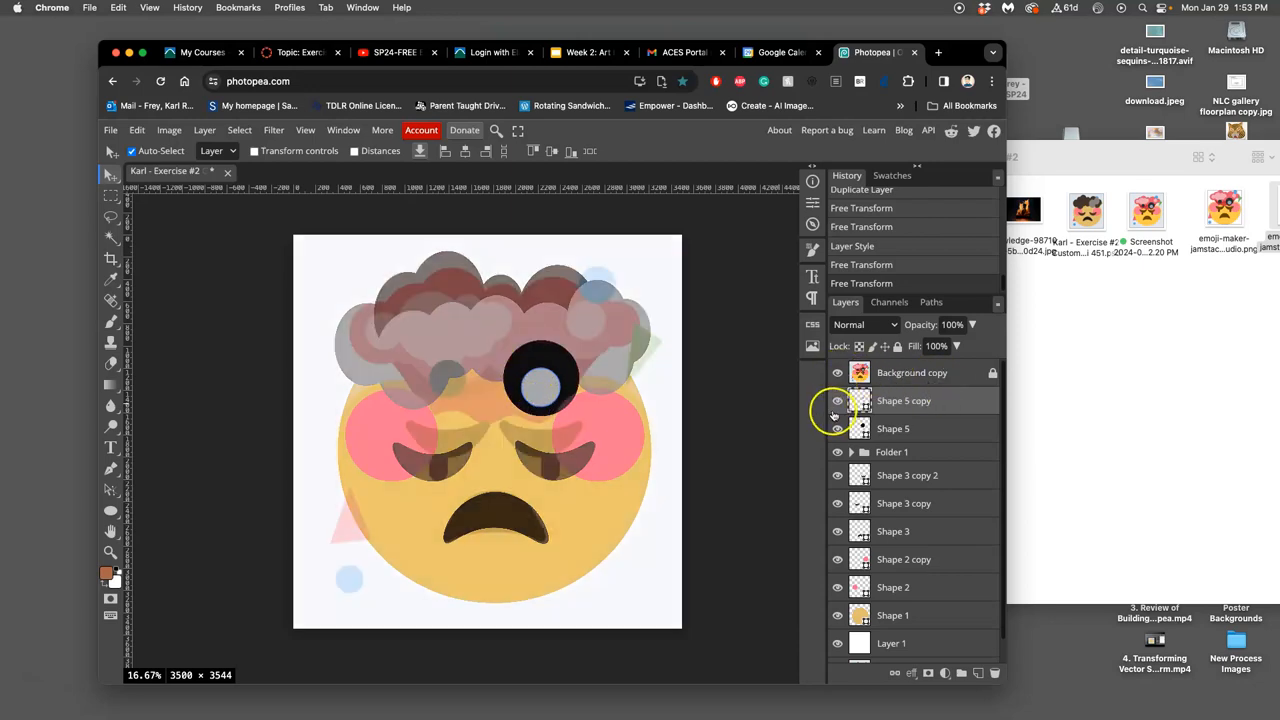
Add a small dark grey #363333 dot to the left of the inner circle.
{"action": "left_click", "coordinate": [903, 400]}
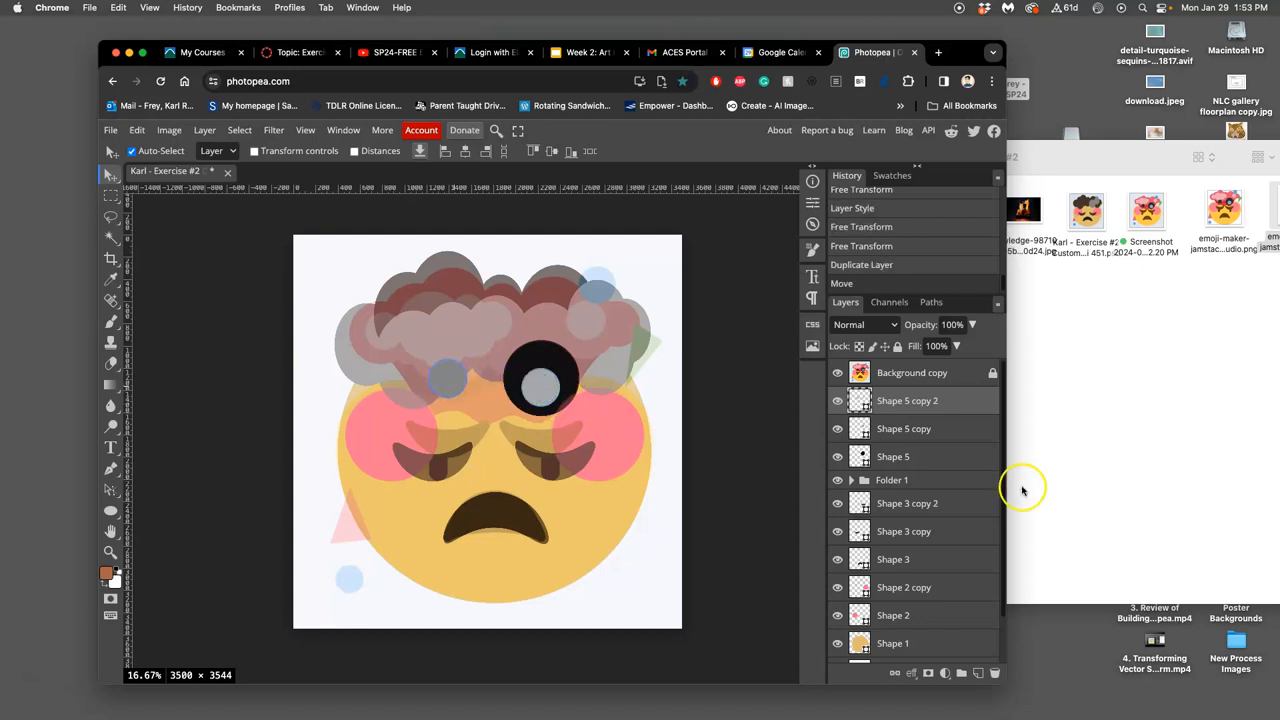
{"action": "left_click", "coordinate": [106, 573]}
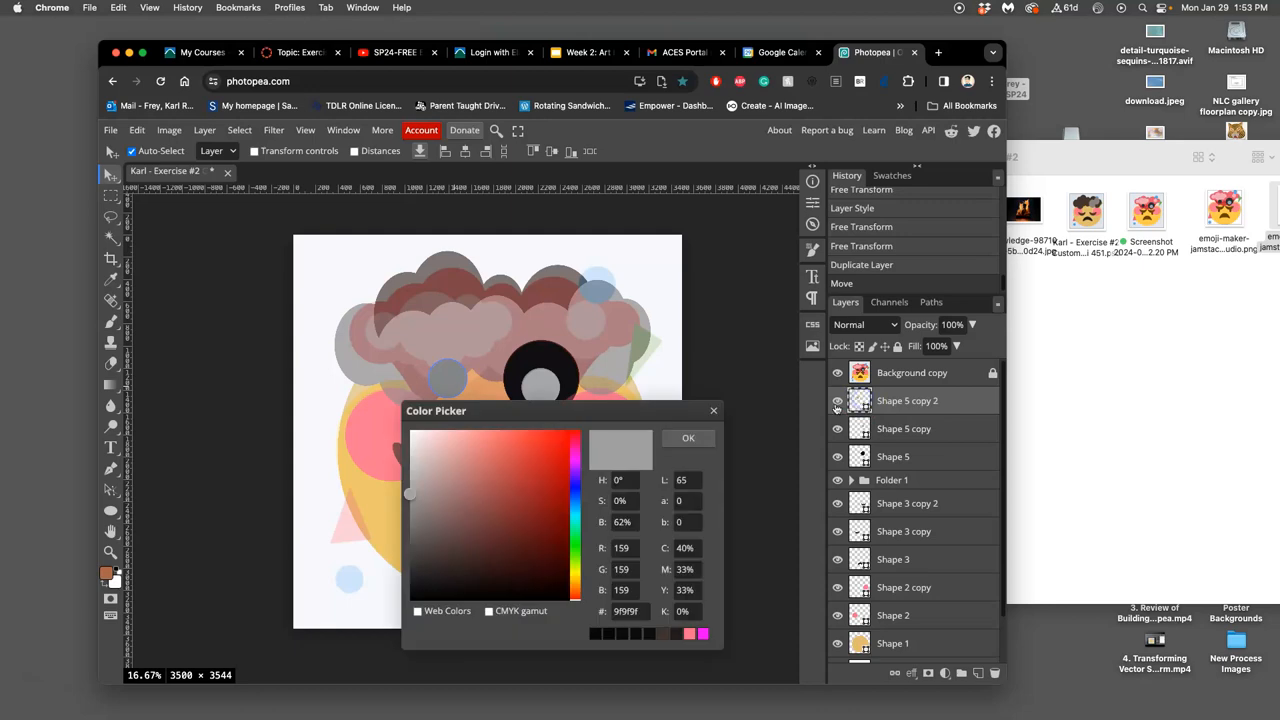
{"action": "left_click_drag", "start_coordinate": [410, 494], "coordinate": [417, 557]}
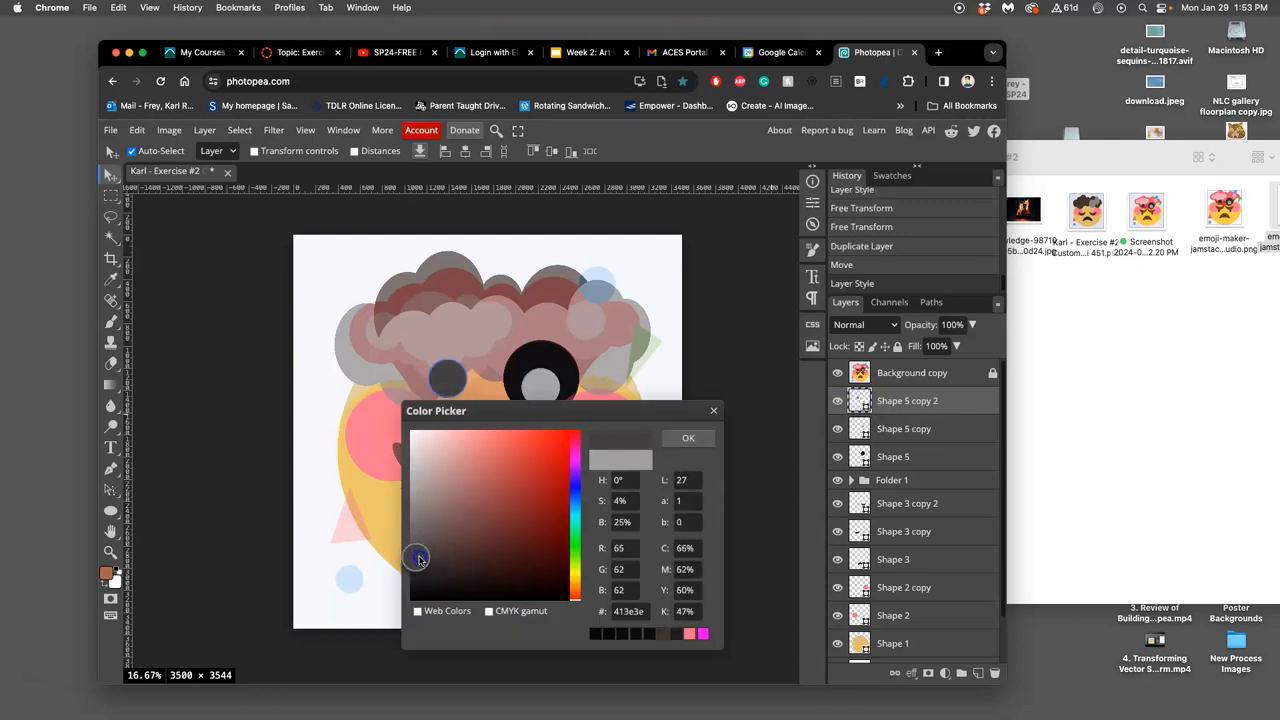
{"action": "left_click", "coordinate": [419, 558]}
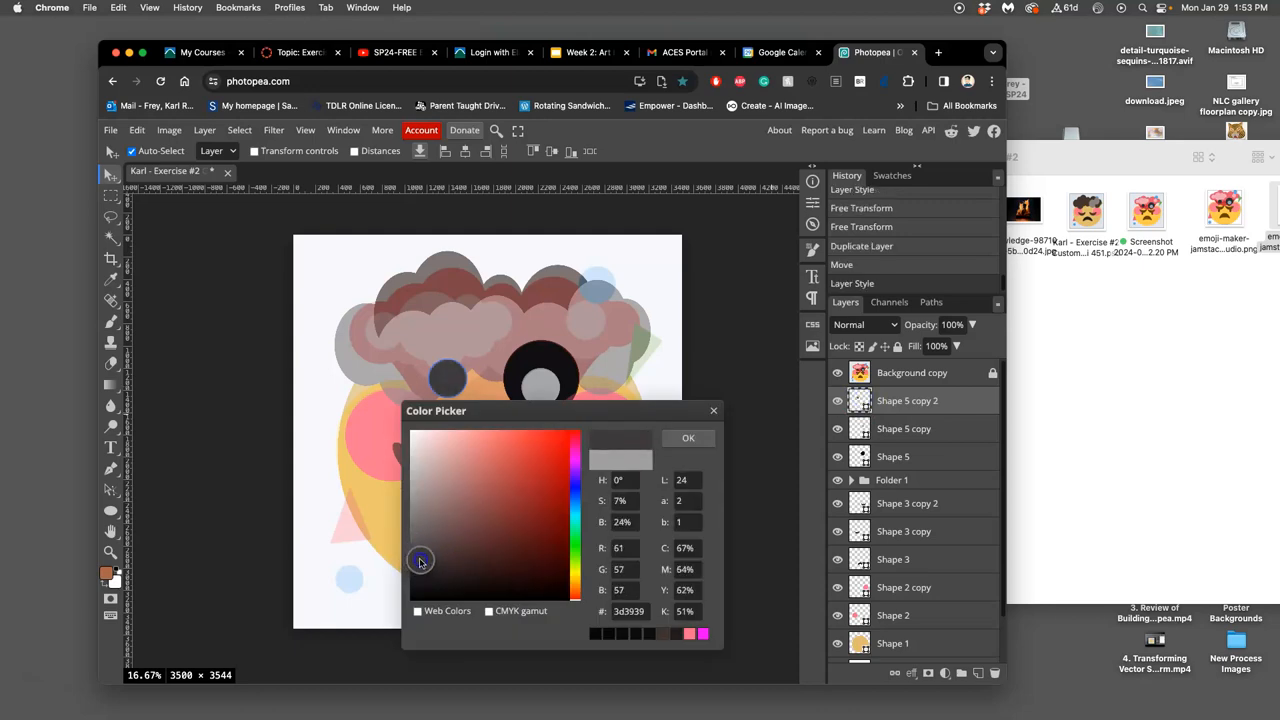
{"action": "left_click_drag", "start_coordinate": [420, 559], "coordinate": [418, 565]}
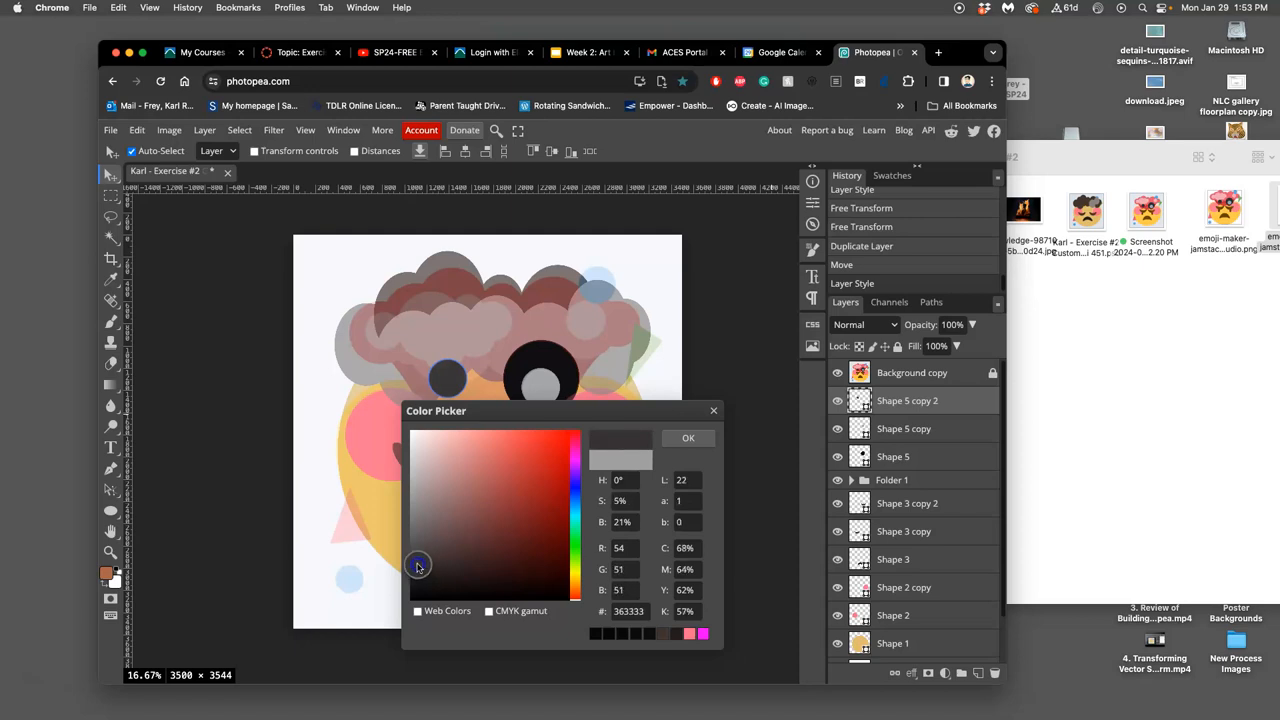
{"action": "left_click", "coordinate": [688, 438]}
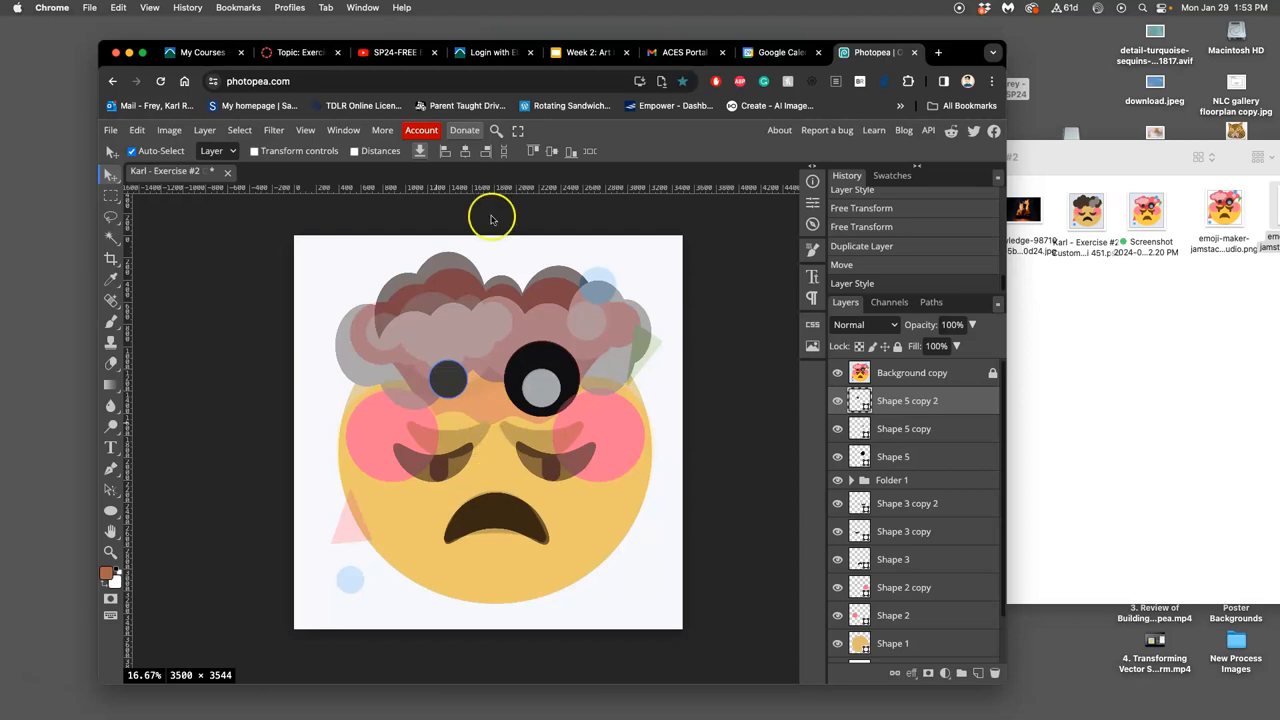
{"action": "left_click", "coordinate": [838, 372]}
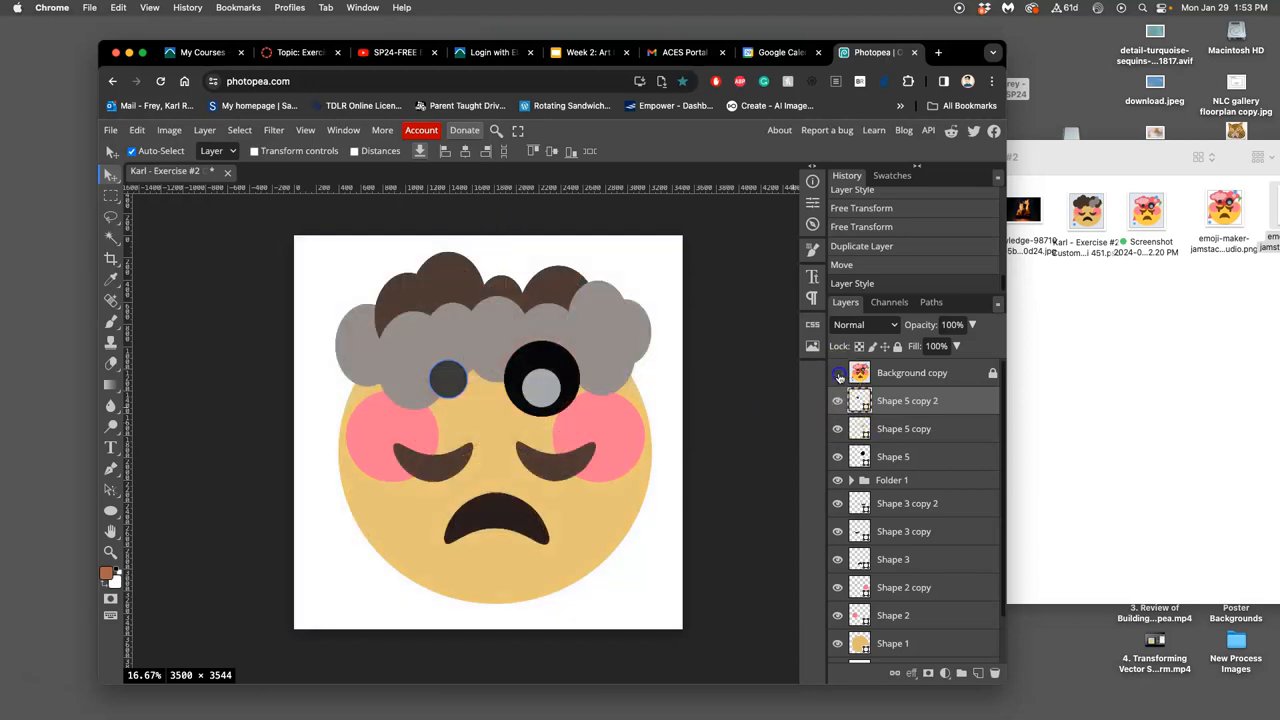
Change the Shape 2 and Shape 2 copy cheek fills to a paler pink.
{"action": "left_click", "coordinate": [838, 372]}
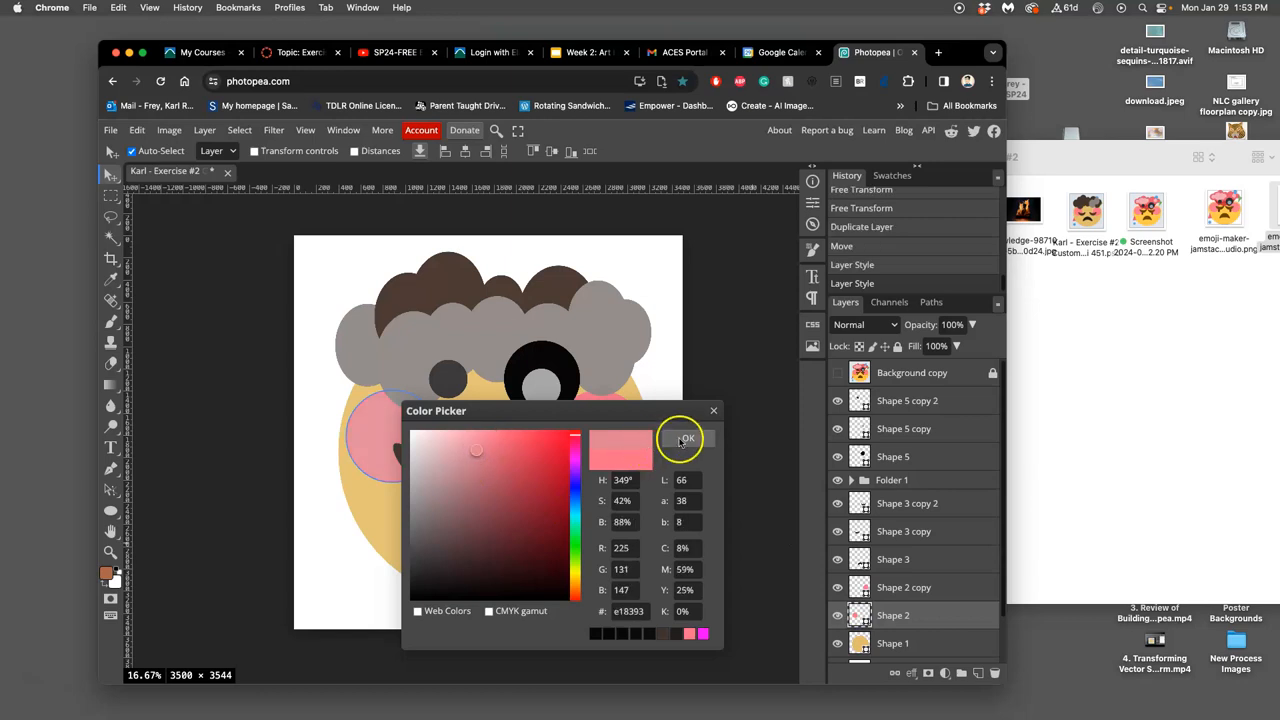
{"action": "left_click", "coordinate": [685, 438]}
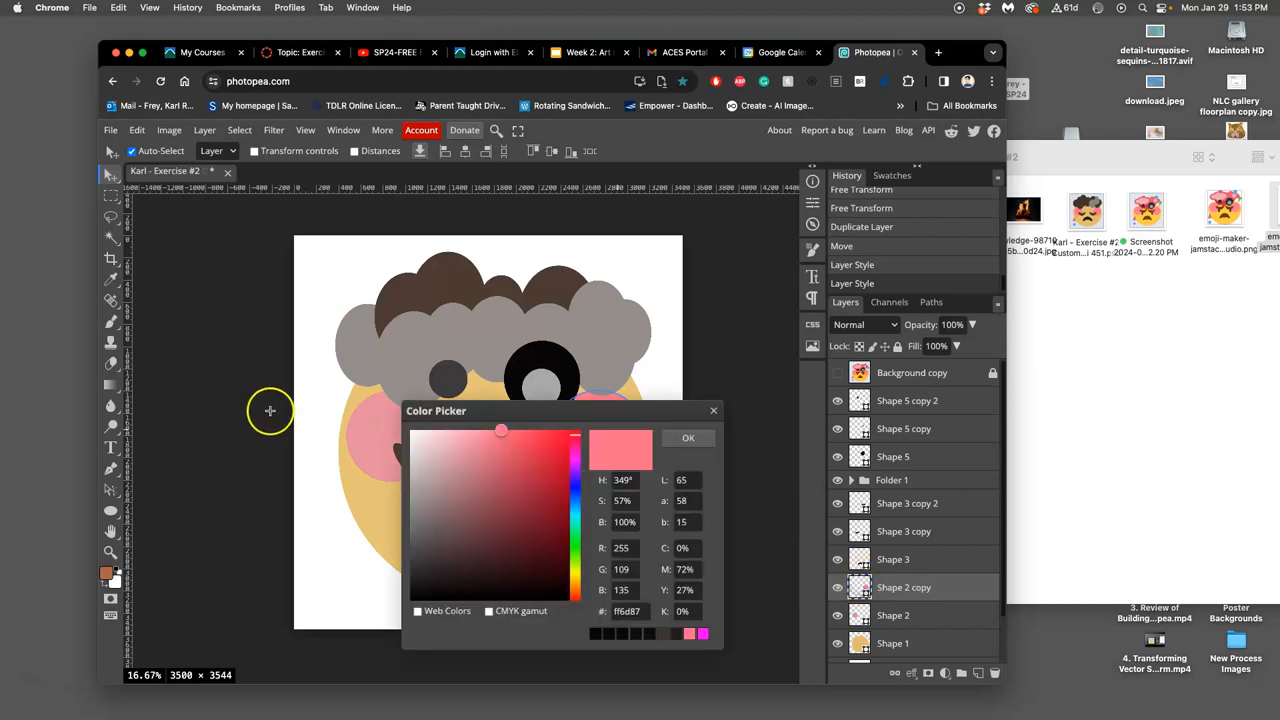
{"action": "left_click", "coordinate": [688, 438]}
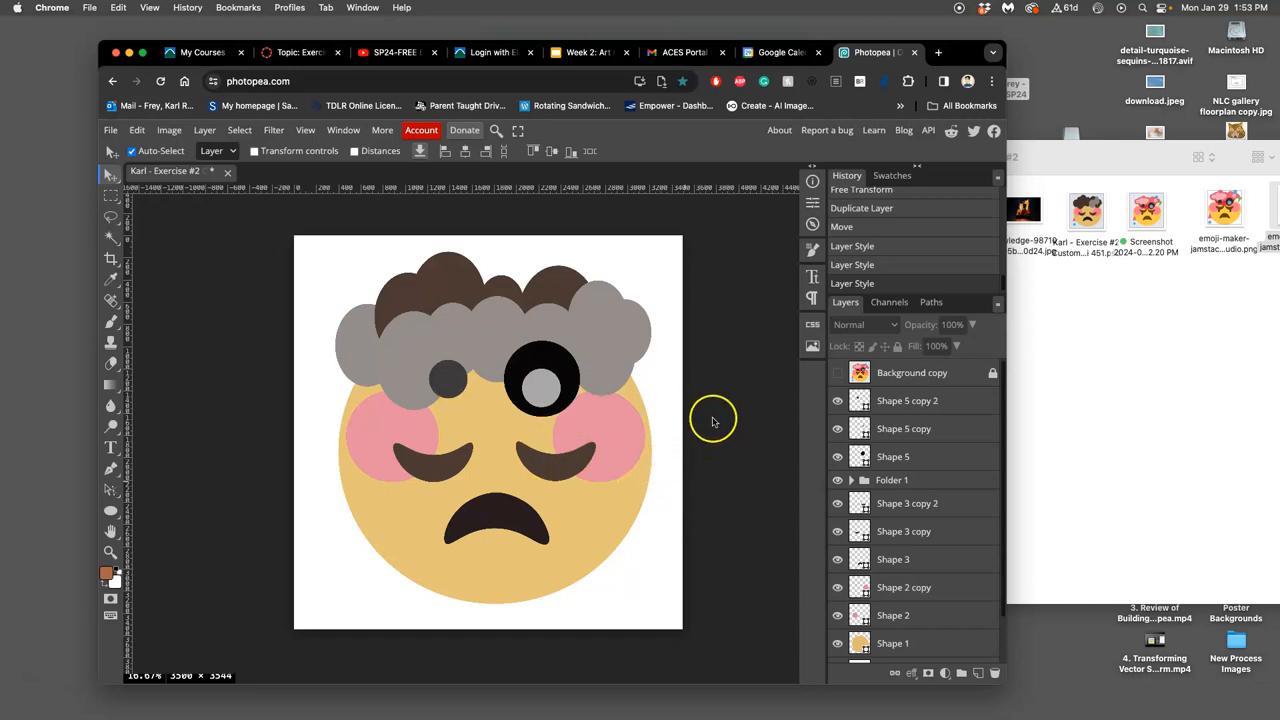
{"action": "mouse_move", "coordinate": [665, 418]}
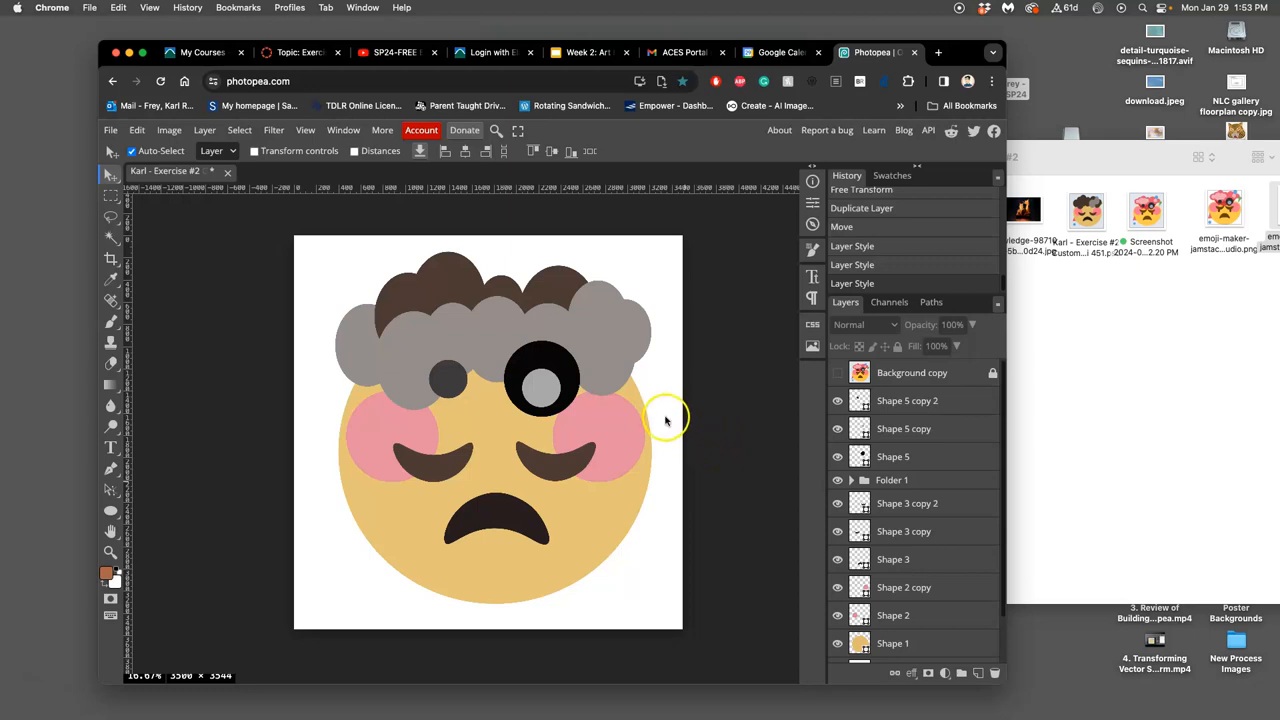
{"action": "mouse_move", "coordinate": [658, 407]}
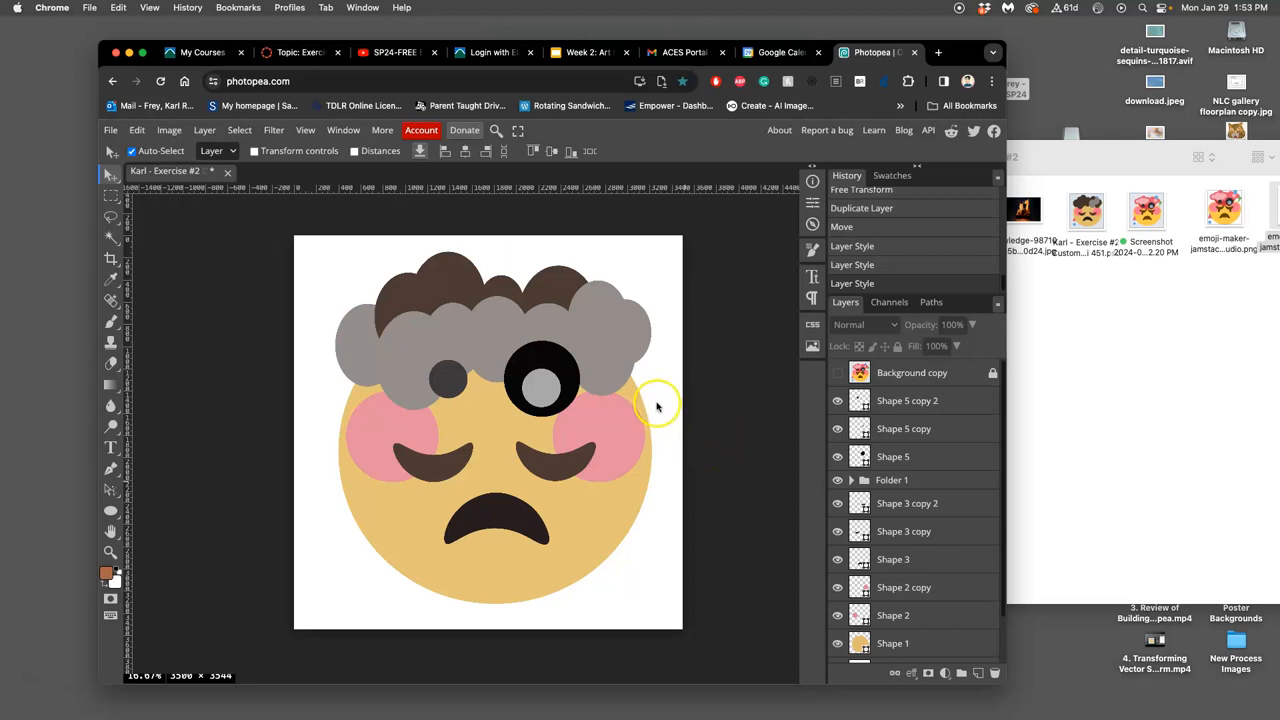
{"action": "mouse_move", "coordinate": [518, 407]}
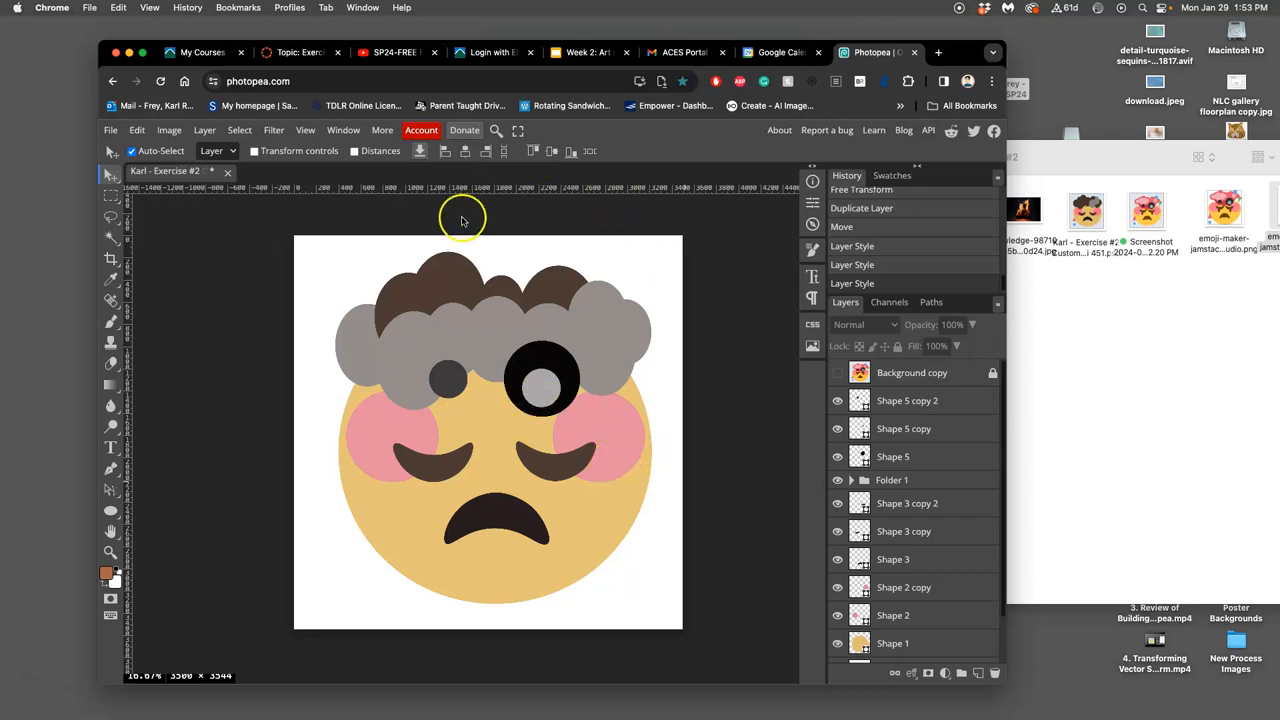
{"action": "mouse_move", "coordinate": [583, 192]}
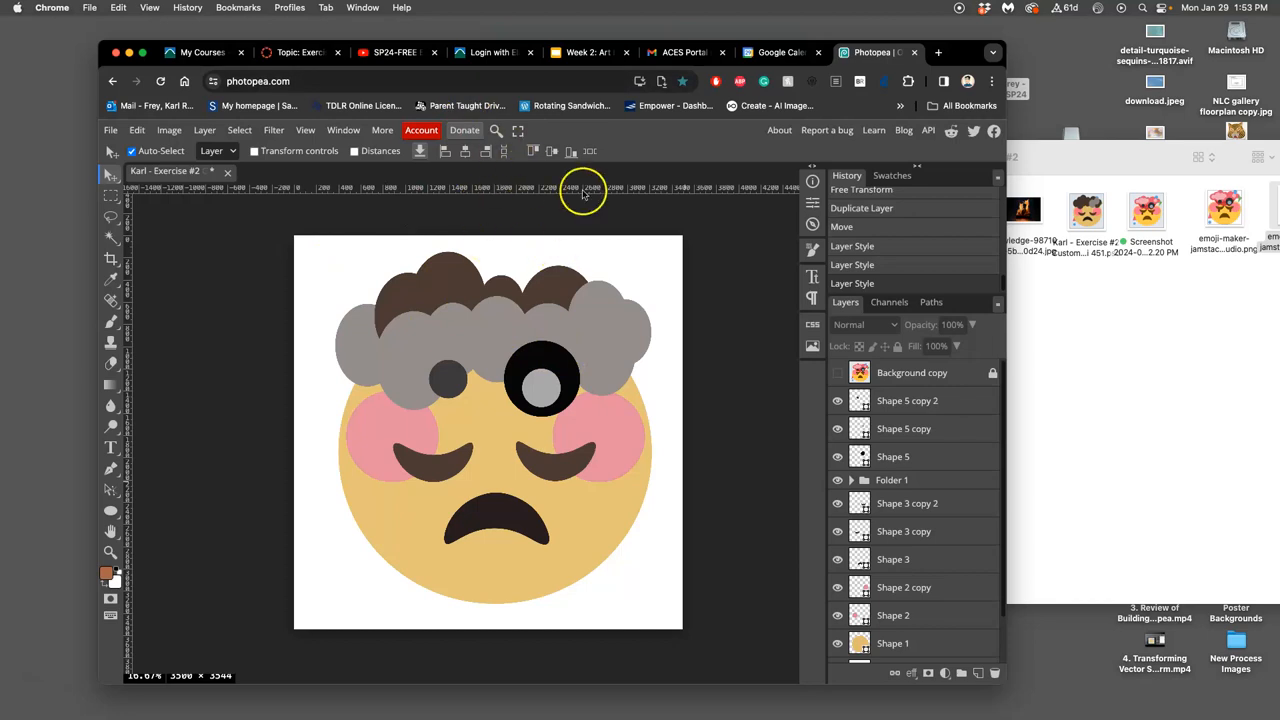
{"action": "mouse_move", "coordinate": [588, 250]}
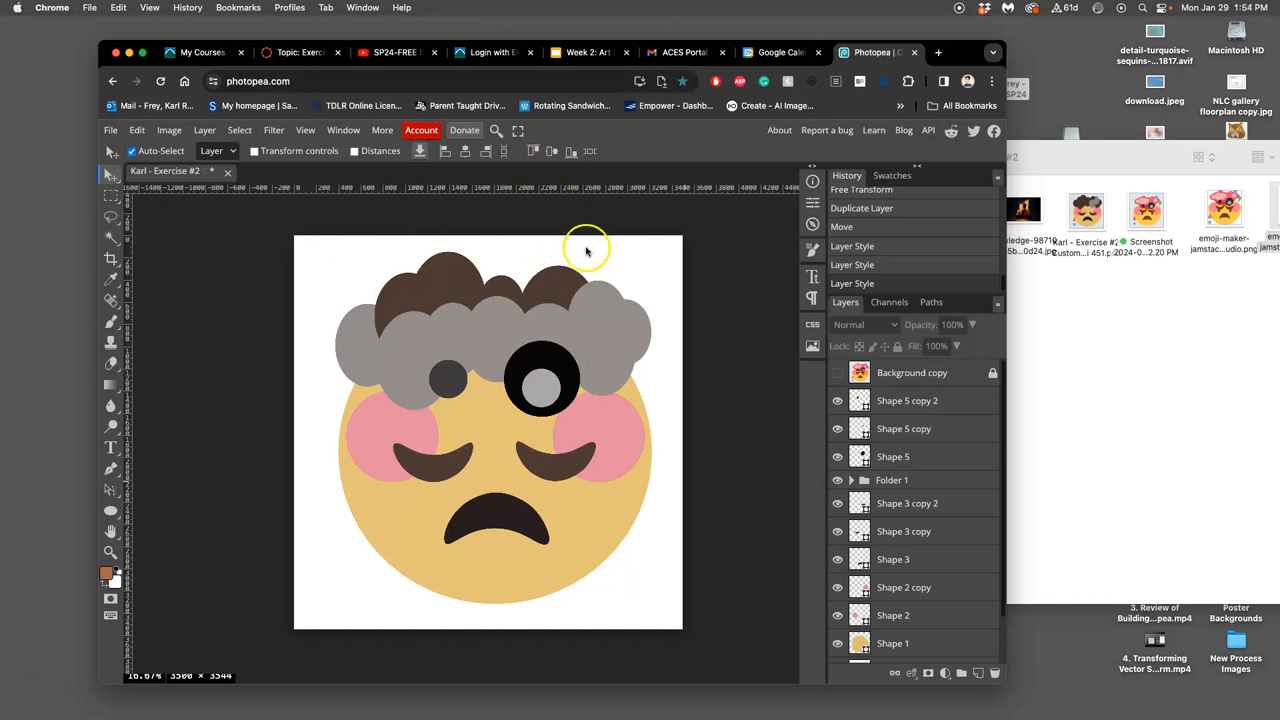
{"action": "mouse_move", "coordinate": [390, 190]}
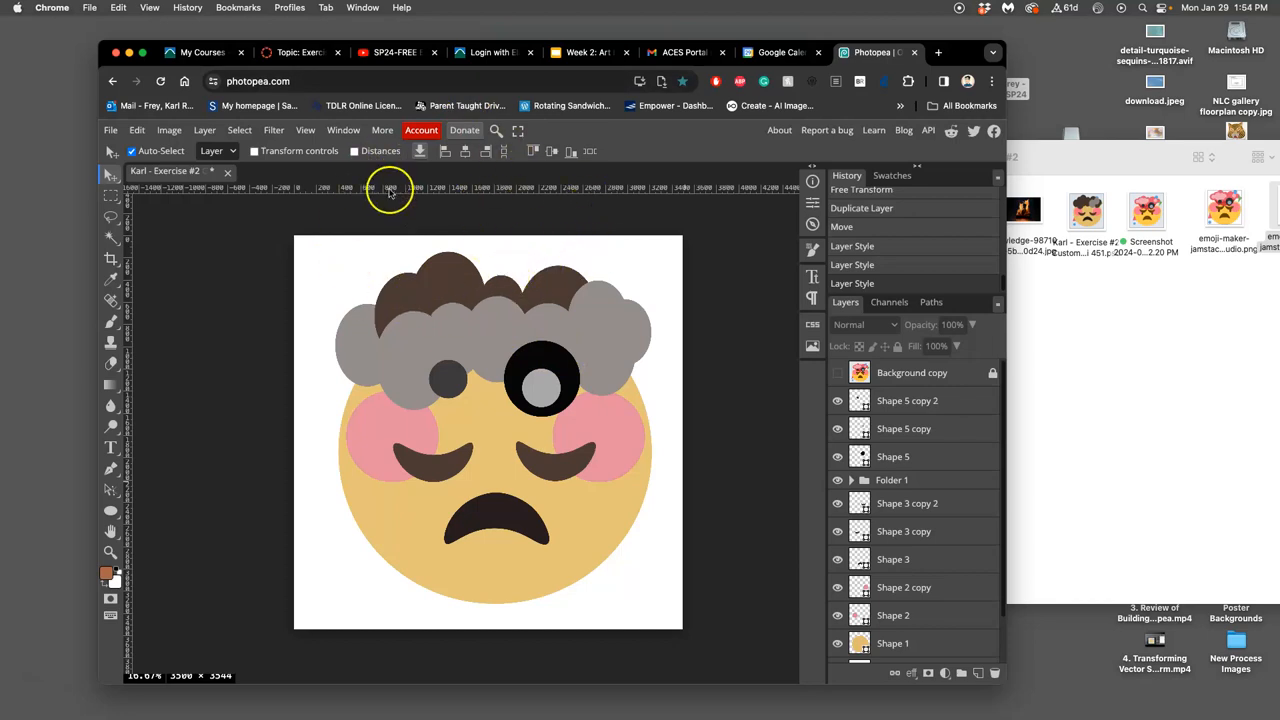
Resize the canvas to 10 × 14 inches, anchored bottom-centre.
{"action": "left_click", "coordinate": [204, 130]}
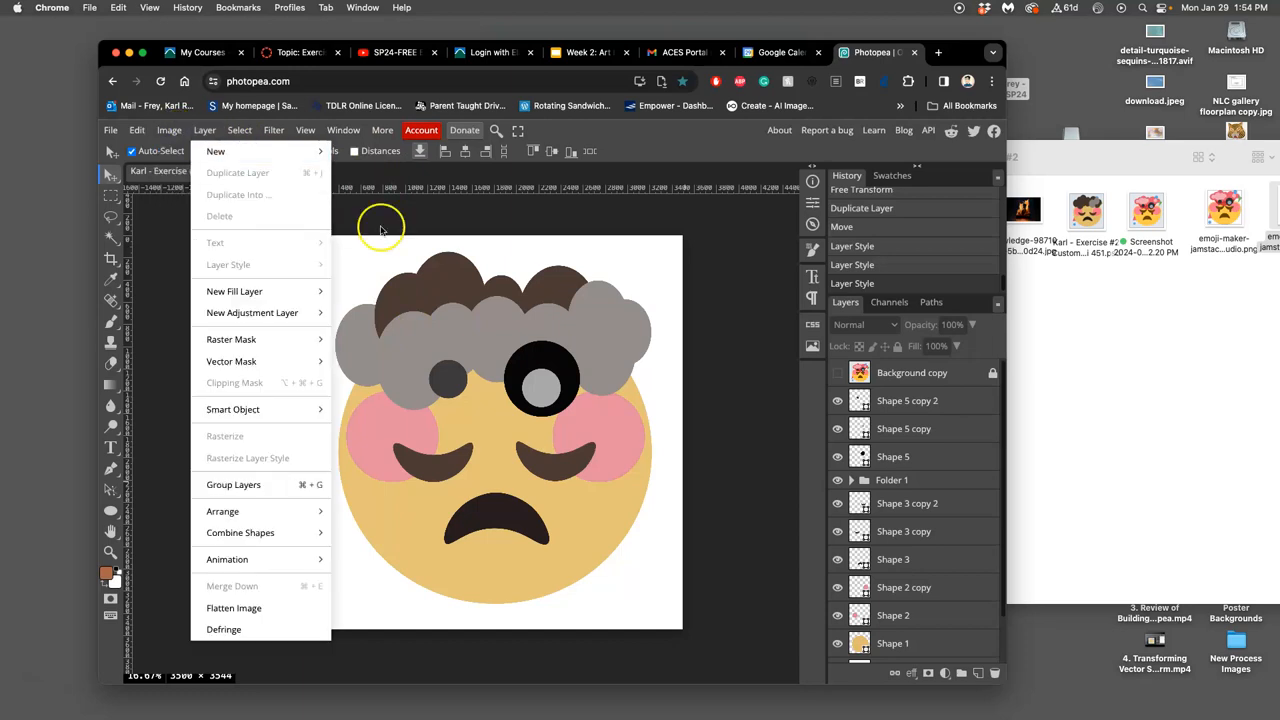
{"action": "left_click", "coordinate": [168, 130]}
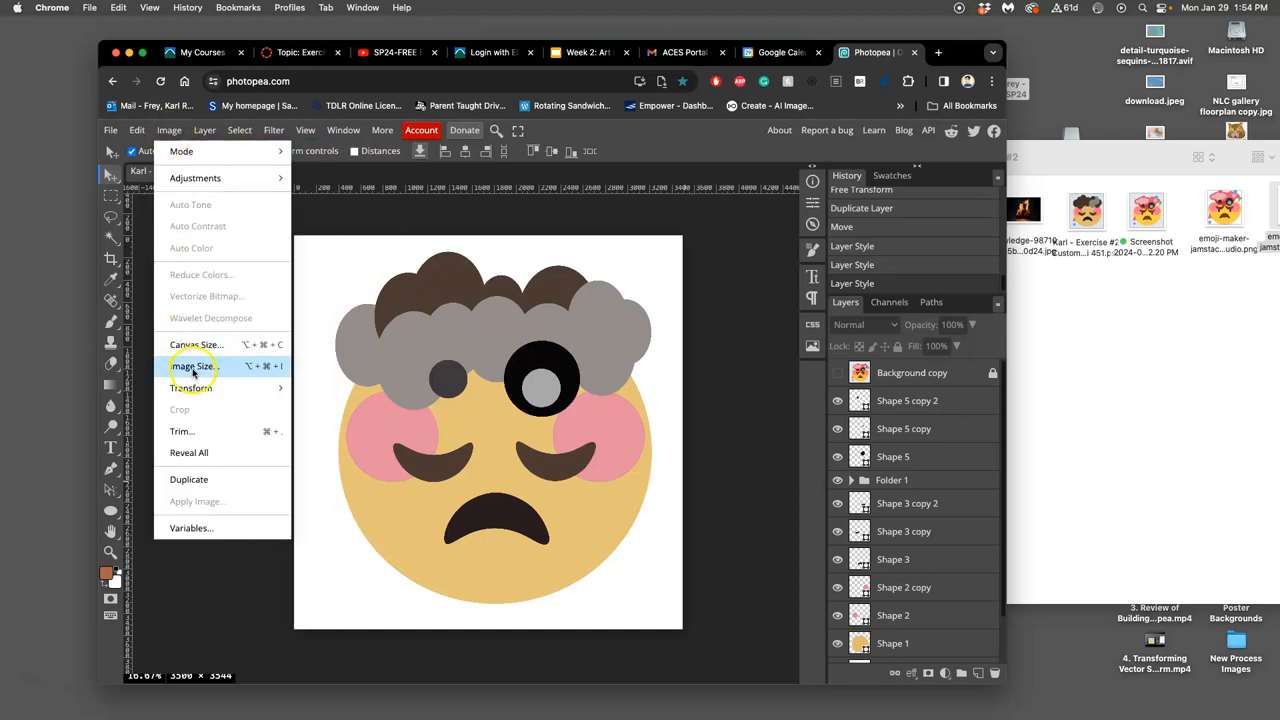
{"action": "mouse_move", "coordinate": [146, 367]}
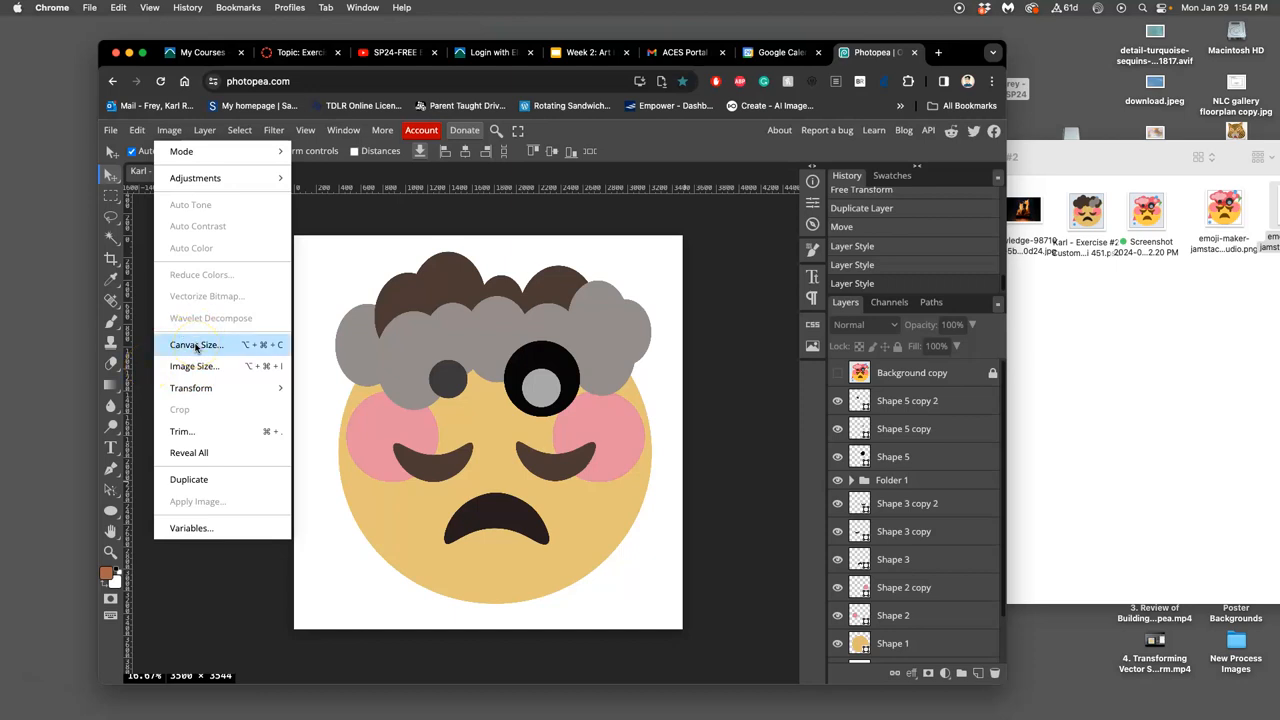
{"action": "left_click", "coordinate": [196, 344]}
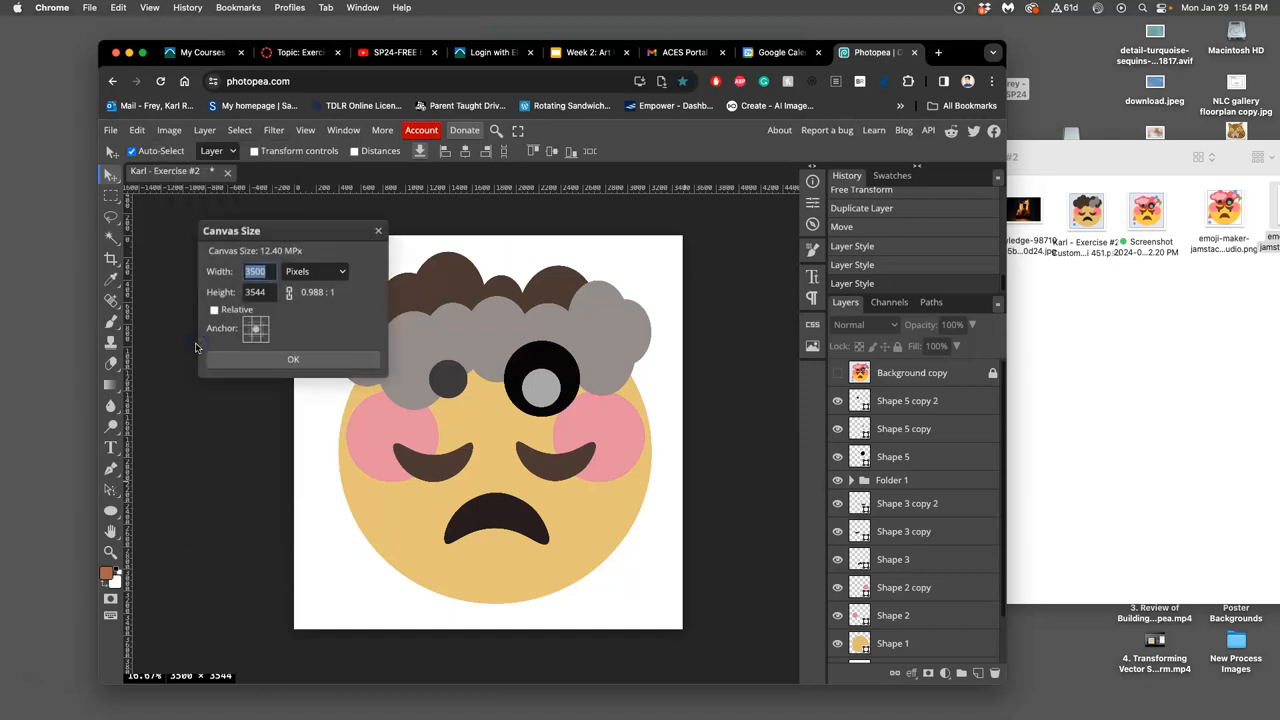
{"action": "left_click", "coordinate": [315, 271]}
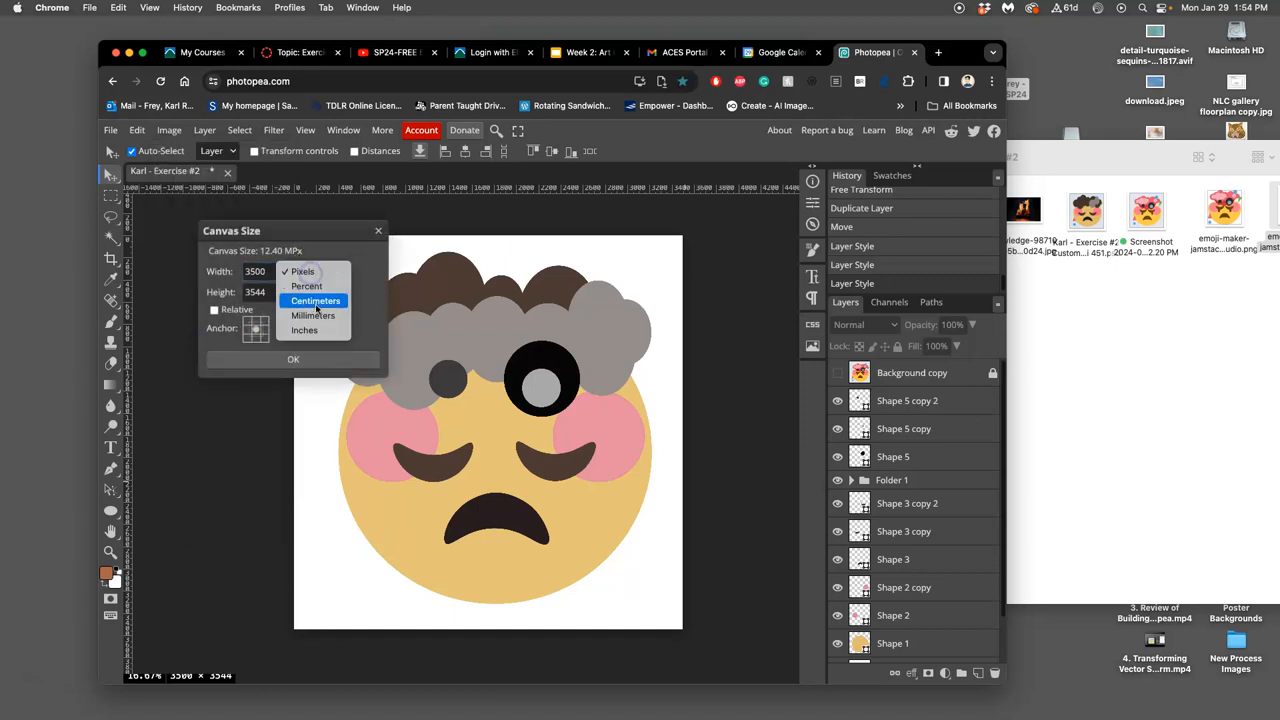
{"action": "left_click", "coordinate": [304, 330]}
{"action": "type", "text": "14"}
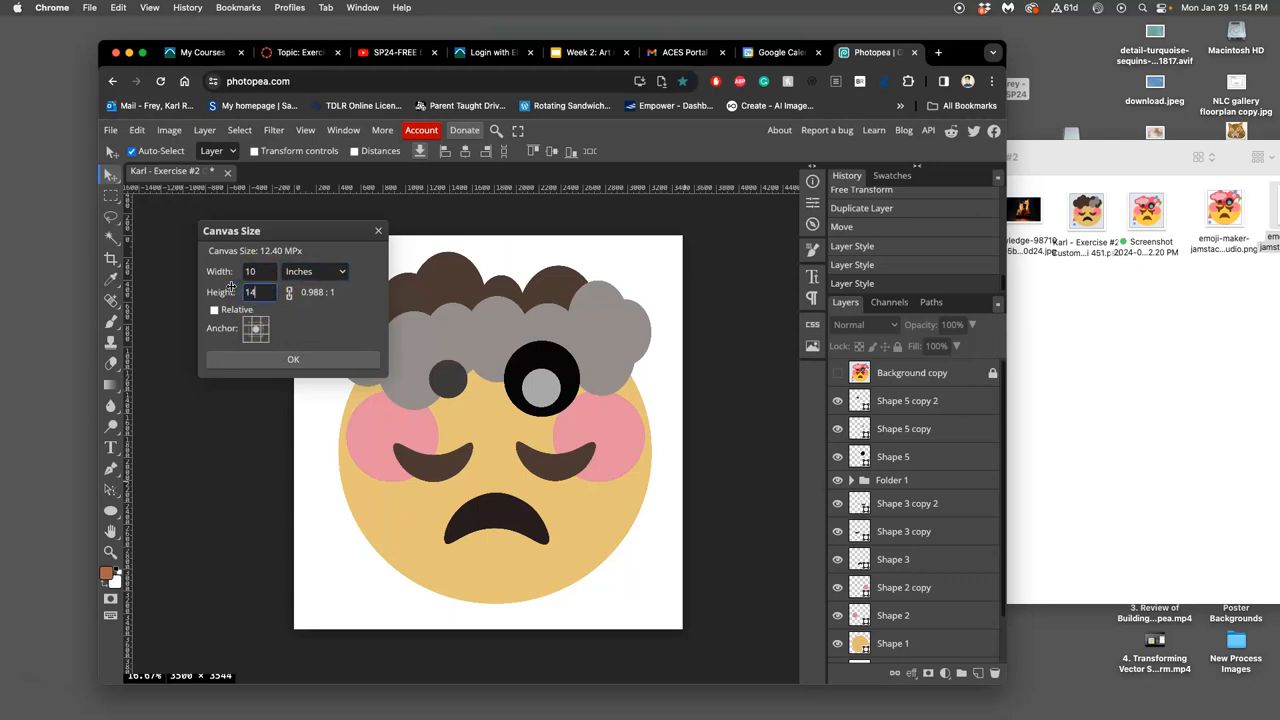
{"action": "mouse_move", "coordinate": [289, 292]}
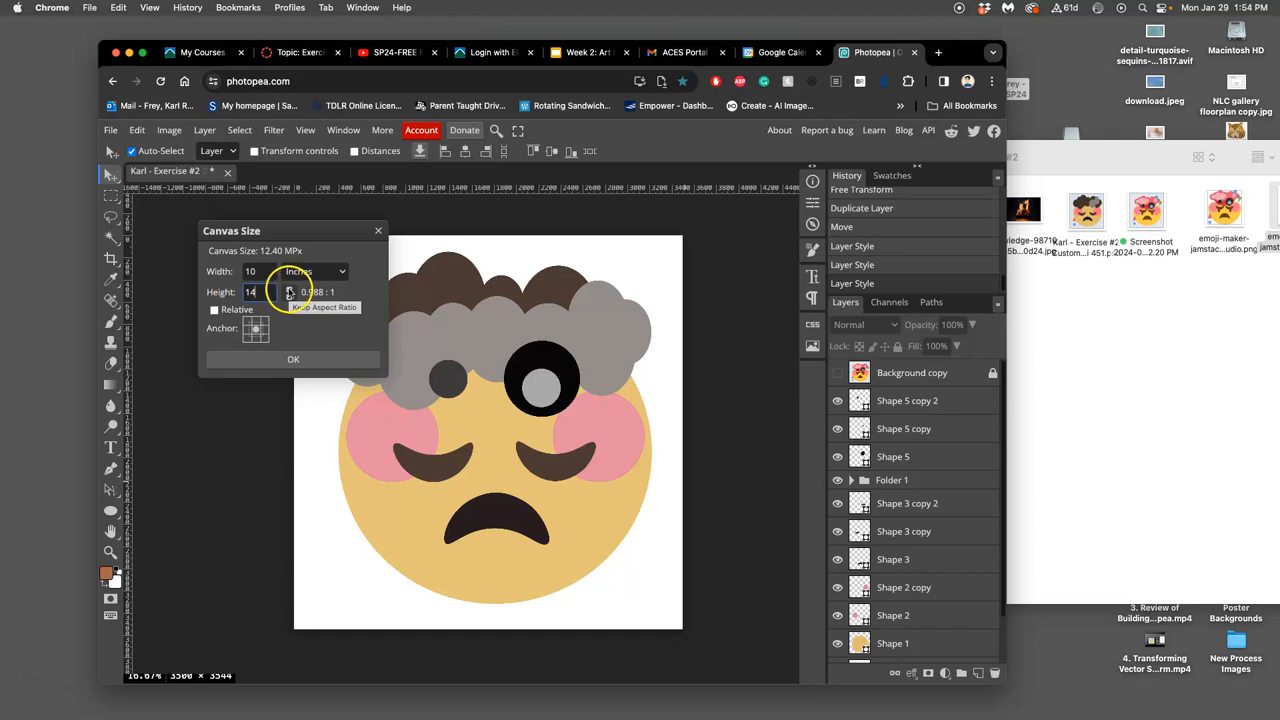
{"action": "mouse_move", "coordinate": [257, 330]}
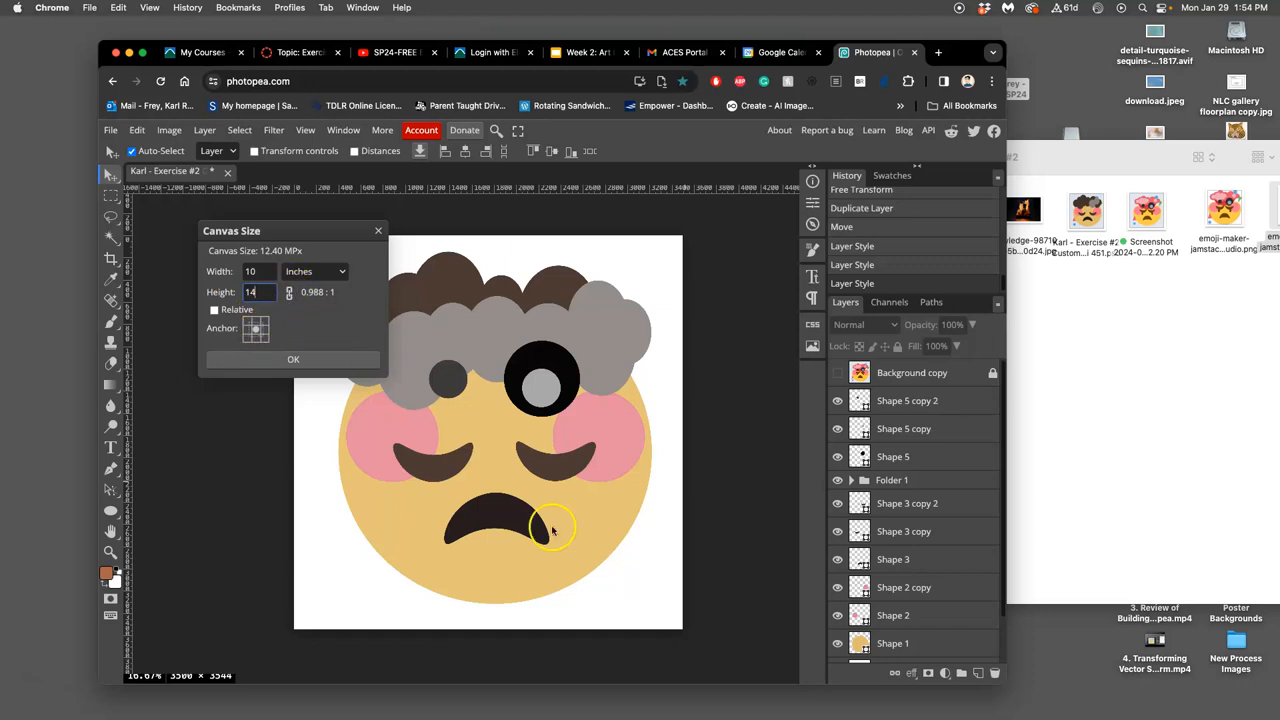
{"action": "mouse_move", "coordinate": [520, 640]}
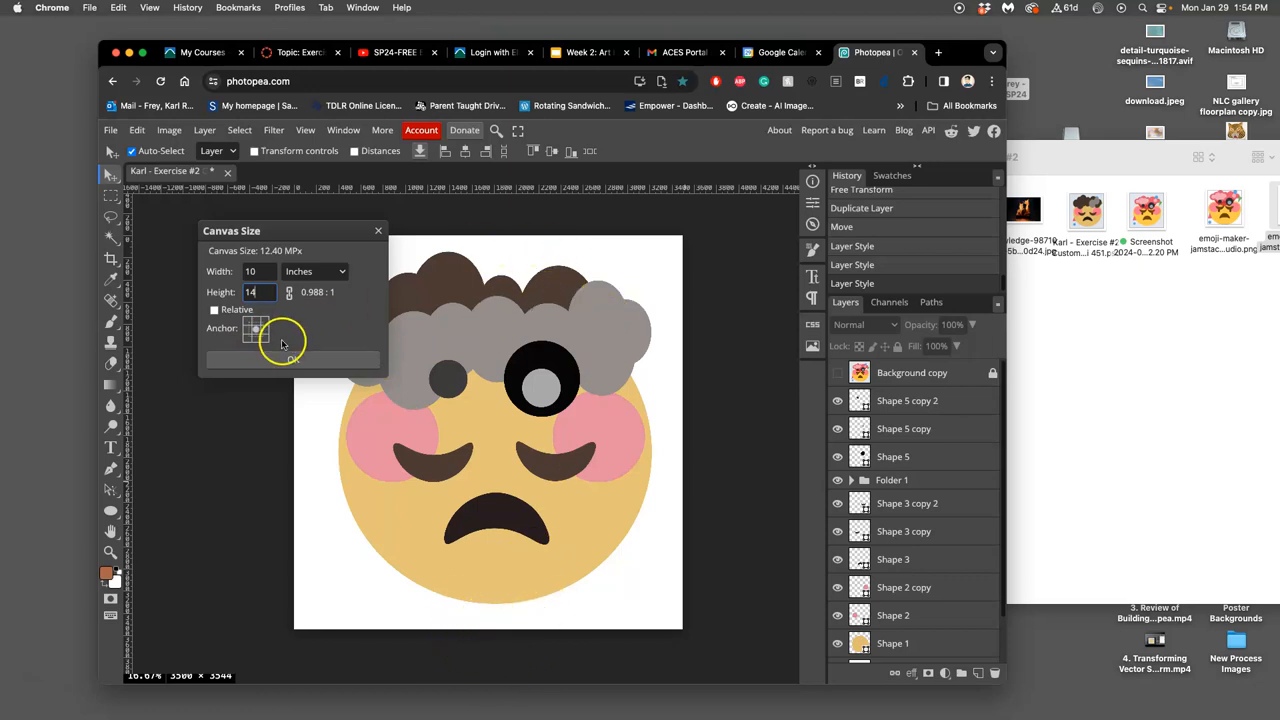
{"action": "left_click", "coordinate": [255, 330]}
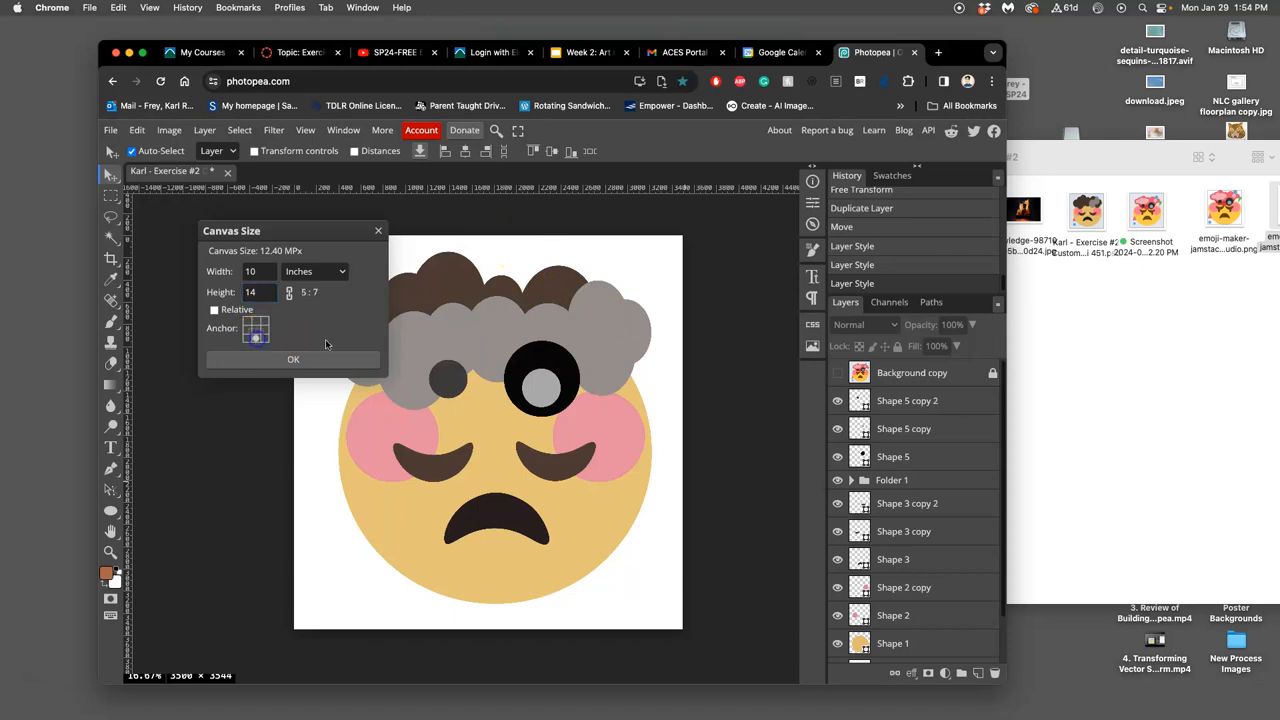
{"action": "left_click", "coordinate": [293, 359]}
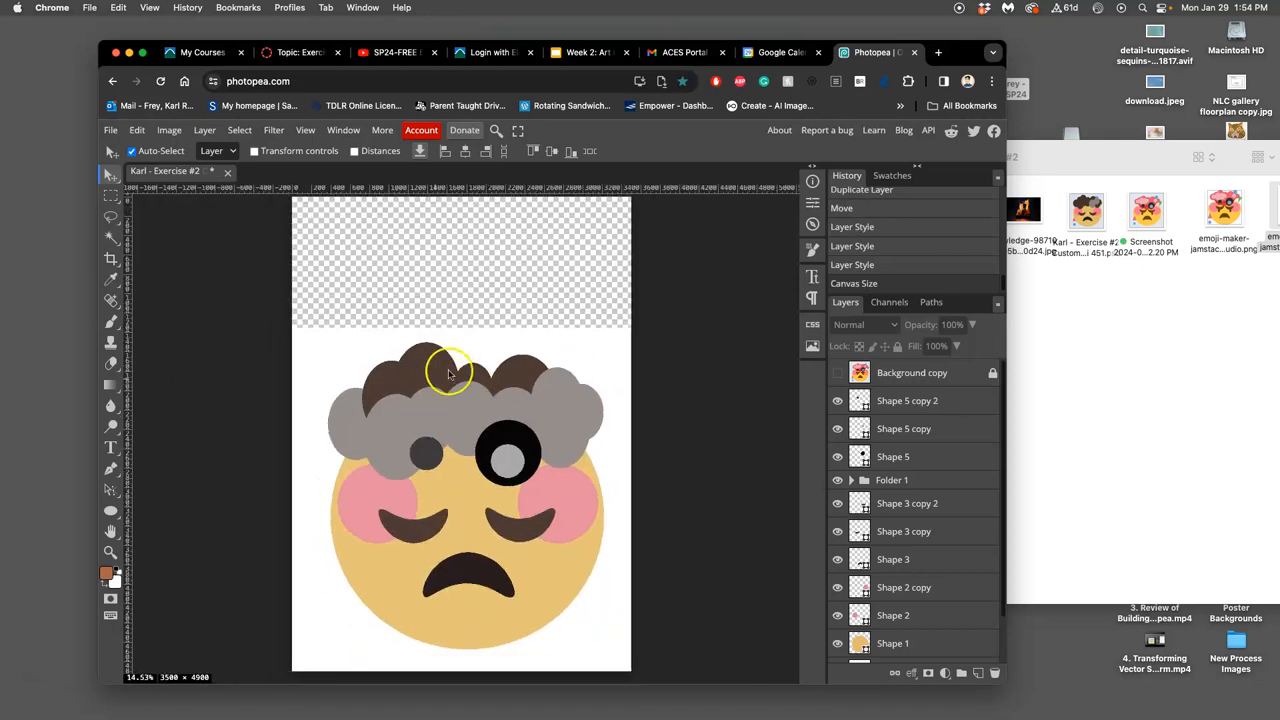
Fill Layer 1 with white via Edit > Fill.
{"action": "scroll", "scroll_direction": "down", "scroll_amount": 3}
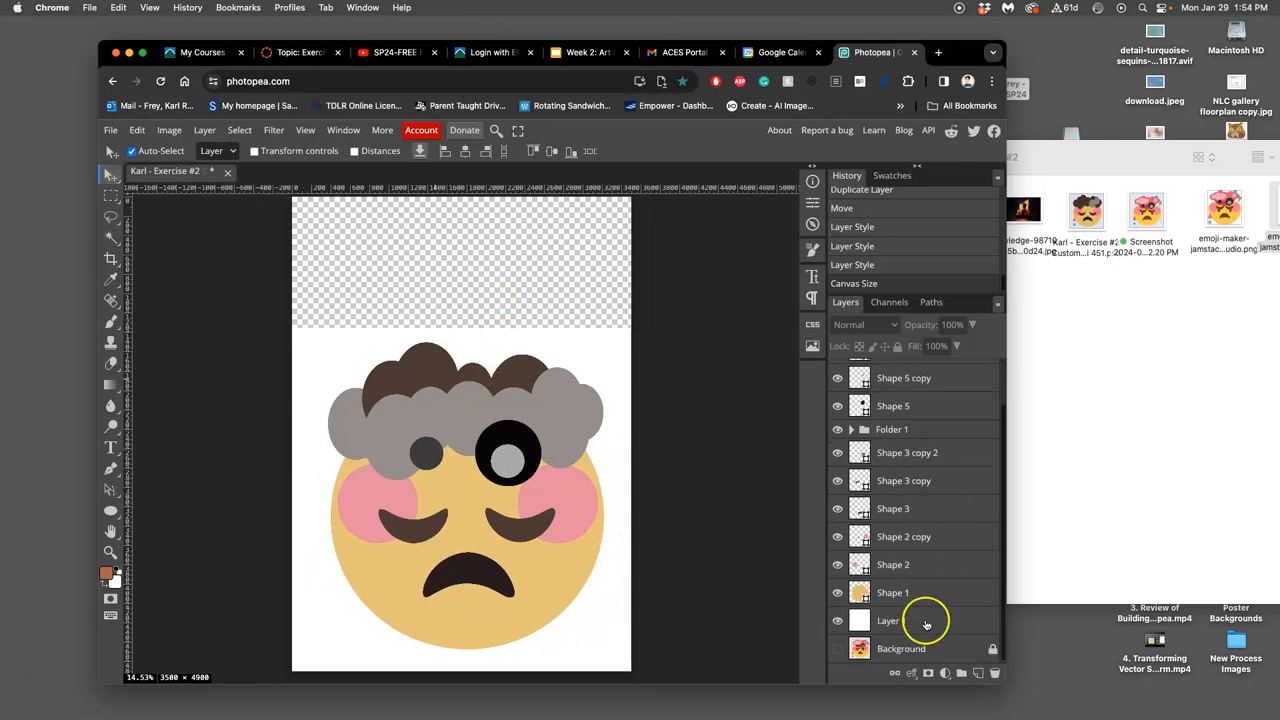
{"action": "left_click", "coordinate": [137, 130]}
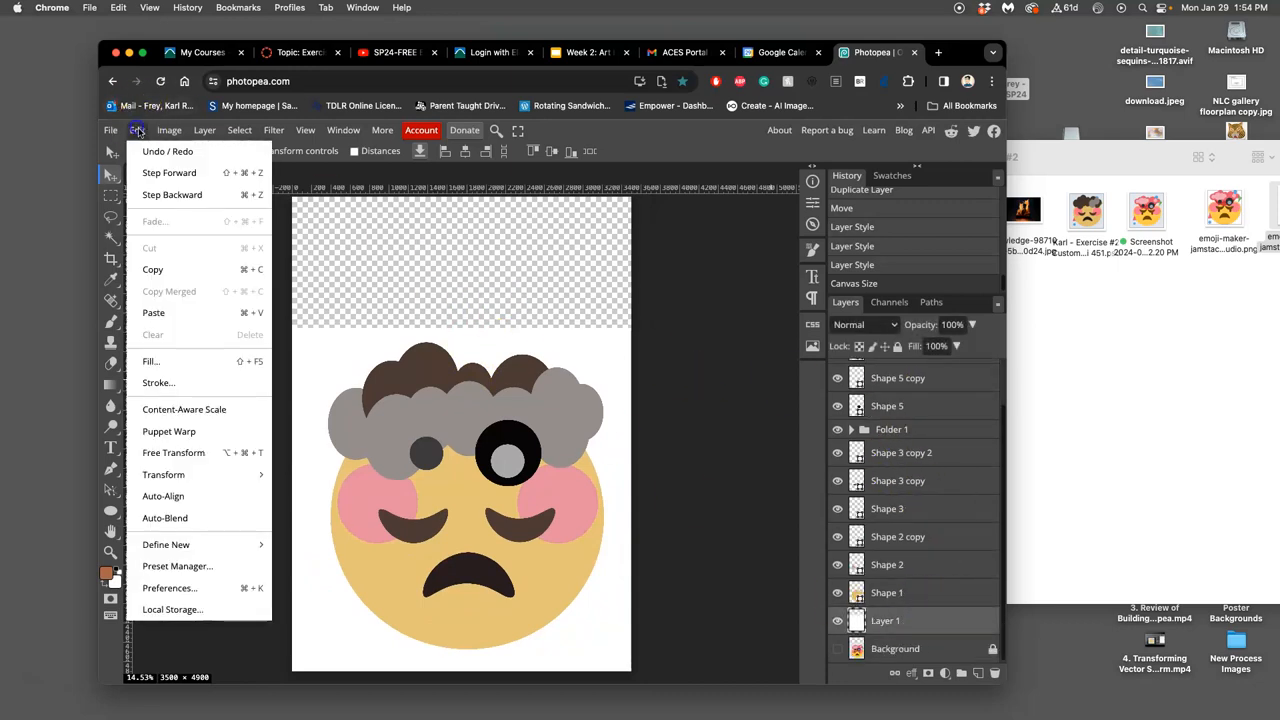
{"action": "left_click", "coordinate": [150, 361]}
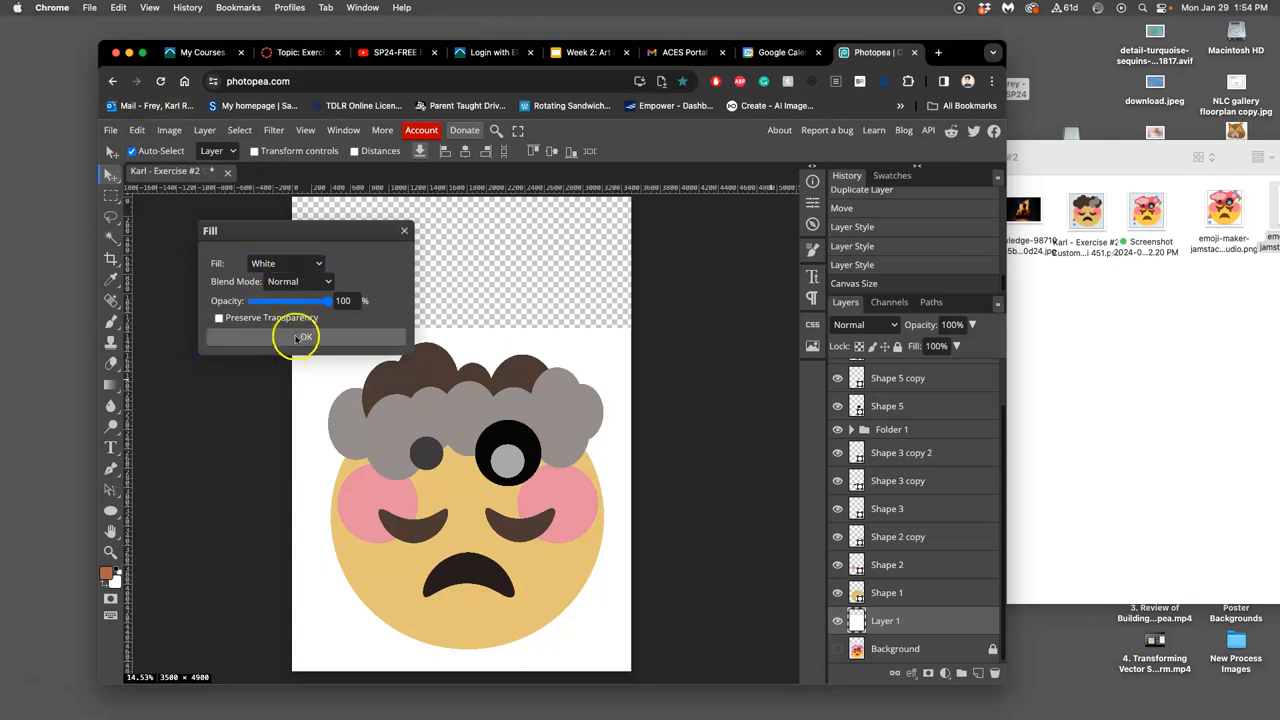
{"action": "left_click", "coordinate": [305, 337]}
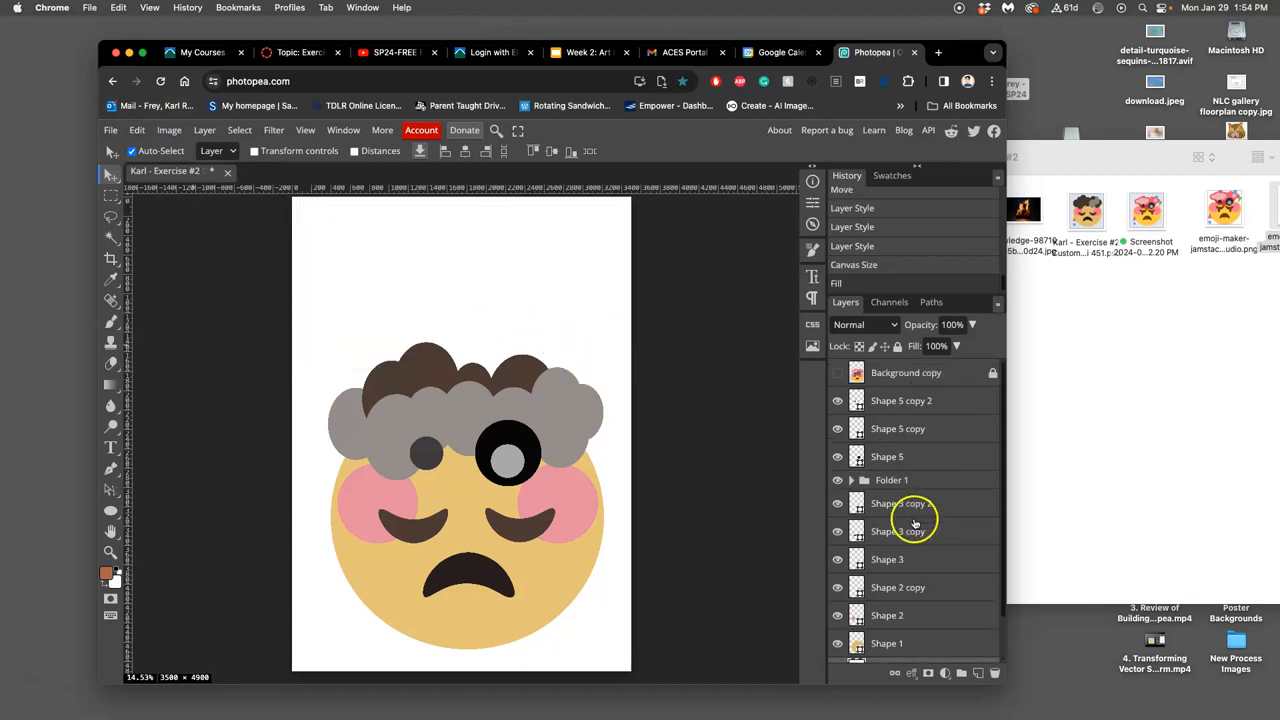
{"action": "left_click", "coordinate": [901, 400]}
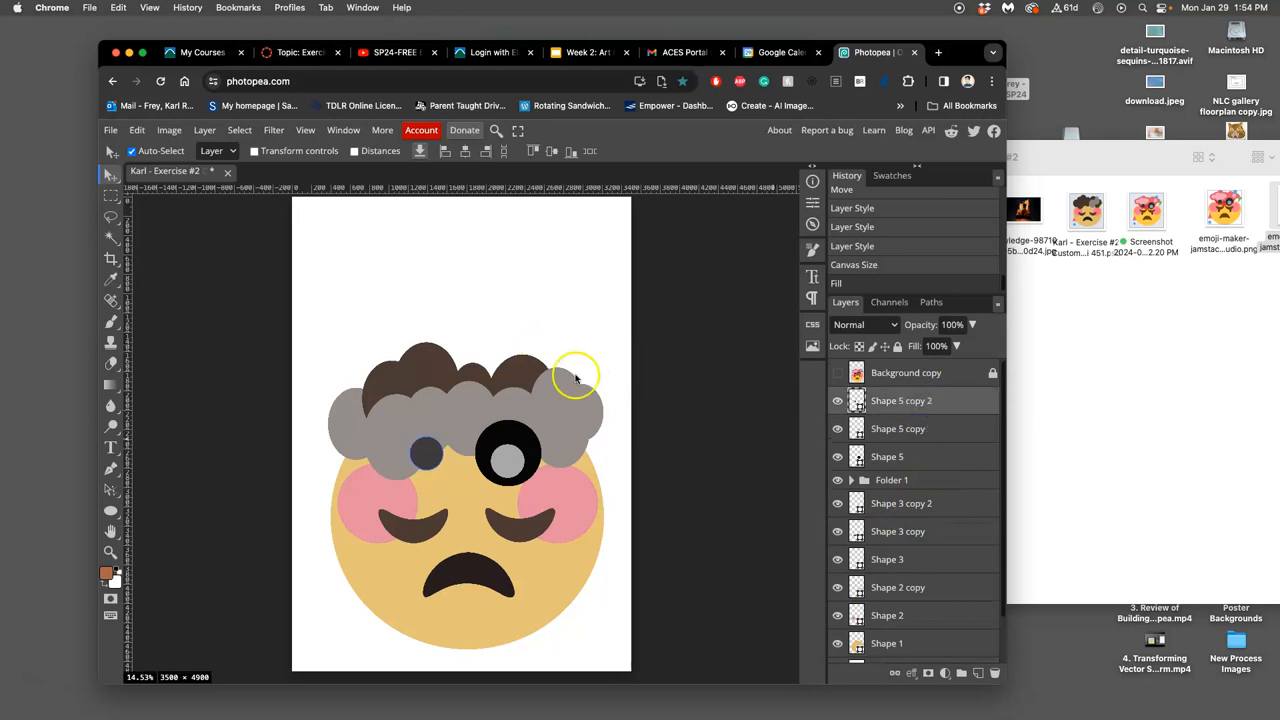
Save the document with File > Save and check its thumbnail in the Exercise #2 folder.
{"action": "left_click", "coordinate": [111, 130]}
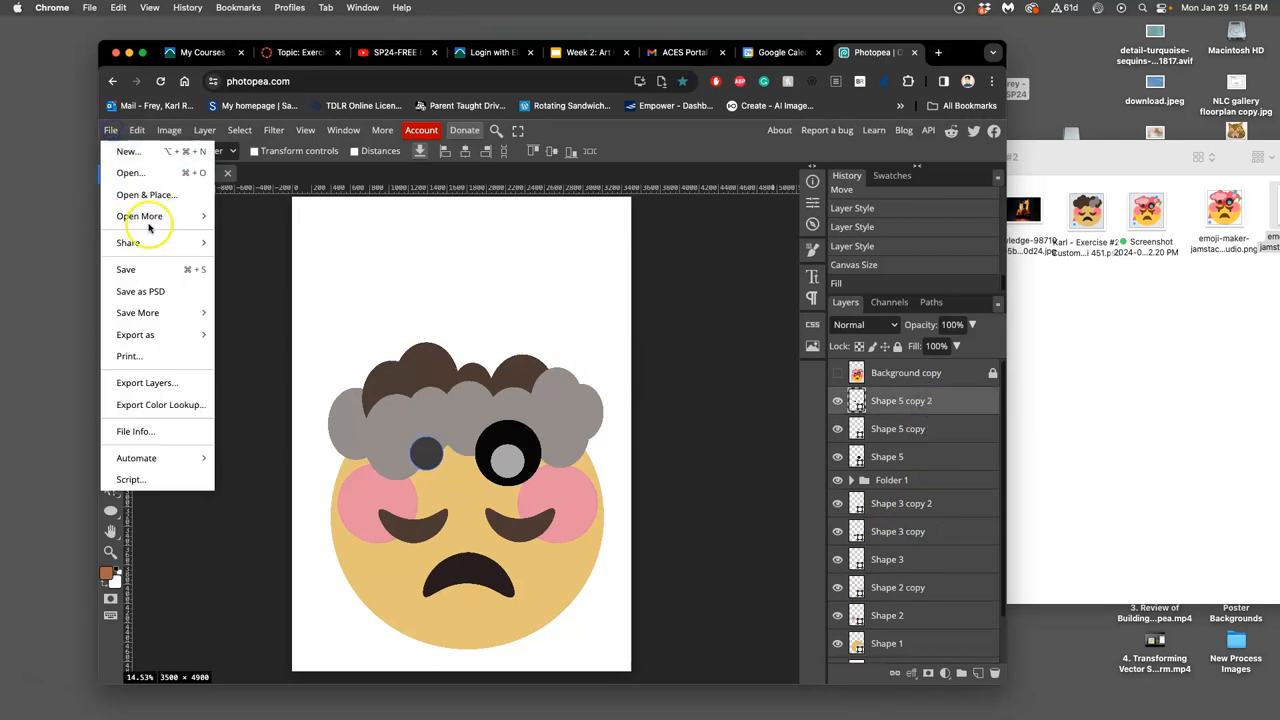
{"action": "left_click", "coordinate": [125, 269]}
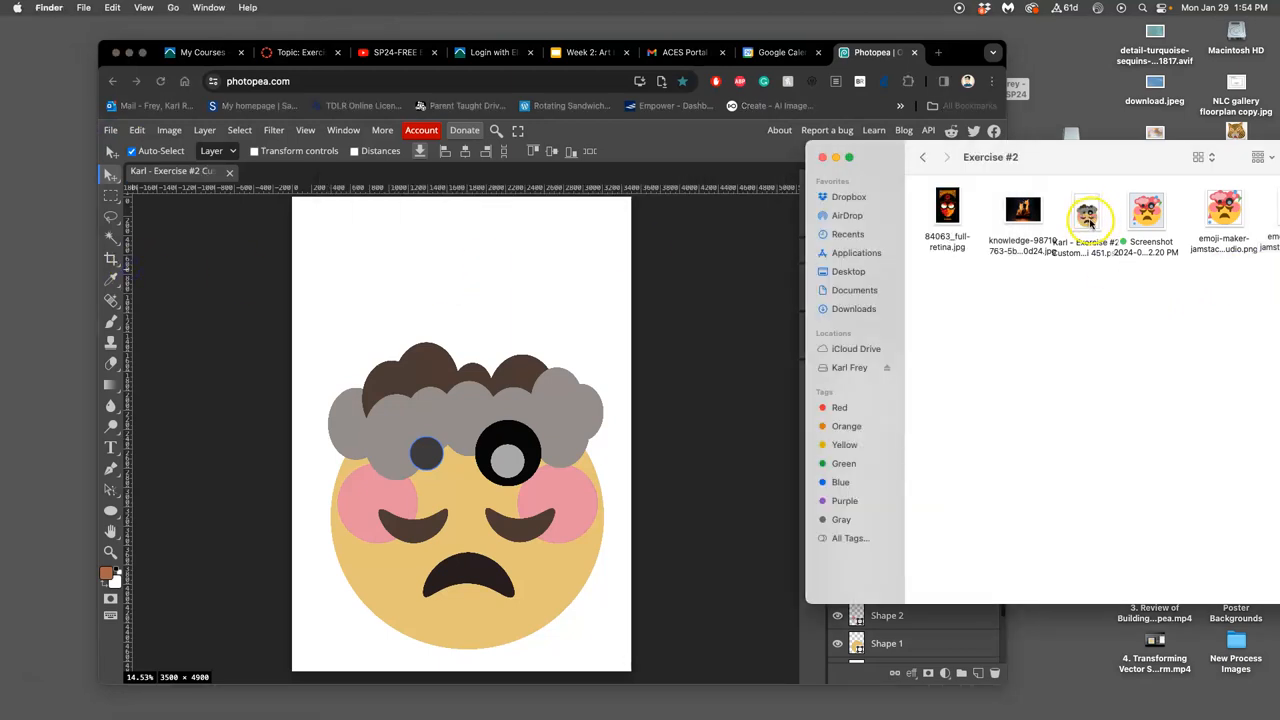
{"action": "left_click", "coordinate": [1086, 210]}
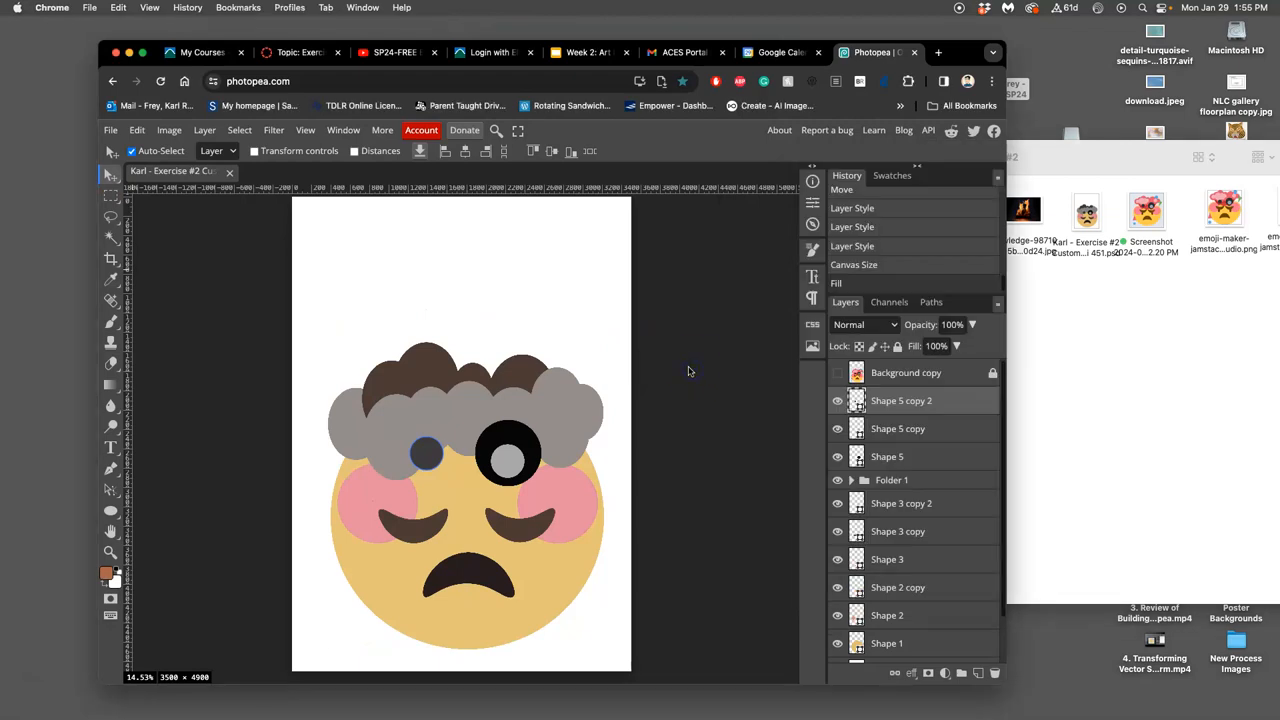
{"action": "mouse_move", "coordinate": [623, 316]}
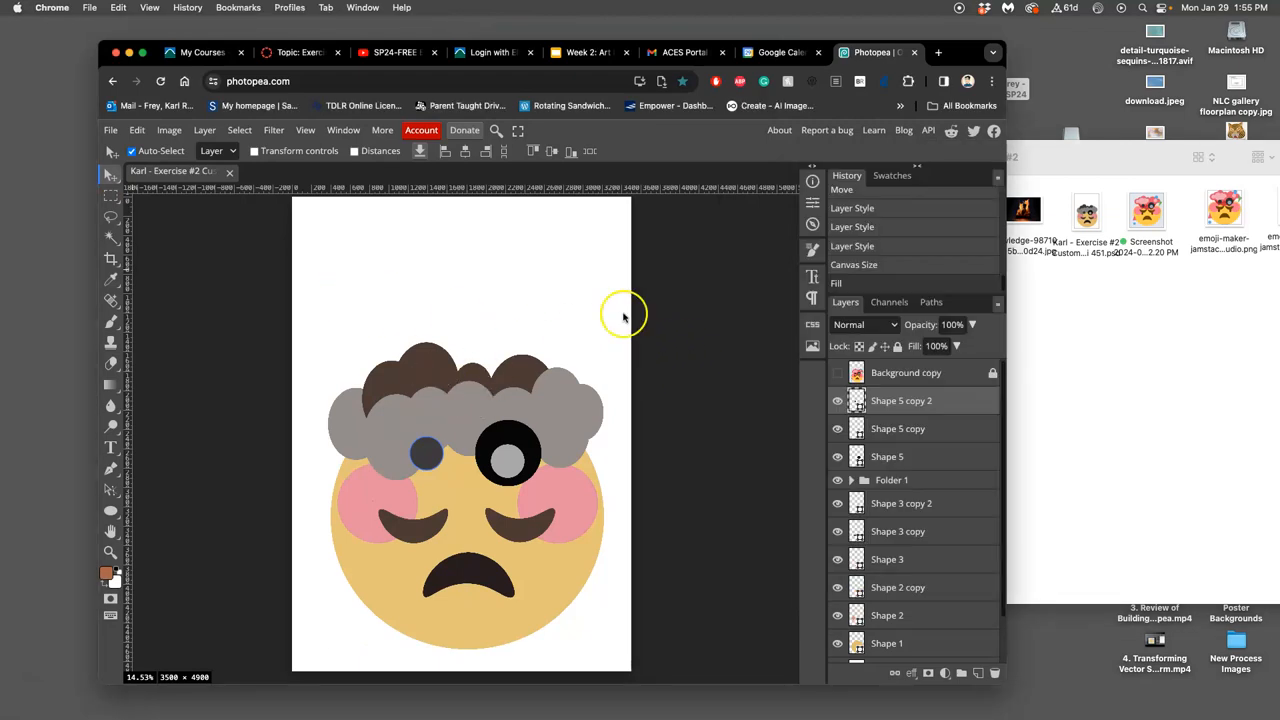
{"action": "mouse_move", "coordinate": [448, 375]}
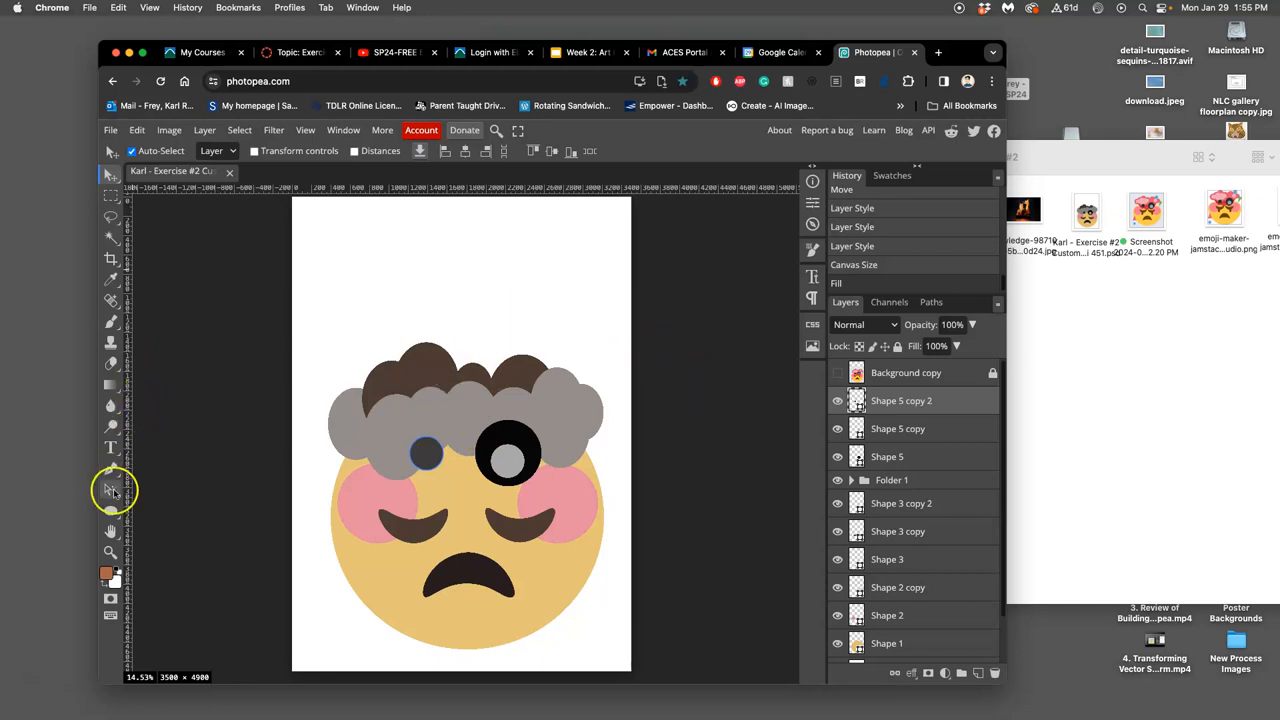
Draw a dark rectangle bar near the top-left, then warp its left end into a rounded curve.
{"action": "left_click", "coordinate": [111, 508]}
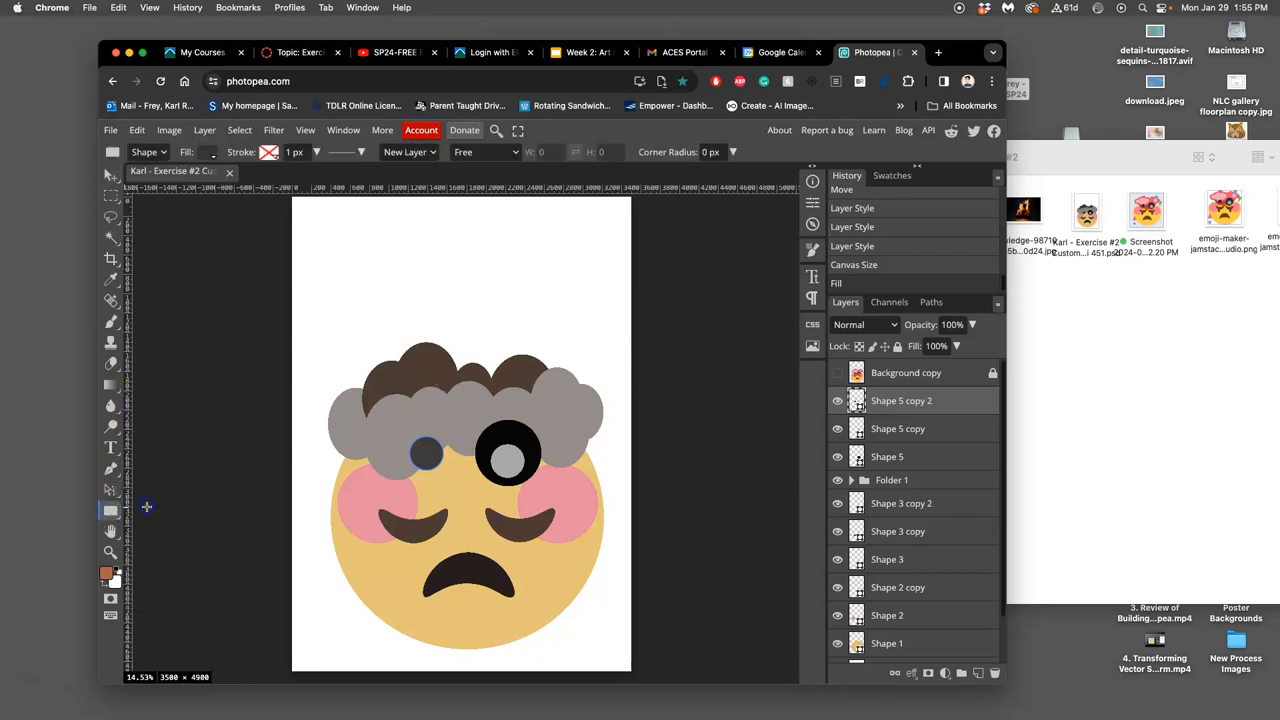
{"action": "mouse_move", "coordinate": [342, 267]}
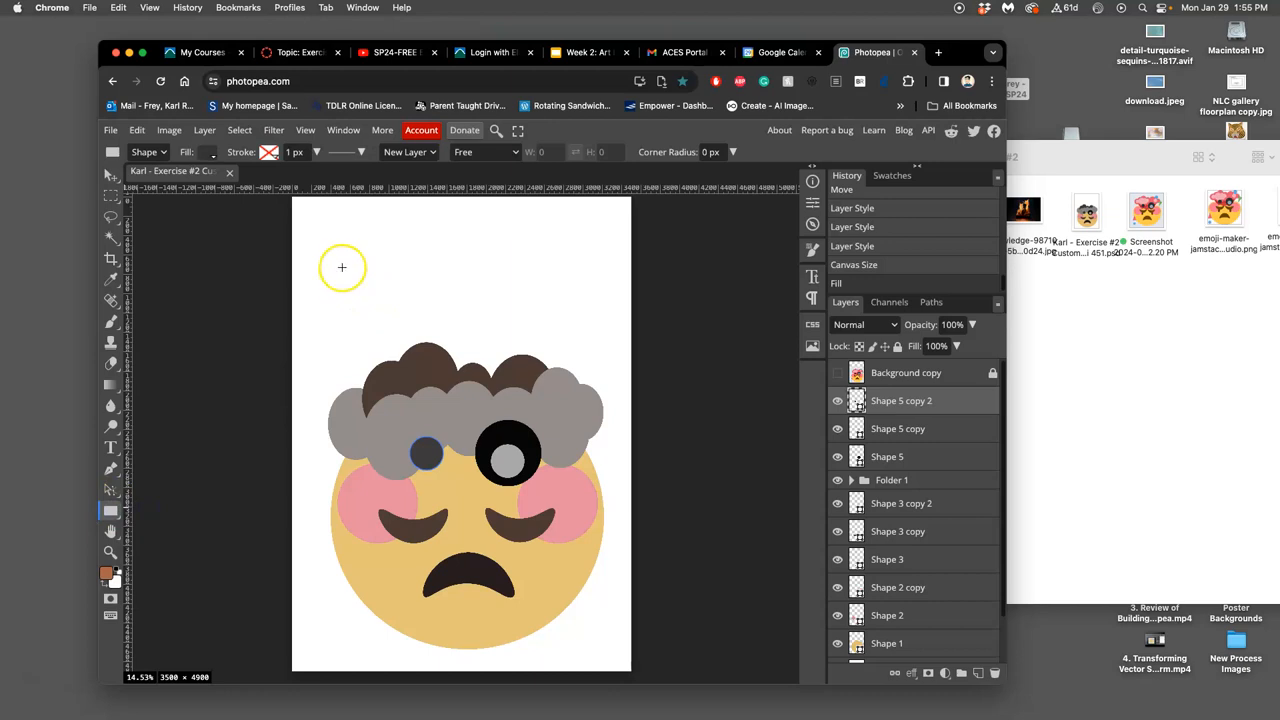
{"action": "mouse_move", "coordinate": [312, 261]}
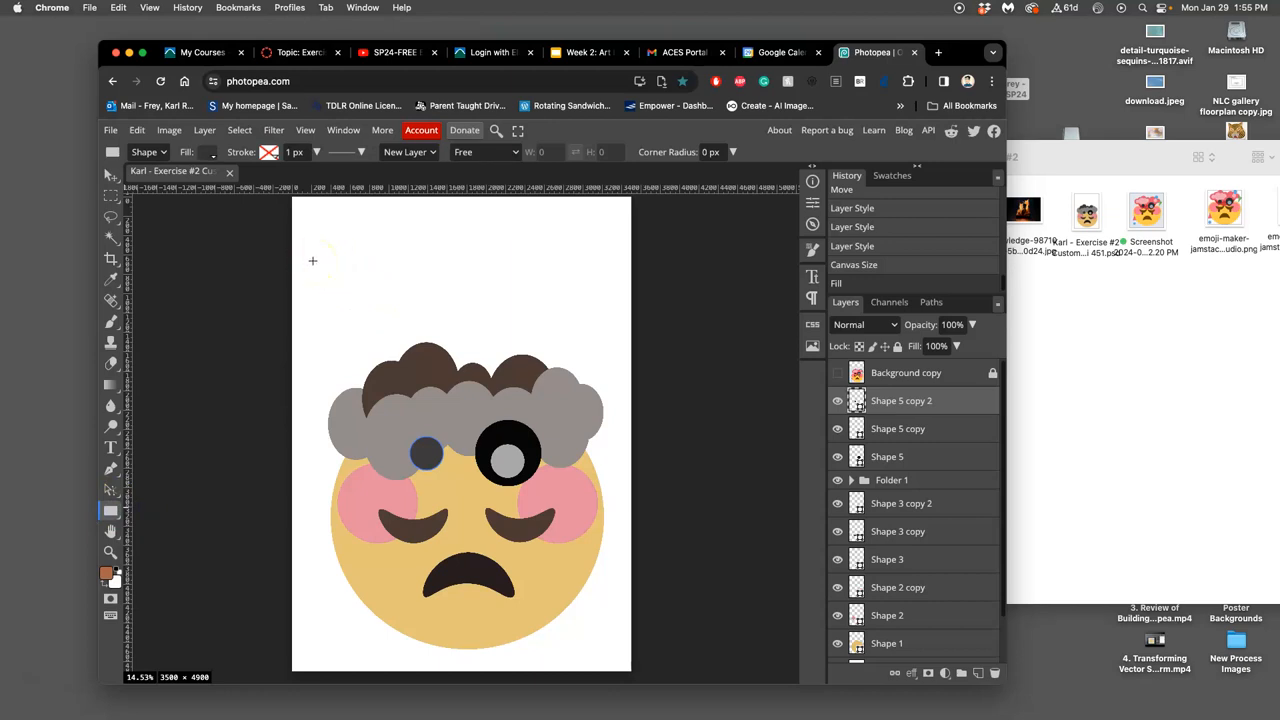
{"action": "left_click_drag", "start_coordinate": [312, 261], "coordinate": [442, 295]}
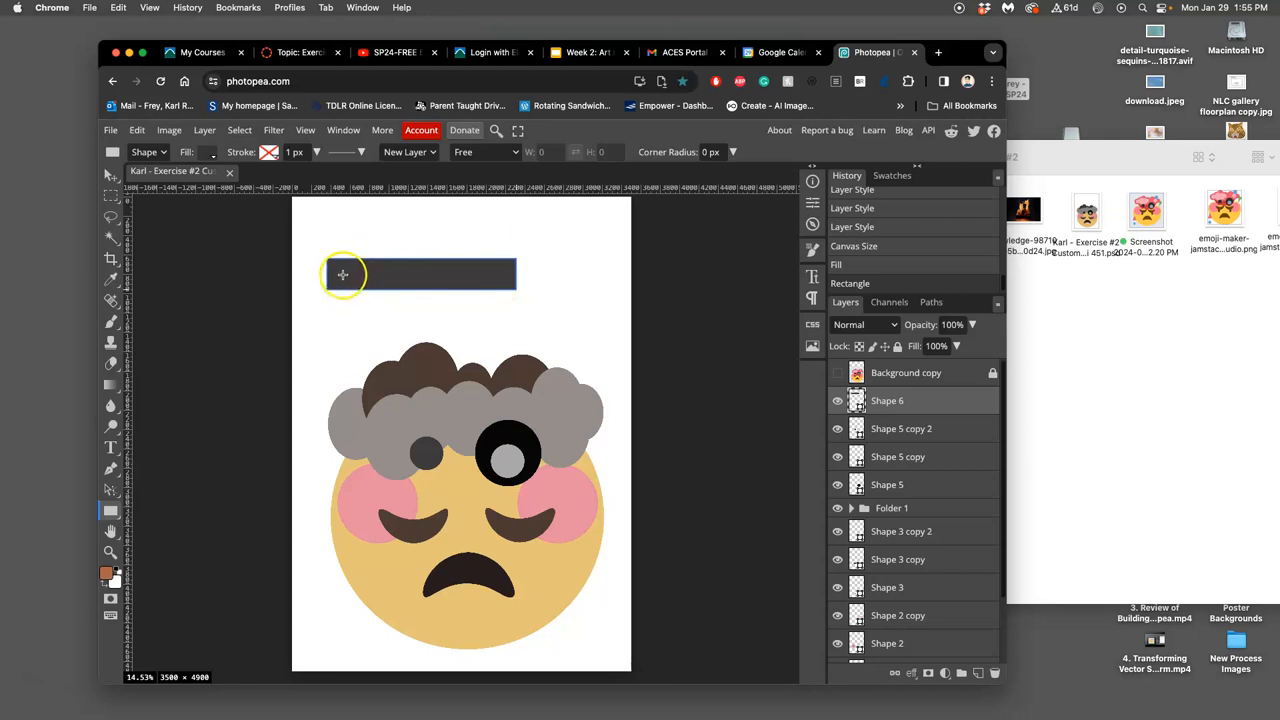
{"action": "mouse_move", "coordinate": [350, 270]}
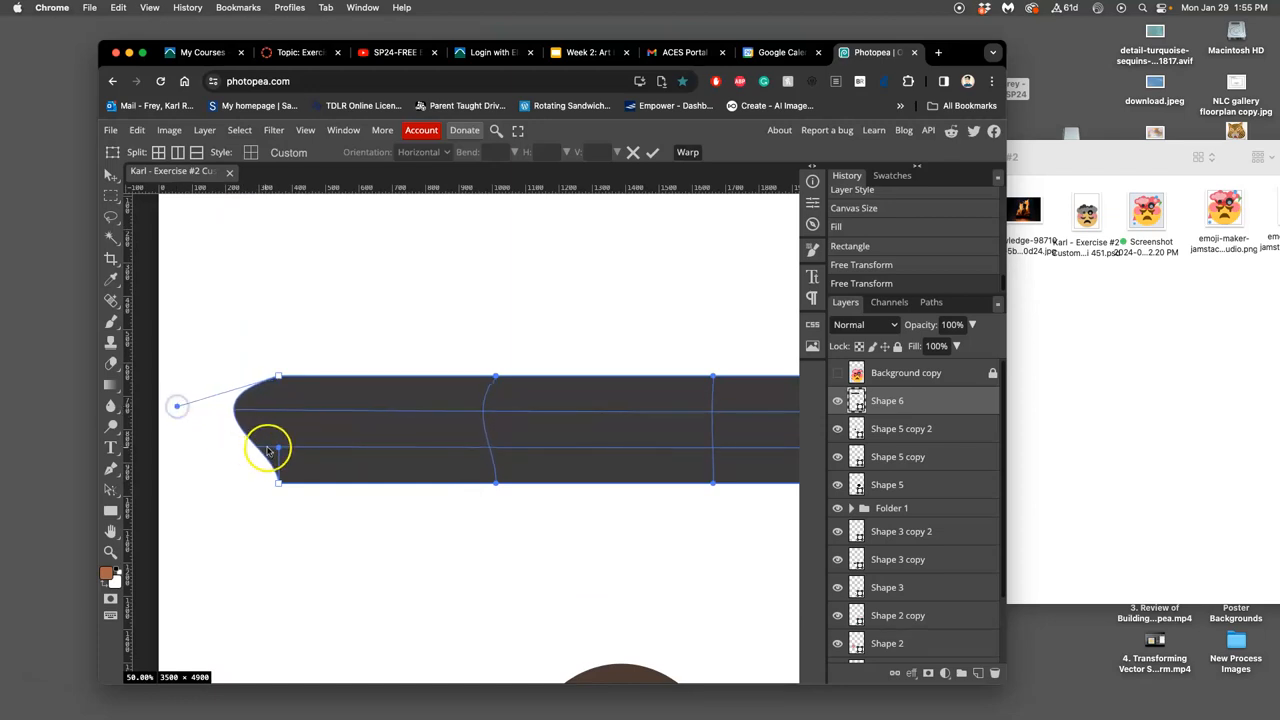
{"action": "left_click_drag", "start_coordinate": [268, 450], "coordinate": [192, 450]}
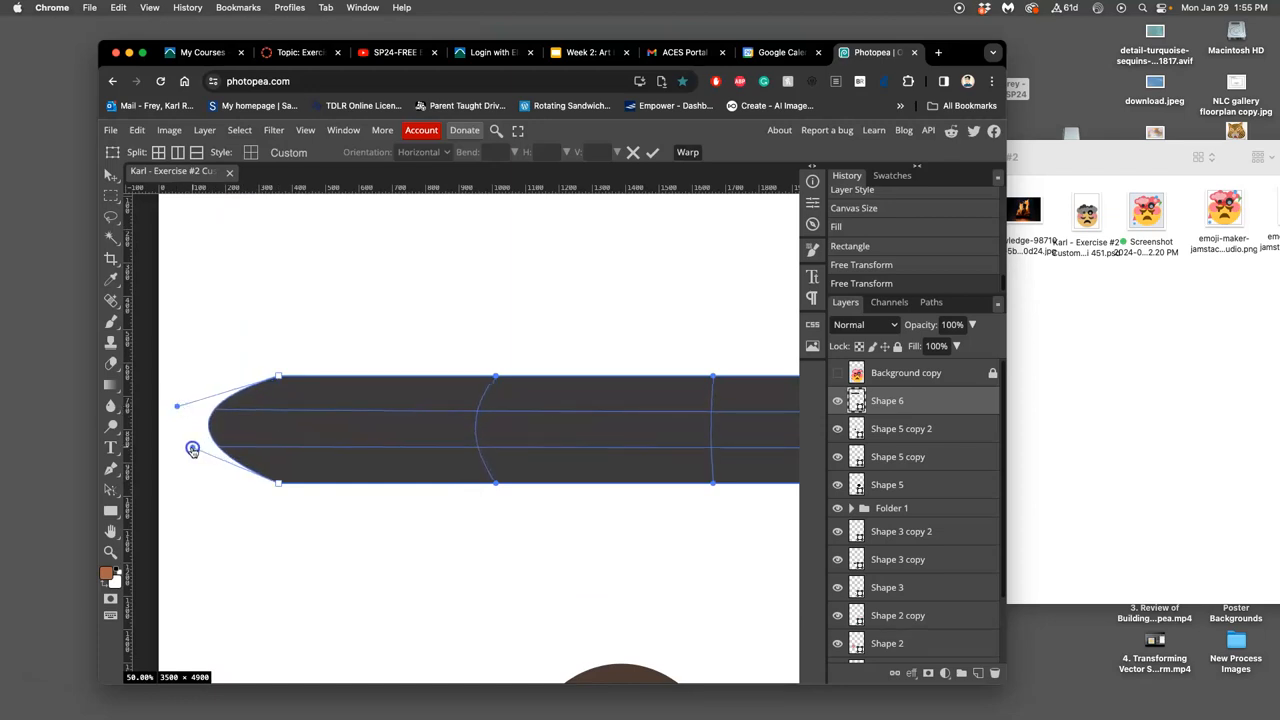
{"action": "left_click_drag", "start_coordinate": [193, 448], "coordinate": [178, 455]}
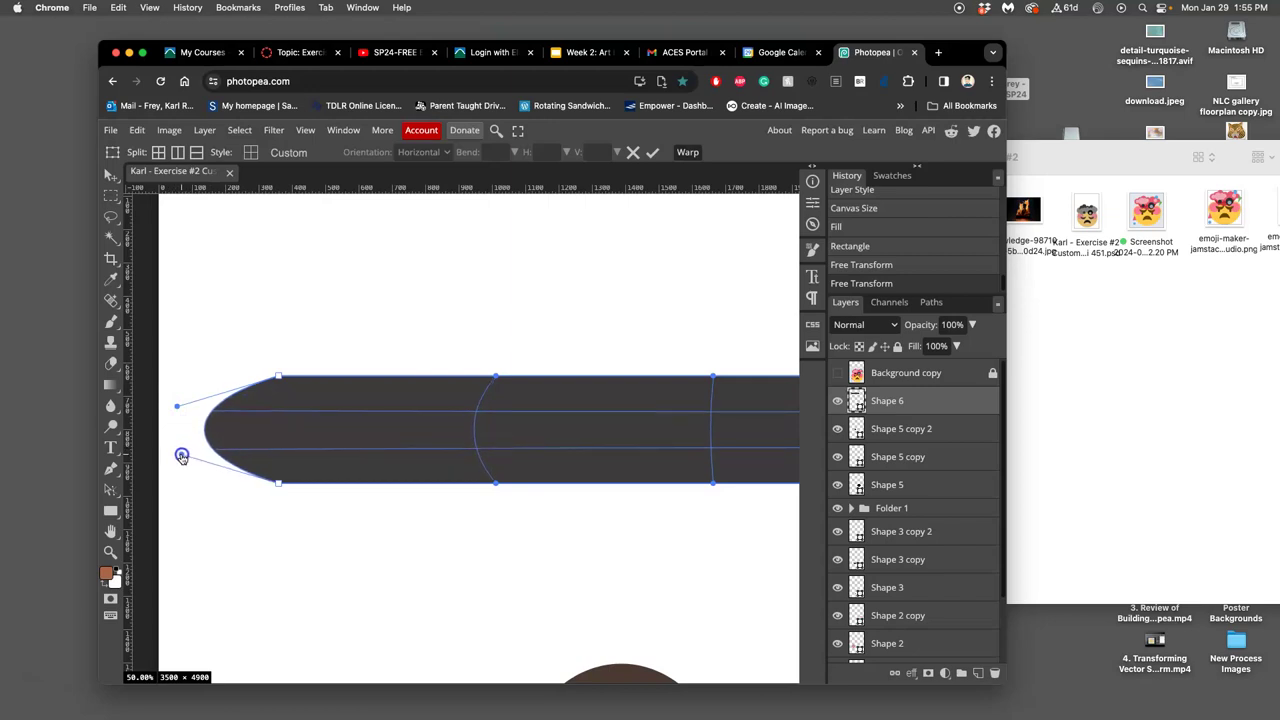
{"action": "left_click_drag", "start_coordinate": [182, 457], "coordinate": [183, 408]}
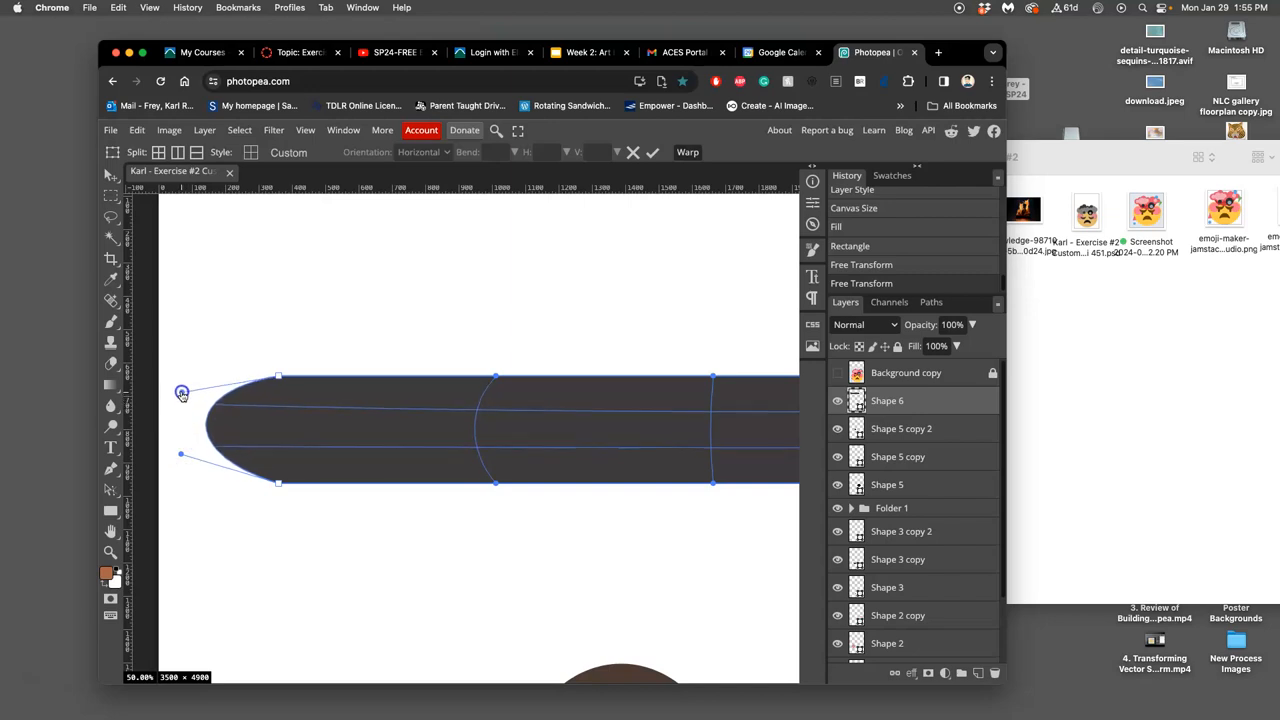
{"action": "left_click_drag", "start_coordinate": [183, 391], "coordinate": [200, 378]}
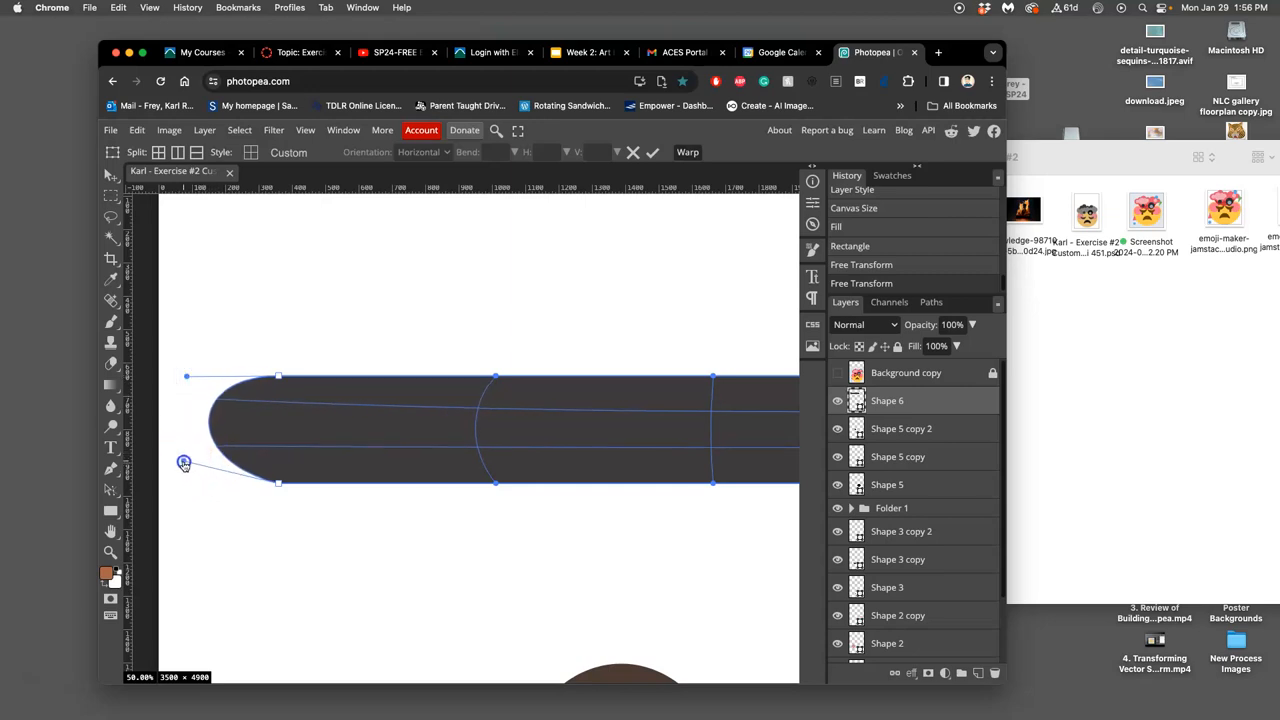
{"action": "left_click_drag", "start_coordinate": [184, 463], "coordinate": [188, 486]}
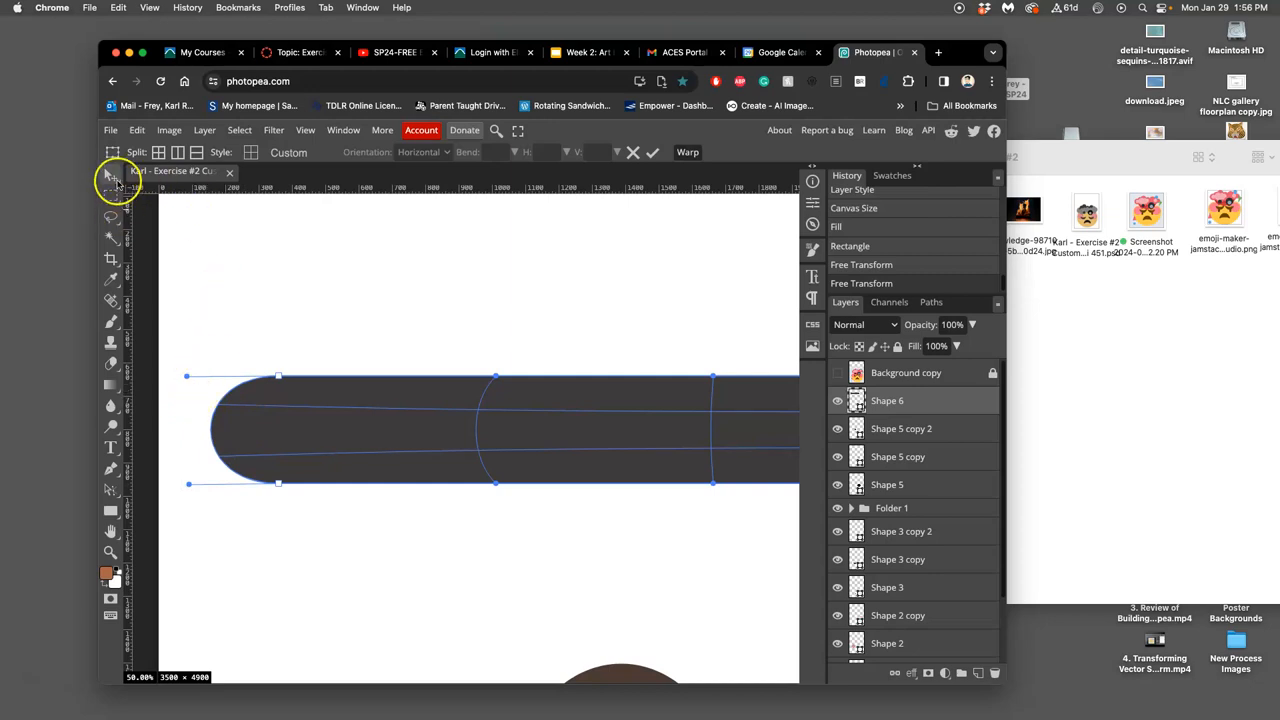
Commit the bar's rounded left-end warp and place a guide along its top edge.
{"action": "left_click", "coordinate": [111, 172]}
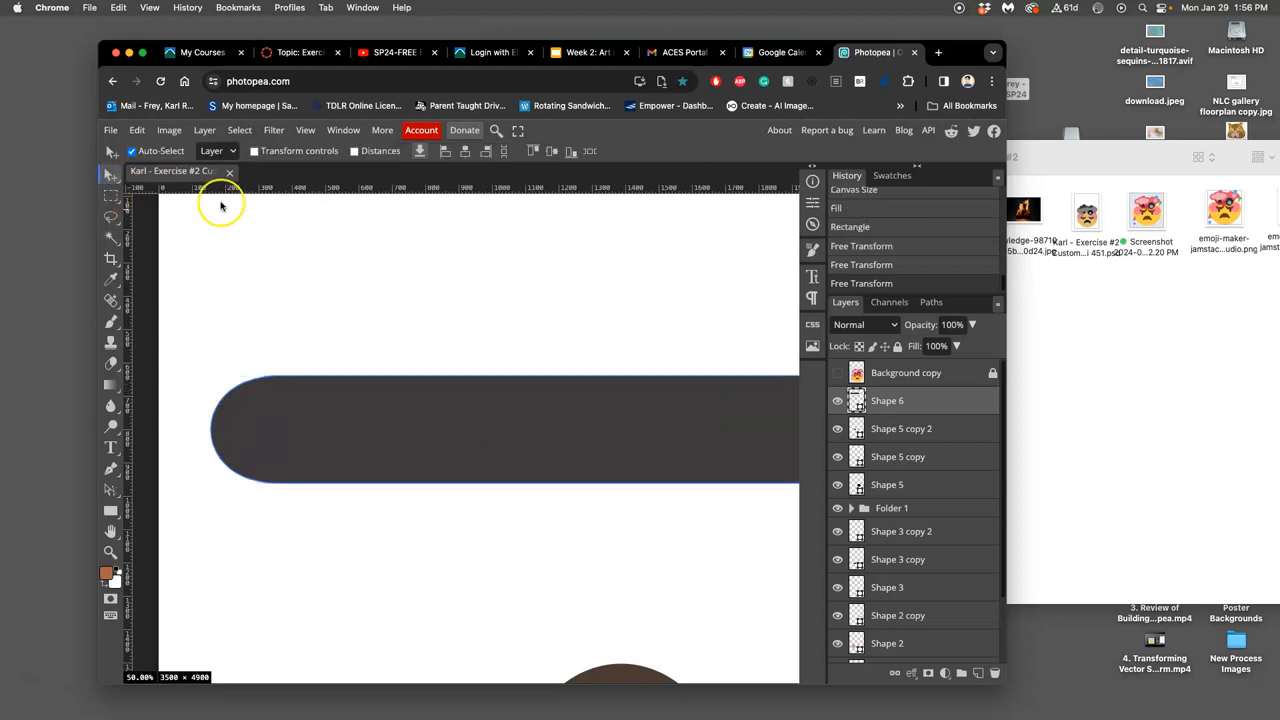
{"action": "mouse_move", "coordinate": [180, 245]}
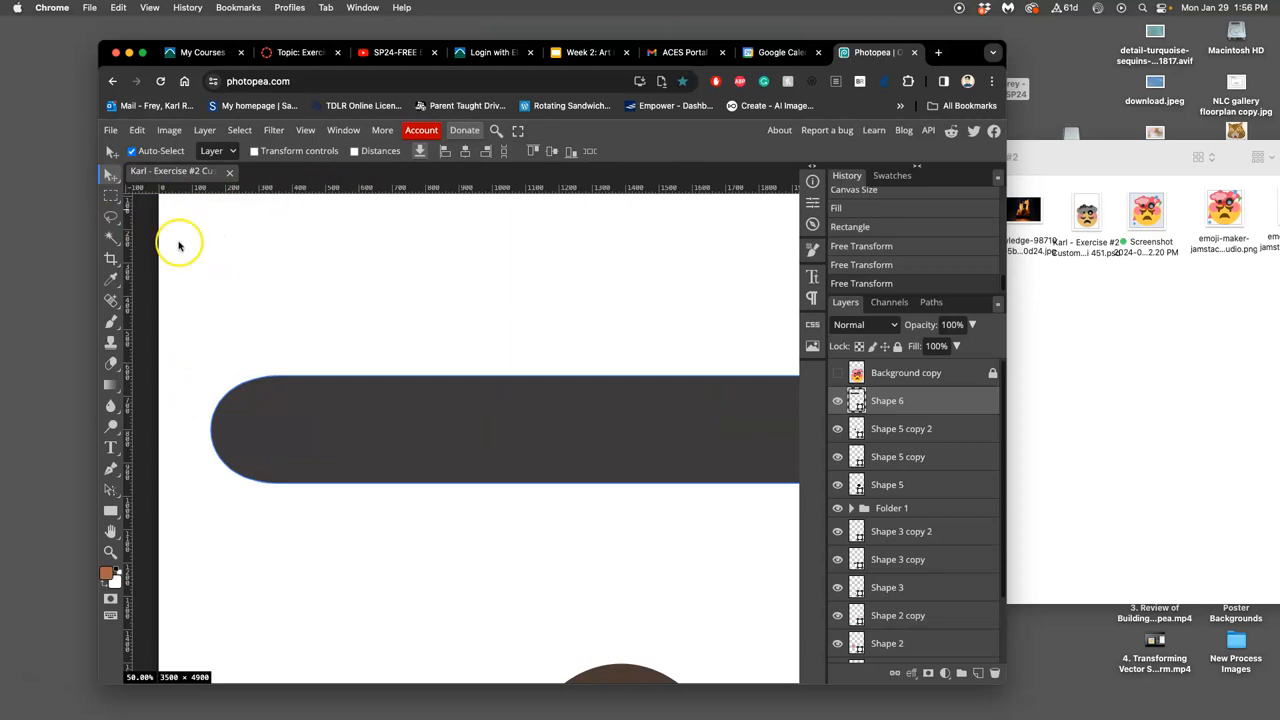
{"action": "mouse_move", "coordinate": [297, 207]}
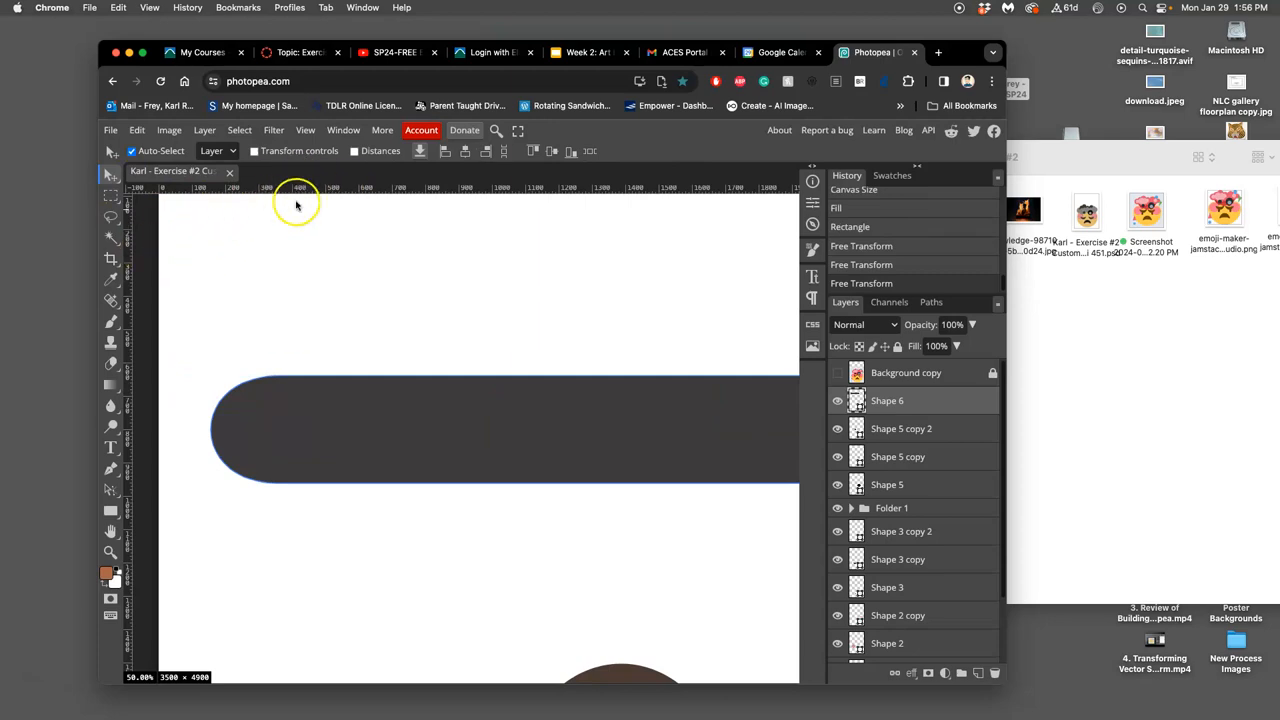
{"action": "mouse_move", "coordinate": [307, 205]}
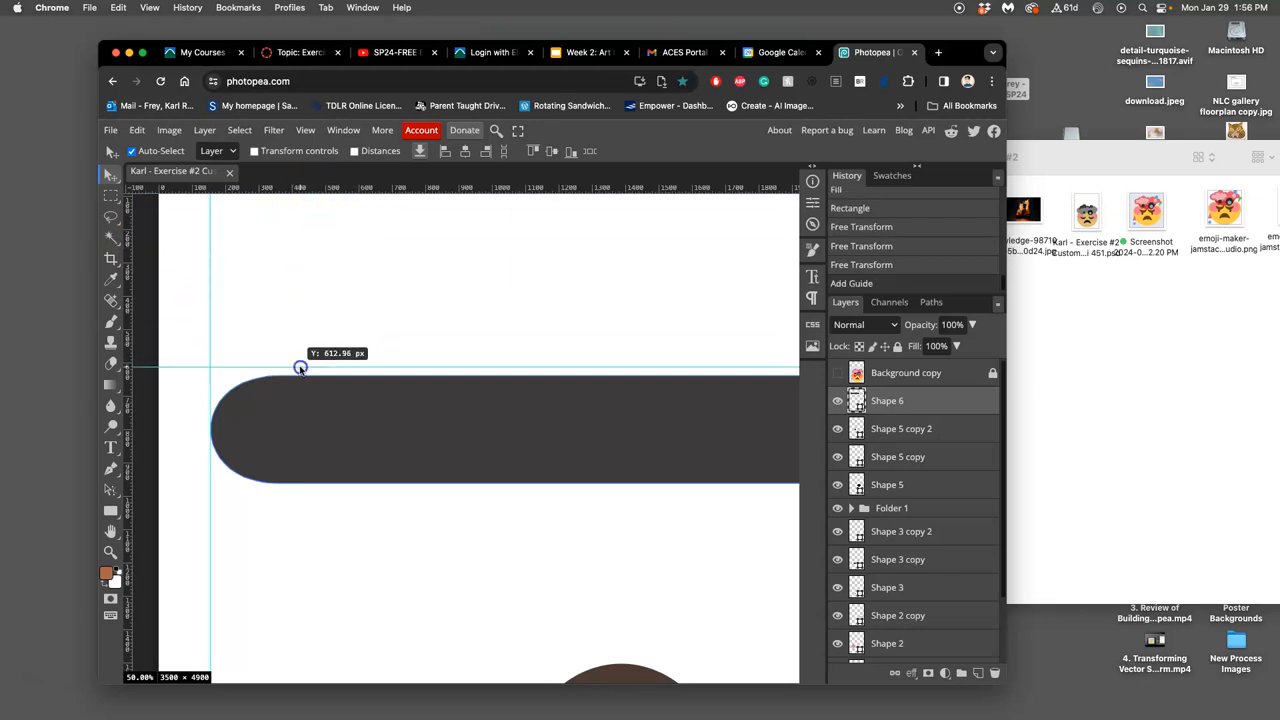
{"action": "left_click_drag", "start_coordinate": [300, 367], "coordinate": [294, 473]}
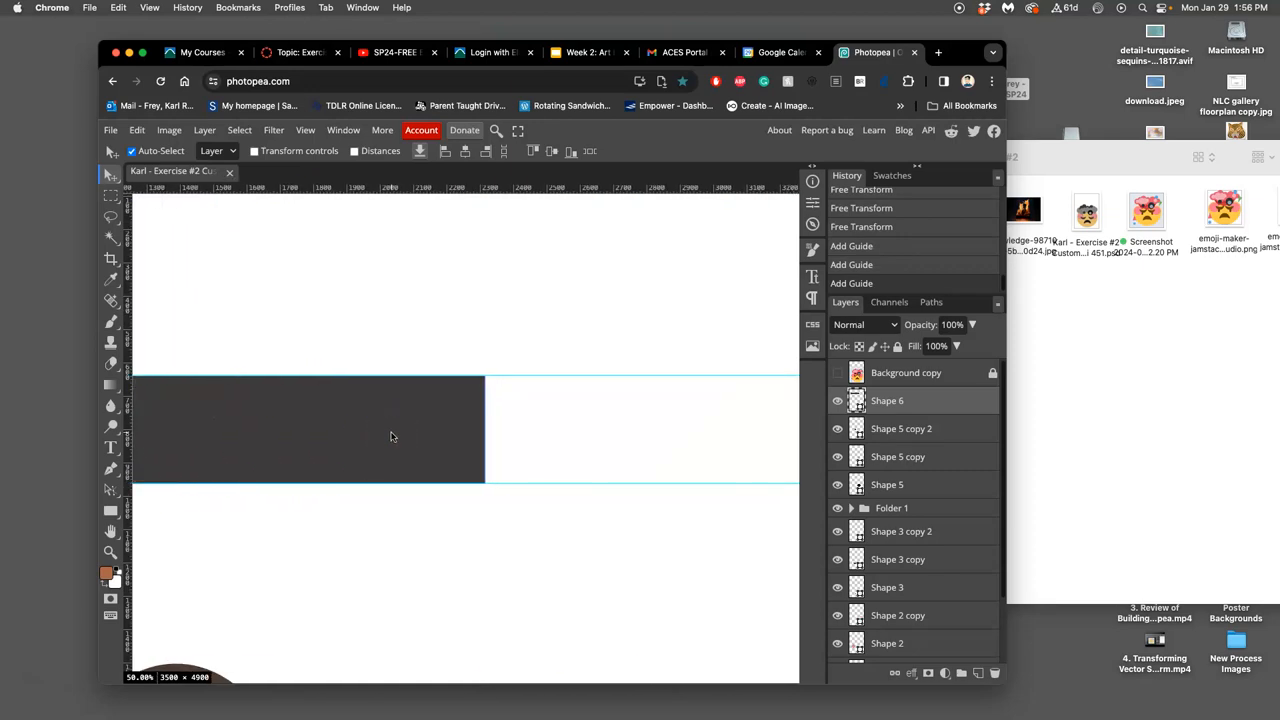
{"action": "mouse_move", "coordinate": [405, 413]}
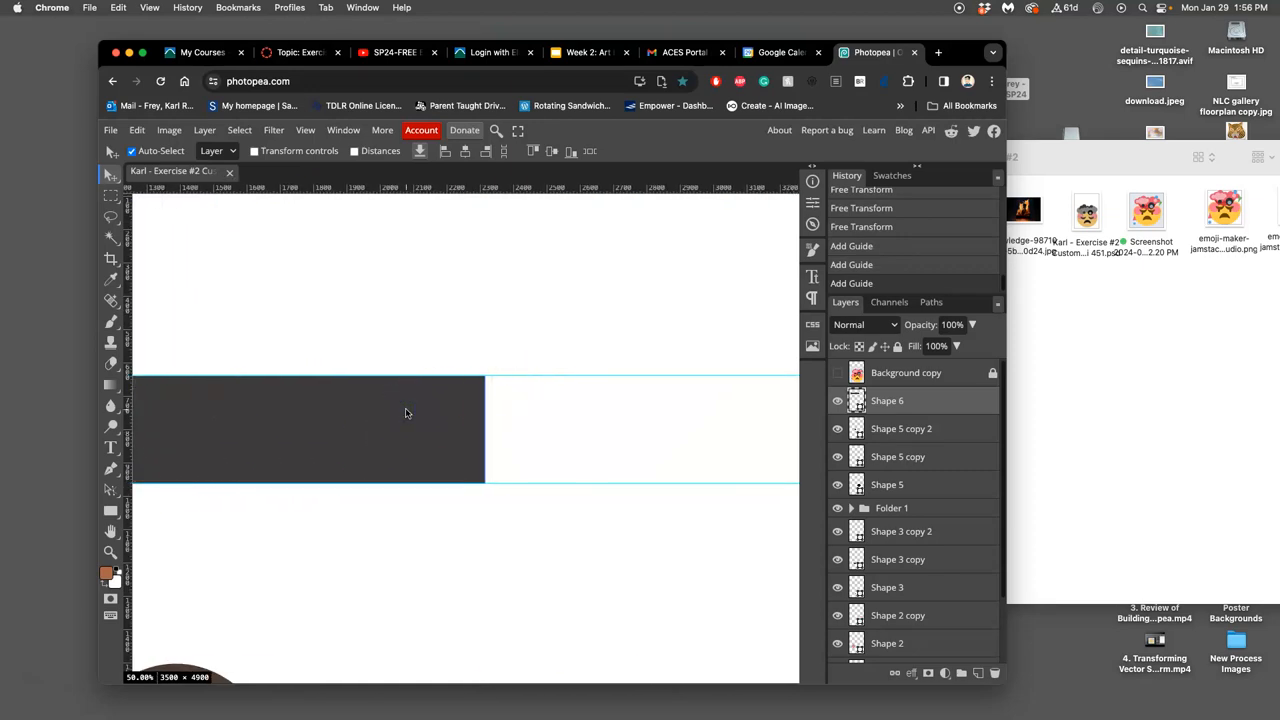
Warp the bar's right end outward into a rounded curve and mark the tip with a vertical guide.
{"action": "right_click", "coordinate": [405, 414]}
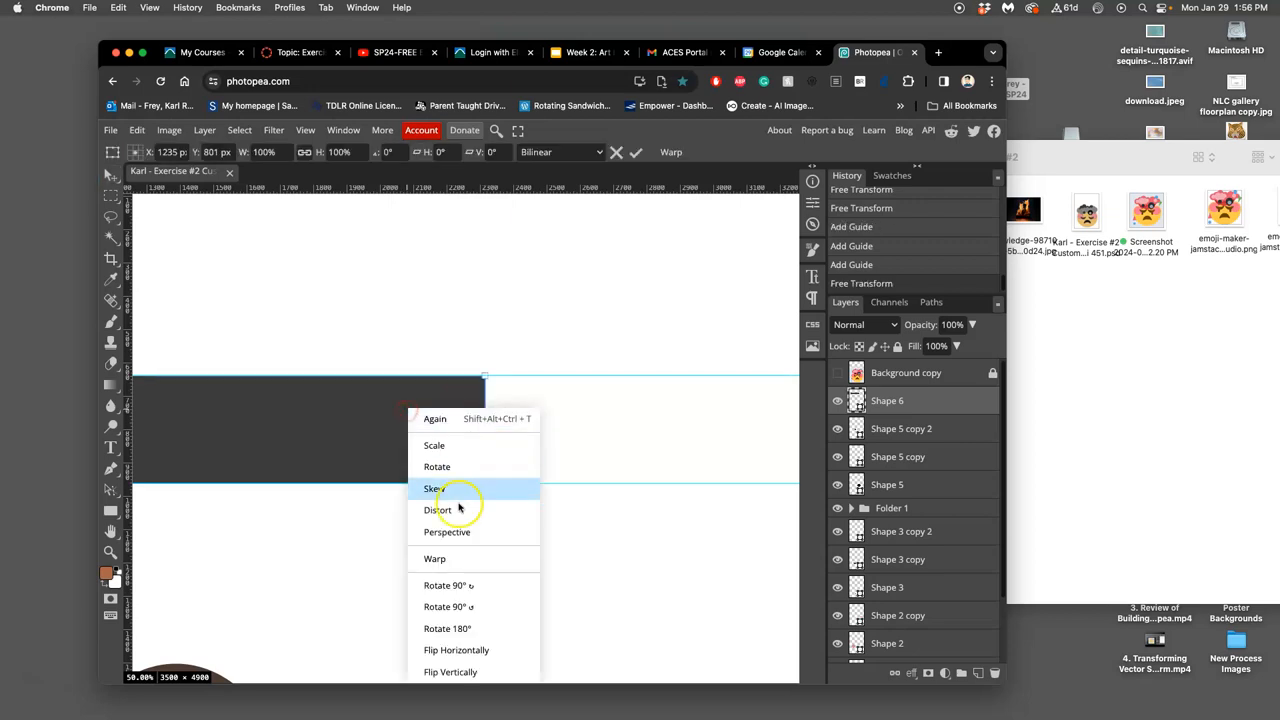
{"action": "left_click", "coordinate": [434, 558]}
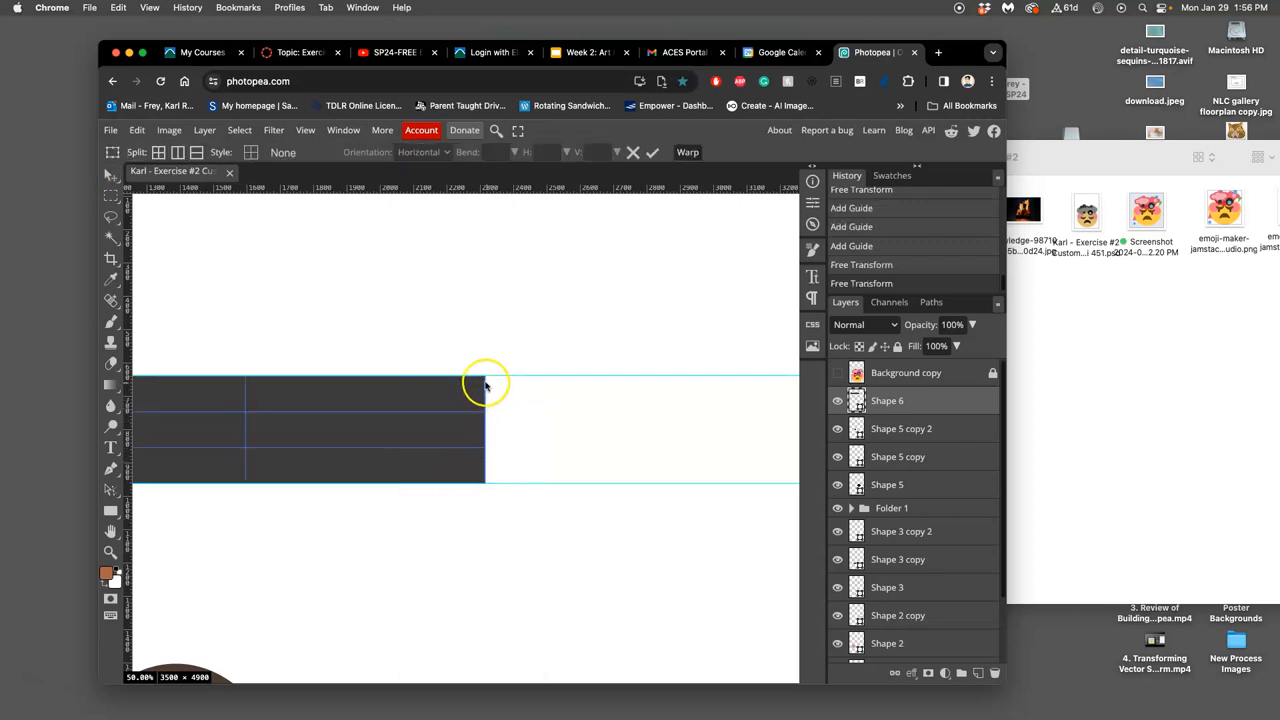
{"action": "left_click_drag", "start_coordinate": [486, 384], "coordinate": [507, 413]}
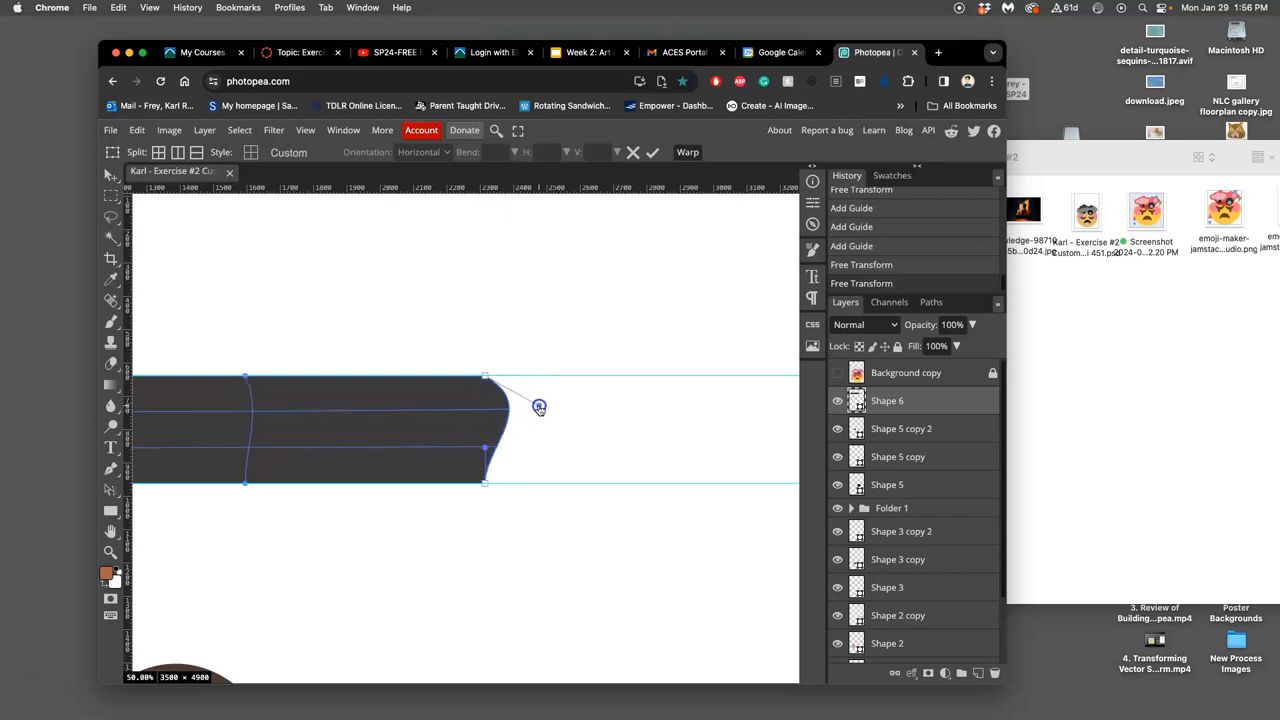
{"action": "left_click_drag", "start_coordinate": [539, 407], "coordinate": [588, 381]}
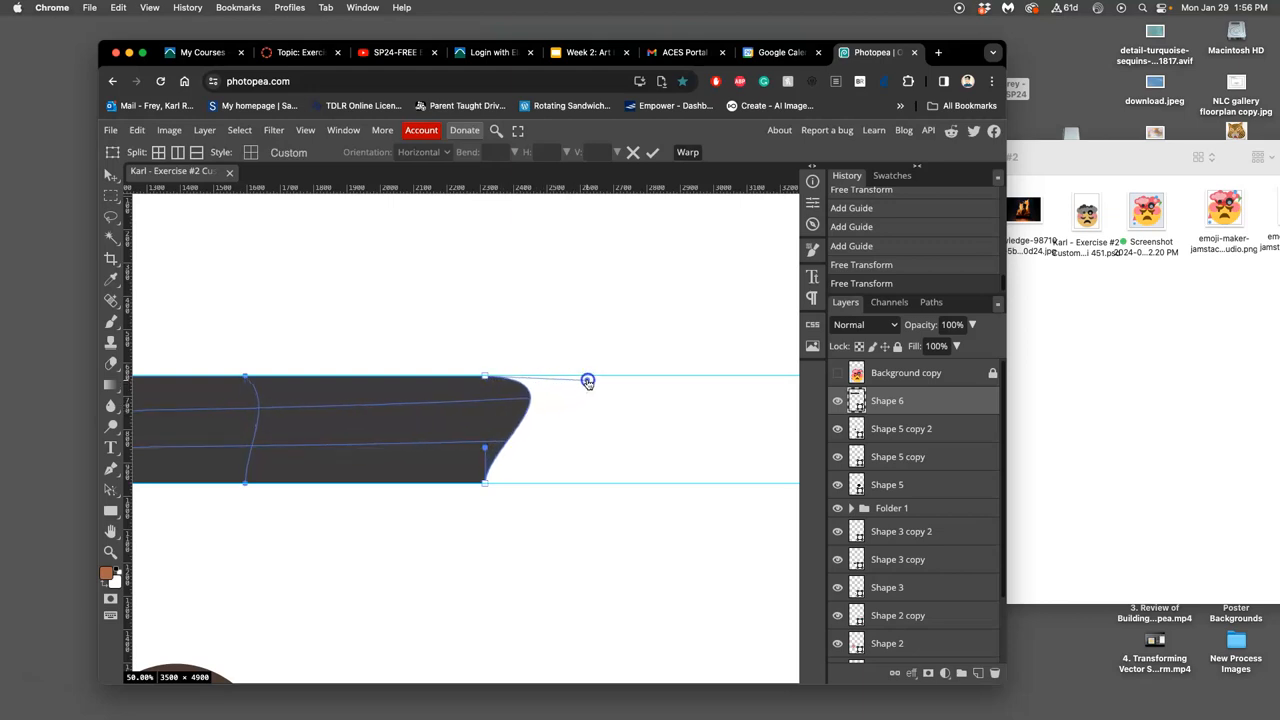
{"action": "left_click_drag", "start_coordinate": [588, 381], "coordinate": [585, 377]}
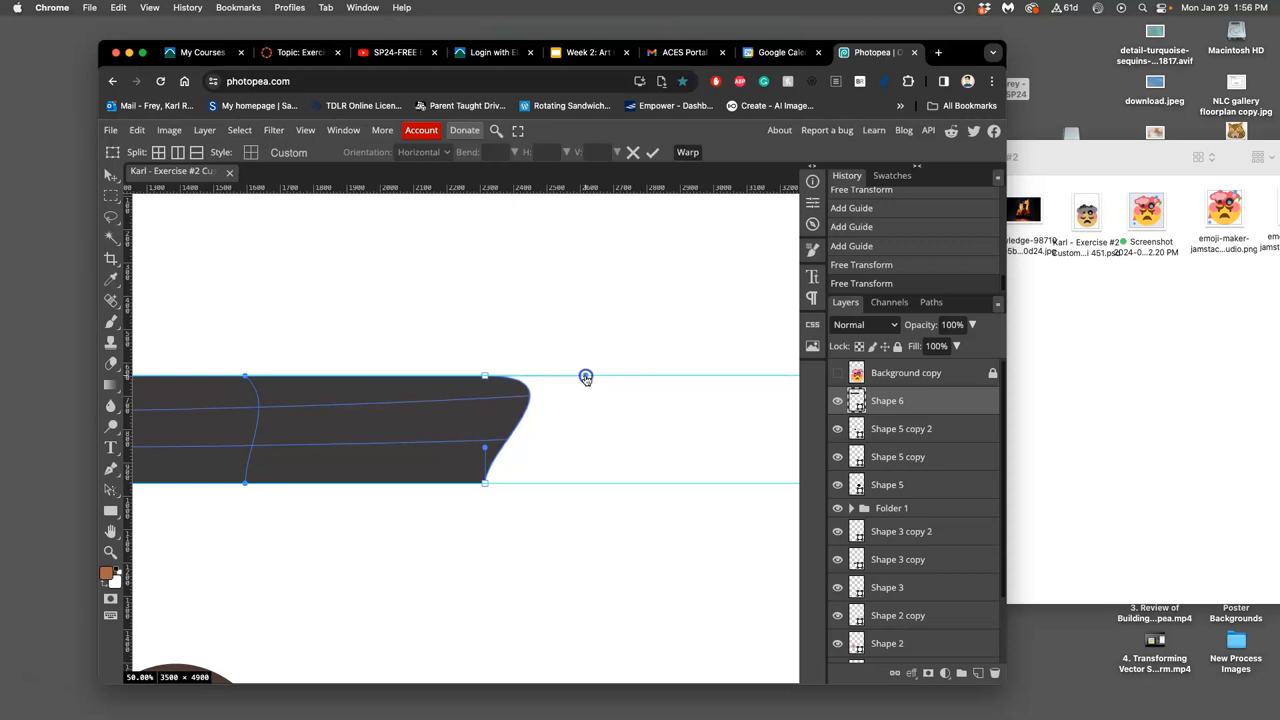
{"action": "left_click_drag", "start_coordinate": [585, 377], "coordinate": [538, 469]}
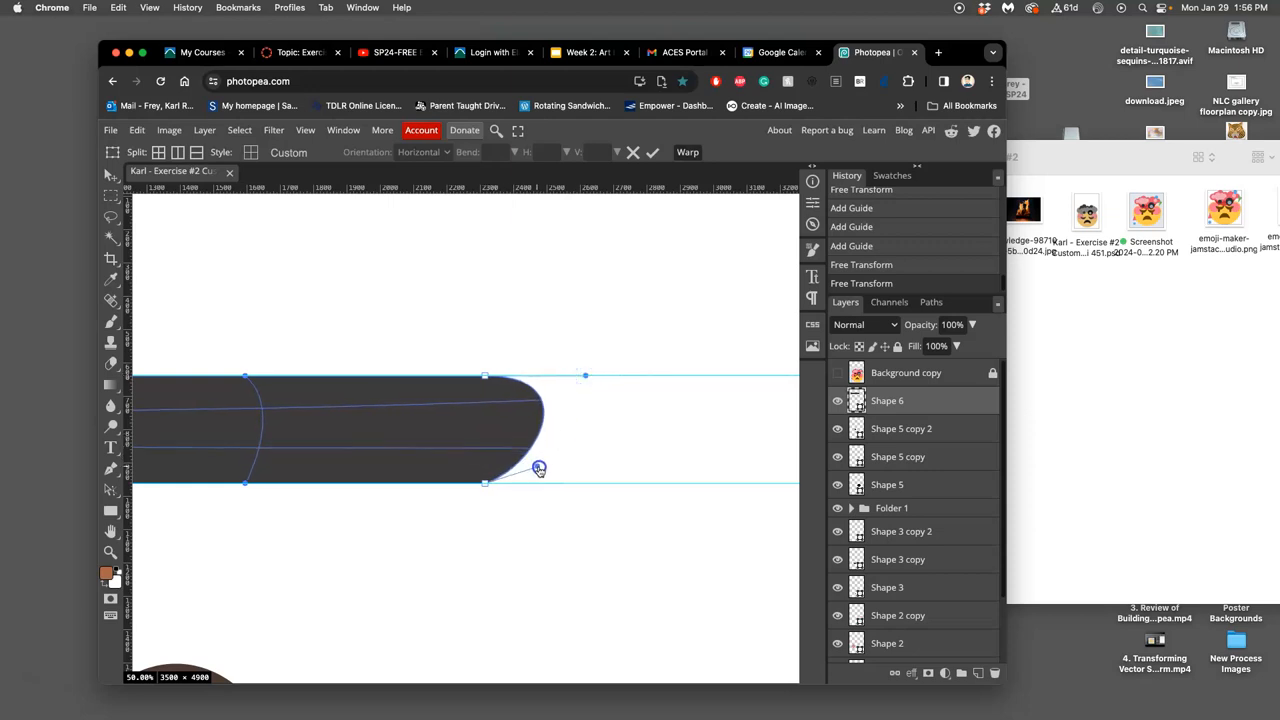
{"action": "left_click_drag", "start_coordinate": [539, 469], "coordinate": [578, 487]}
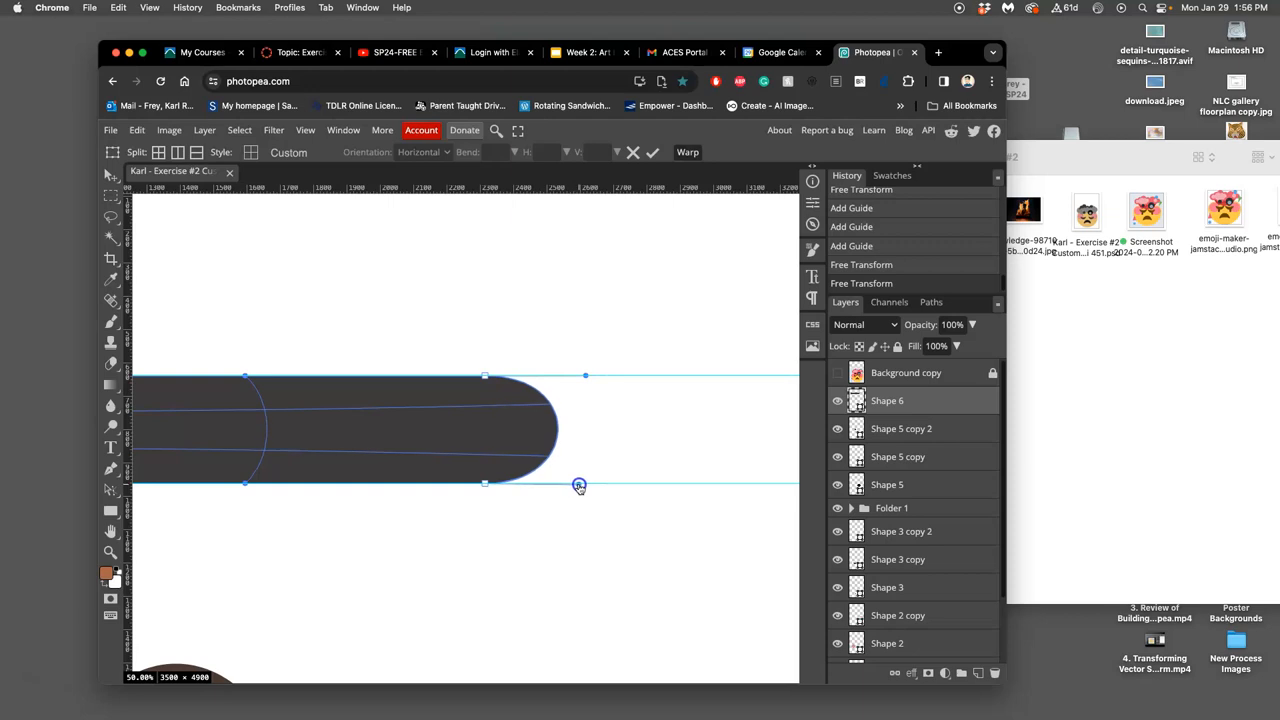
{"action": "left_click_drag", "start_coordinate": [579, 486], "coordinate": [551, 486]}
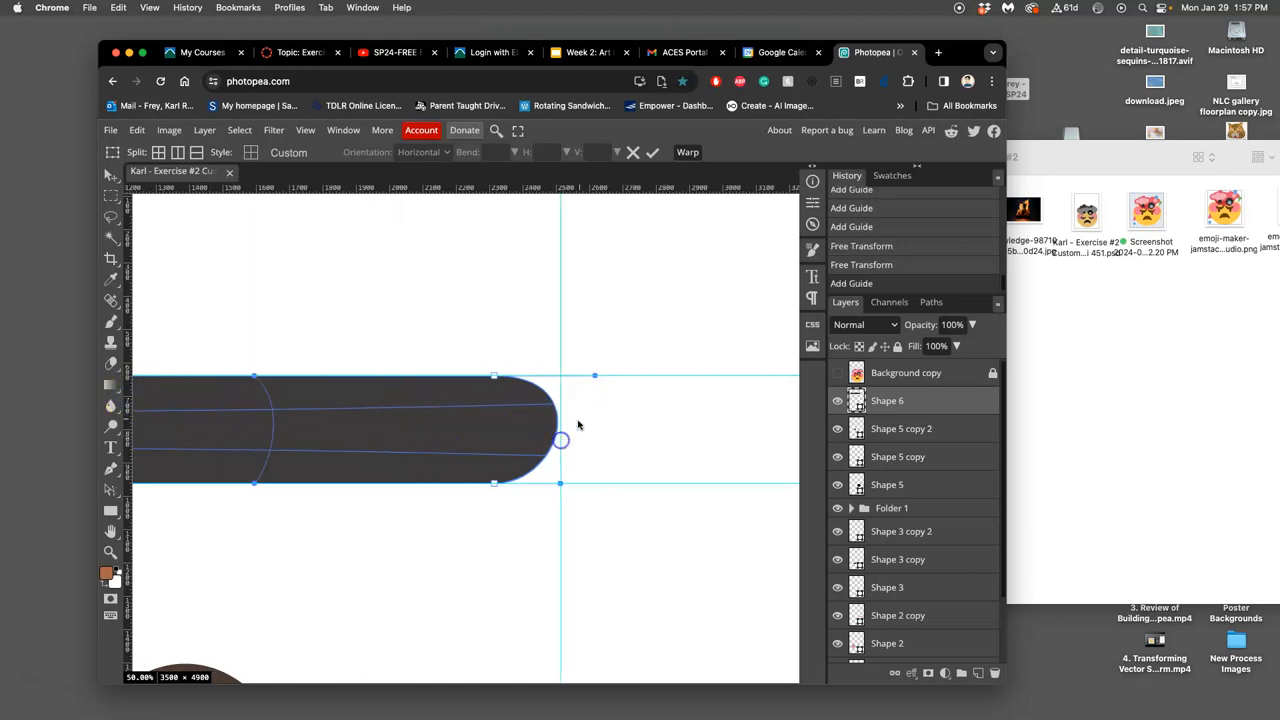
{"action": "left_click_drag", "start_coordinate": [560, 440], "coordinate": [586, 378]}
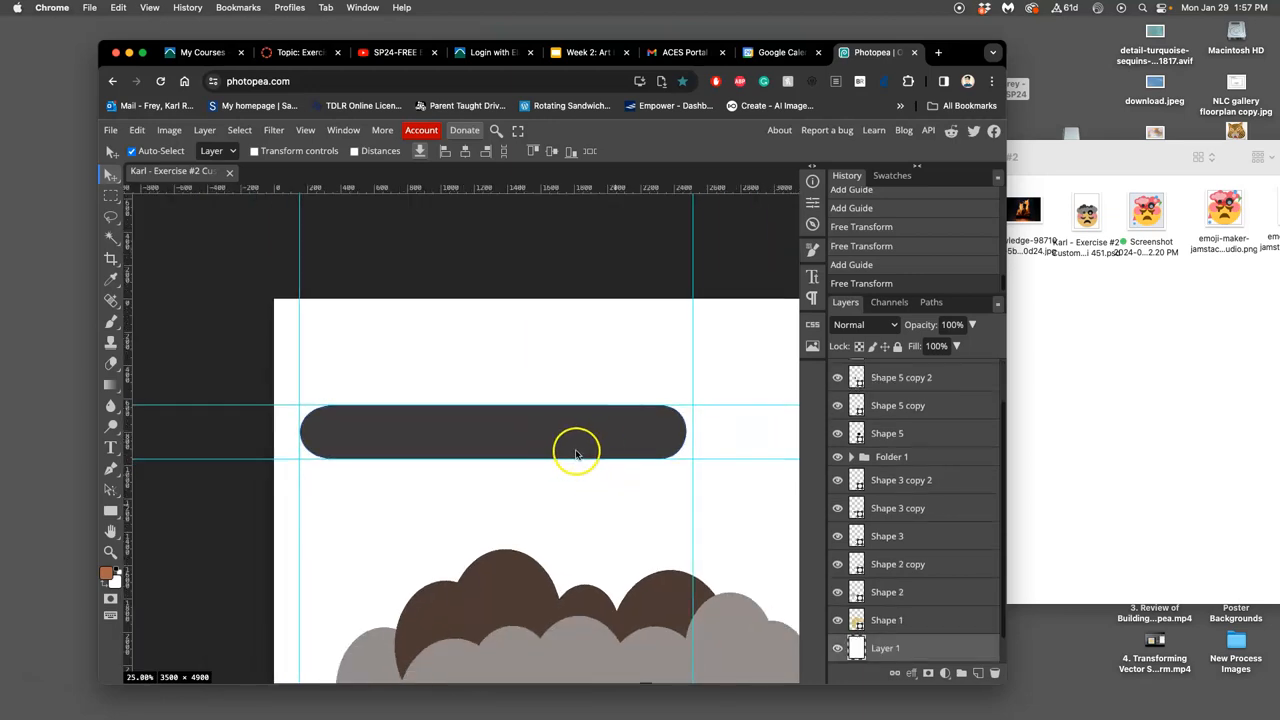
{"action": "mouse_move", "coordinate": [310, 388]}
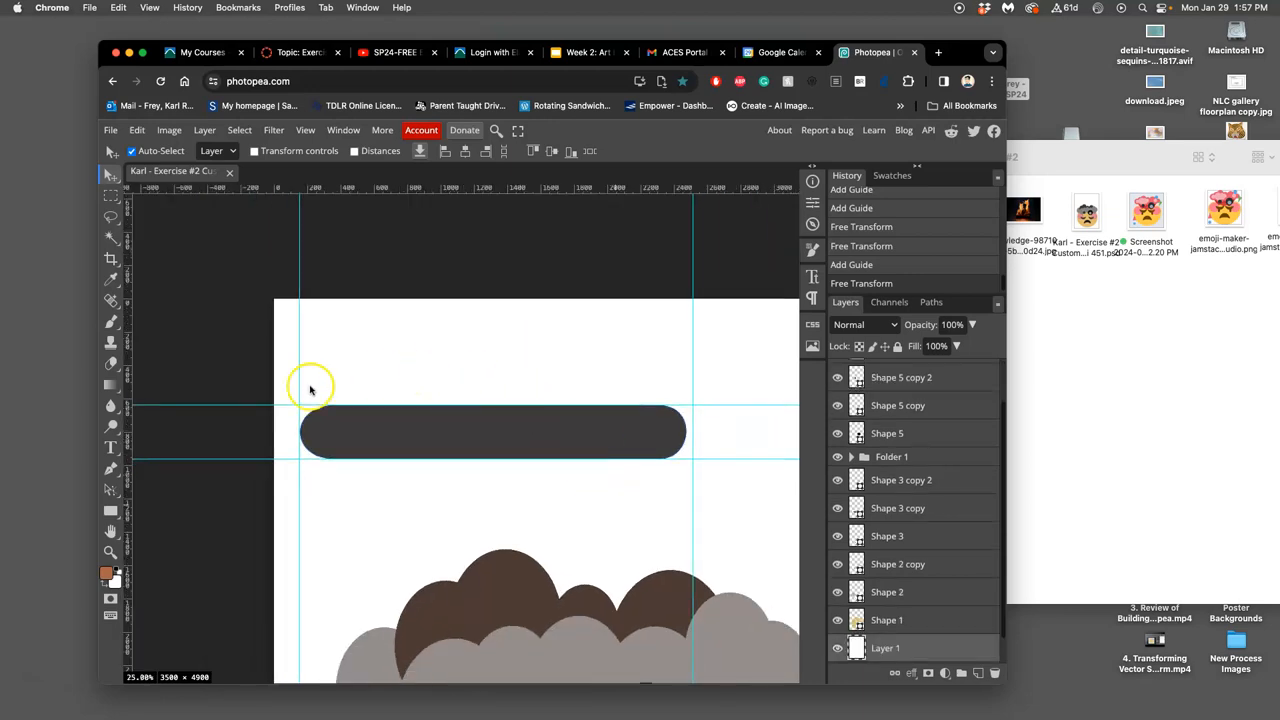
Deselect the long bar and draw a circle to round the shorter bar's end.
{"action": "left_click", "coordinate": [110, 510]}
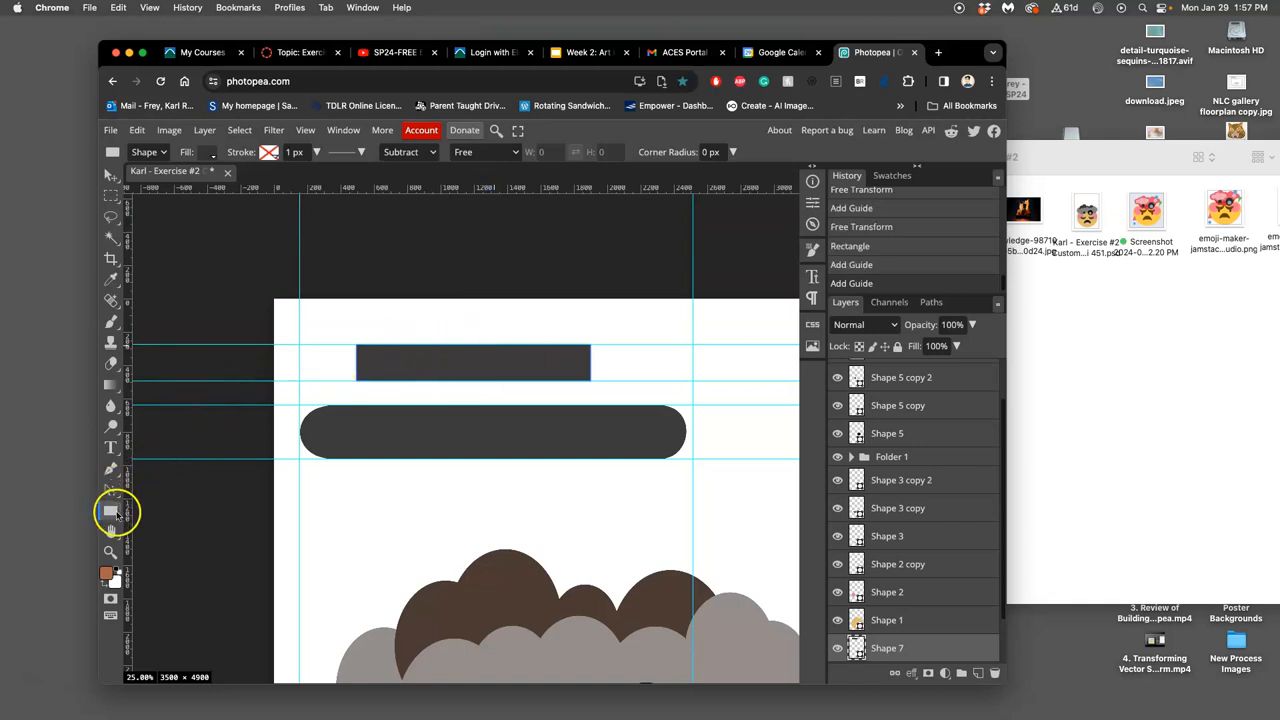
{"action": "left_click", "coordinate": [111, 512]}
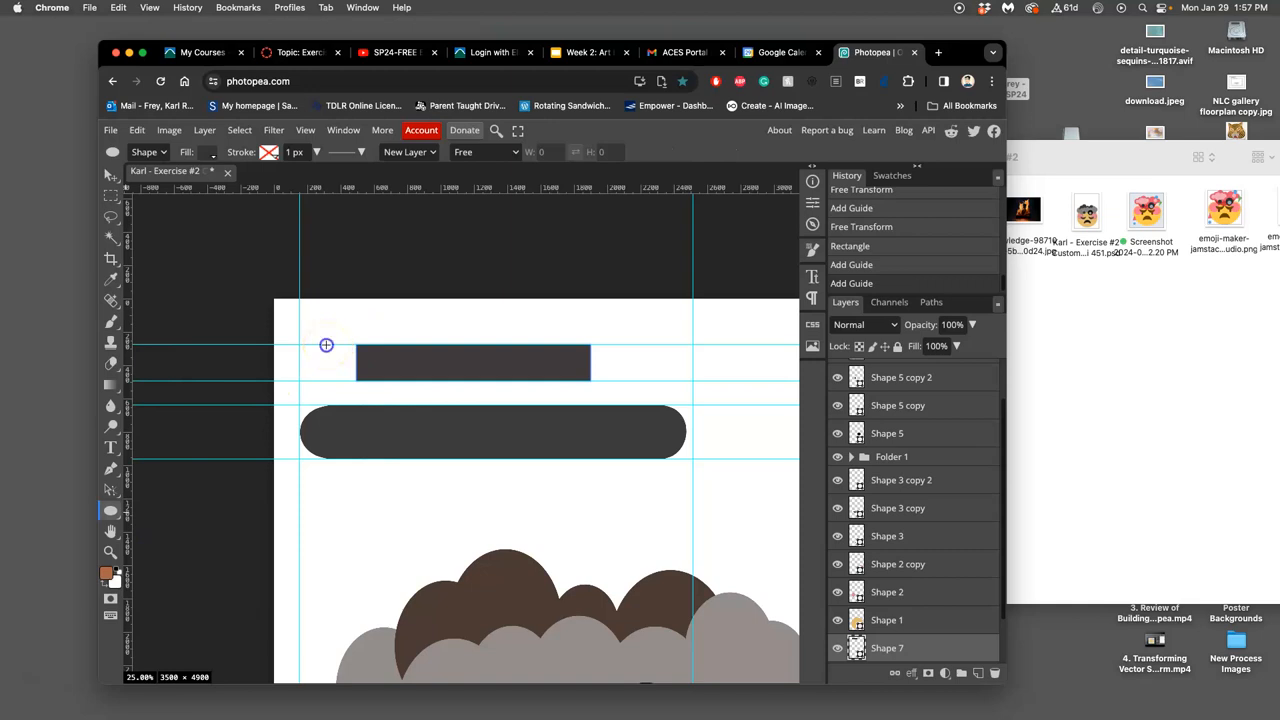
{"action": "left_click_drag", "start_coordinate": [326, 345], "coordinate": [365, 386]}
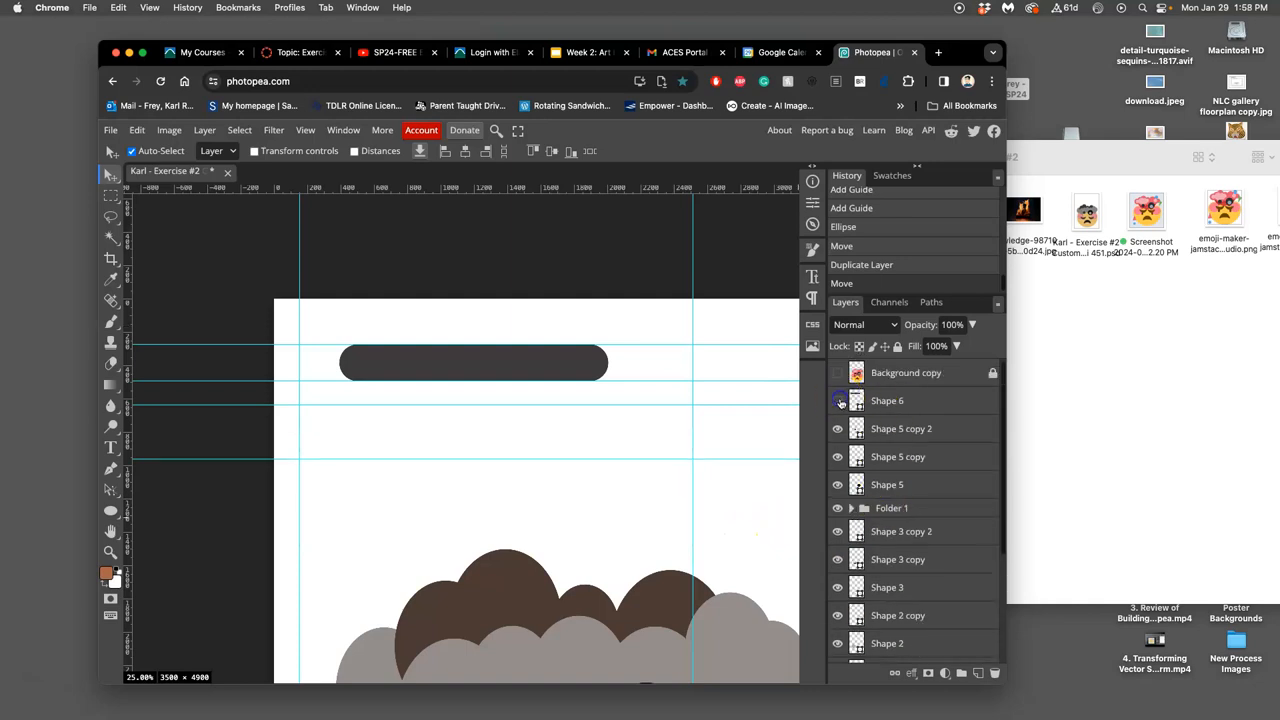
Select the shorter bar's pieces and group them into a folder placed above Folder 1.
{"action": "left_click", "coordinate": [838, 400]}
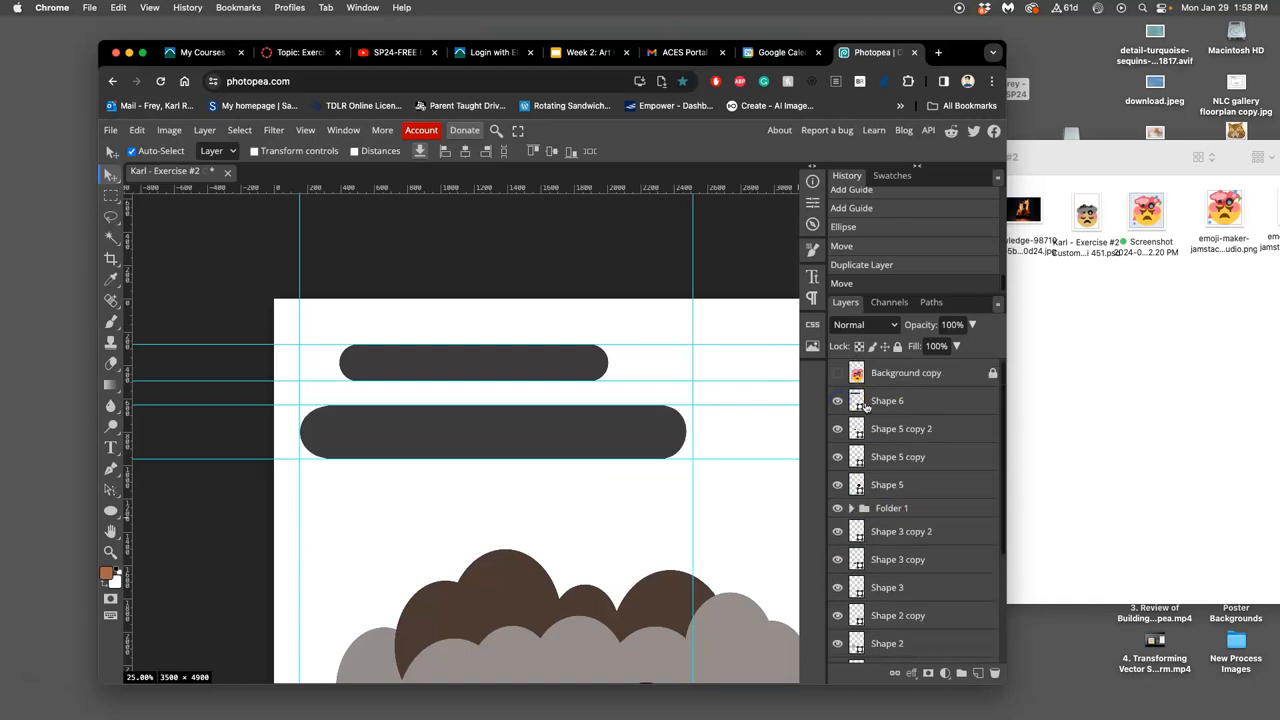
{"action": "left_click", "coordinate": [838, 400]}
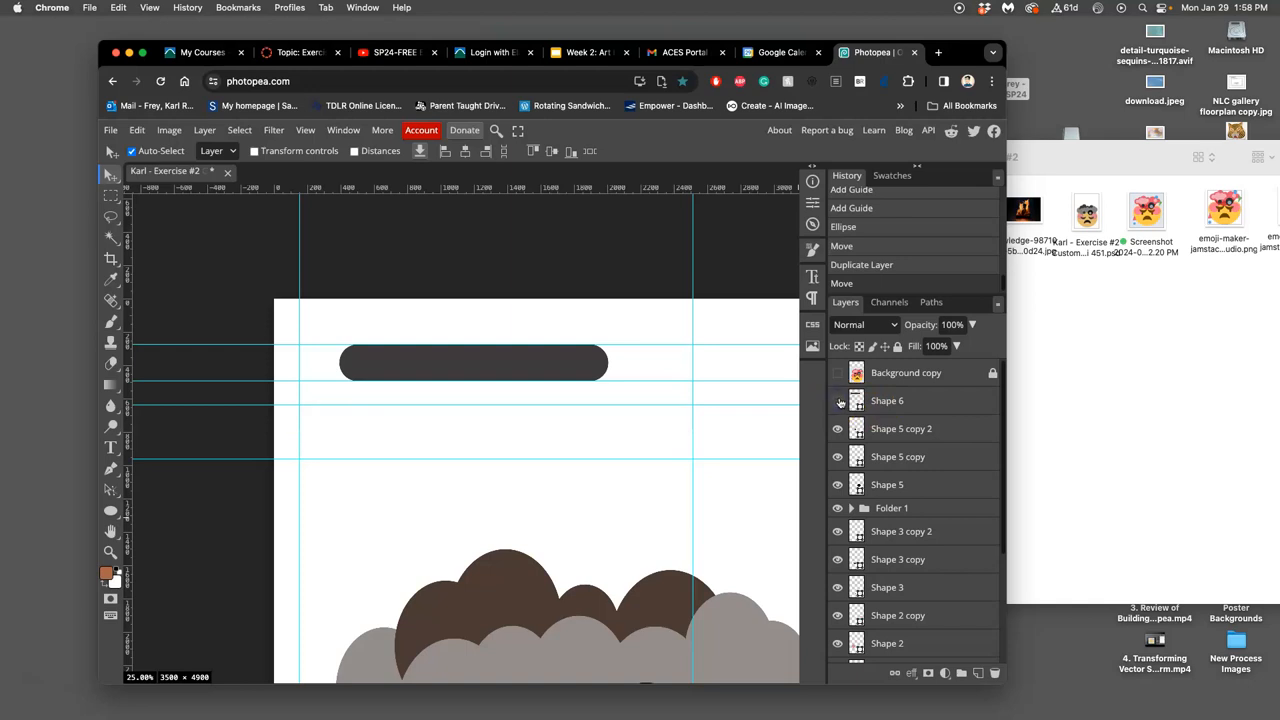
{"action": "left_click", "coordinate": [839, 401]}
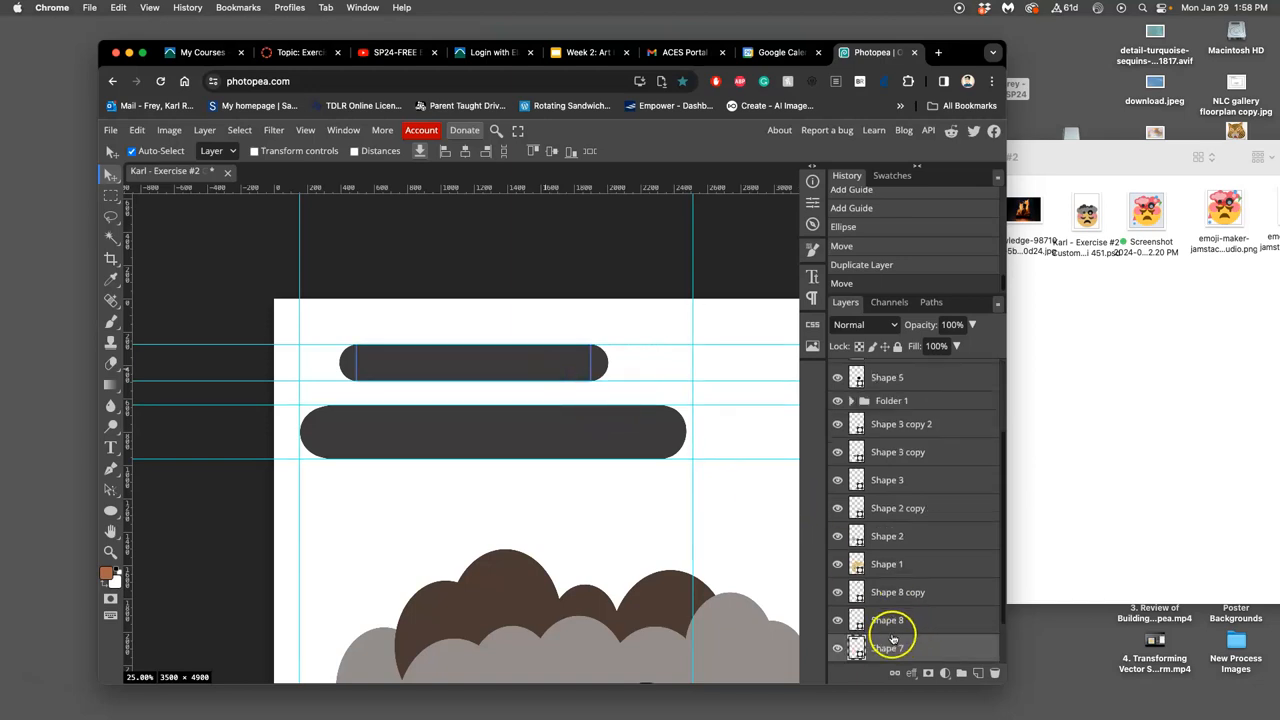
{"action": "mouse_move", "coordinate": [890, 643]}
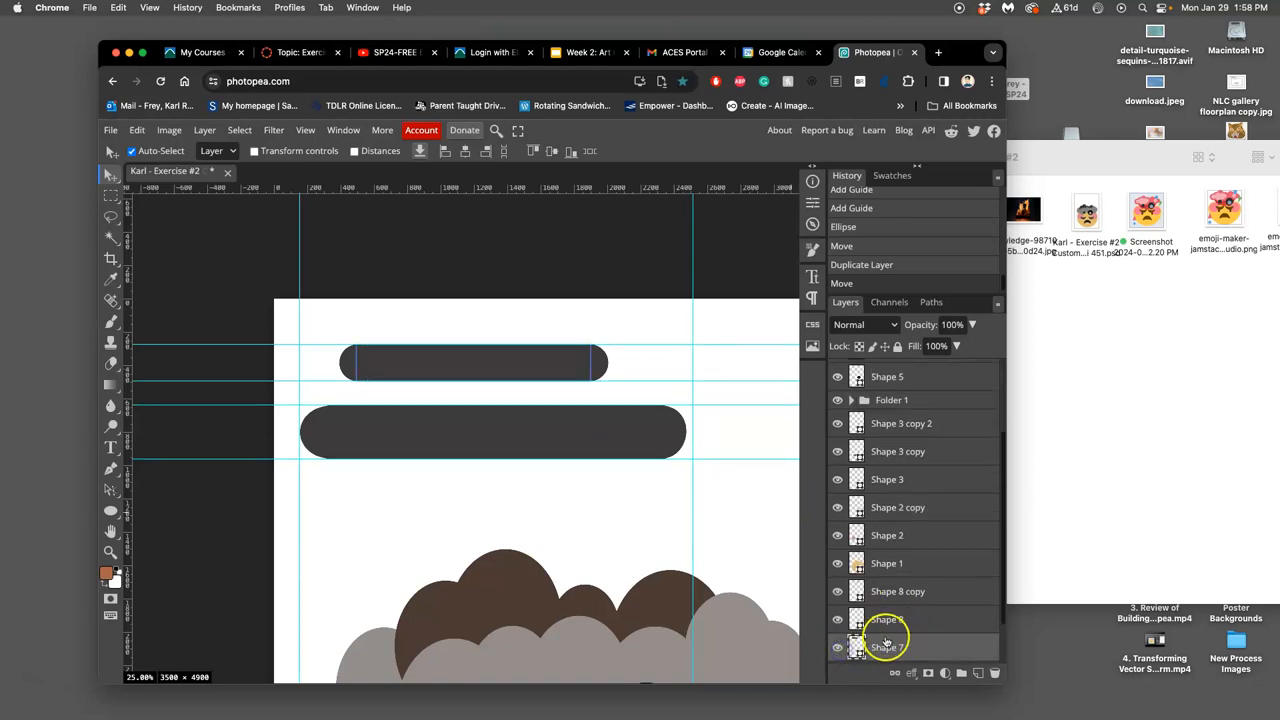
{"action": "scroll", "scroll_direction": "down", "scroll_amount": 3}
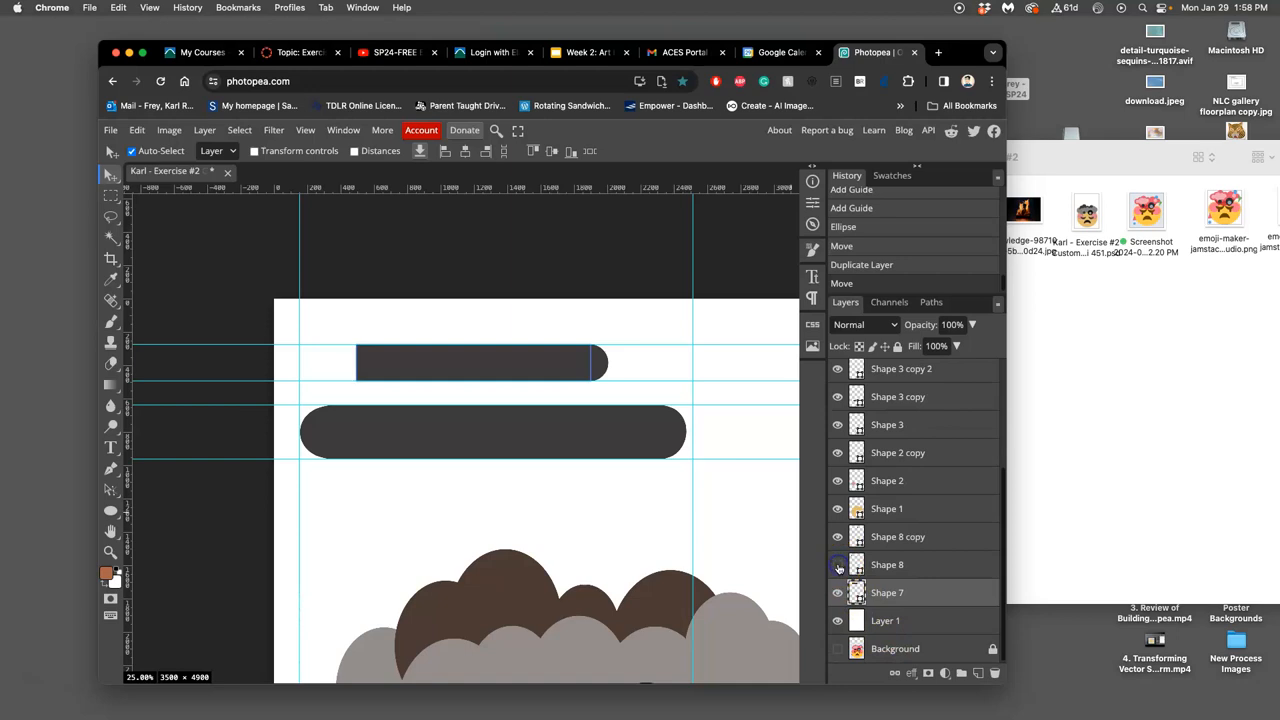
{"action": "left_click", "coordinate": [897, 536]}
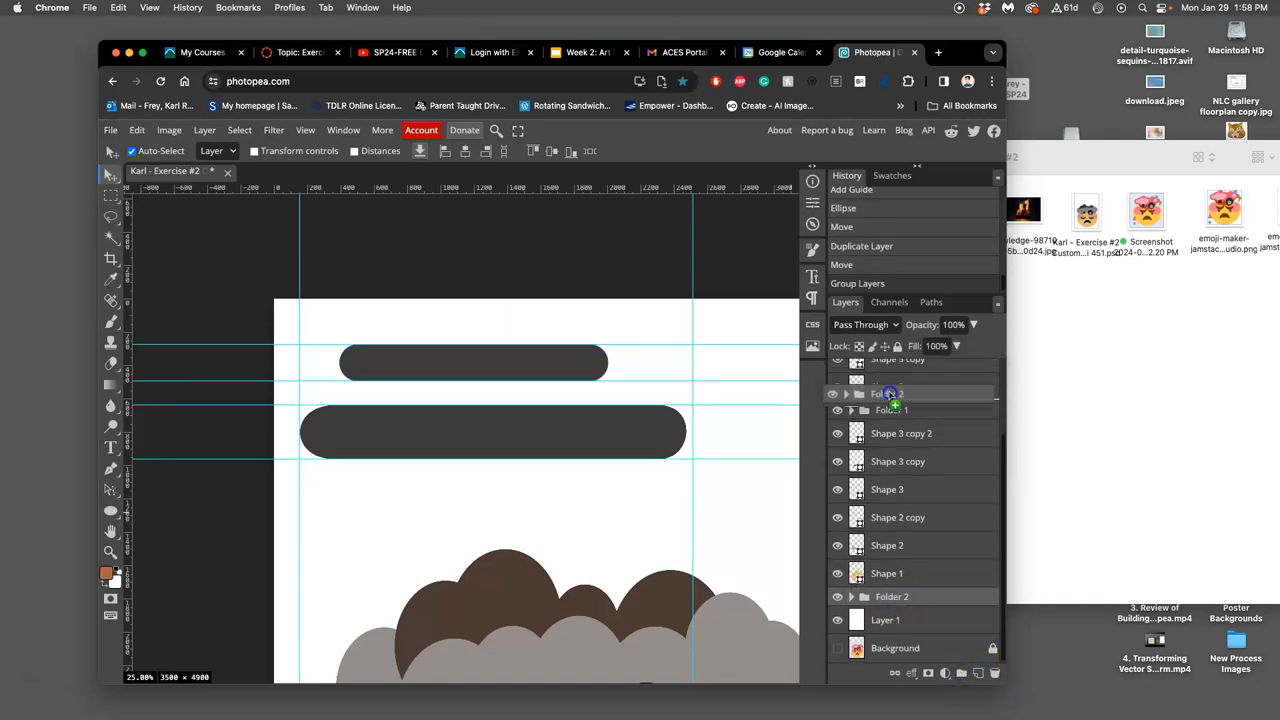
{"action": "left_click", "coordinate": [888, 410]}
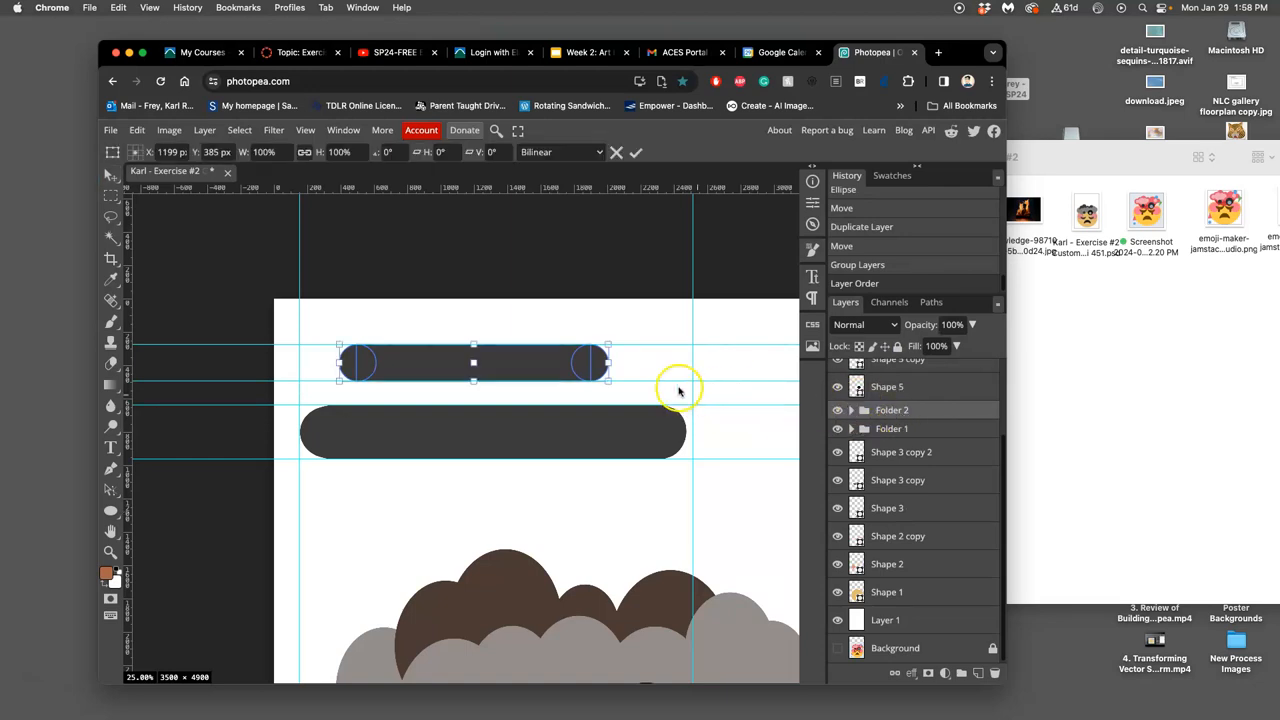
Tilt, resize and move the grouped bar onto the hair at a steep diagonal.
{"action": "left_click_drag", "start_coordinate": [608, 342], "coordinate": [605, 322]}
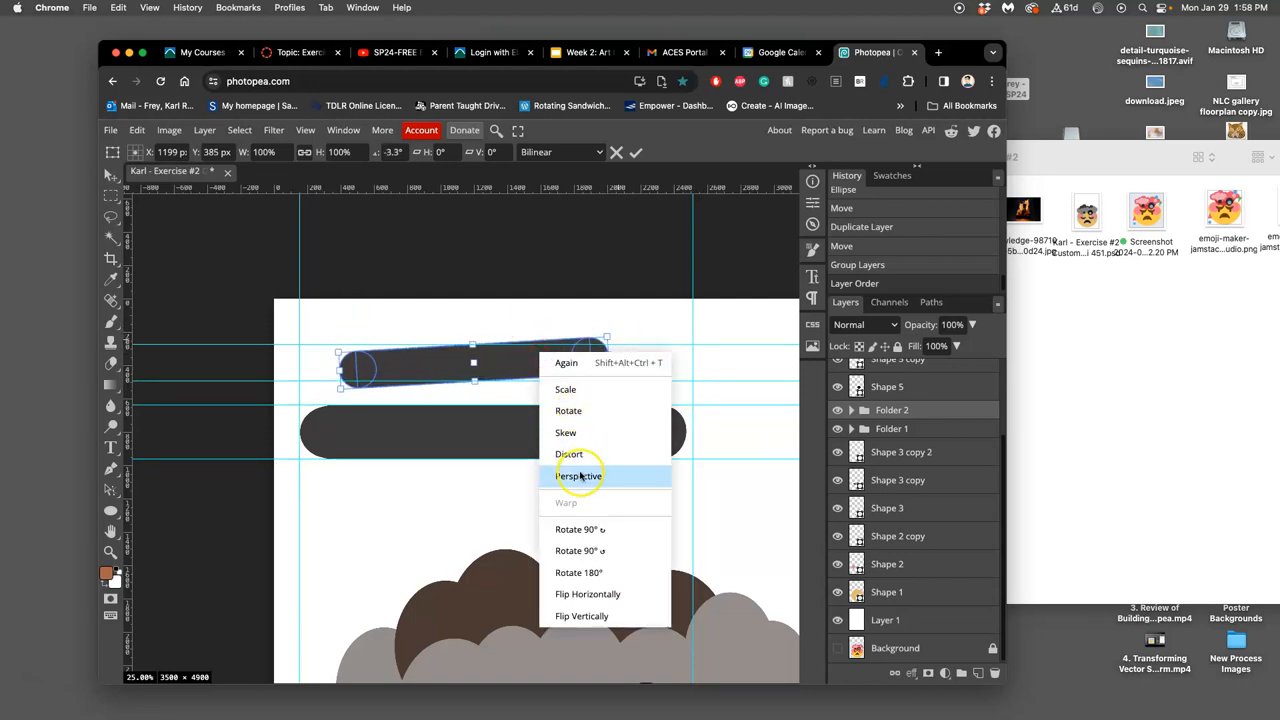
{"action": "mouse_move", "coordinate": [568, 505]}
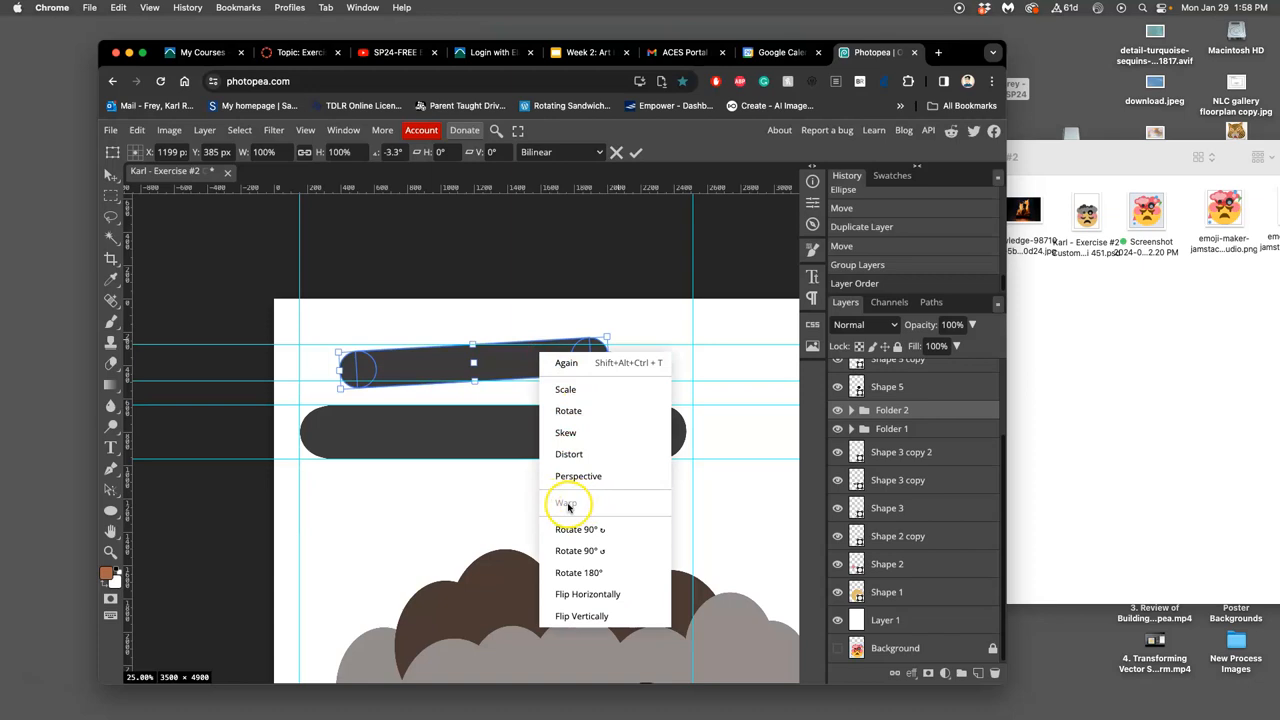
{"action": "mouse_move", "coordinate": [575, 502]}
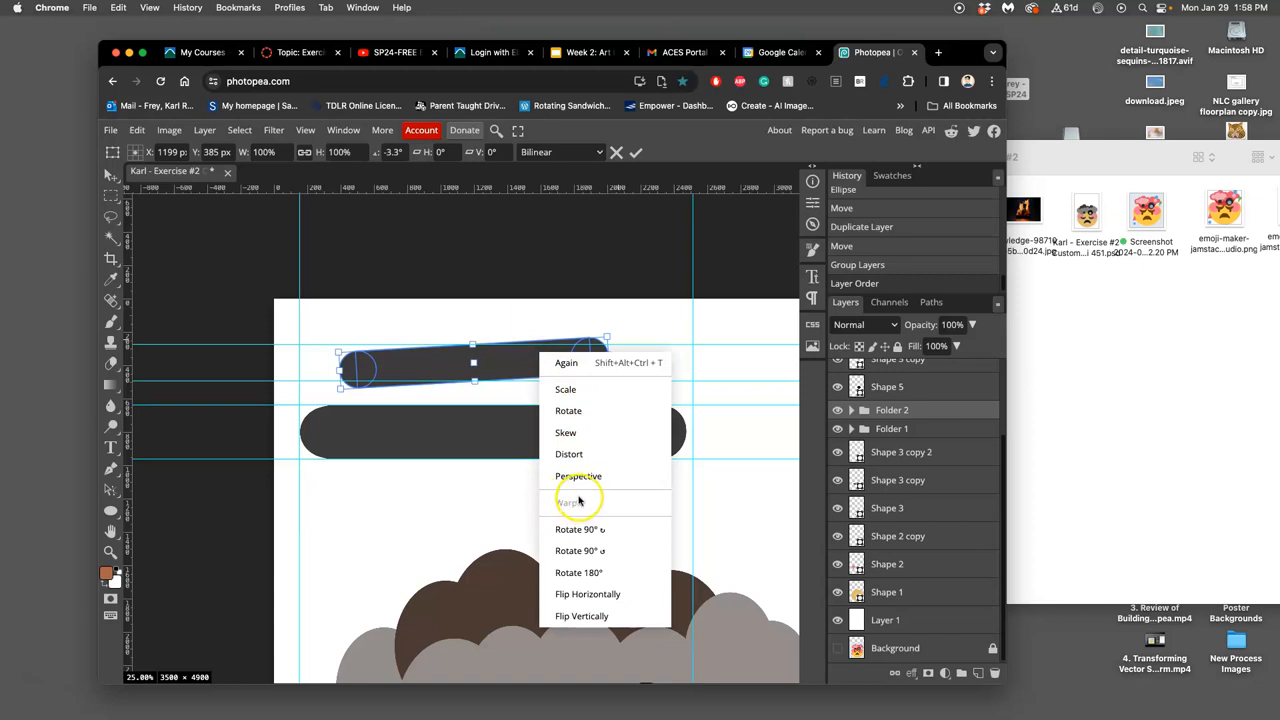
{"action": "mouse_move", "coordinate": [527, 363]}
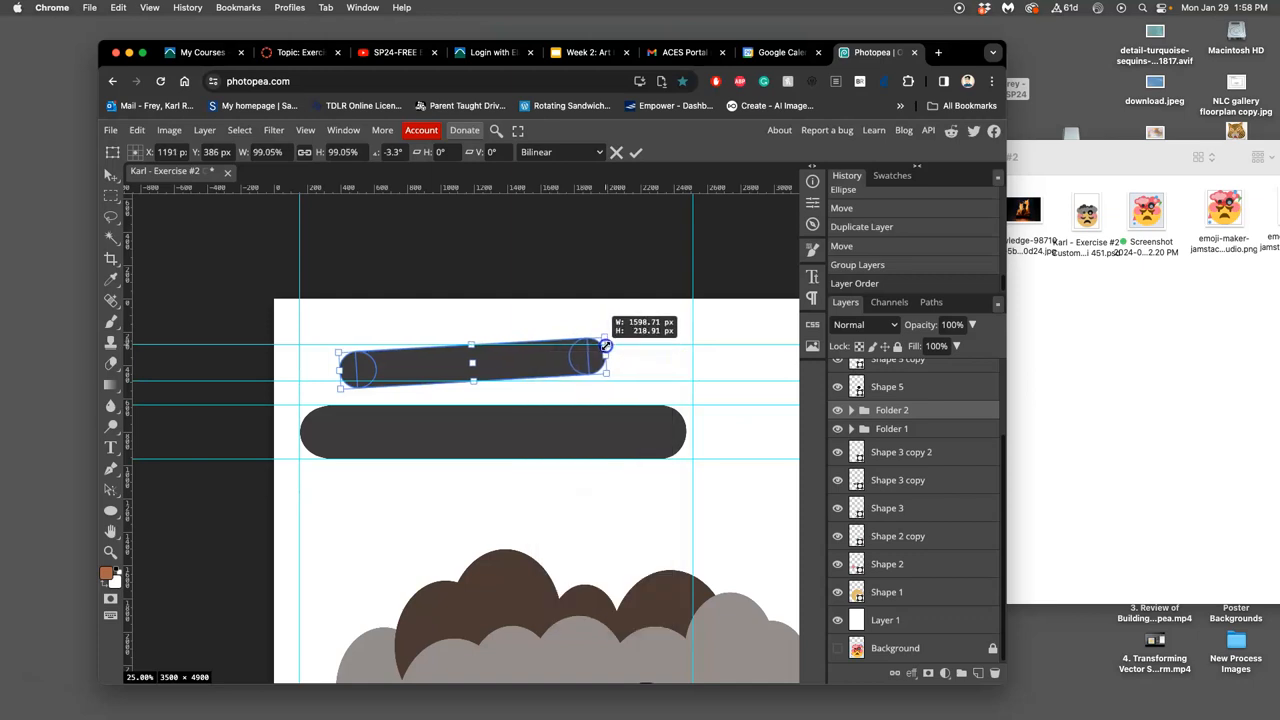
{"action": "left_click_drag", "start_coordinate": [472, 363], "coordinate": [569, 516]}
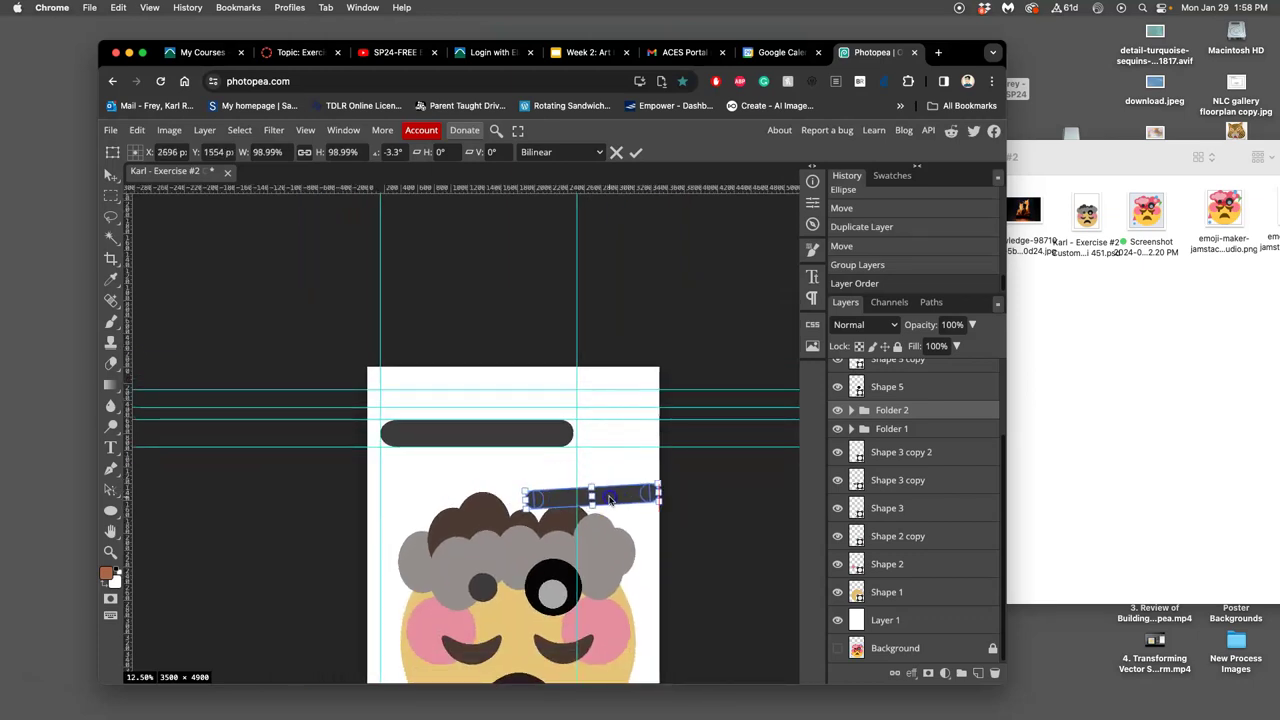
{"action": "left_click_drag", "start_coordinate": [648, 490], "coordinate": [638, 470]}
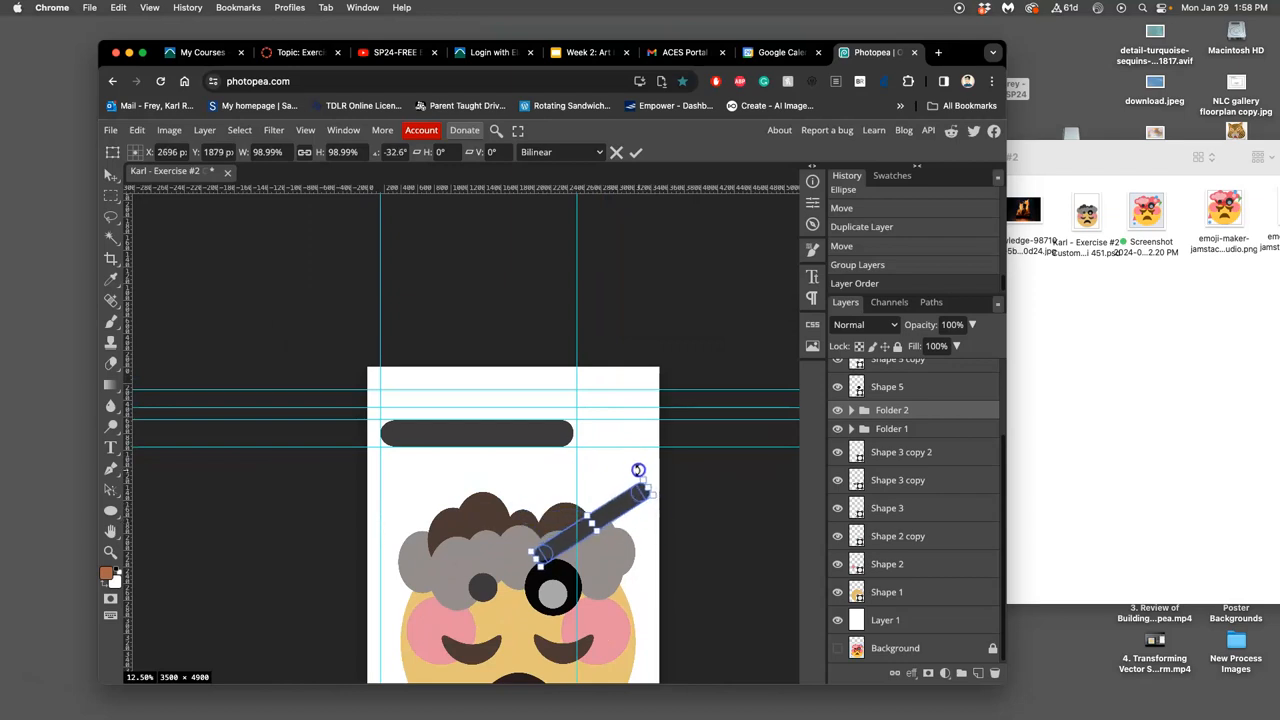
{"action": "left_click_drag", "start_coordinate": [638, 470], "coordinate": [630, 470]}
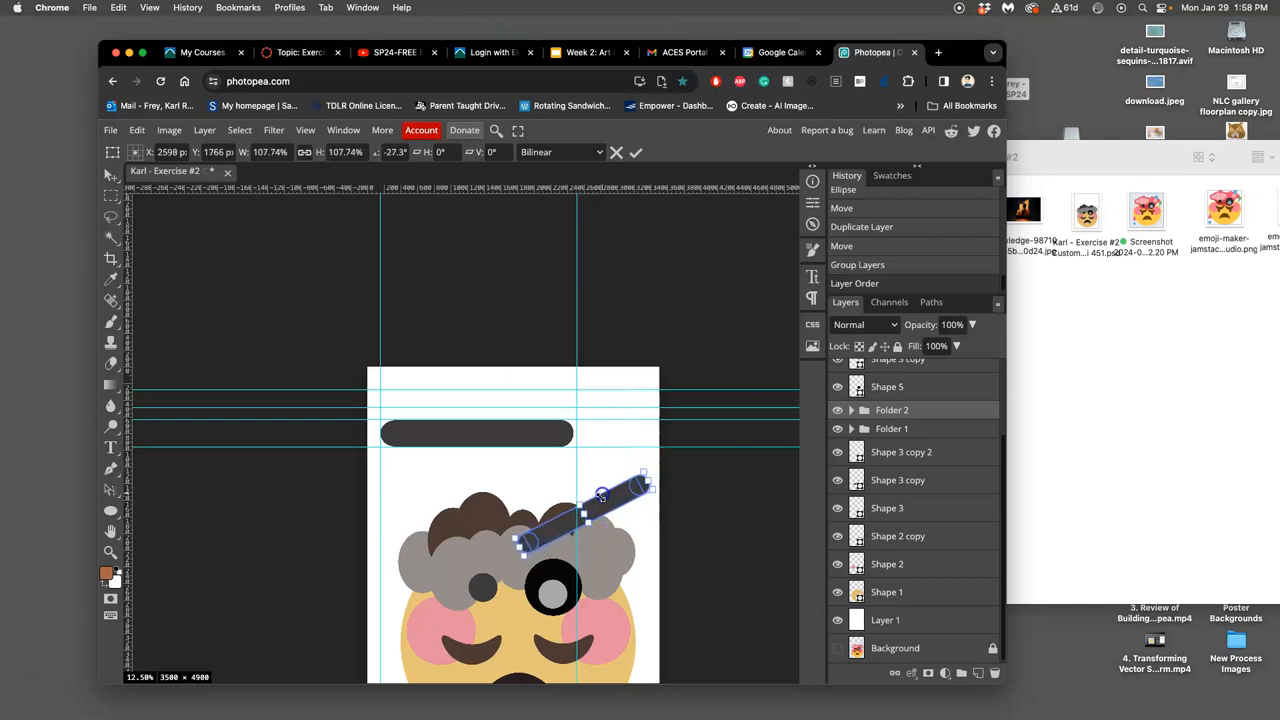
{"action": "left_click_drag", "start_coordinate": [600, 495], "coordinate": [603, 508]}
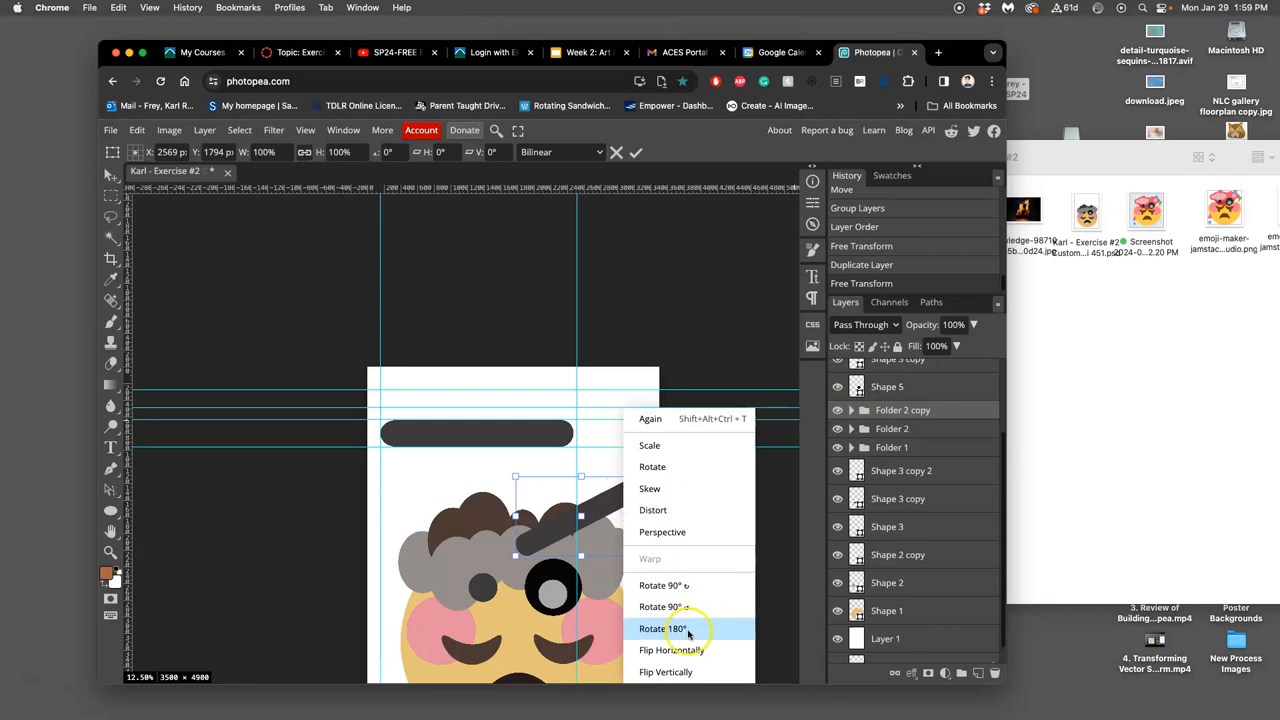
{"action": "left_click", "coordinate": [665, 628]}
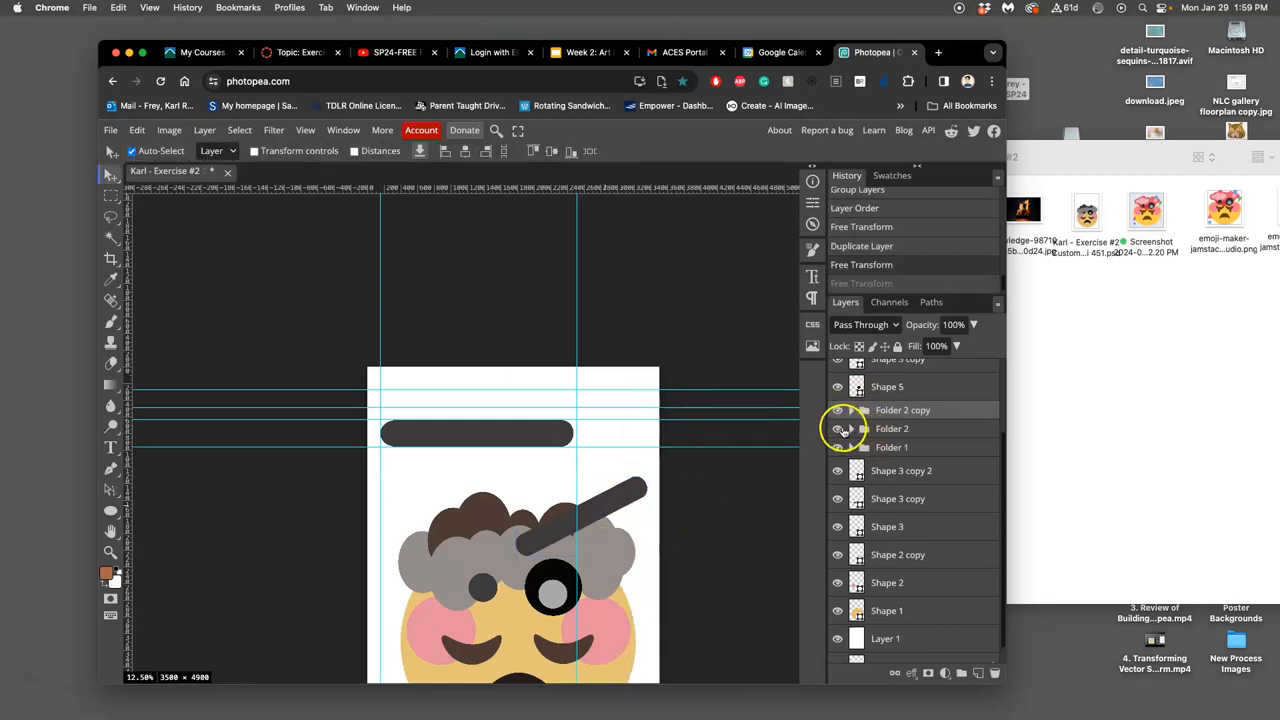
{"action": "left_click", "coordinate": [891, 428]}
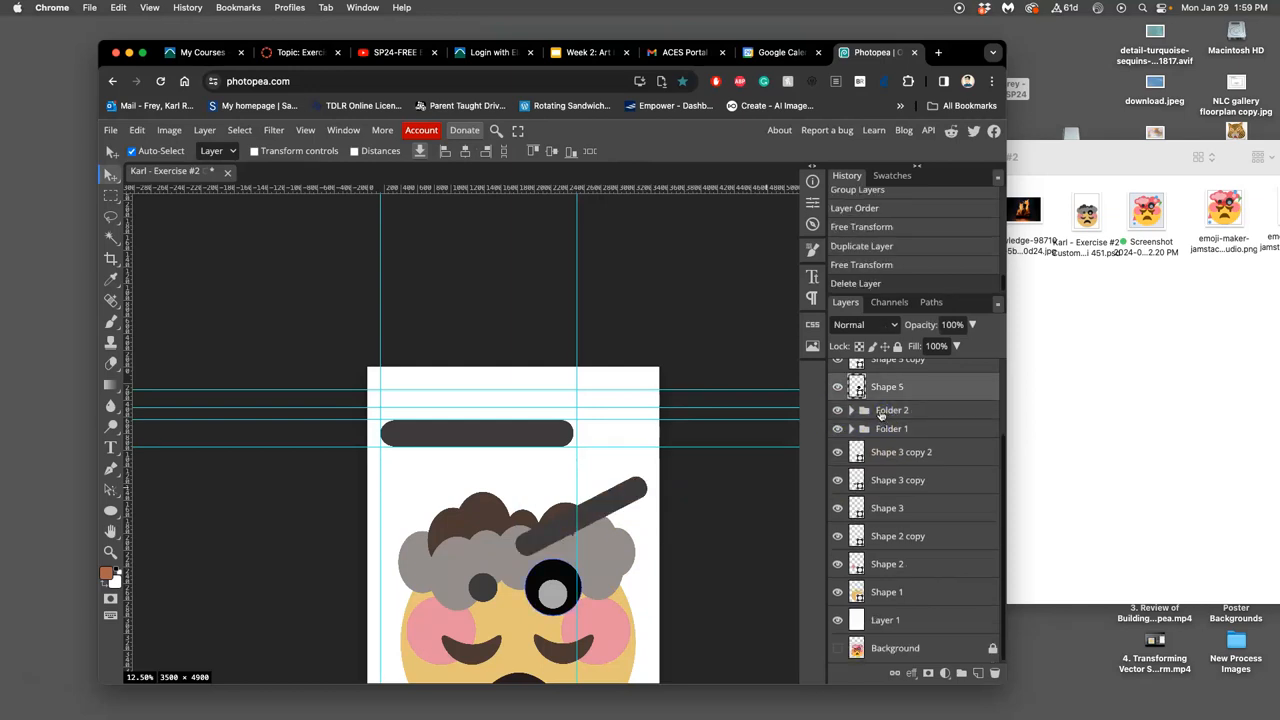
{"action": "left_click", "coordinate": [891, 410]}
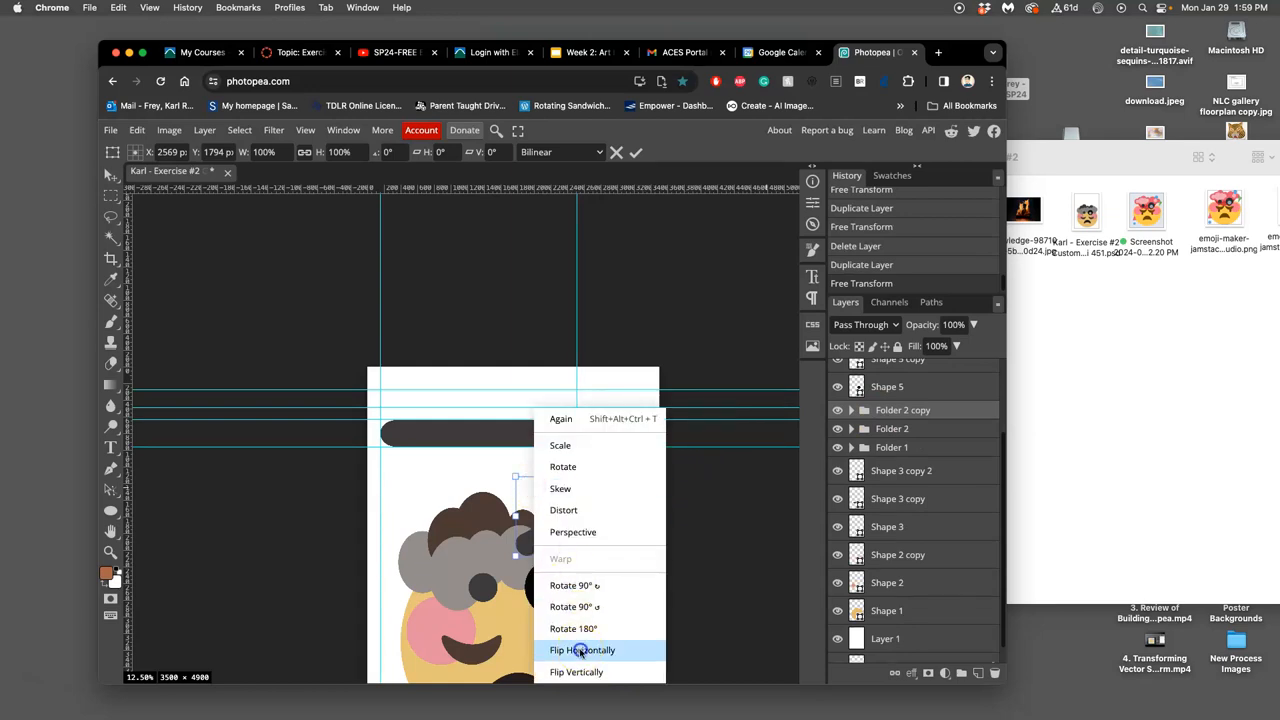
{"action": "left_click", "coordinate": [582, 650]}
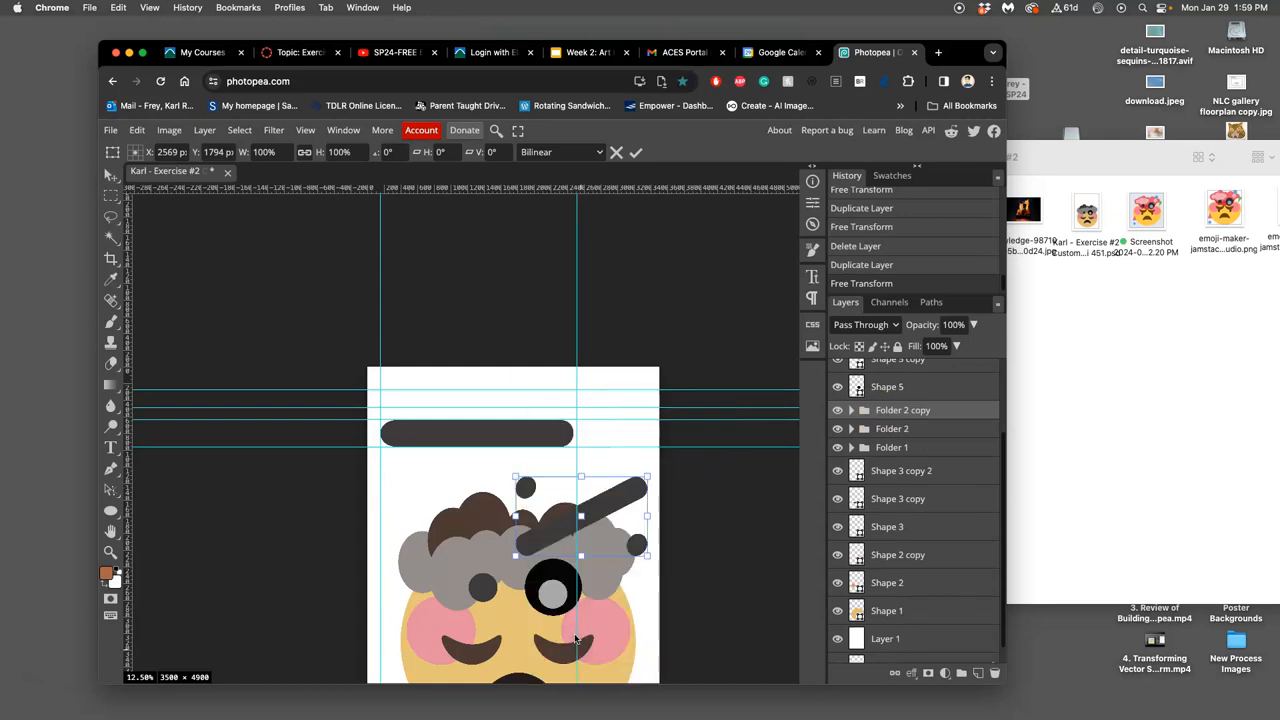
{"action": "left_click", "coordinate": [635, 152]}
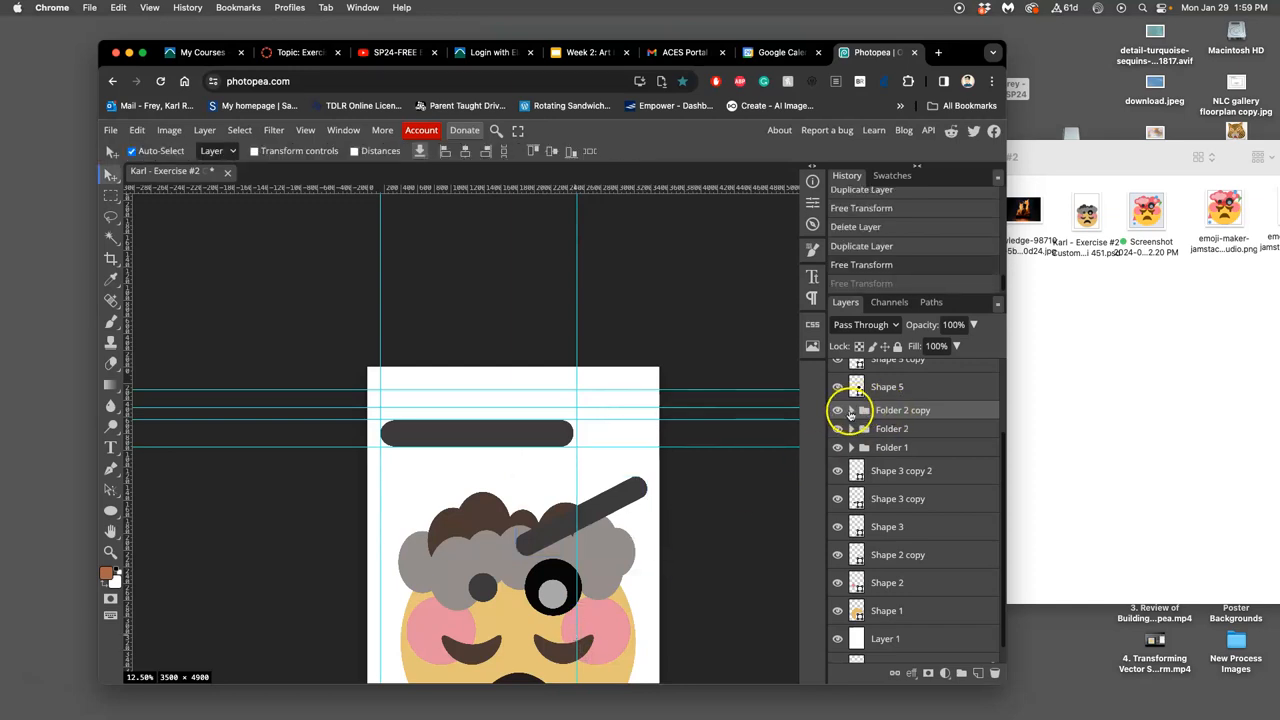
{"action": "left_click", "coordinate": [852, 410]}
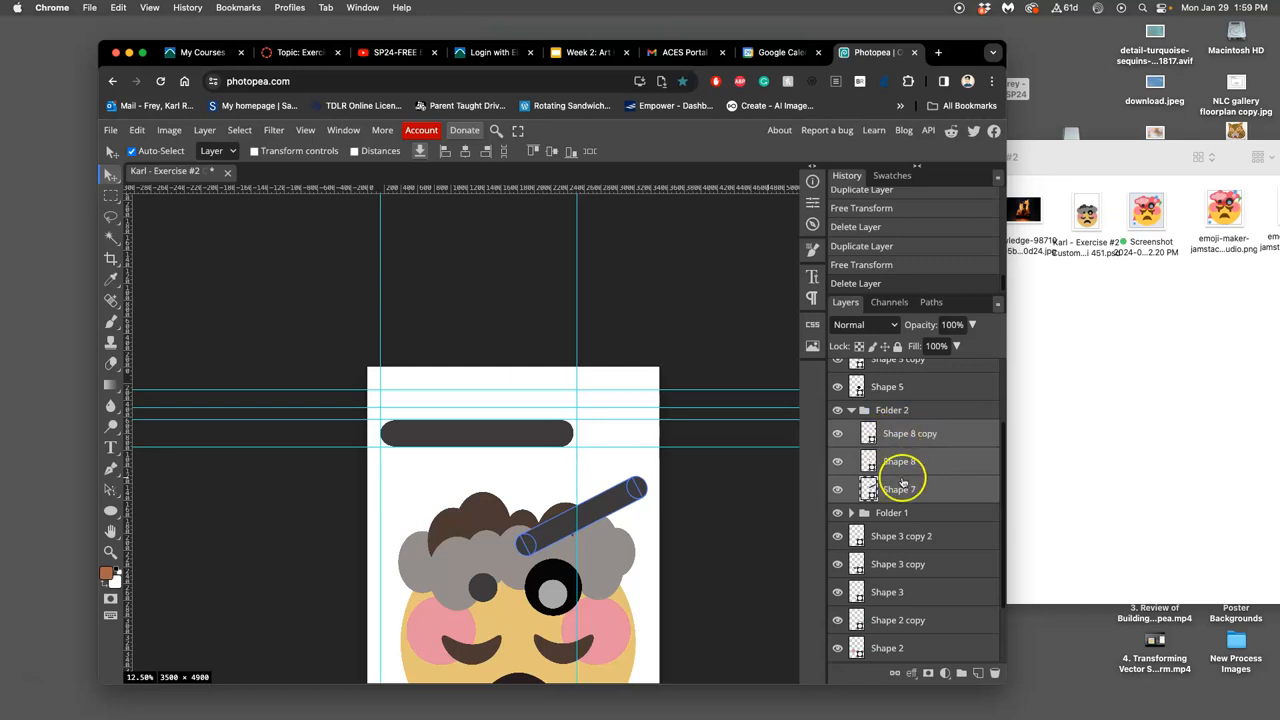
{"action": "mouse_move", "coordinate": [901, 489]}
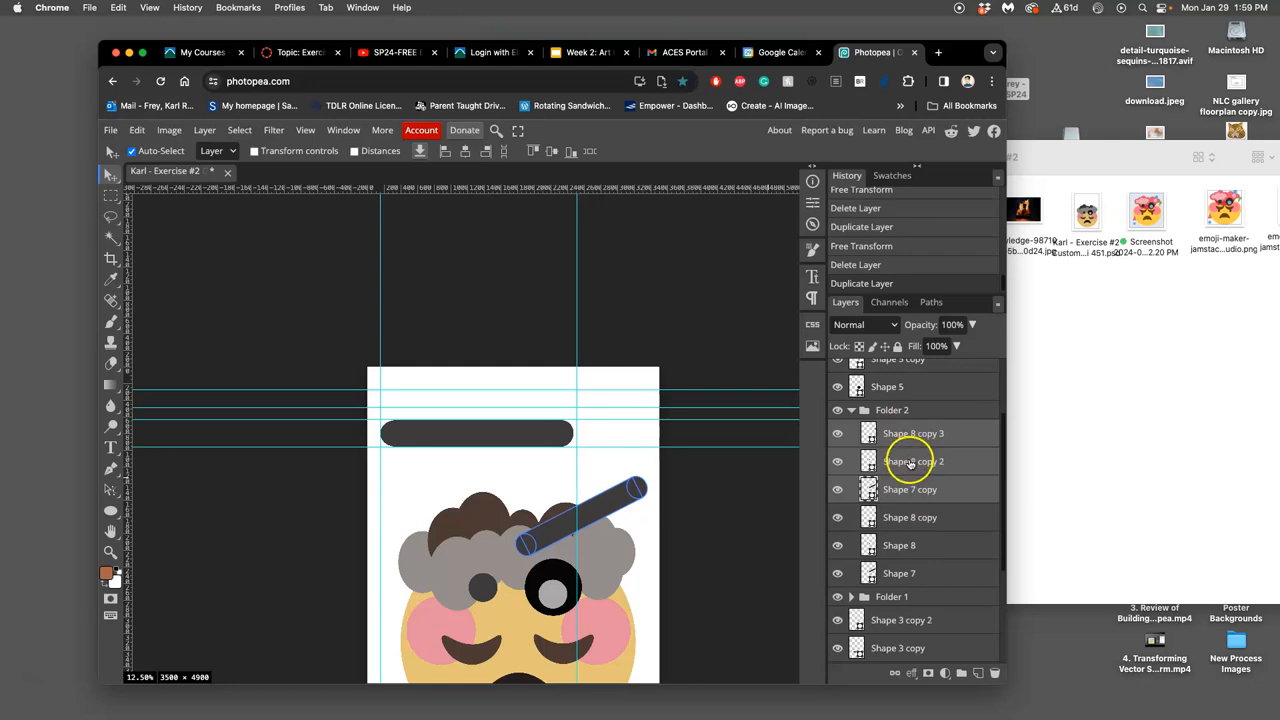
{"action": "mouse_move", "coordinate": [908, 461]}
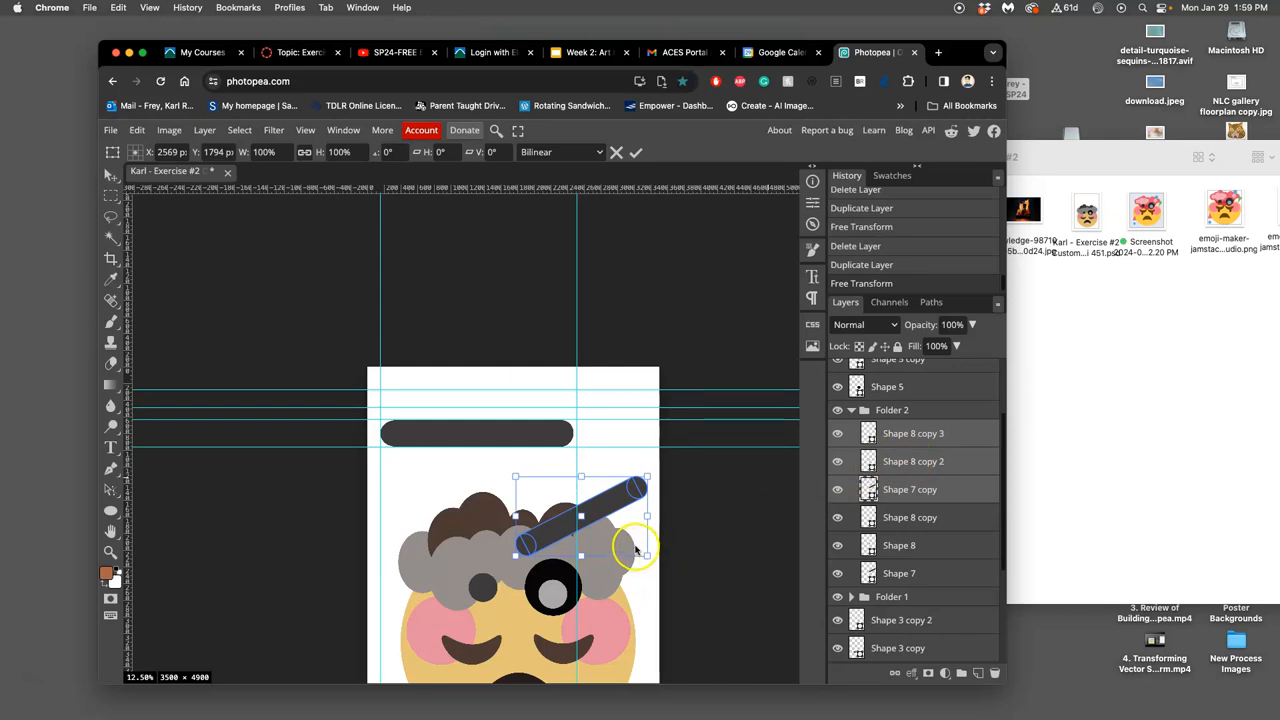
{"action": "right_click", "coordinate": [635, 548]}
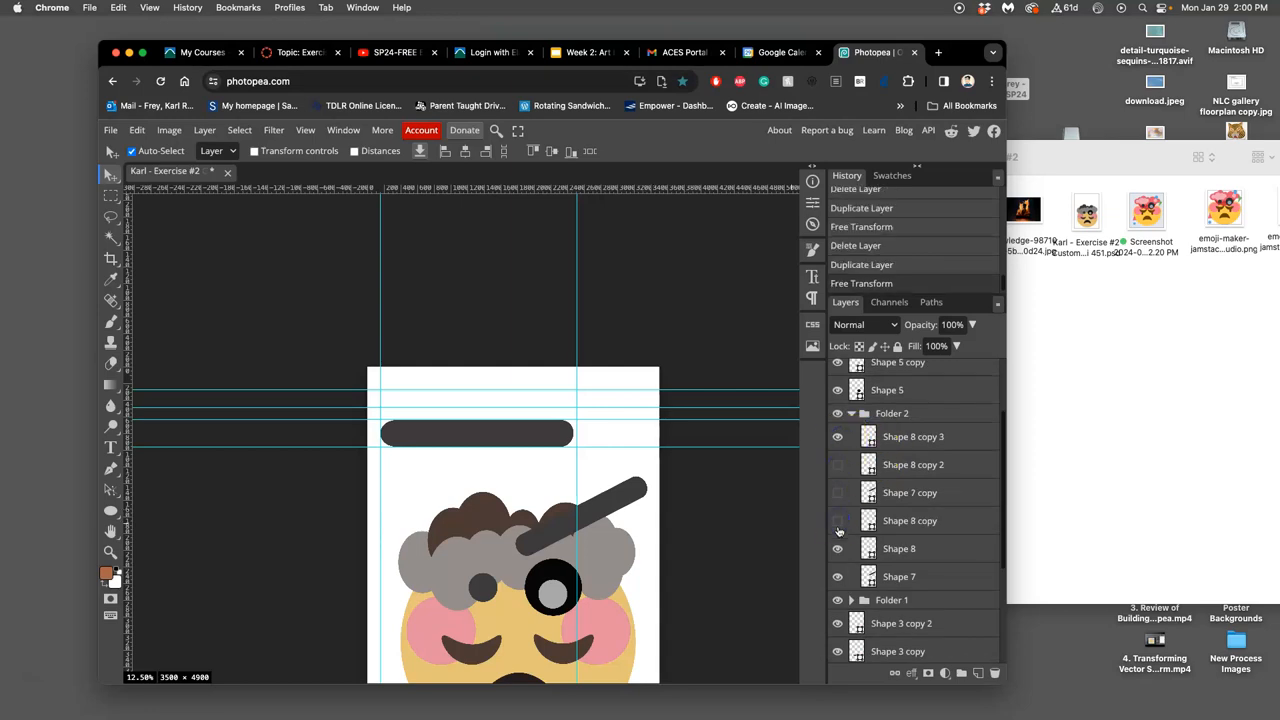
{"action": "left_click", "coordinate": [838, 520]}
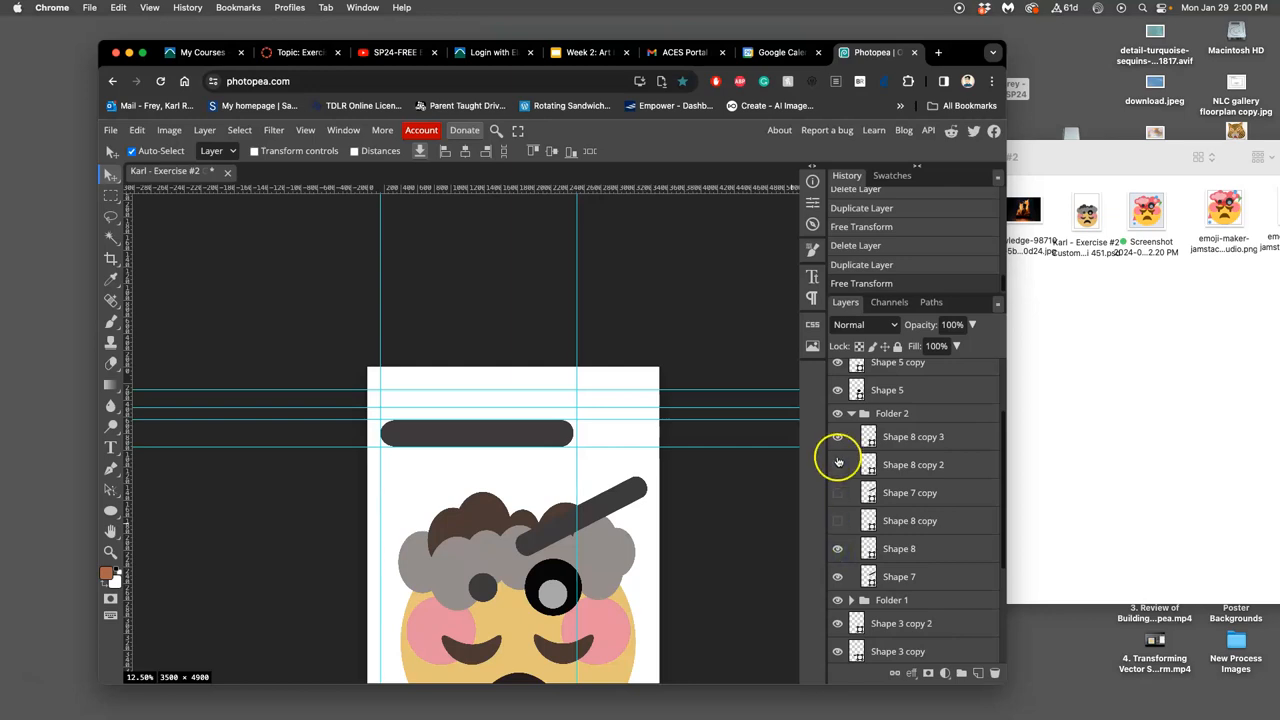
{"action": "left_click", "coordinate": [838, 436]}
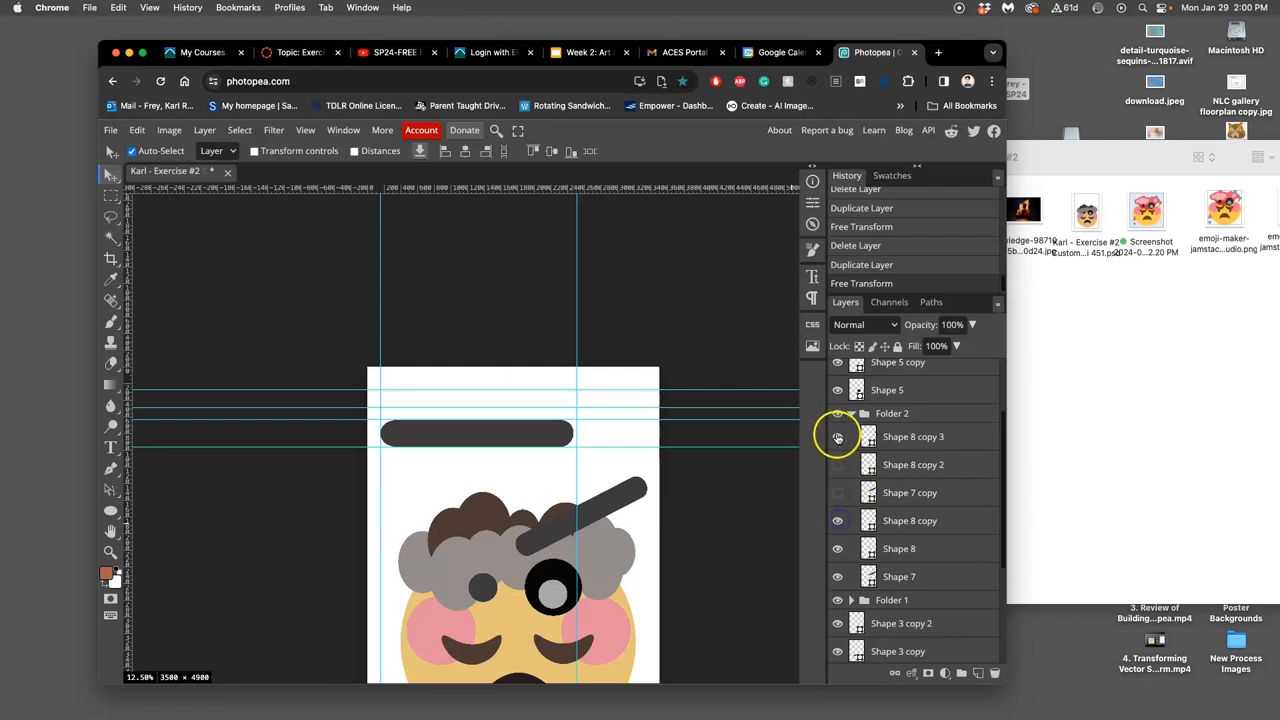
{"action": "left_click", "coordinate": [838, 436]}
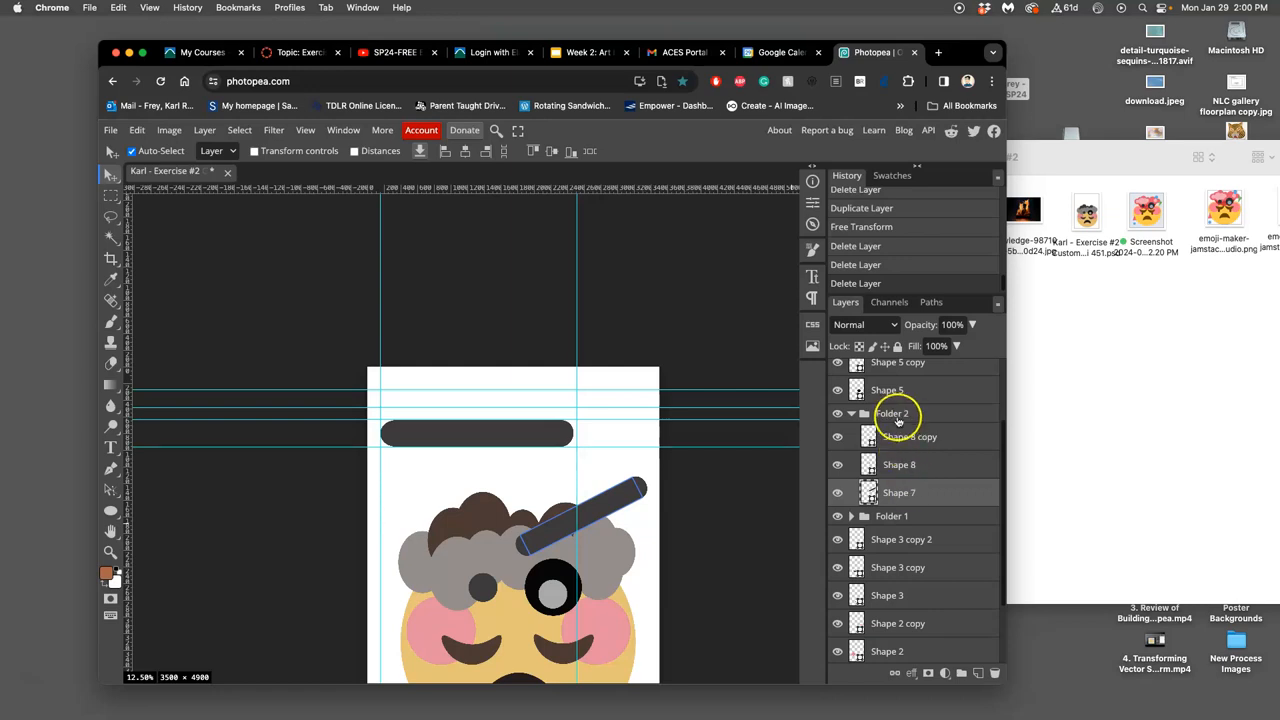
Hide the original bar folder and start transforming the copied bar folder.
{"action": "left_click", "coordinate": [892, 413]}
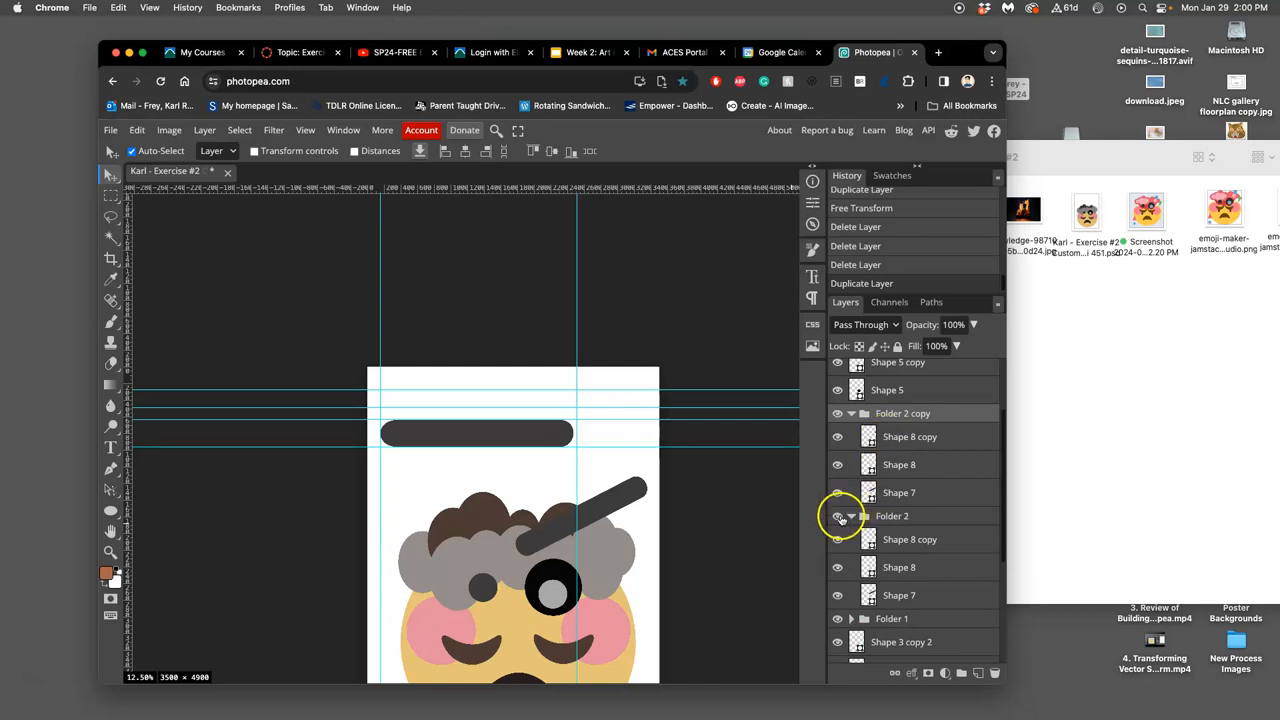
{"action": "left_click", "coordinate": [852, 515]}
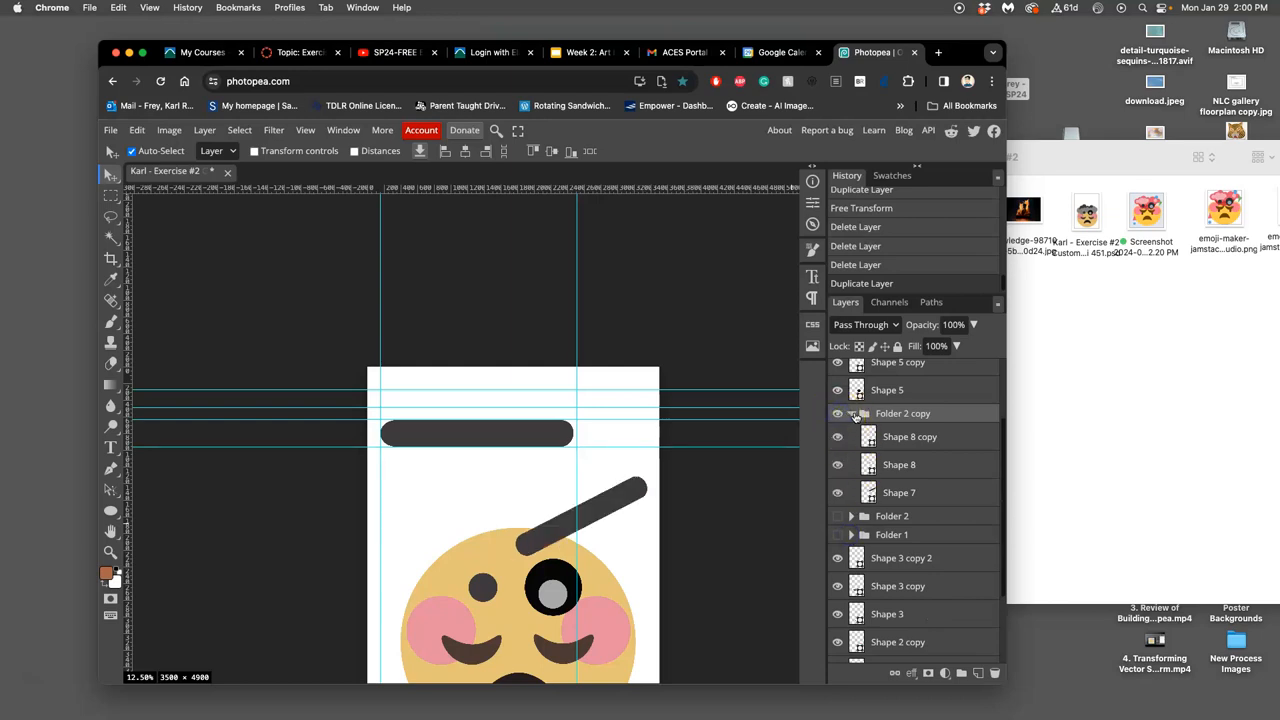
{"action": "left_click", "coordinate": [851, 413]}
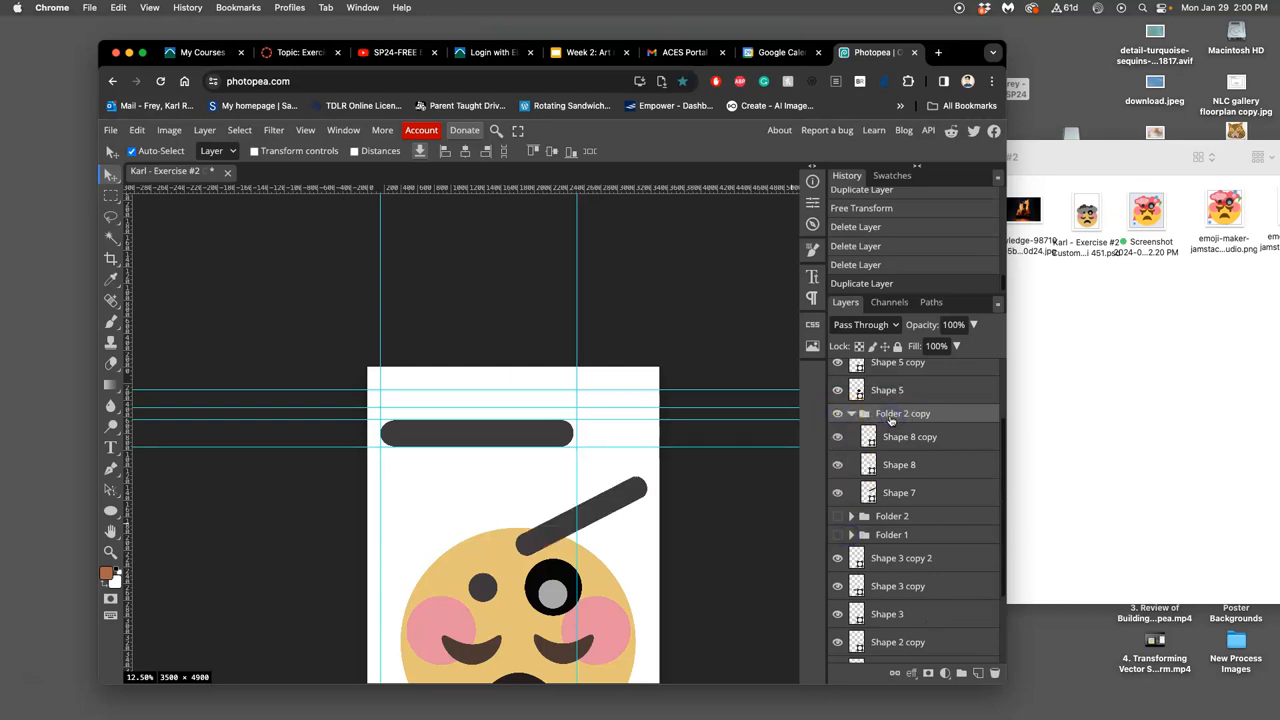
{"action": "left_click", "coordinate": [137, 130]}
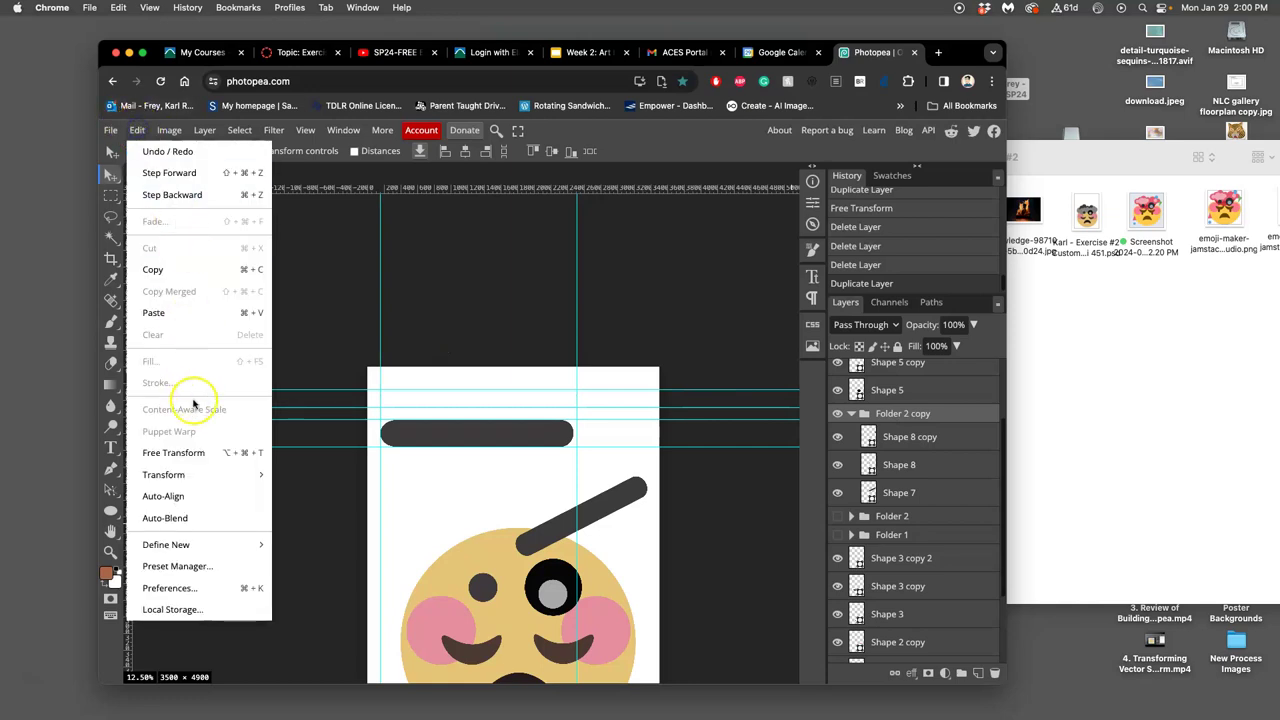
{"action": "left_click", "coordinate": [173, 452]}
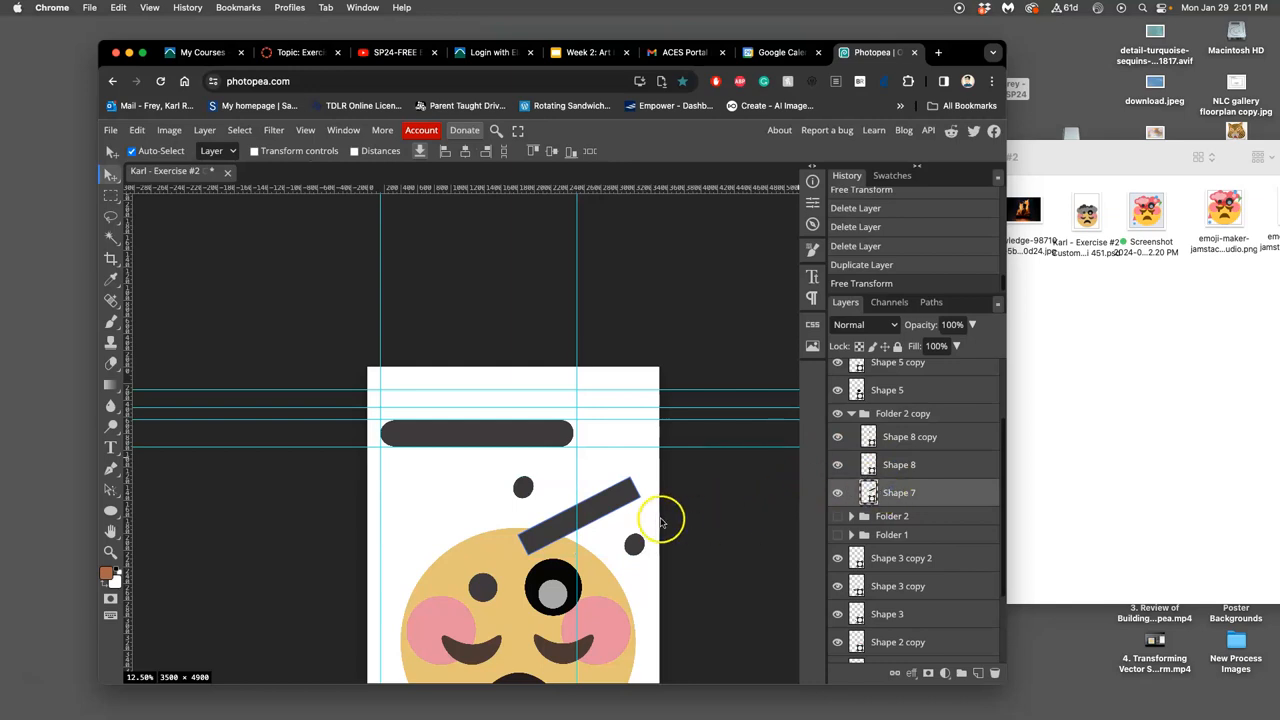
{"action": "mouse_move", "coordinate": [620, 490]}
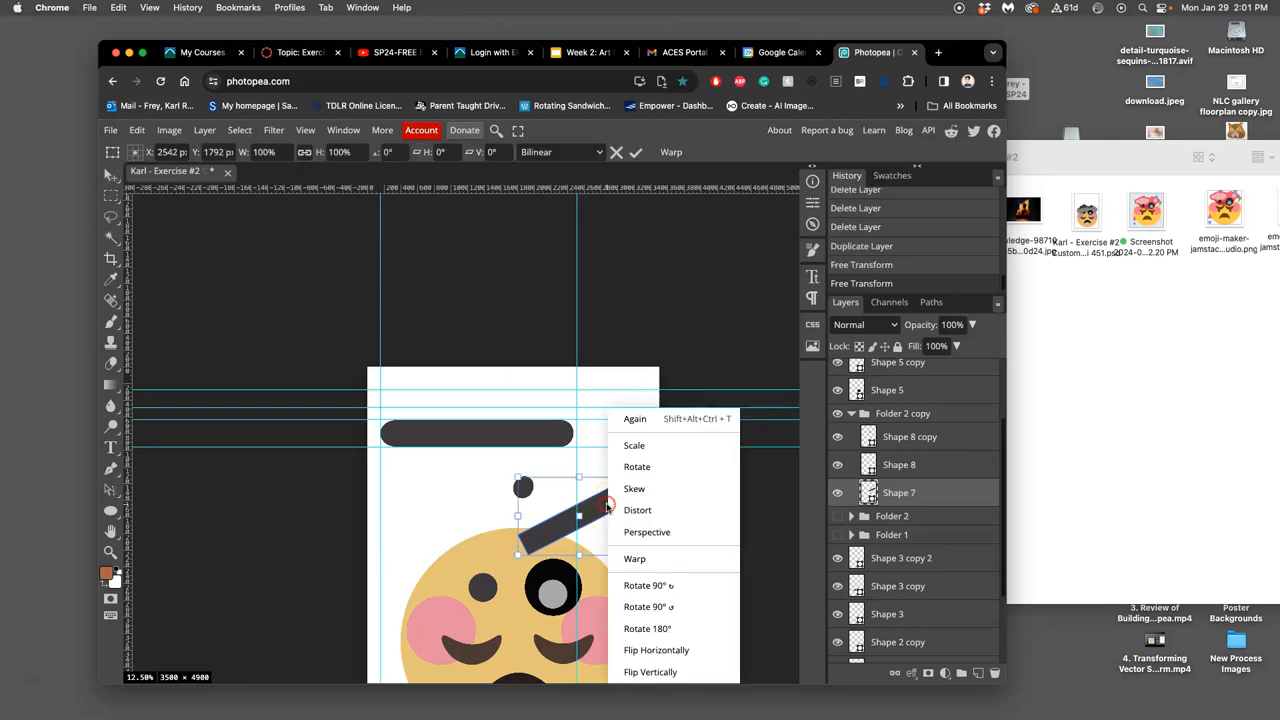
Rotate the copied dark bar to line up between the two dots.
{"action": "left_click", "coordinate": [637, 540]}
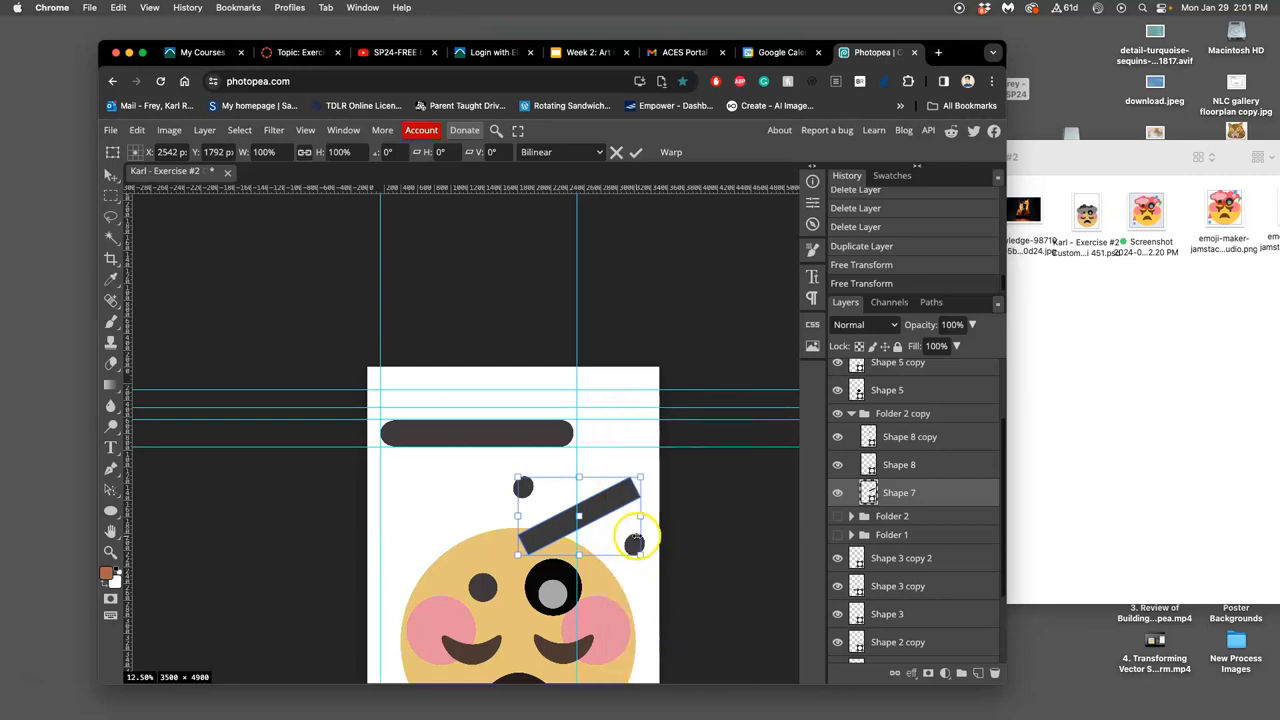
{"action": "left_click", "coordinate": [635, 152]}
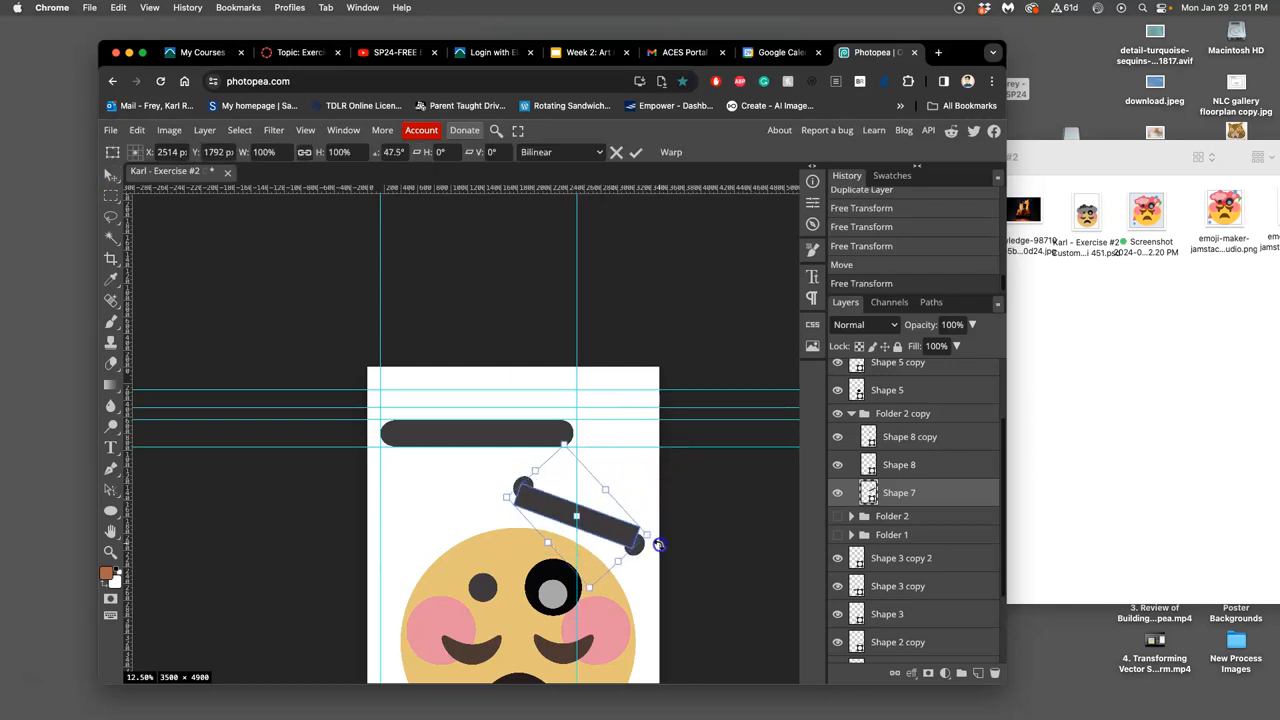
{"action": "left_click_drag", "start_coordinate": [660, 545], "coordinate": [625, 547]}
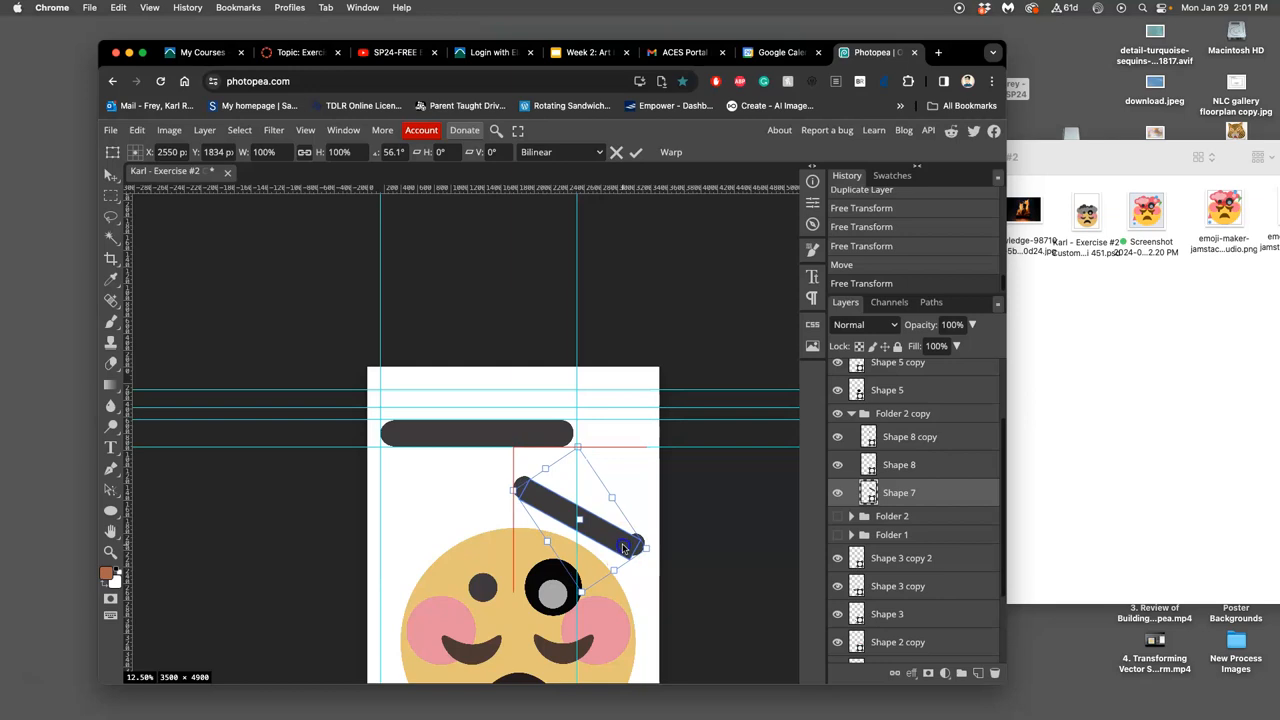
{"action": "left_click_drag", "start_coordinate": [623, 547], "coordinate": [655, 537]}
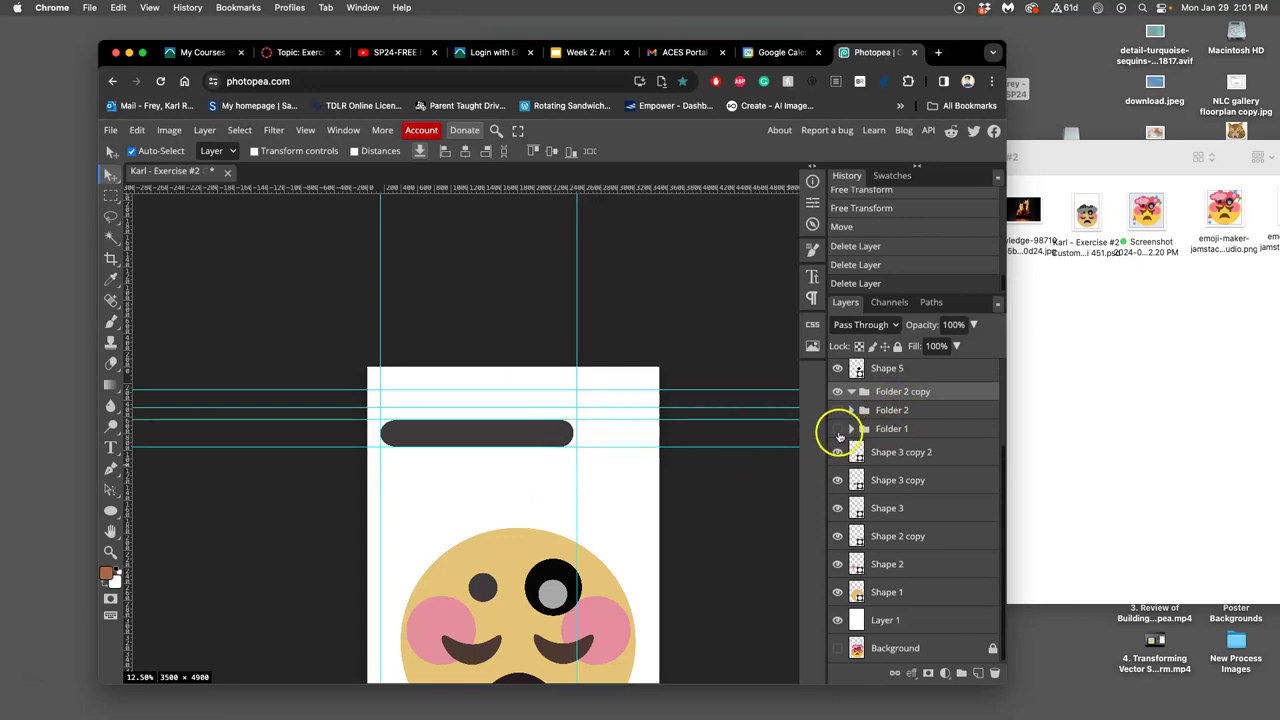
Show the hair group again and tilt the left brow bar down toward the centre.
{"action": "left_click", "coordinate": [838, 428]}
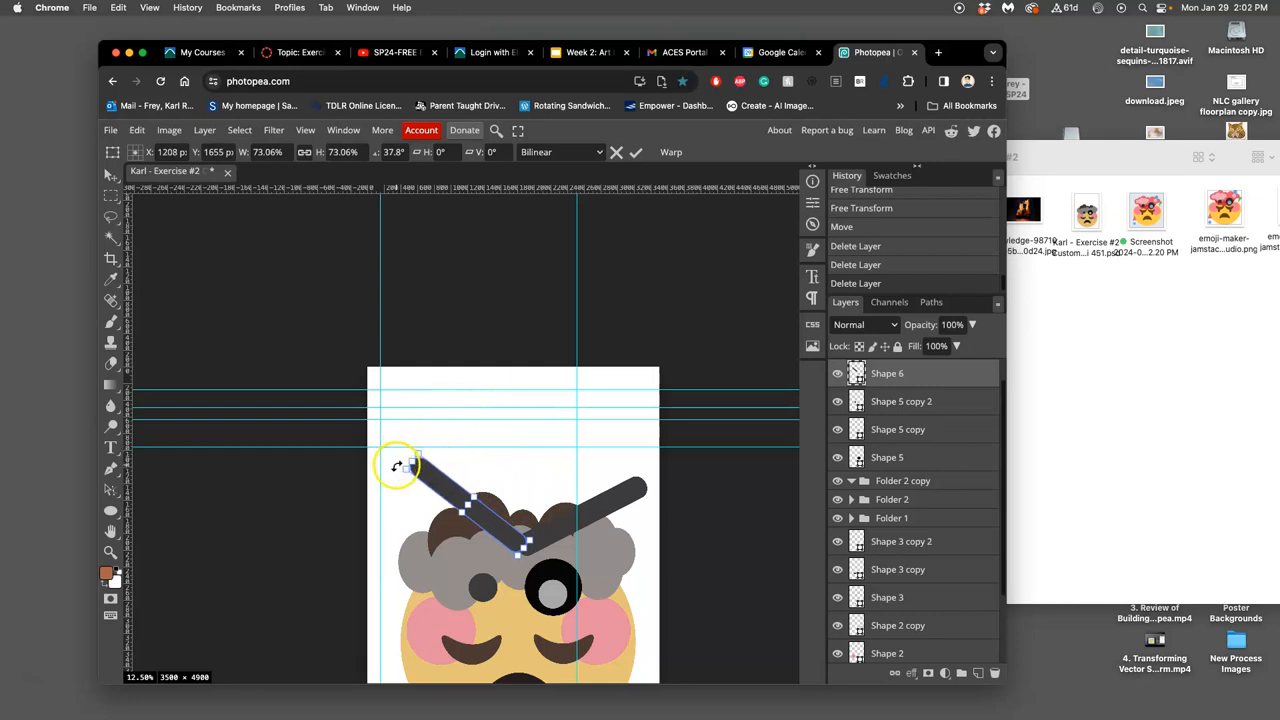
{"action": "left_click_drag", "start_coordinate": [398, 463], "coordinate": [430, 505]}
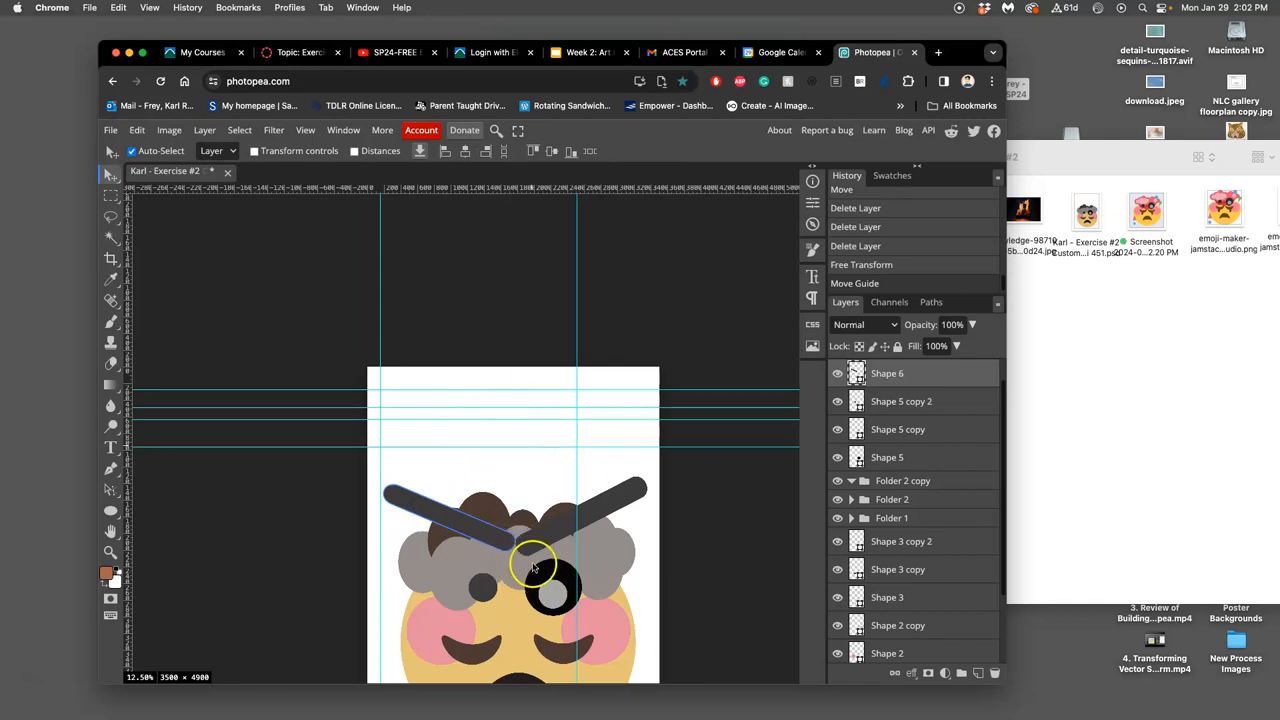
Draw a dark 3-sided polygon and move it to where the brow bars meet.
{"action": "left_click", "coordinate": [111, 511]}
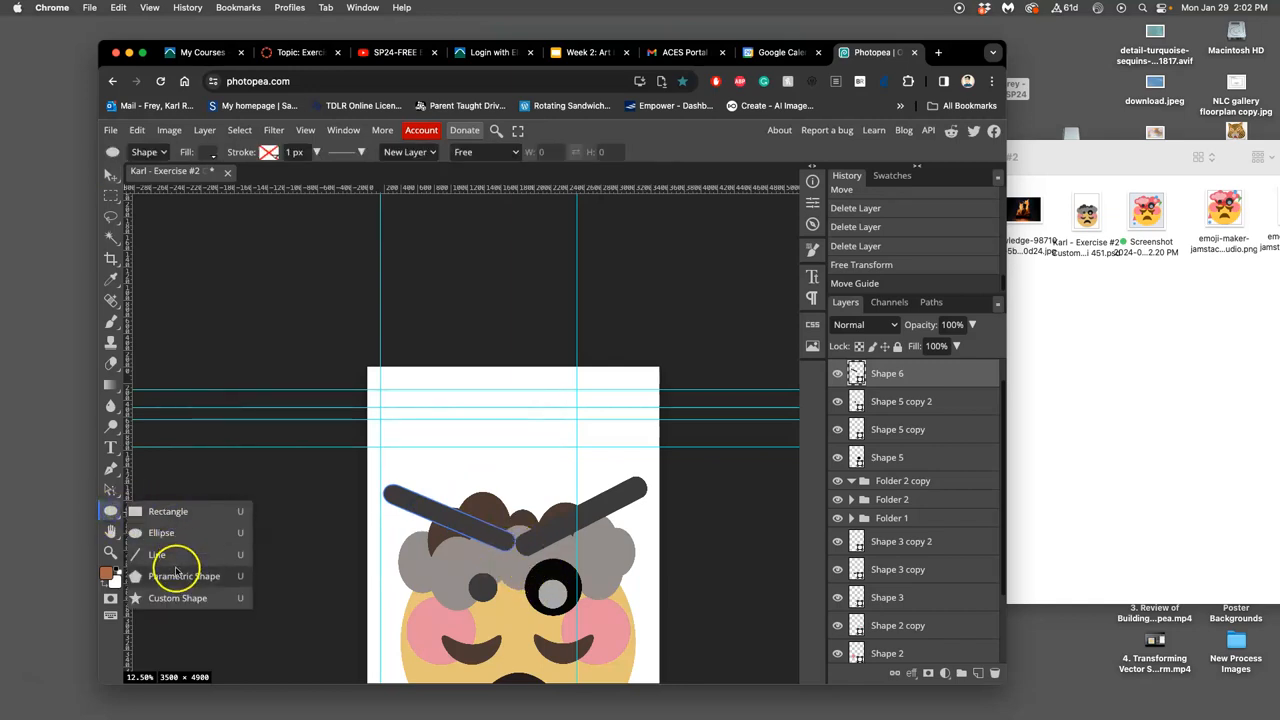
{"action": "left_click", "coordinate": [185, 575]}
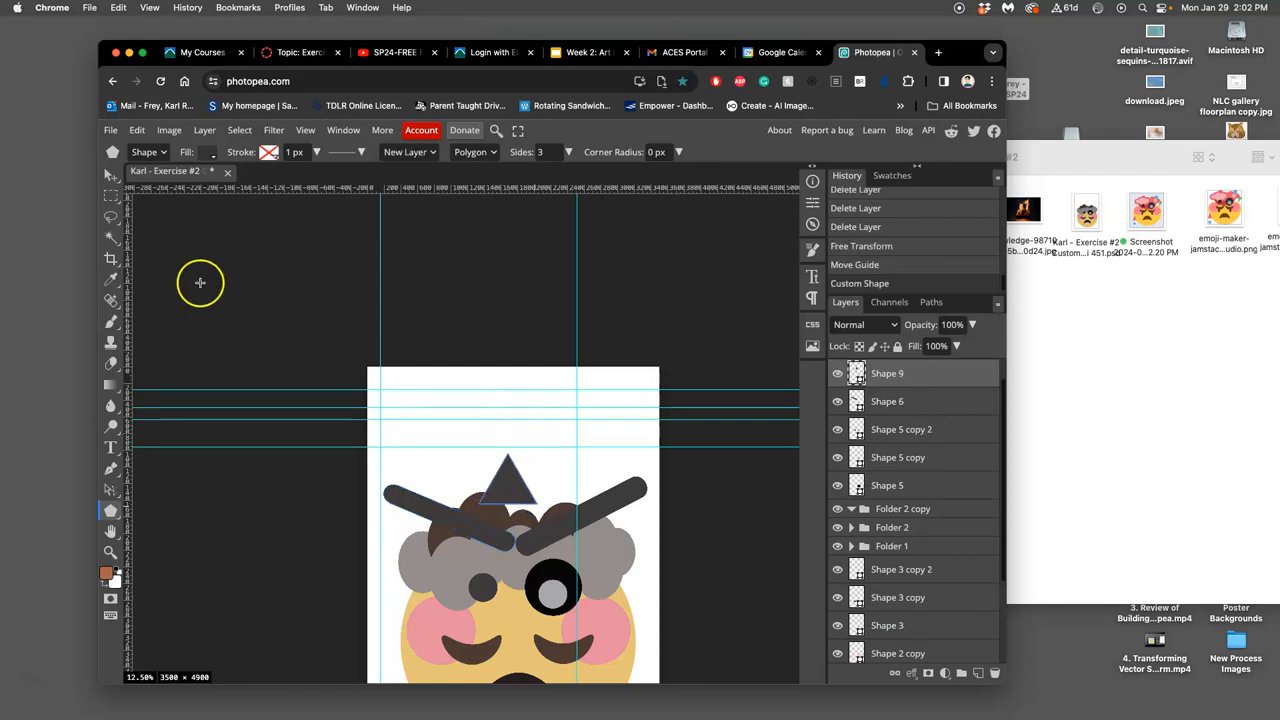
{"action": "left_click", "coordinate": [111, 175]}
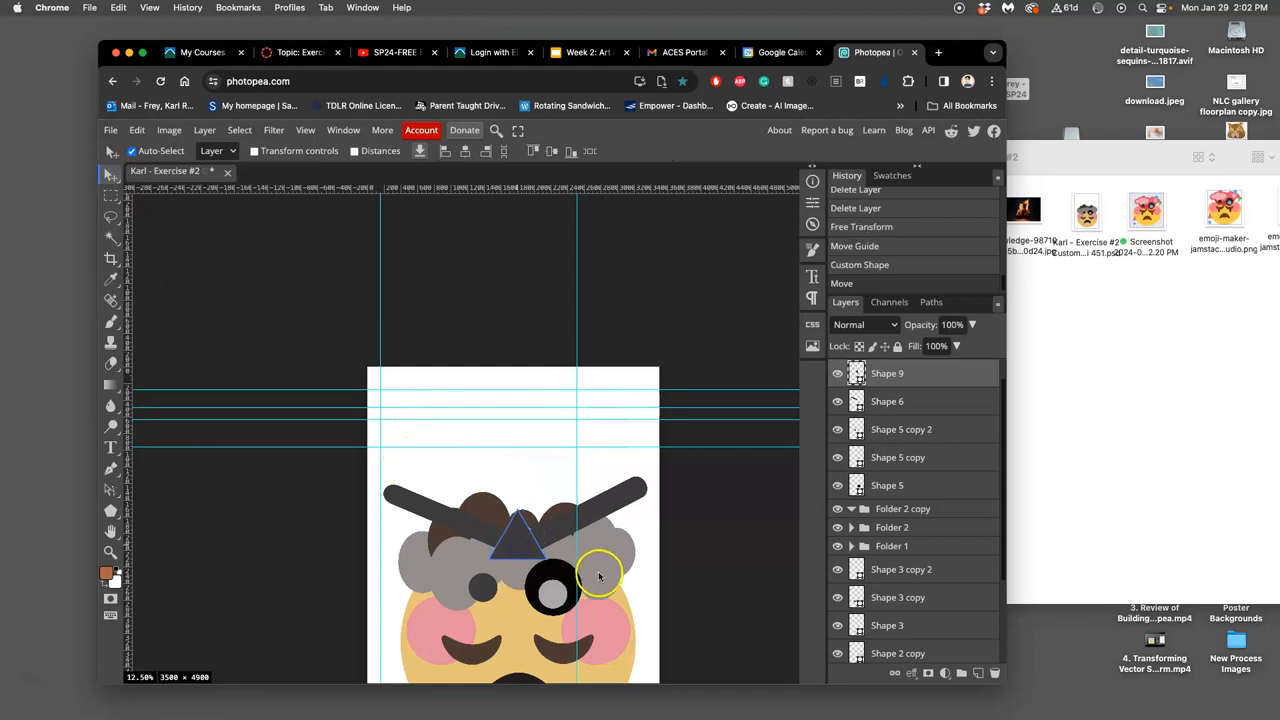
{"action": "left_click", "coordinate": [515, 545]}
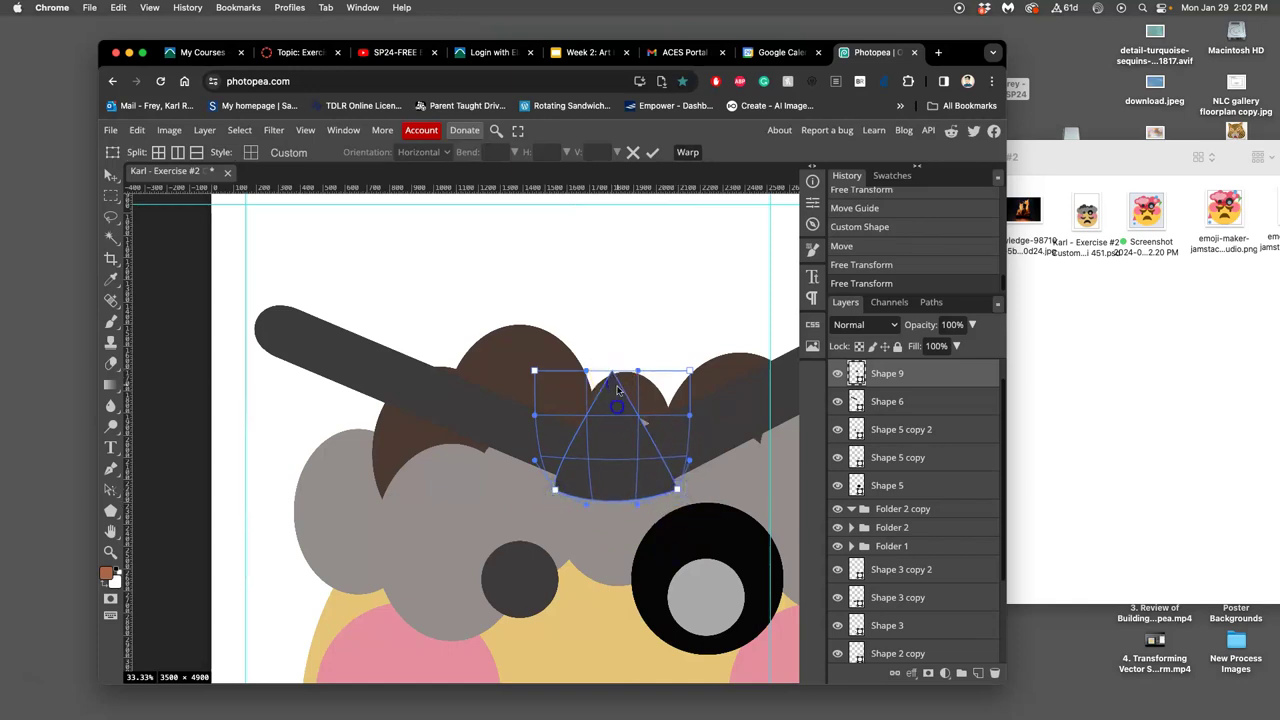
Curve the triangle's bottom edge outward and squash it into a low rounded dome.
{"action": "left_click_drag", "start_coordinate": [615, 390], "coordinate": [615, 420]}
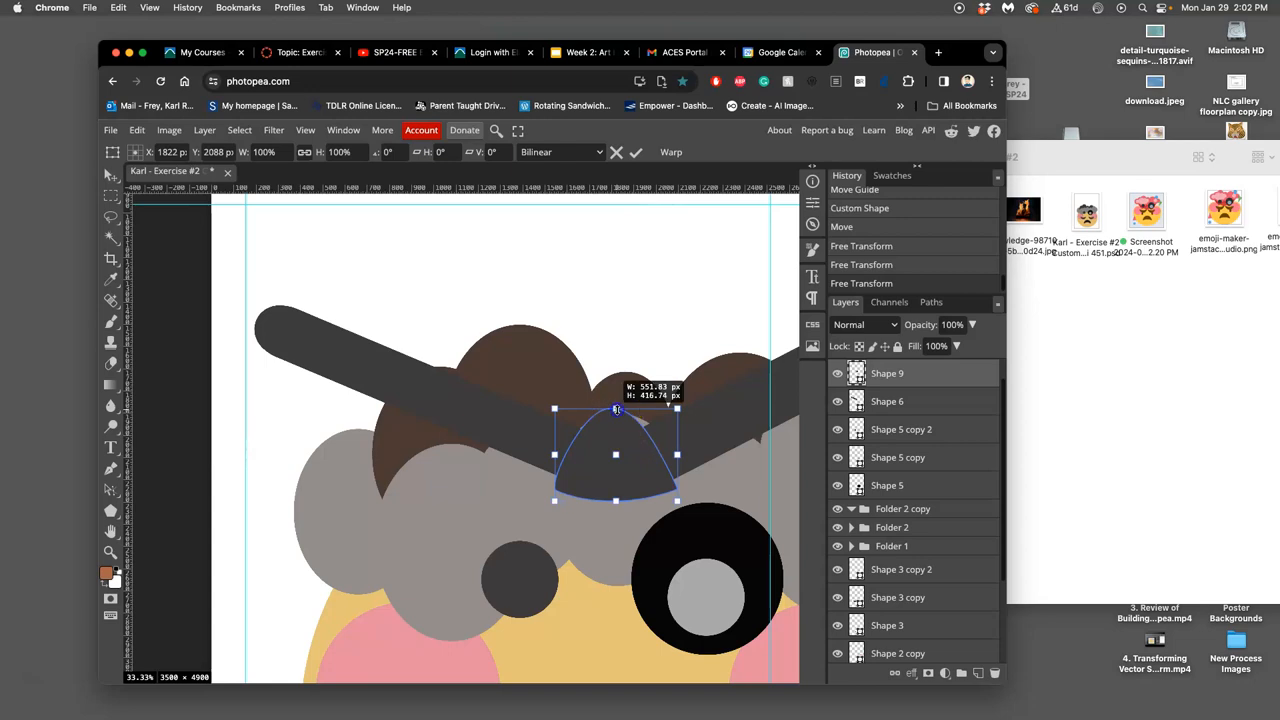
{"action": "left_click_drag", "start_coordinate": [616, 408], "coordinate": [616, 433]}
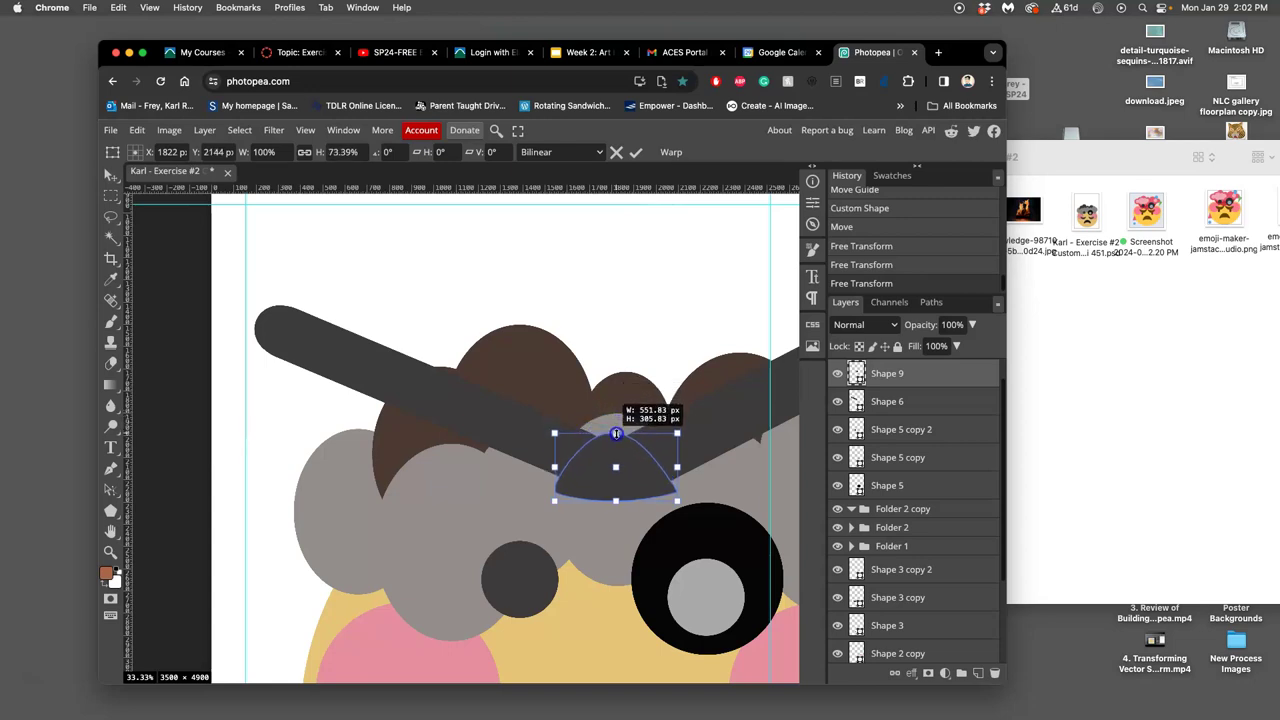
{"action": "left_click_drag", "start_coordinate": [615, 433], "coordinate": [615, 441]}
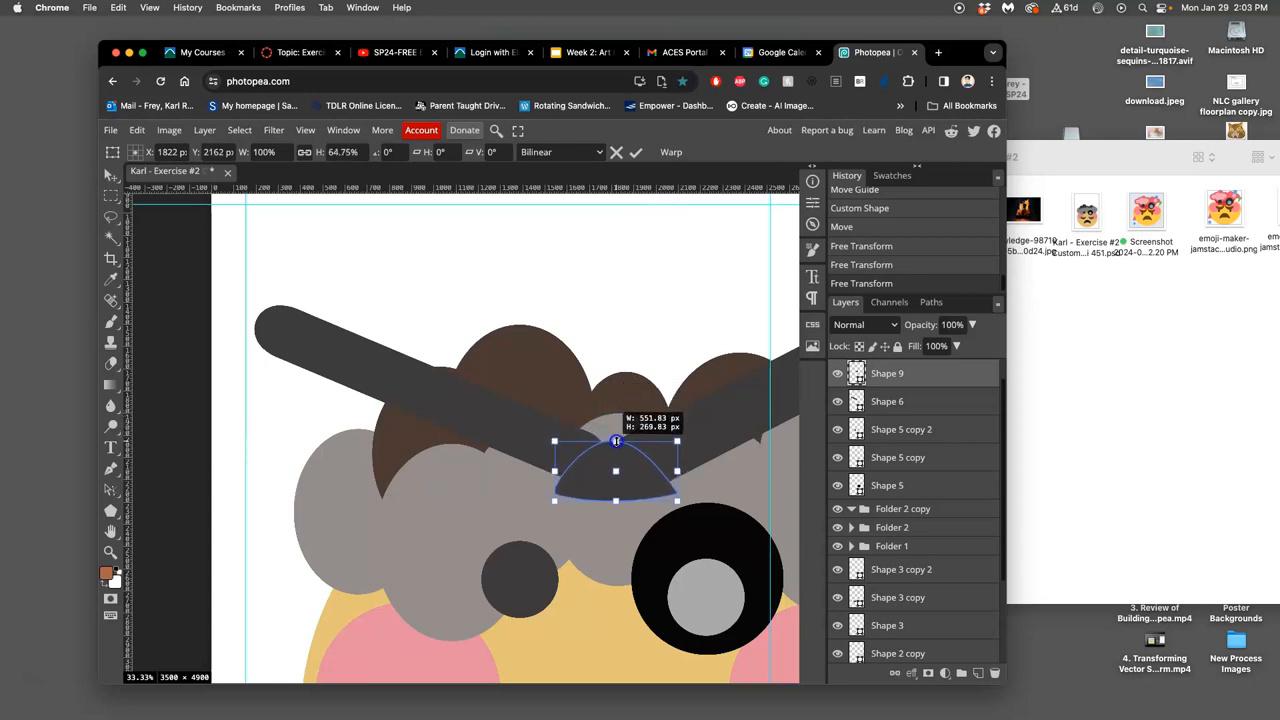
{"action": "left_click_drag", "start_coordinate": [615, 500], "coordinate": [677, 495]}
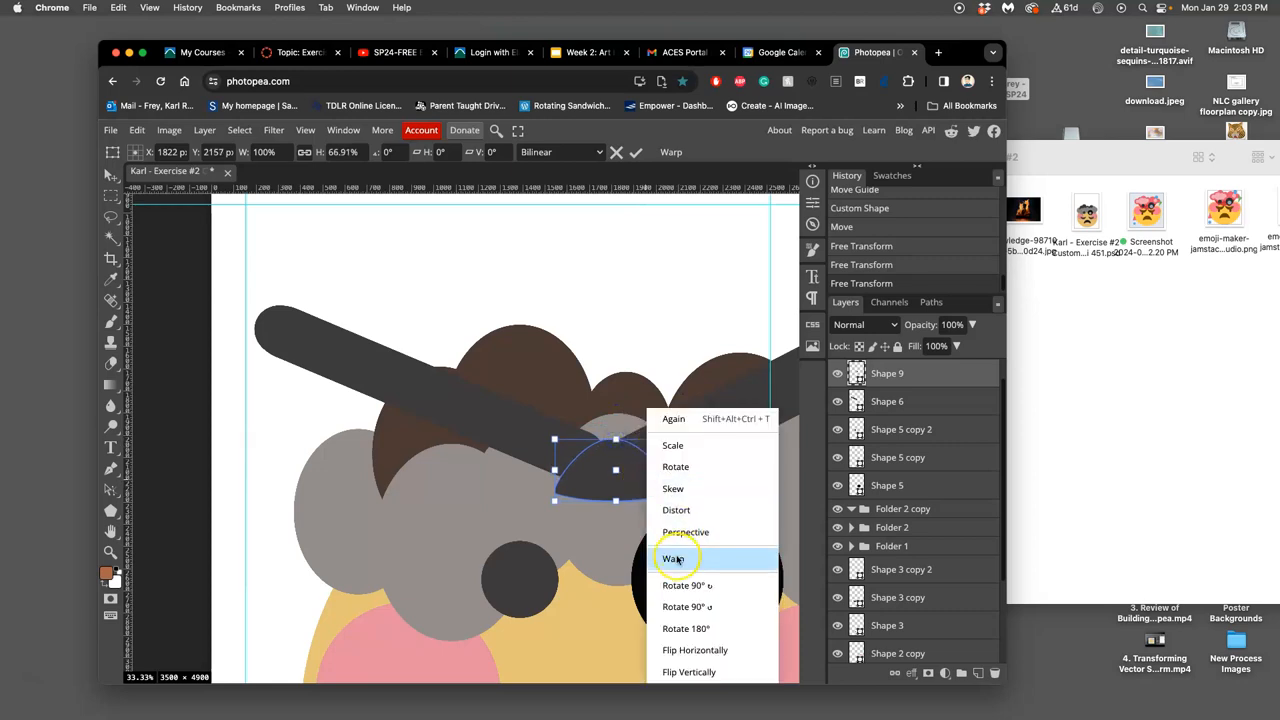
{"action": "left_click", "coordinate": [673, 558]}
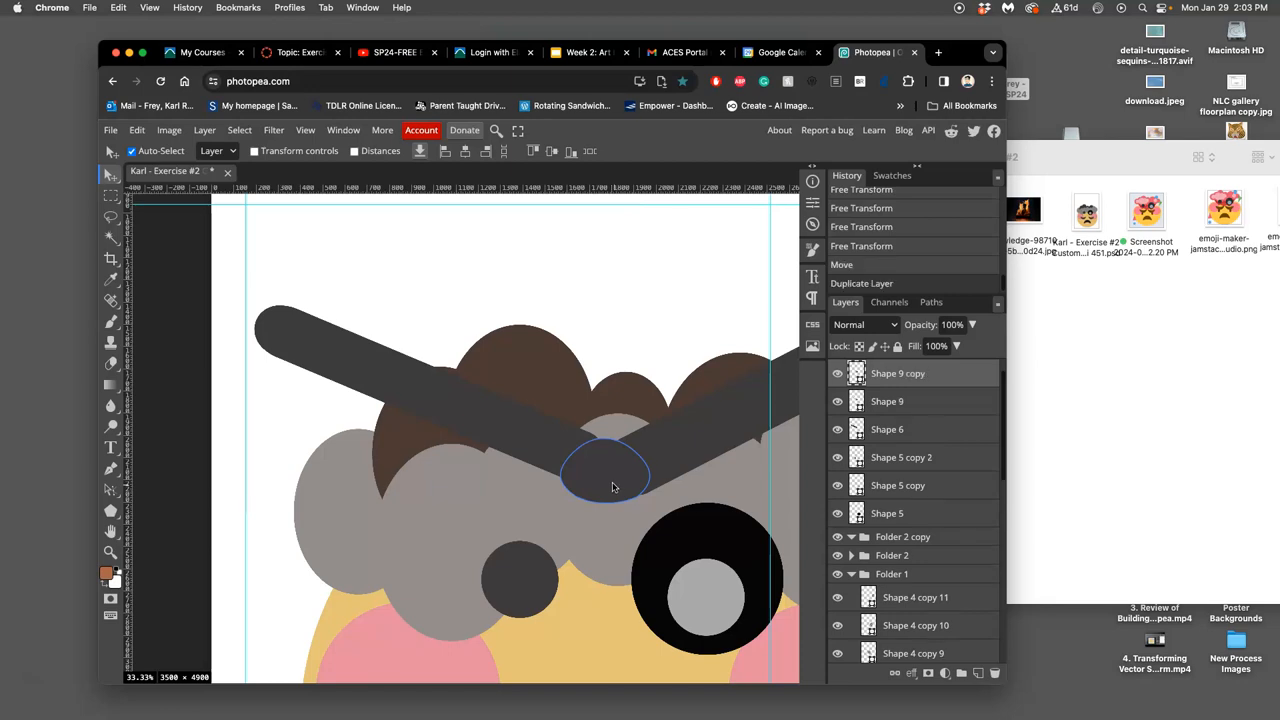
Flip the copied blob vertically, align it against the original, and commit the transform.
{"action": "right_click", "coordinate": [605, 470]}
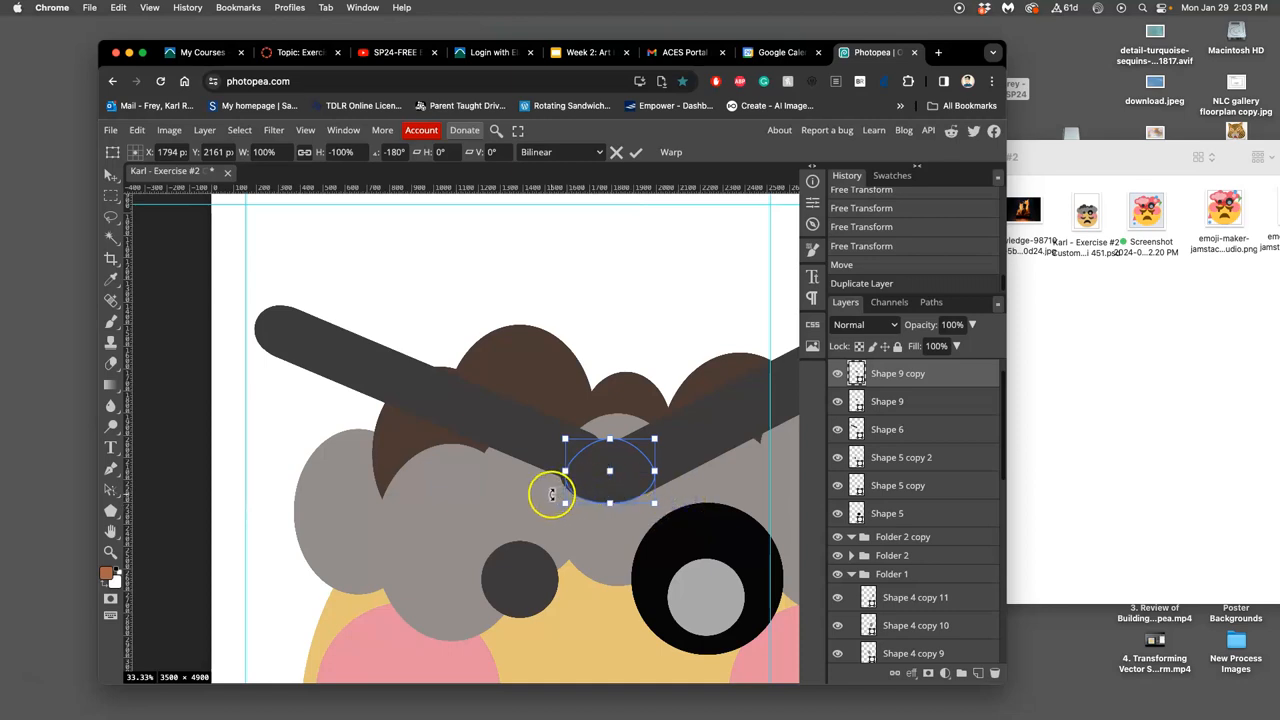
{"action": "left_click_drag", "start_coordinate": [552, 494], "coordinate": [600, 434]}
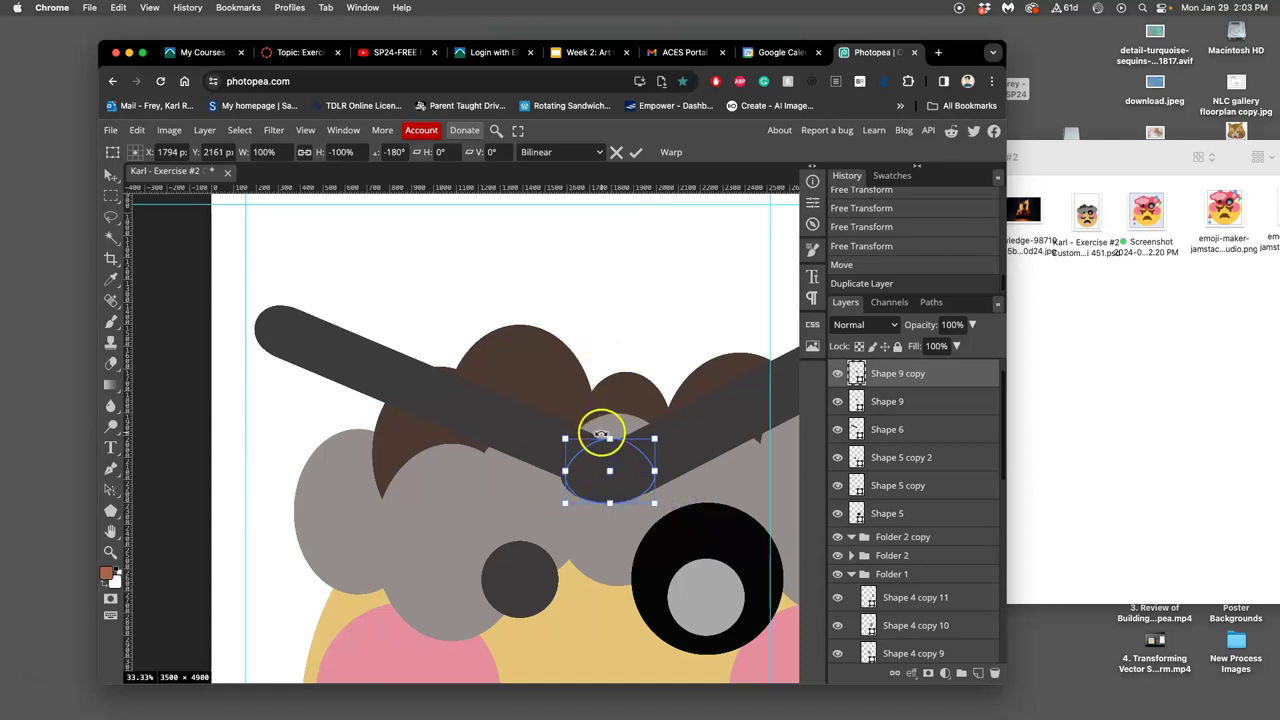
{"action": "left_click", "coordinate": [636, 152]}
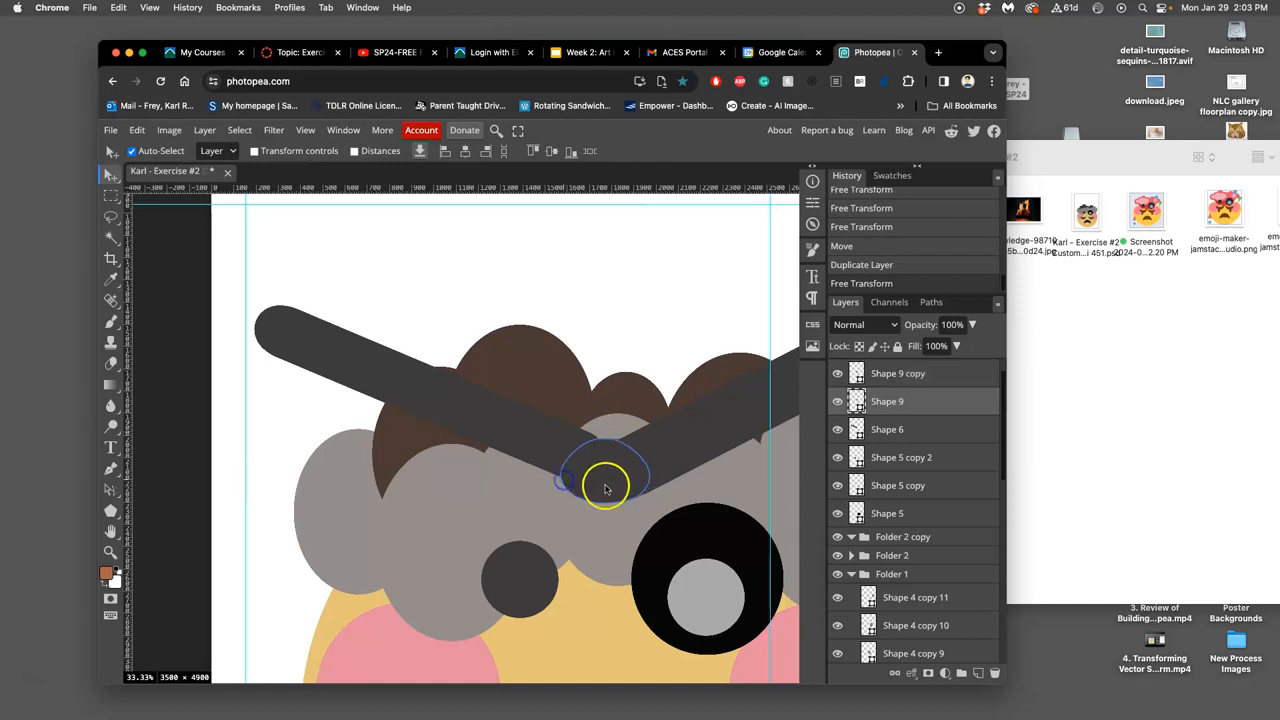
{"action": "left_click", "coordinate": [610, 480]}
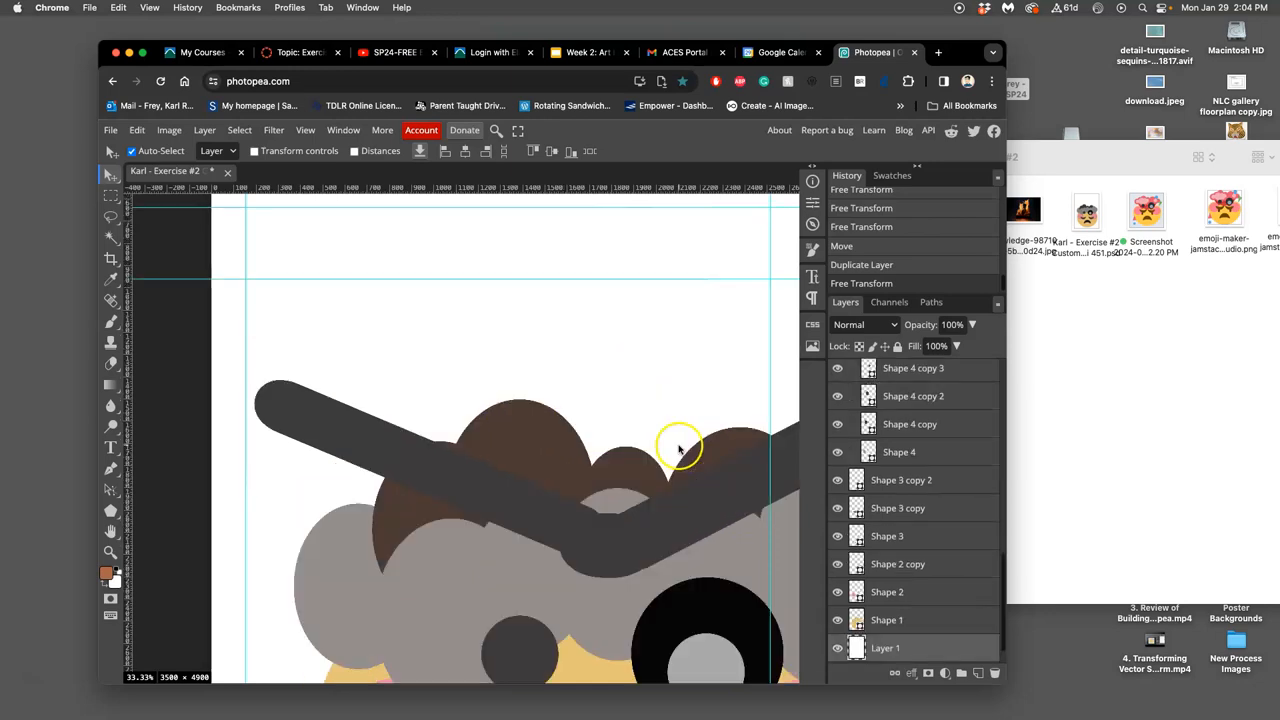
{"action": "scroll", "scroll_direction": "down", "scroll_amount": 3}
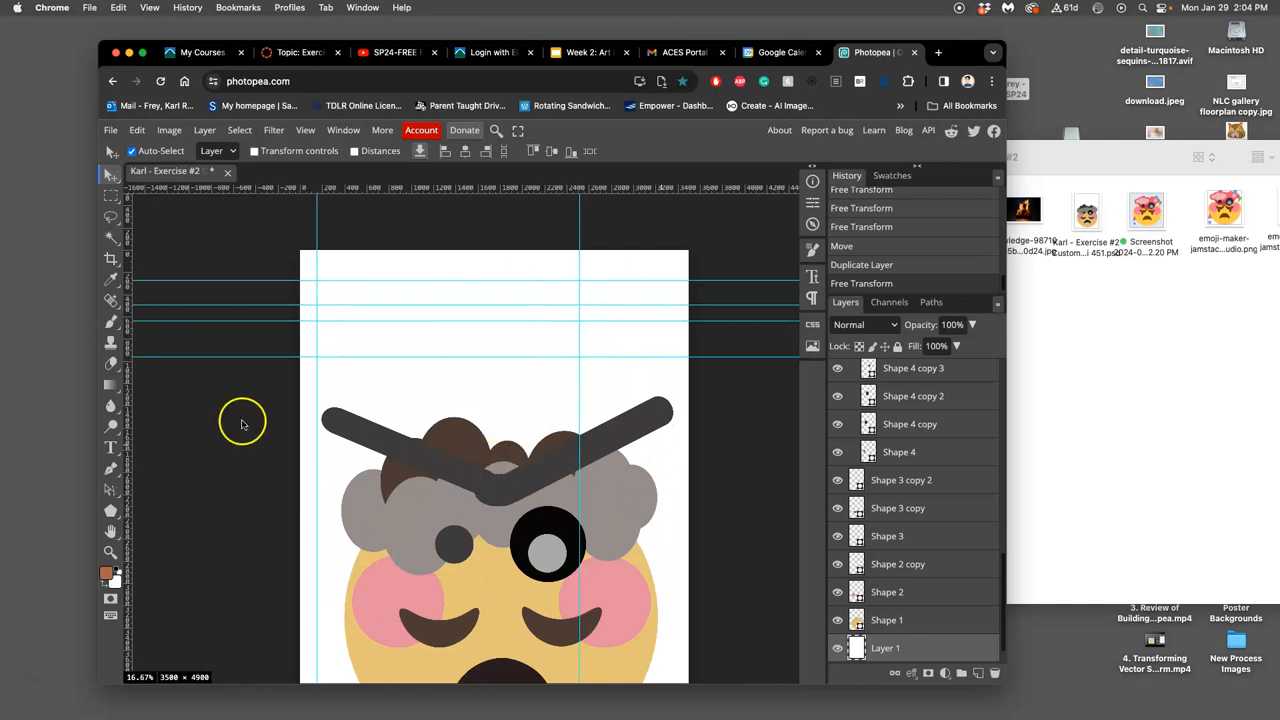
Draw a wide rectangle above the brow bars and fill it with off-white #ece2e2.
{"action": "left_click", "coordinate": [111, 511]}
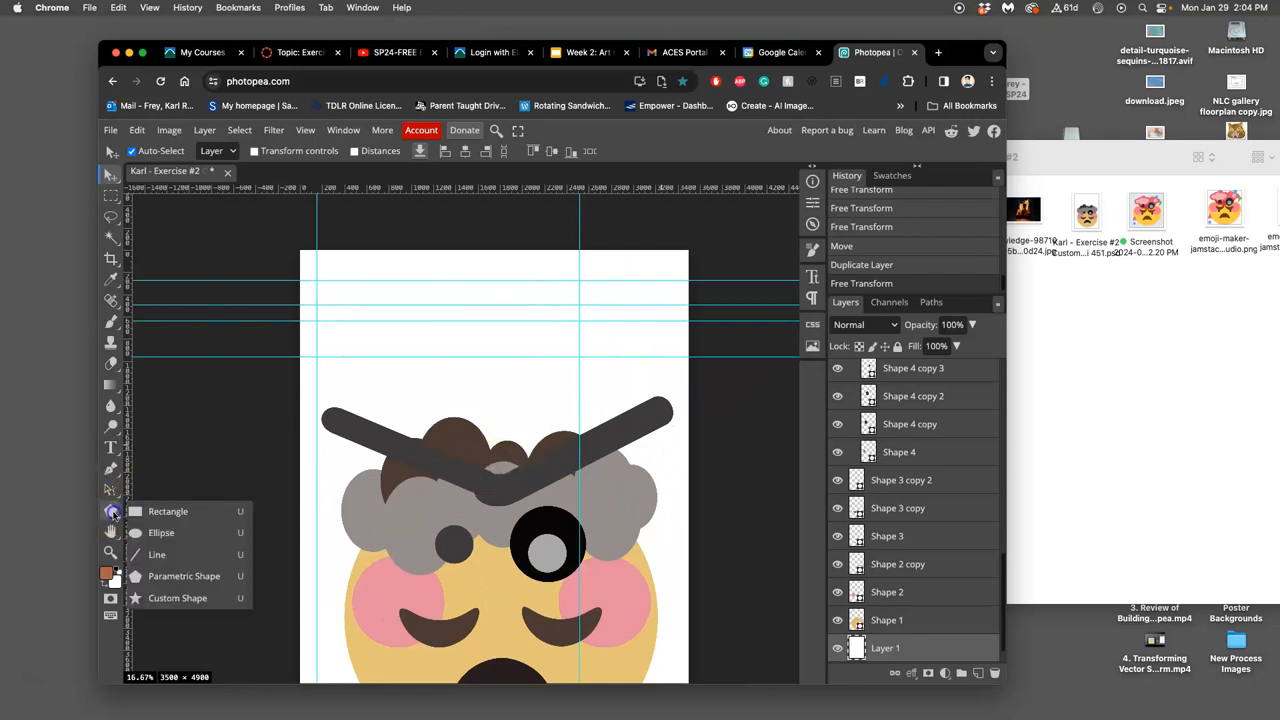
{"action": "left_click", "coordinate": [167, 511]}
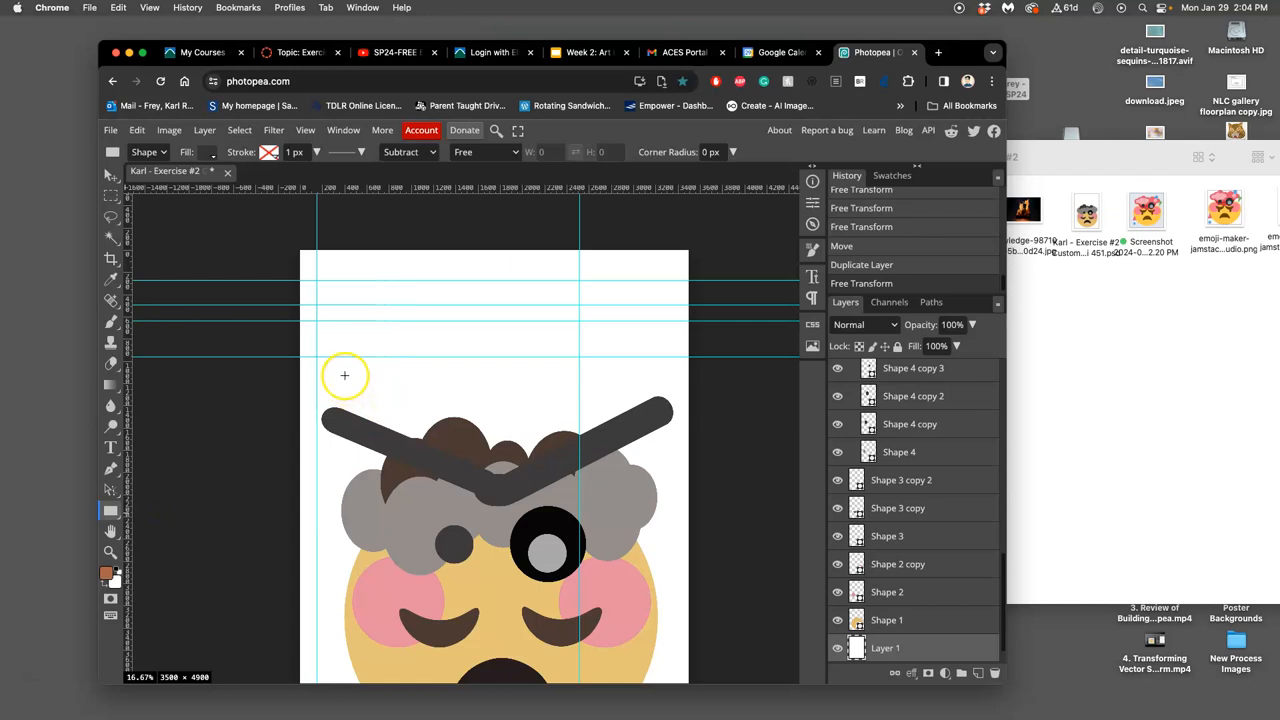
{"action": "left_click_drag", "start_coordinate": [345, 376], "coordinate": [540, 417]}
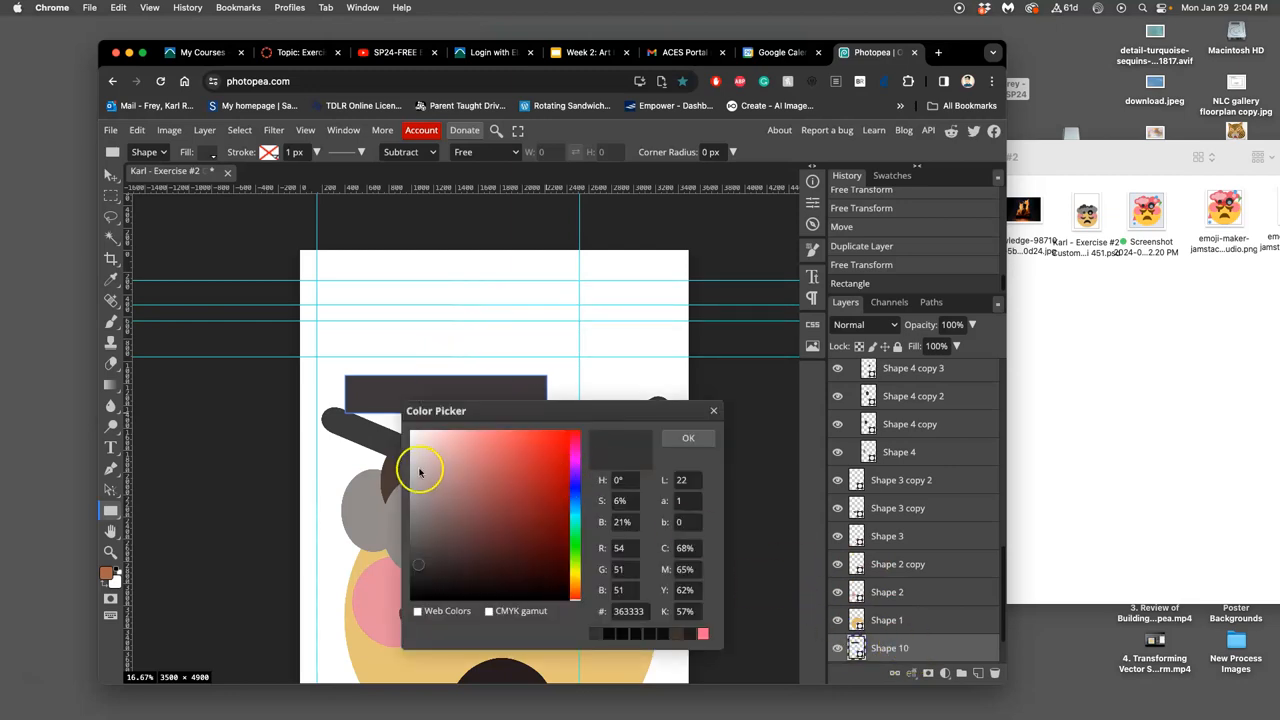
{"action": "left_click", "coordinate": [416, 442]}
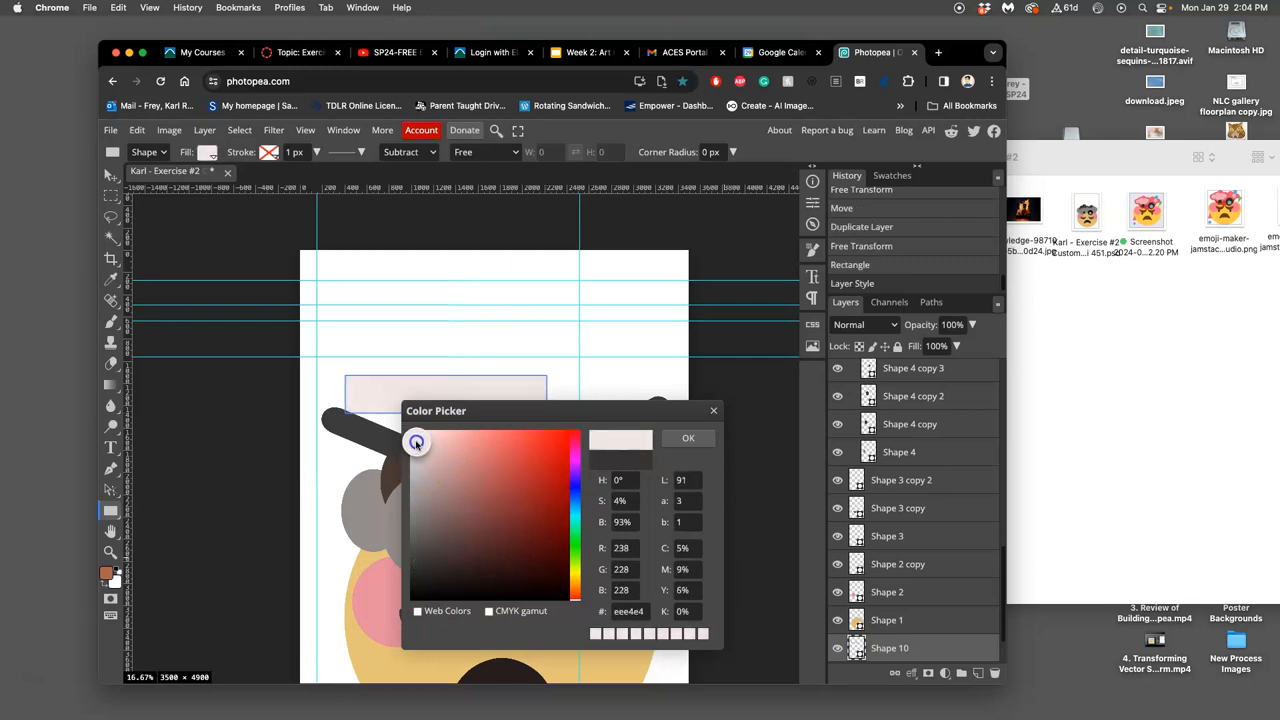
{"action": "left_click", "coordinate": [517, 458]}
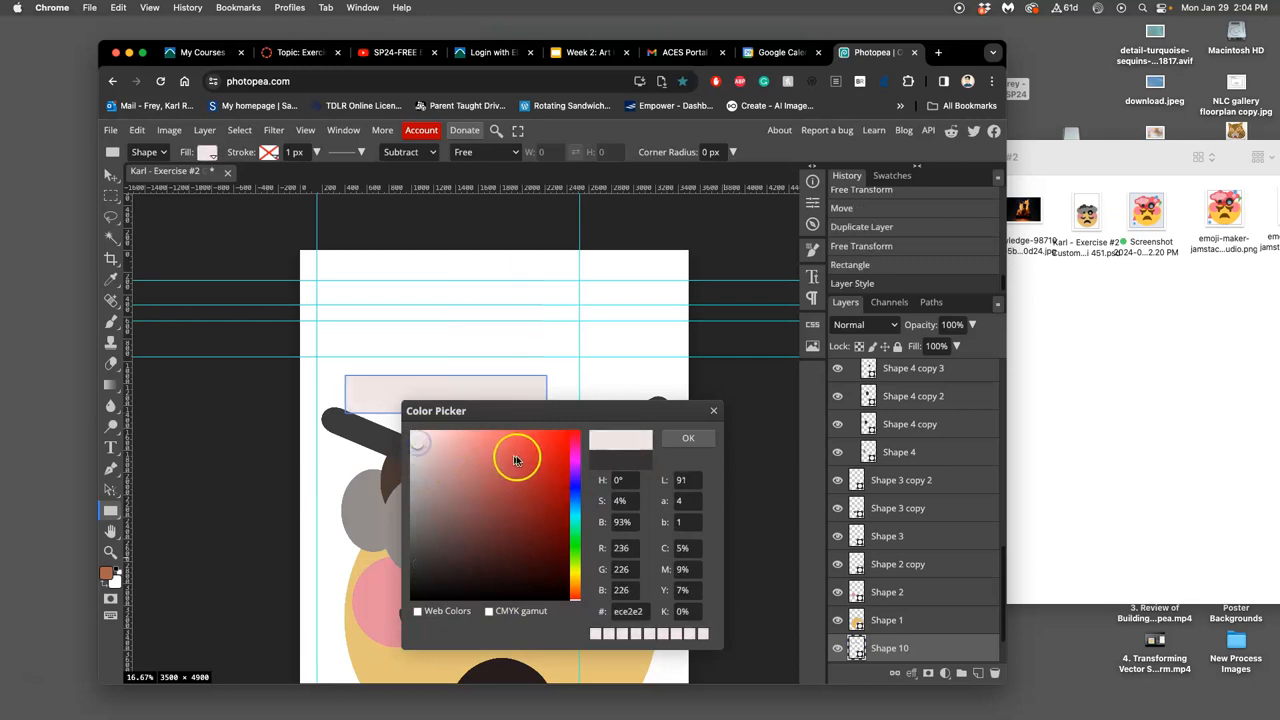